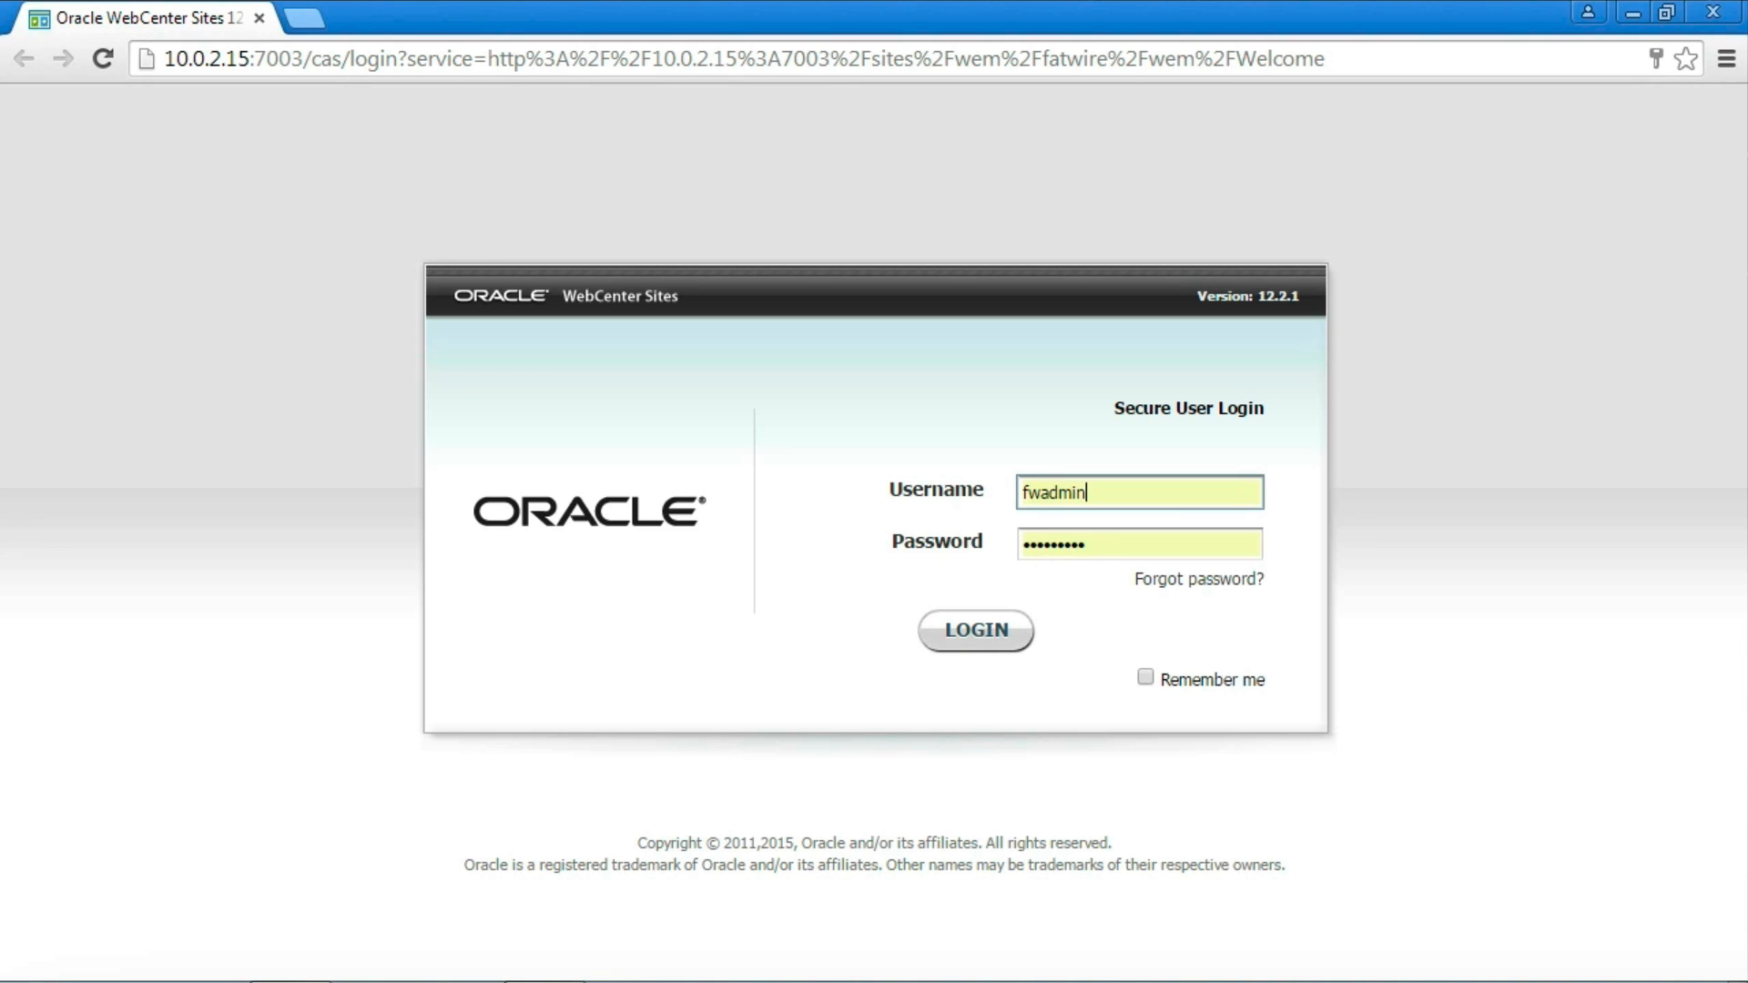
# Sign in as the administrator and start adding a new site from the Admin tree.
pyautogui.click(974, 630)
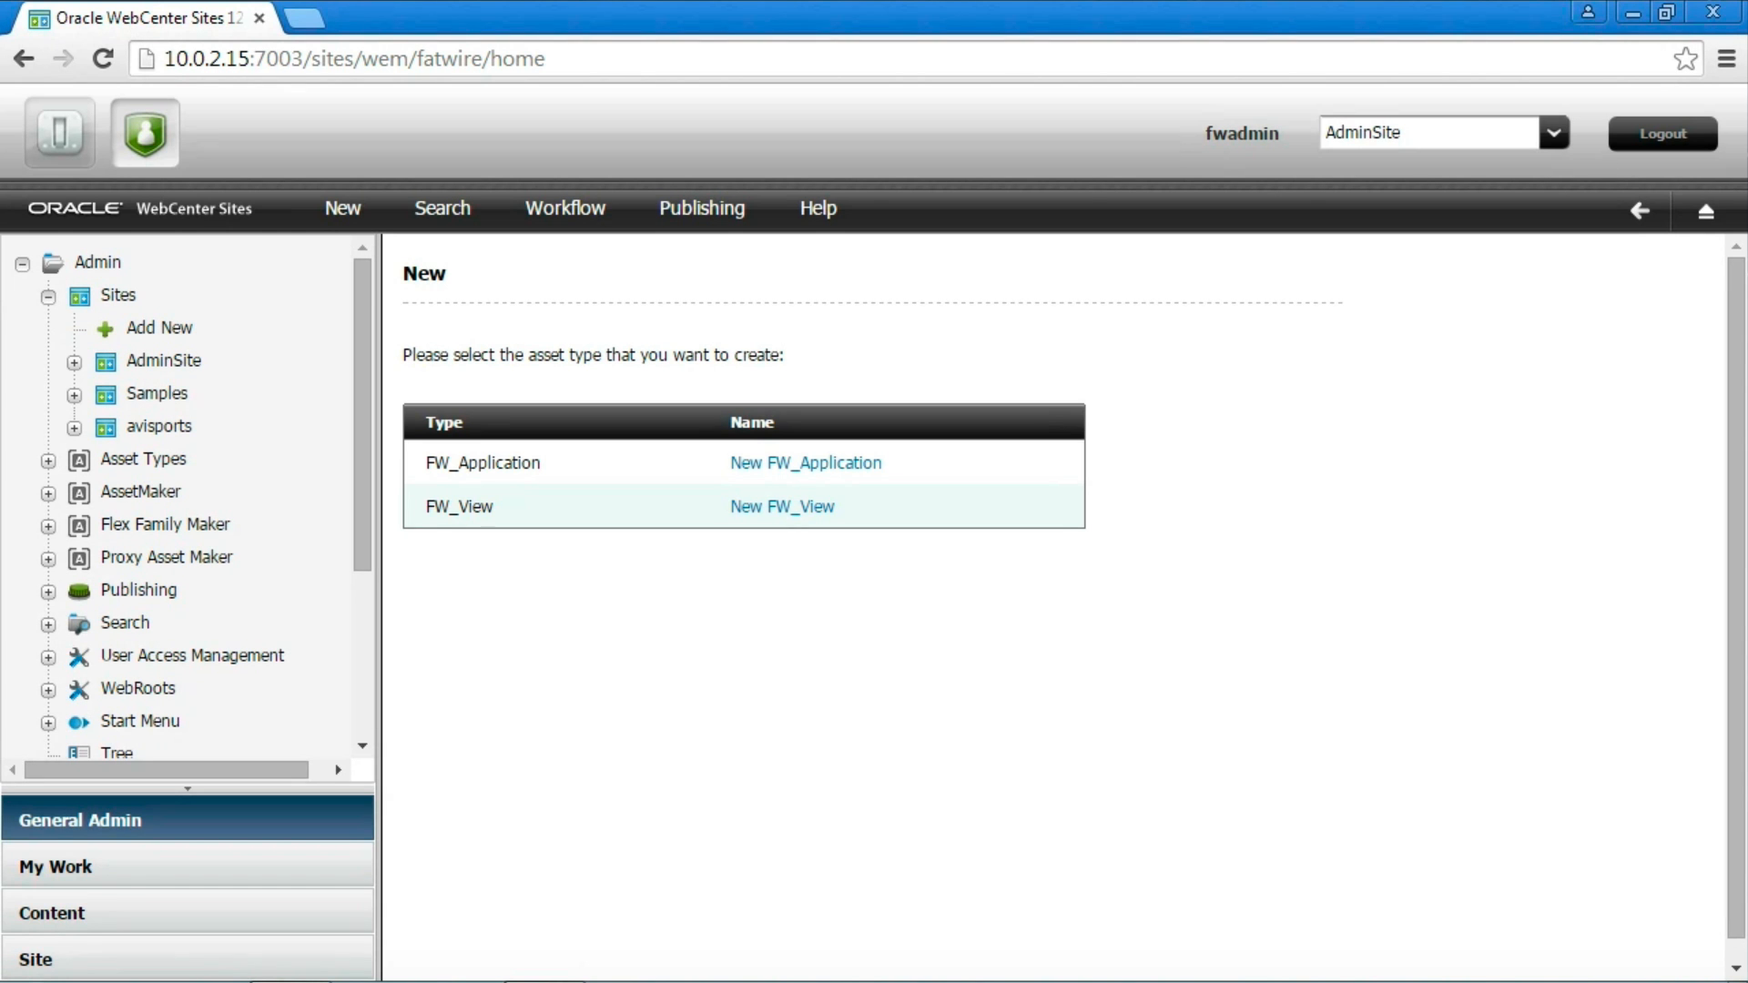
pyautogui.click(160, 326)
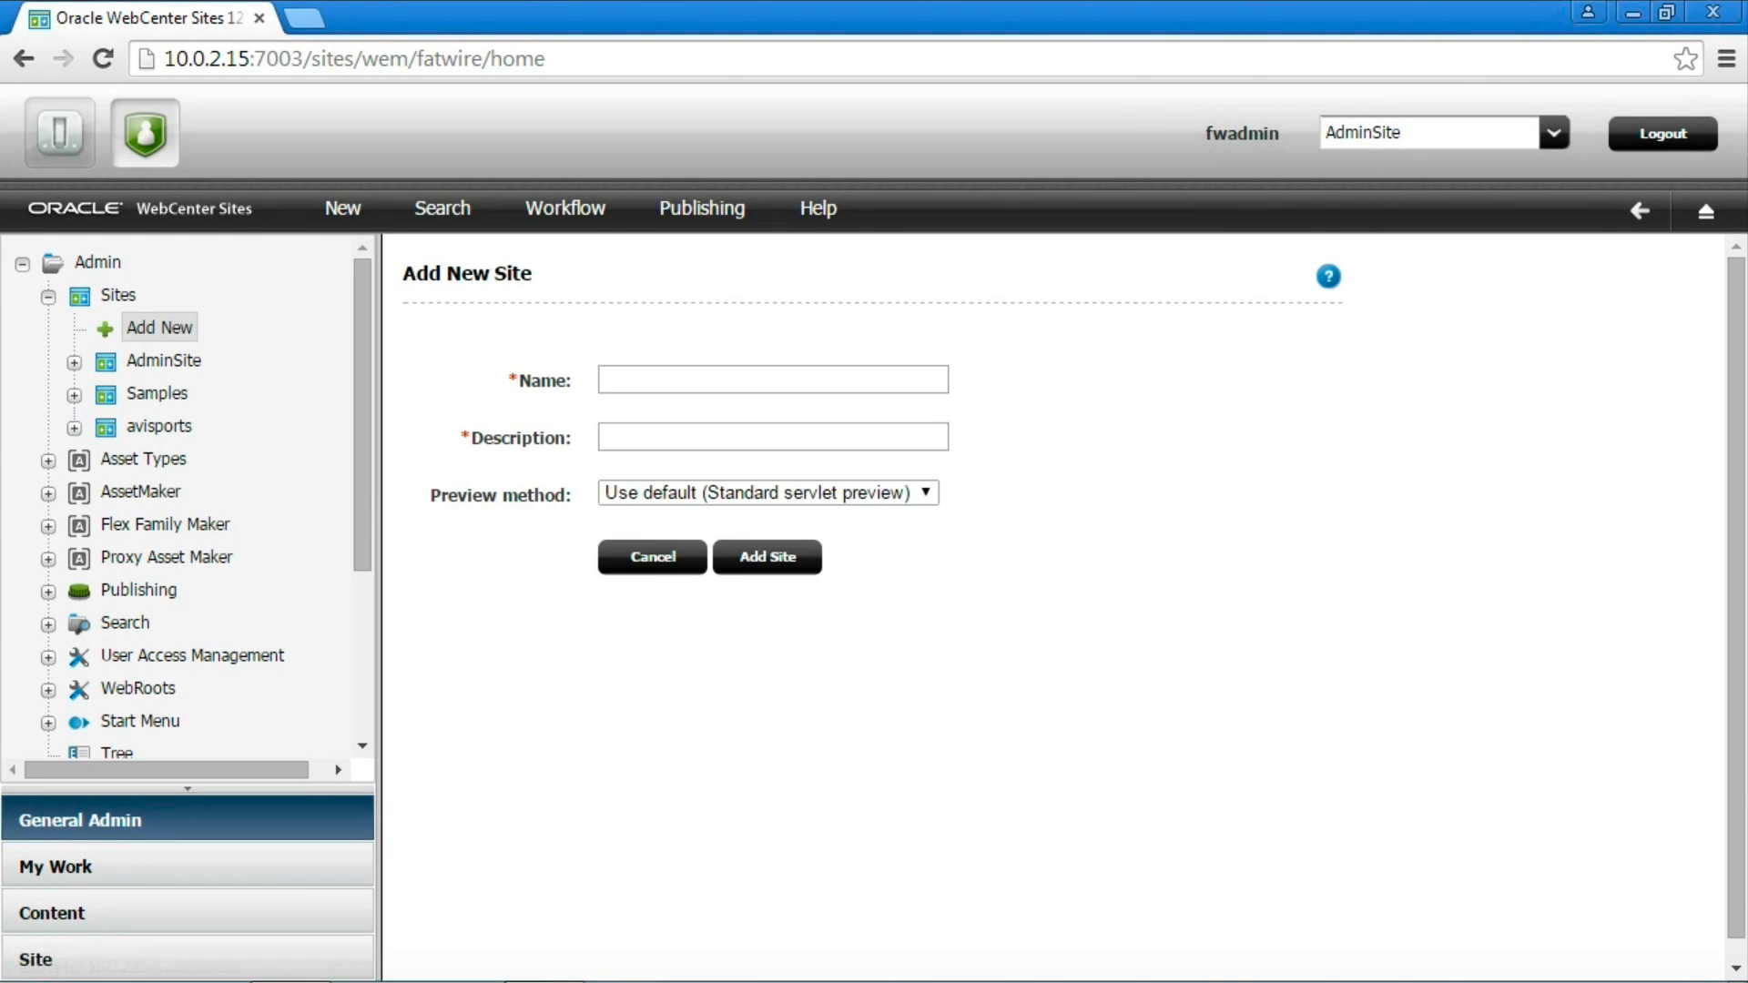
# Create the site named Hello12c with description 'Hello 12c'.
pyautogui.click(772, 378)
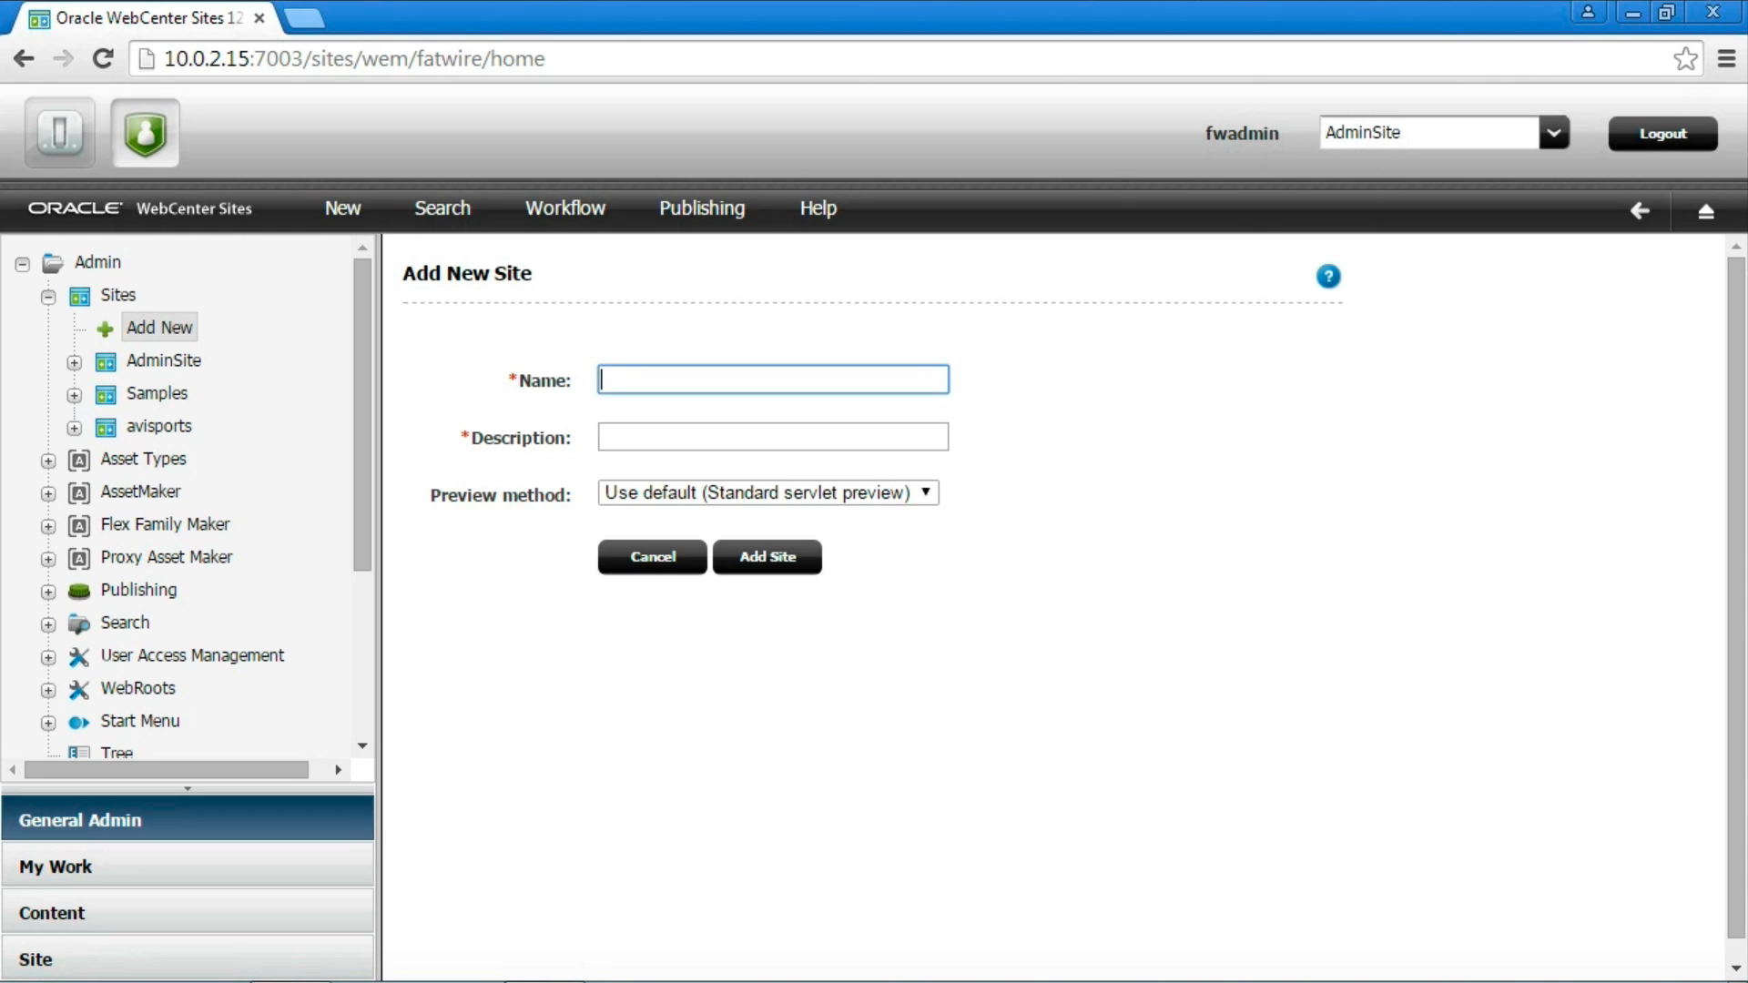
pyautogui.write('Hello')
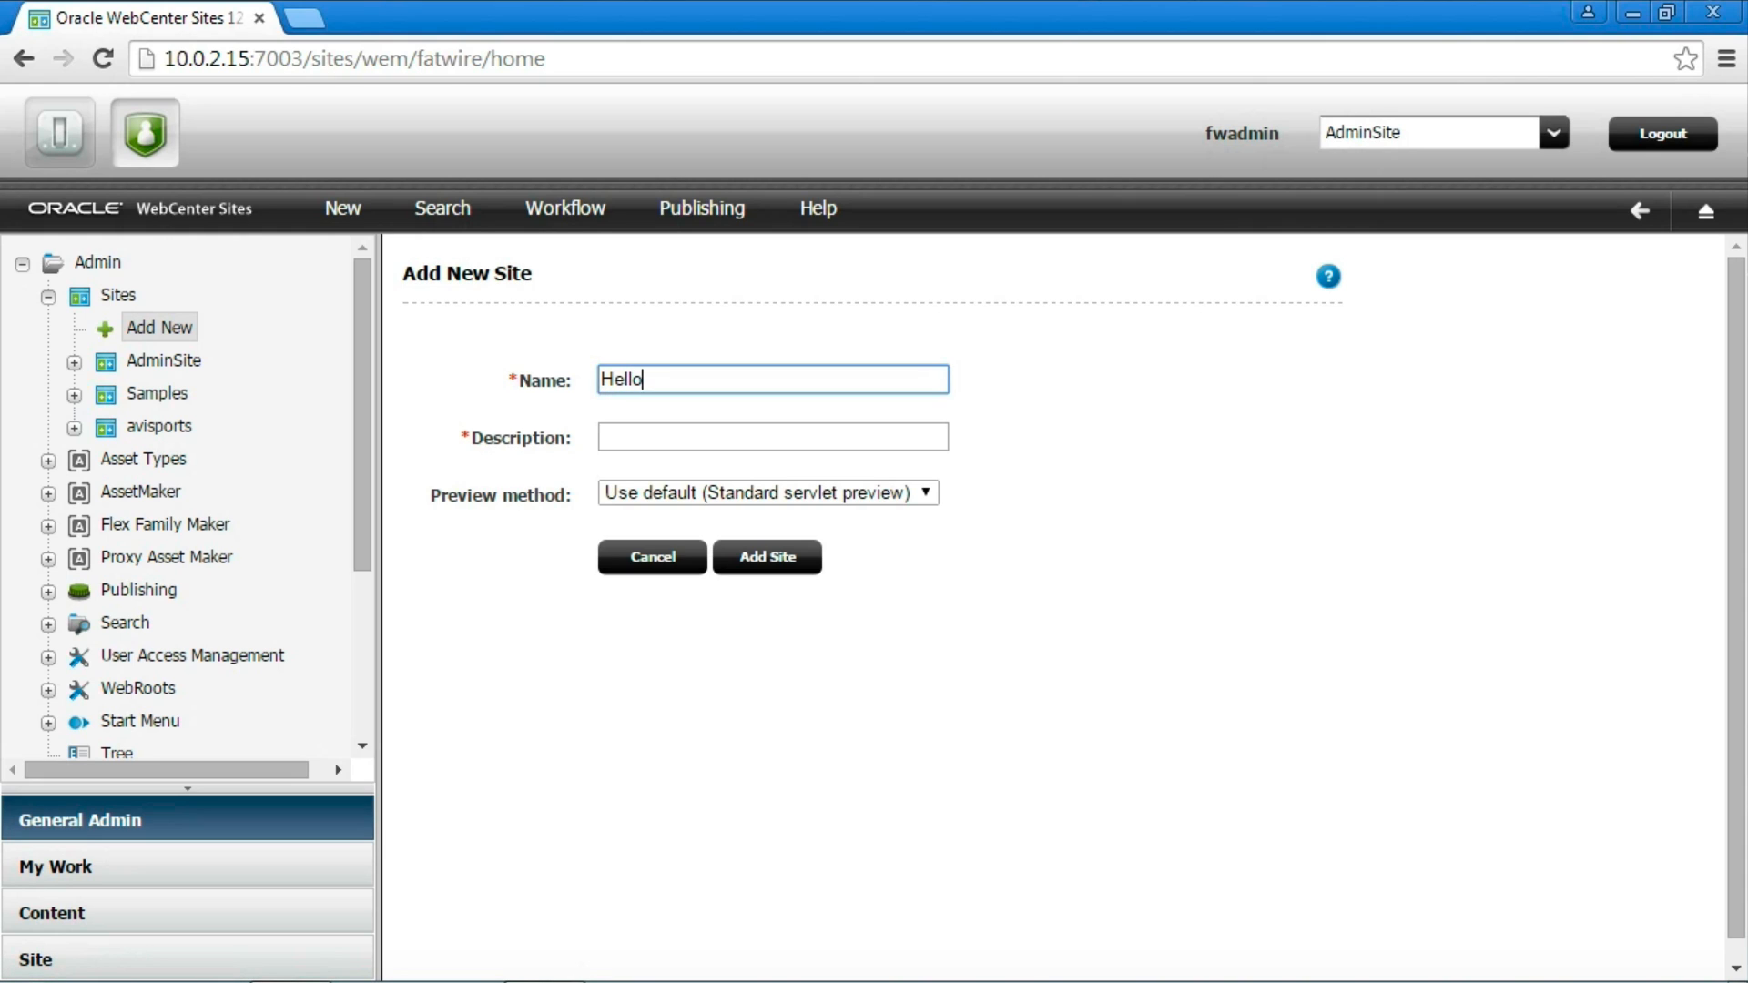
pyautogui.write('12c')
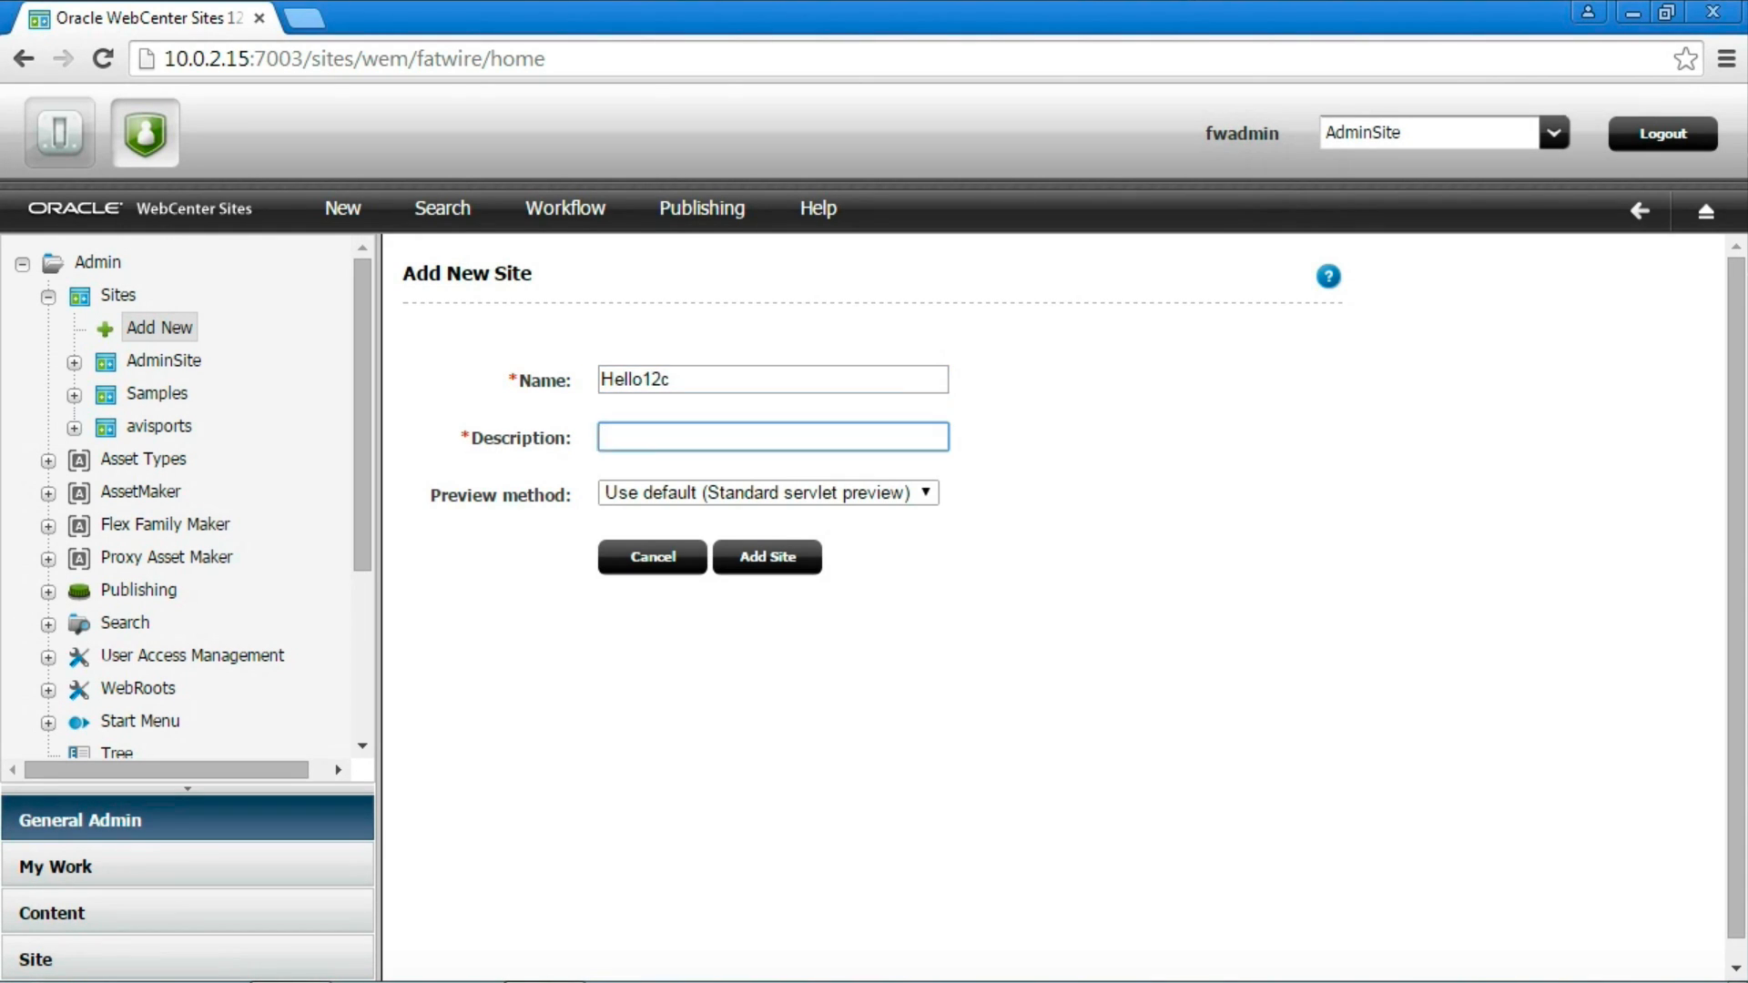
pyautogui.write('Hello 12c')
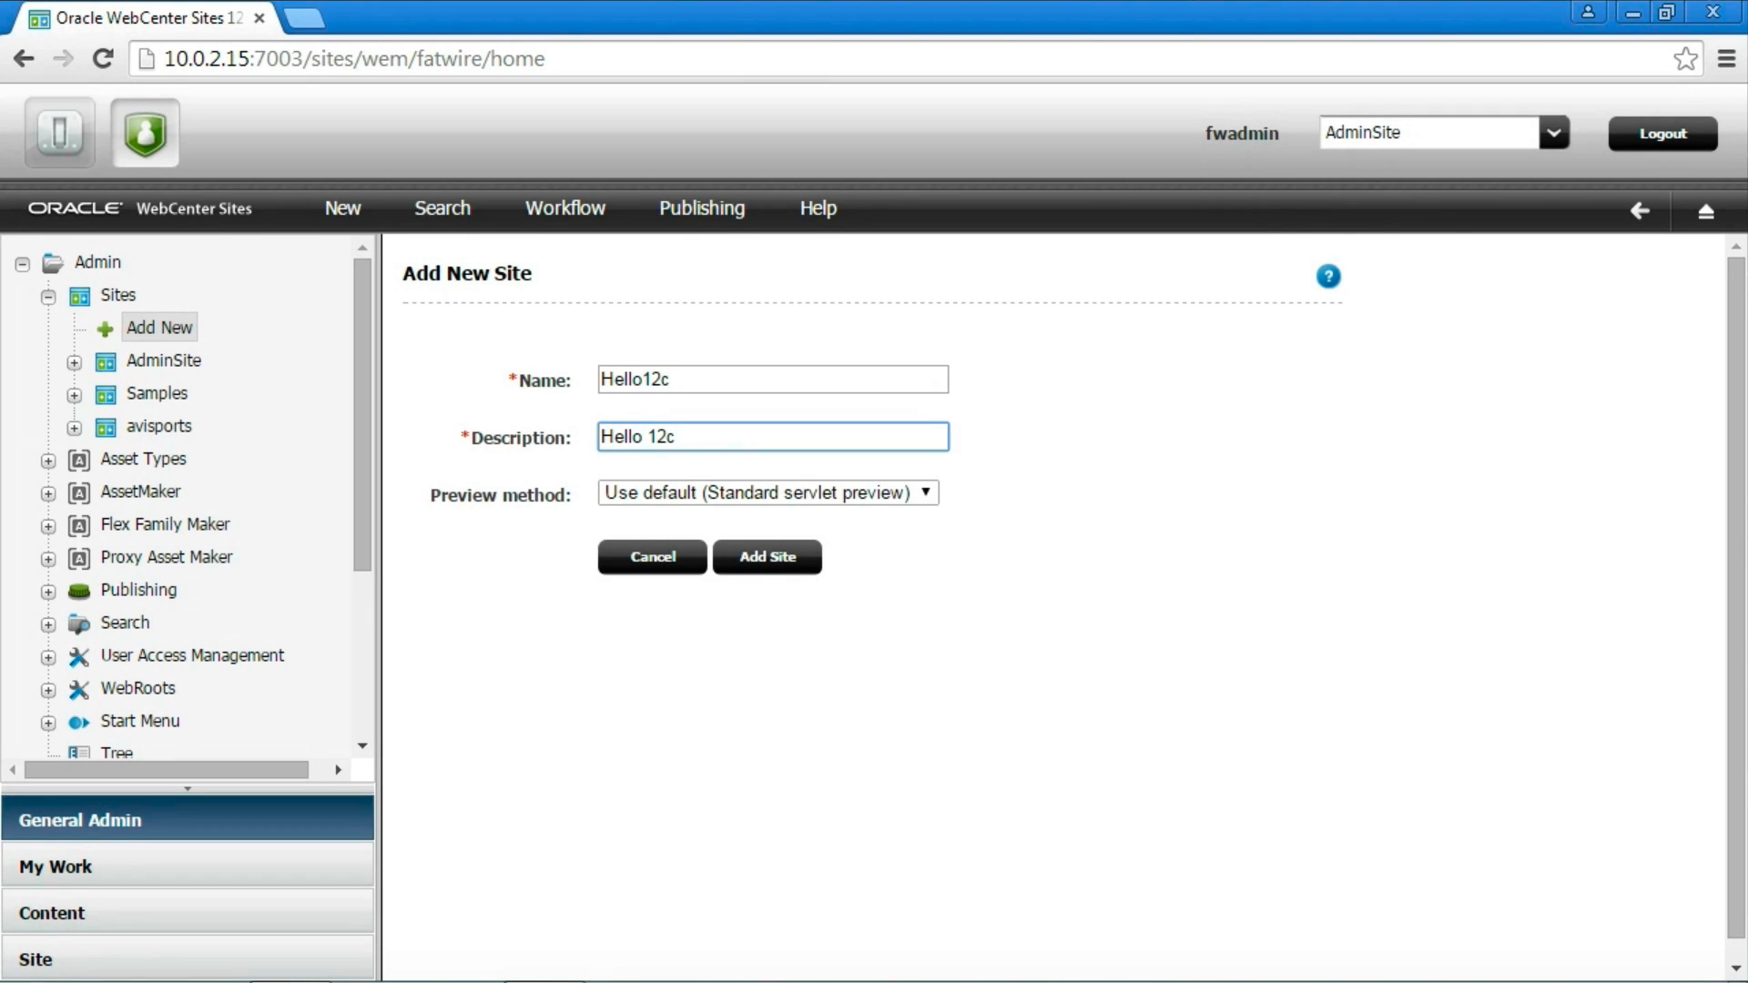
pyautogui.click(766, 557)
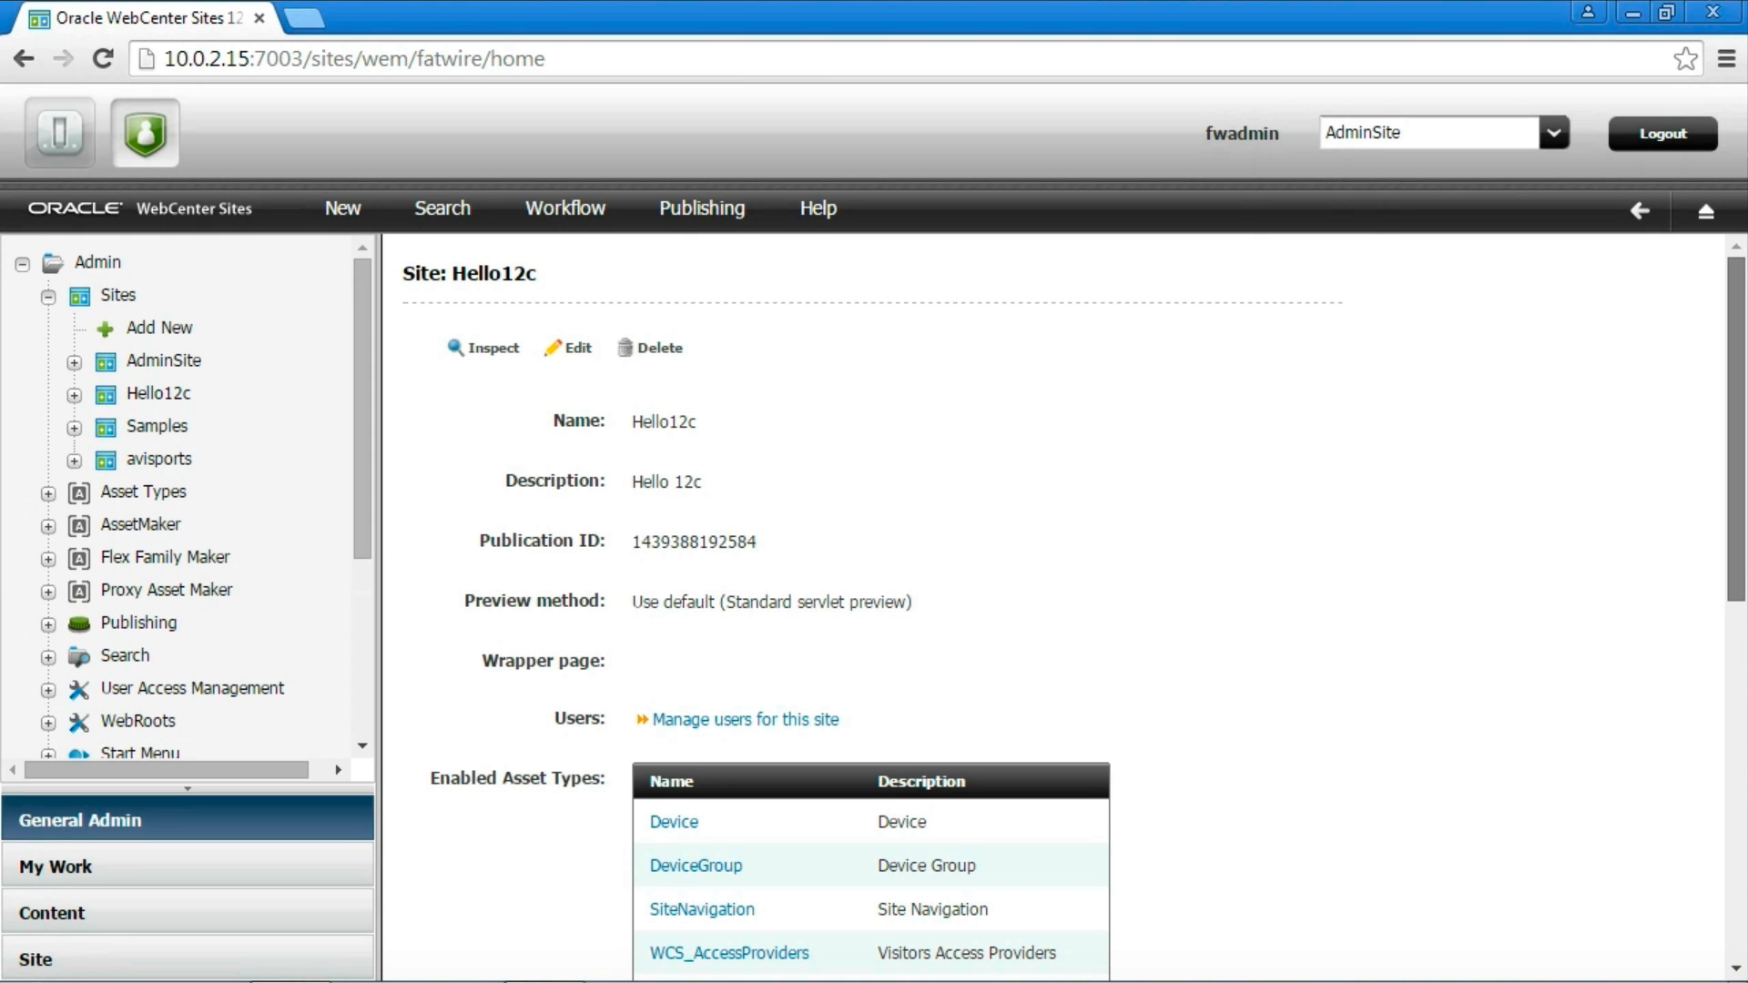
# Enable Page, PageAttribute, PageDefinition, SiteEntry, Template and WCS_Controller asset types for Hello12c.
pyautogui.scroll(-3)
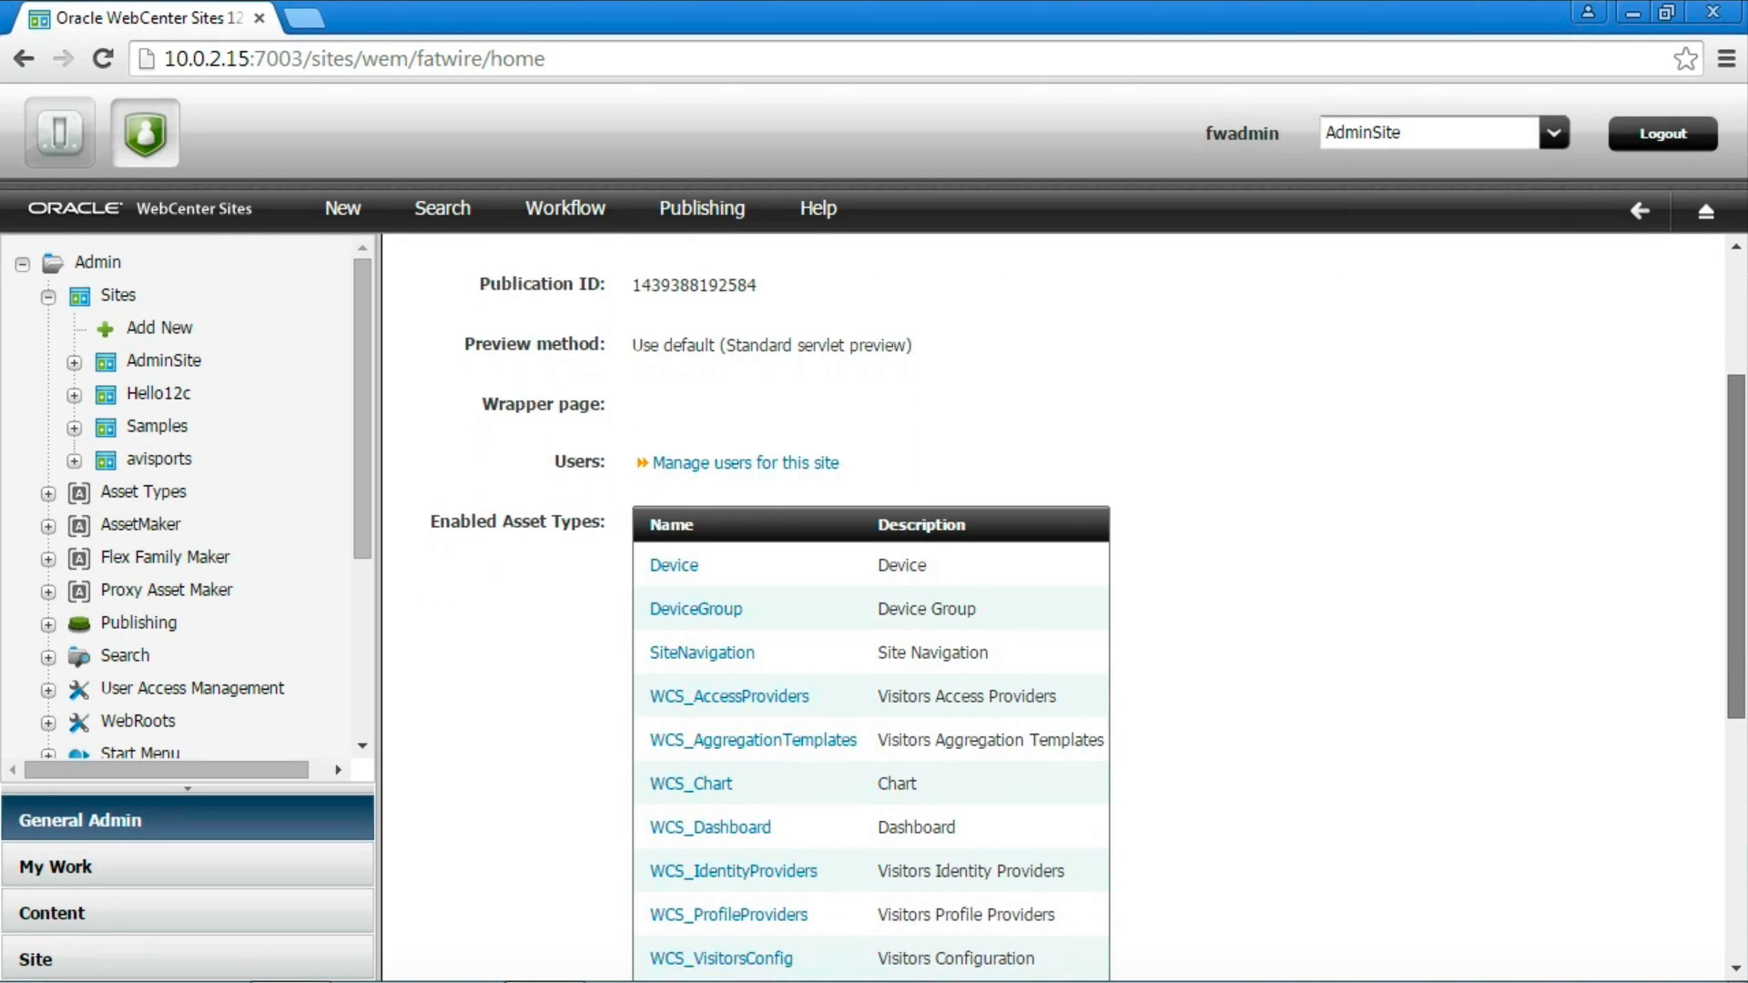
pyautogui.scroll(-3)
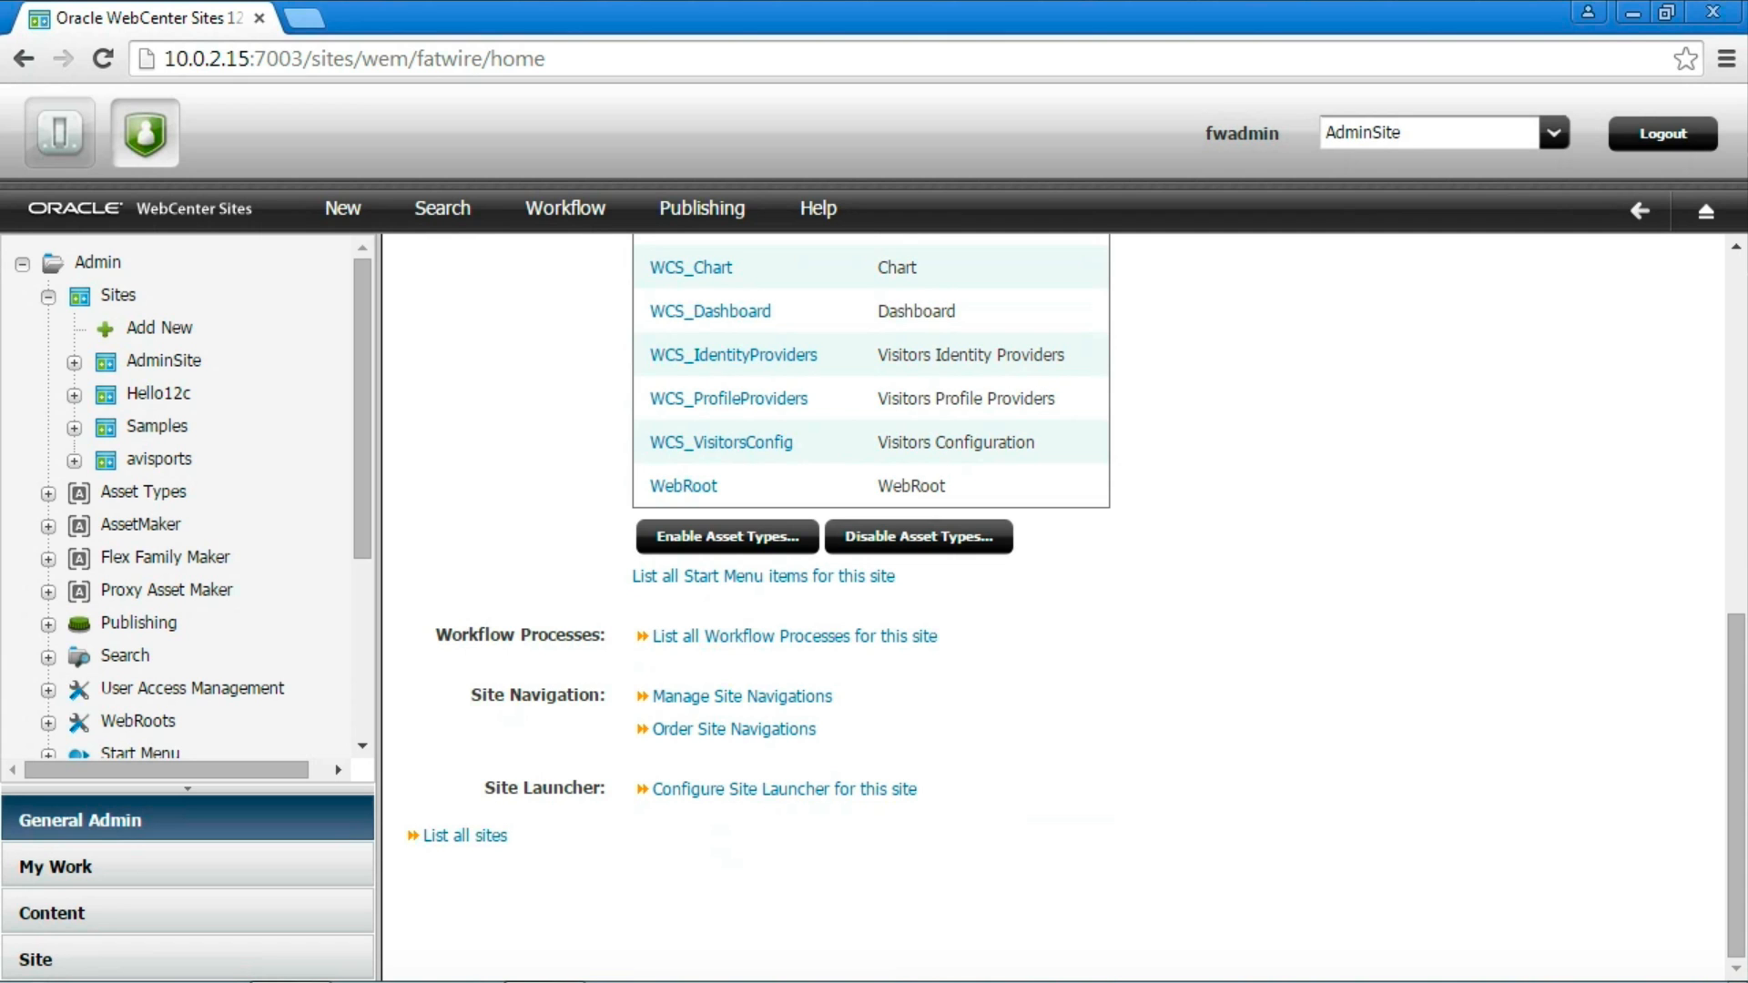
pyautogui.click(724, 536)
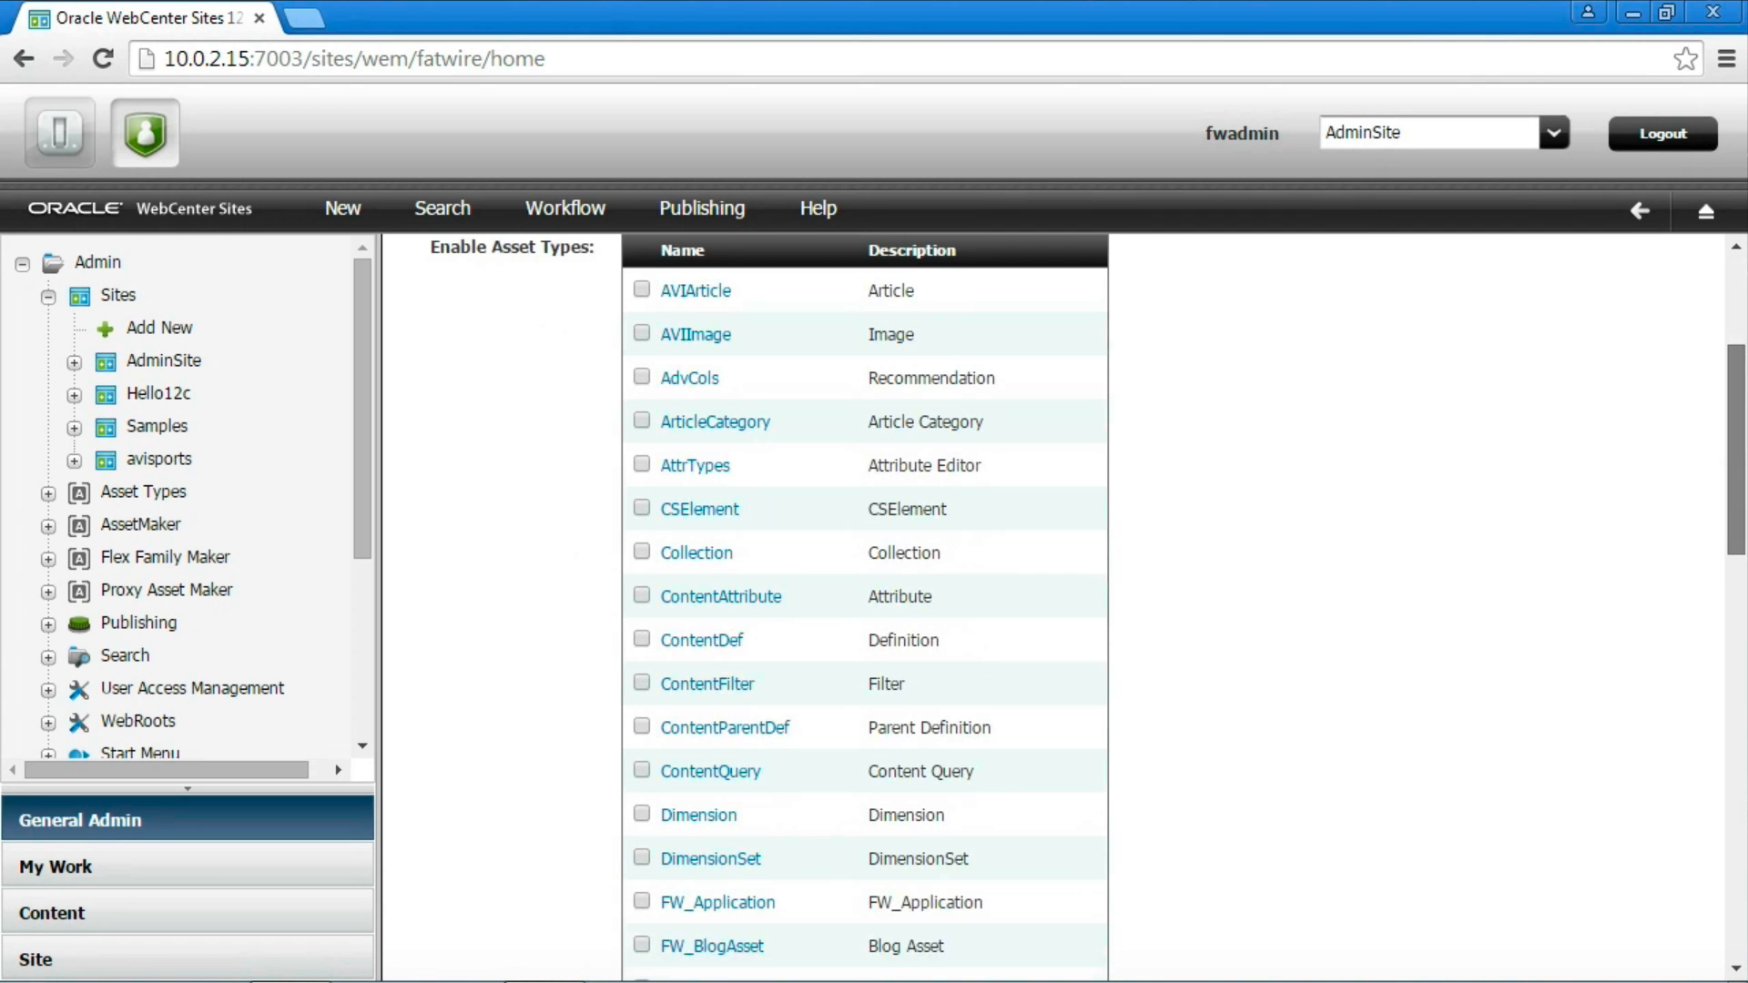
pyautogui.scroll(-3)
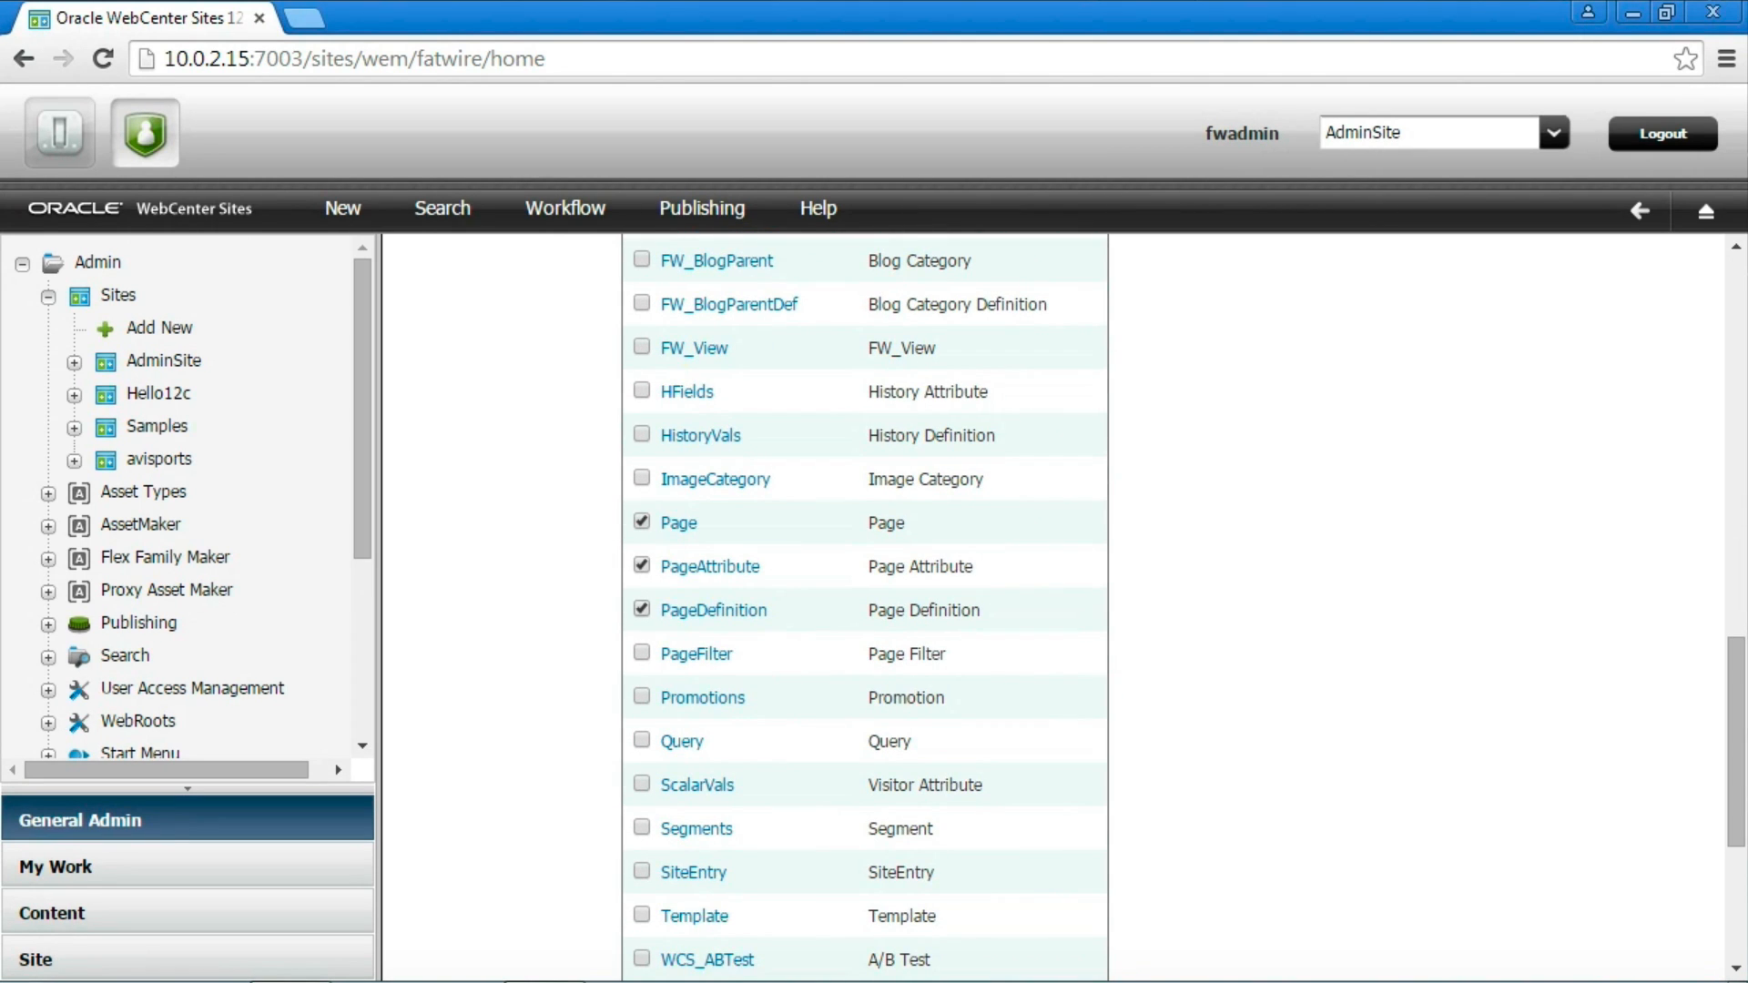
pyautogui.scroll(-3)
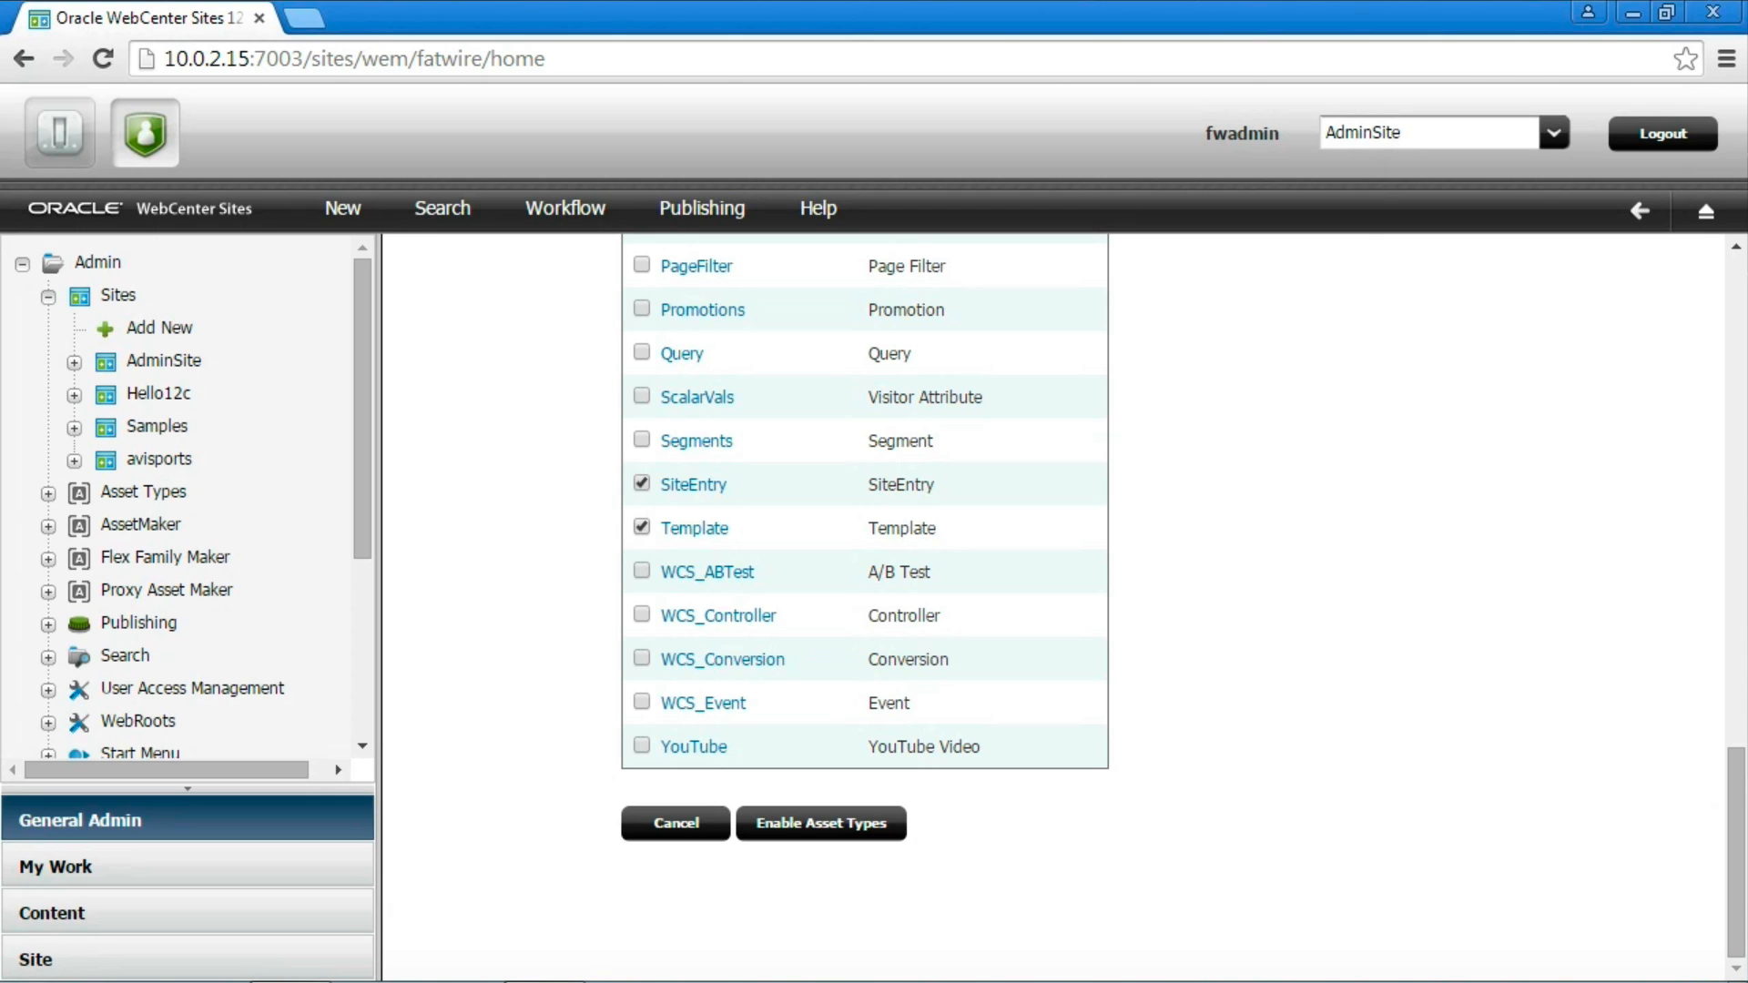
pyautogui.click(640, 613)
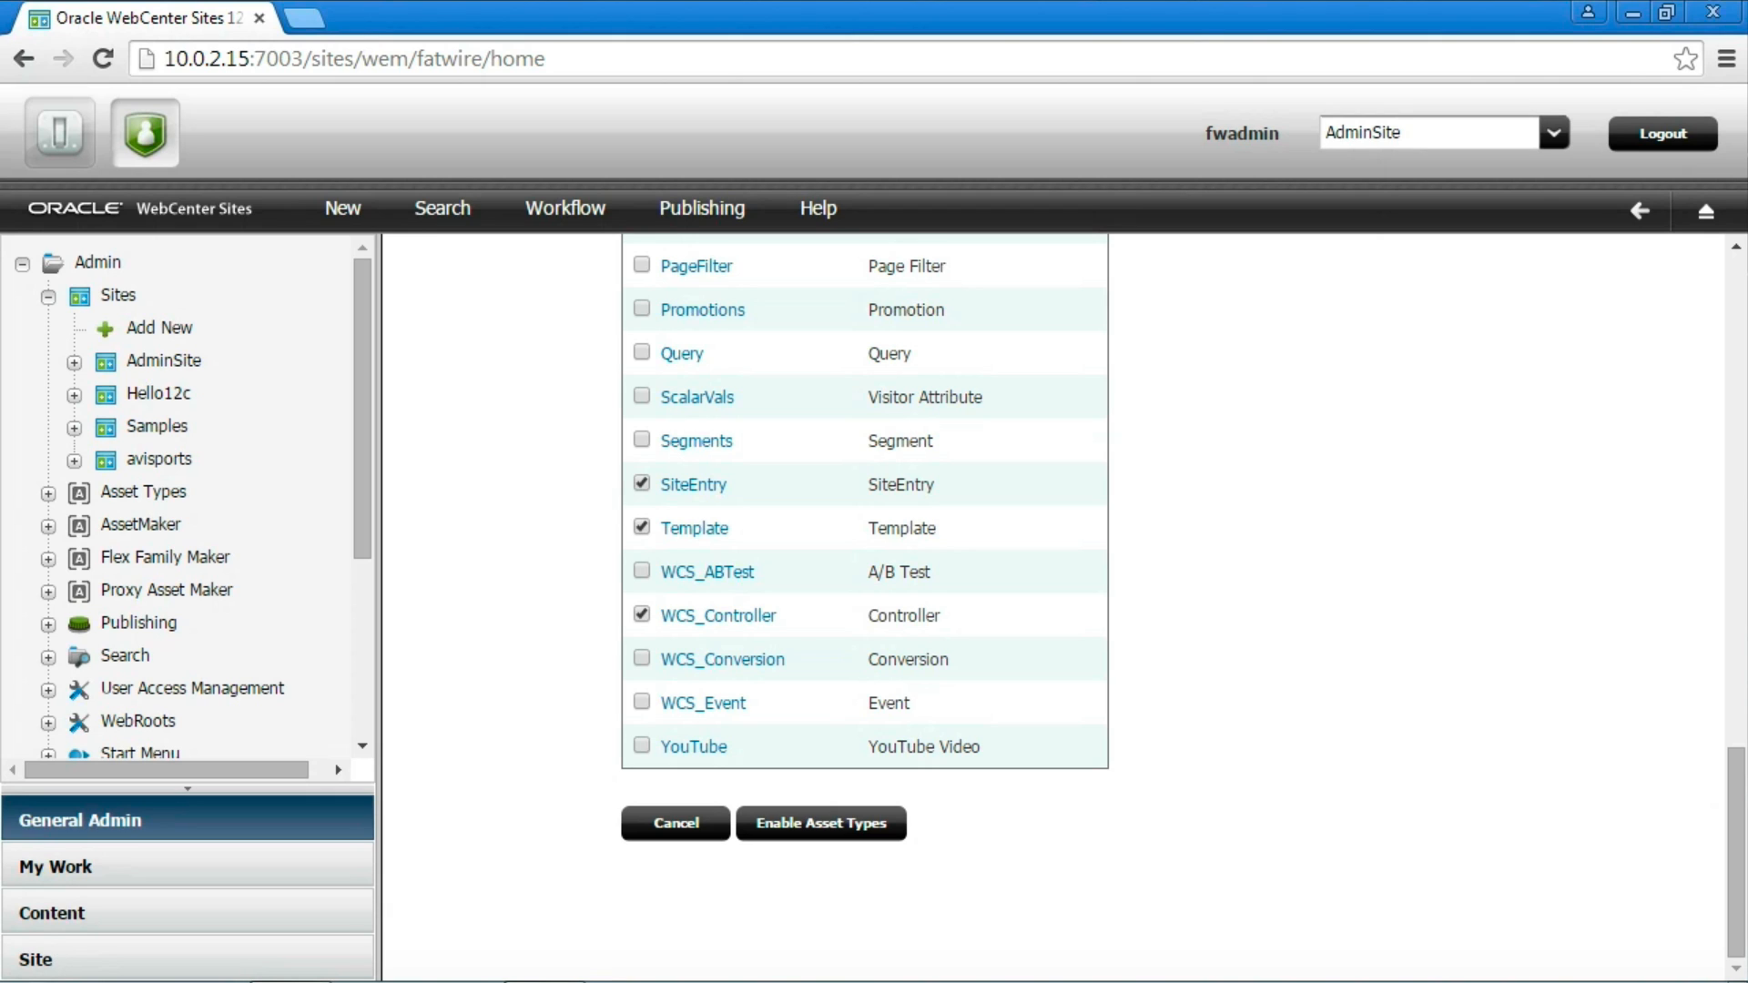
pyautogui.click(821, 823)
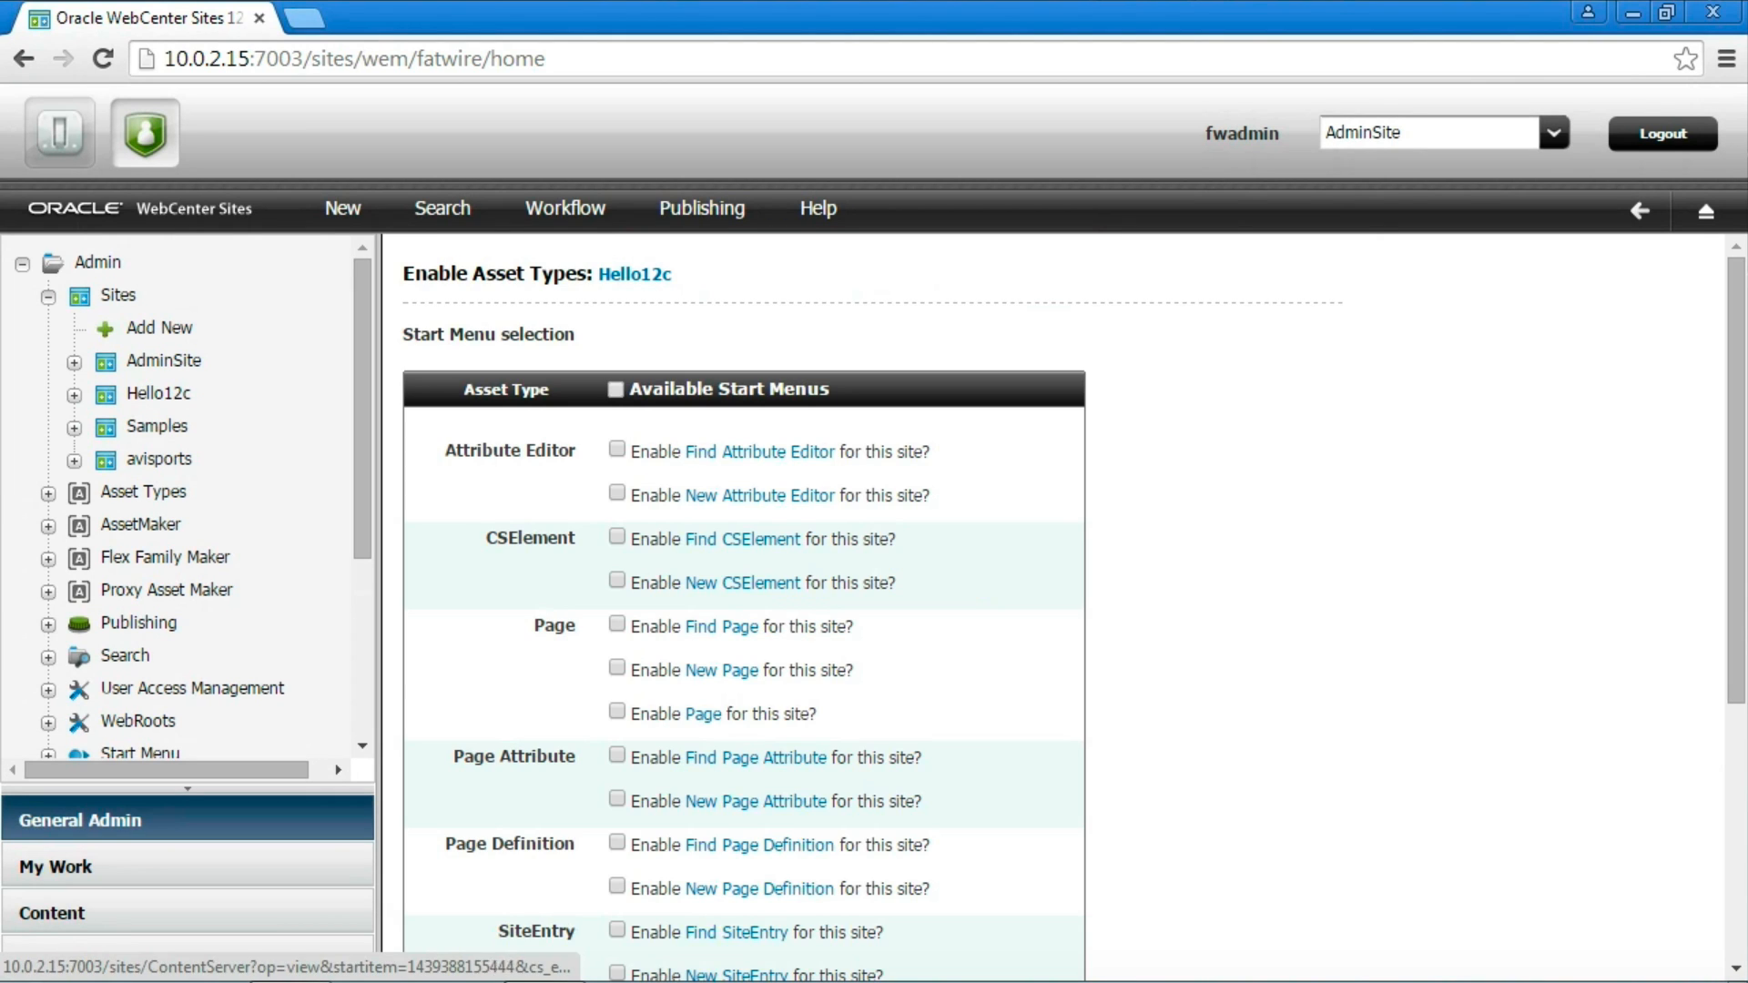
# Enable all start menu items for the asset types, then go to Hello12c's user management.
pyautogui.click(618, 390)
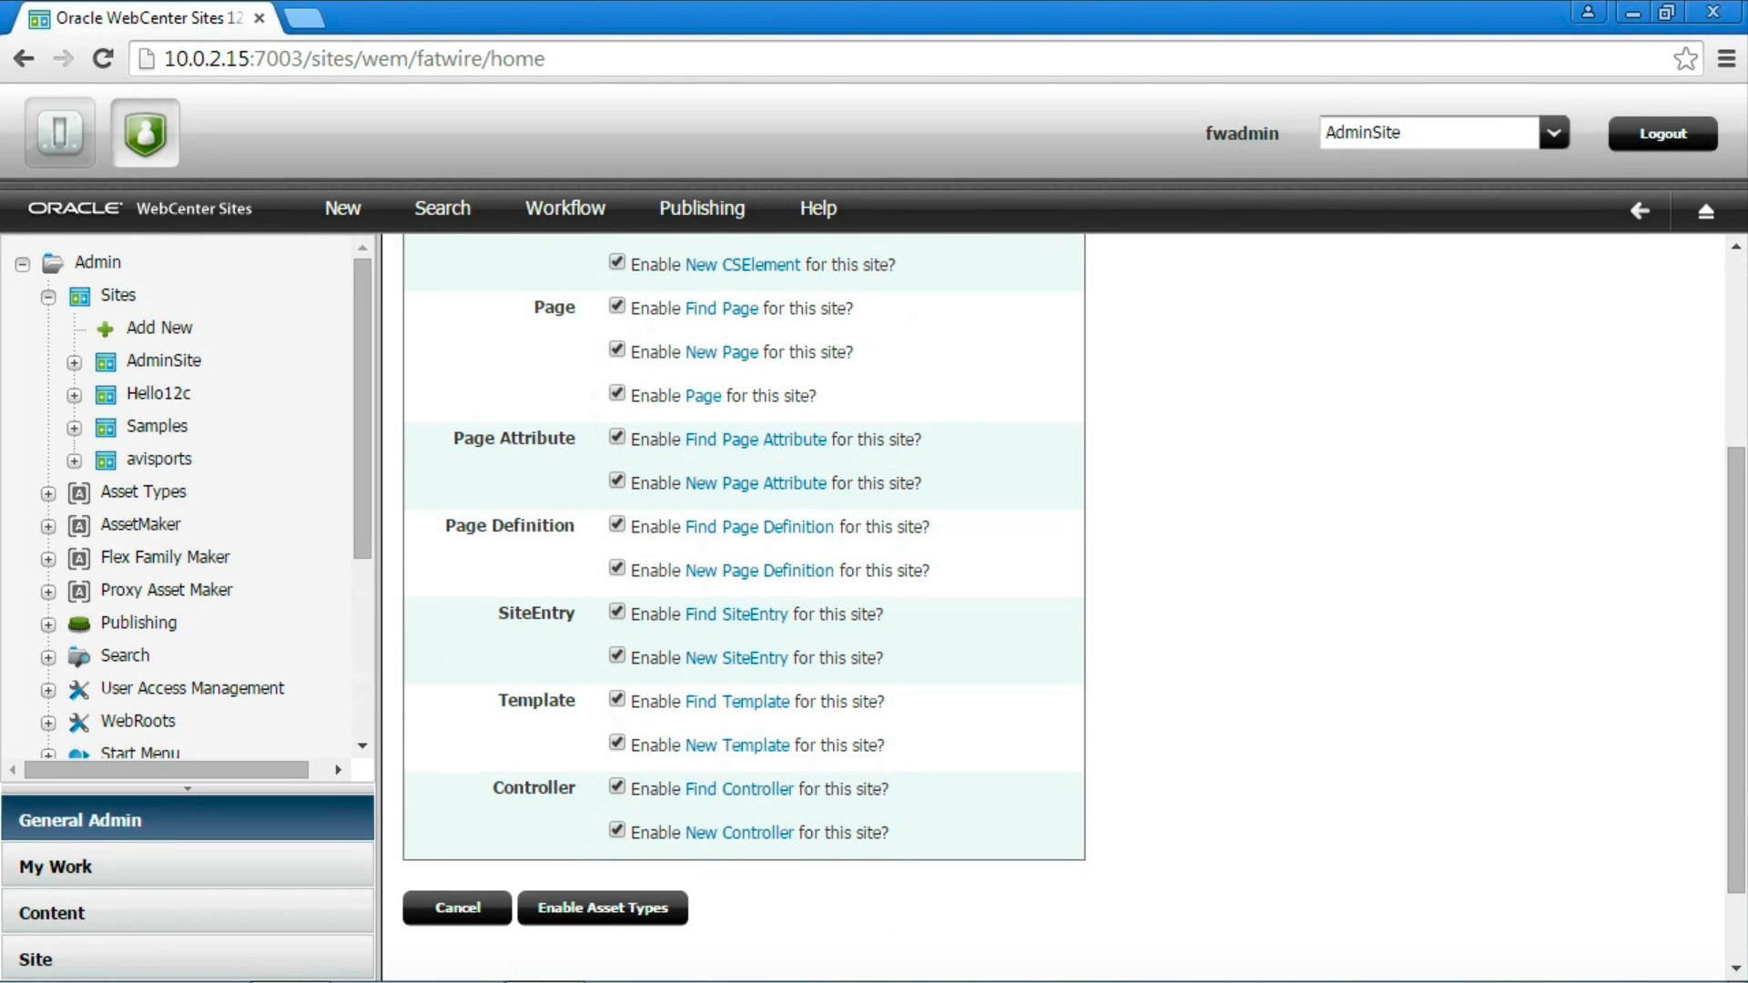
pyautogui.click(602, 907)
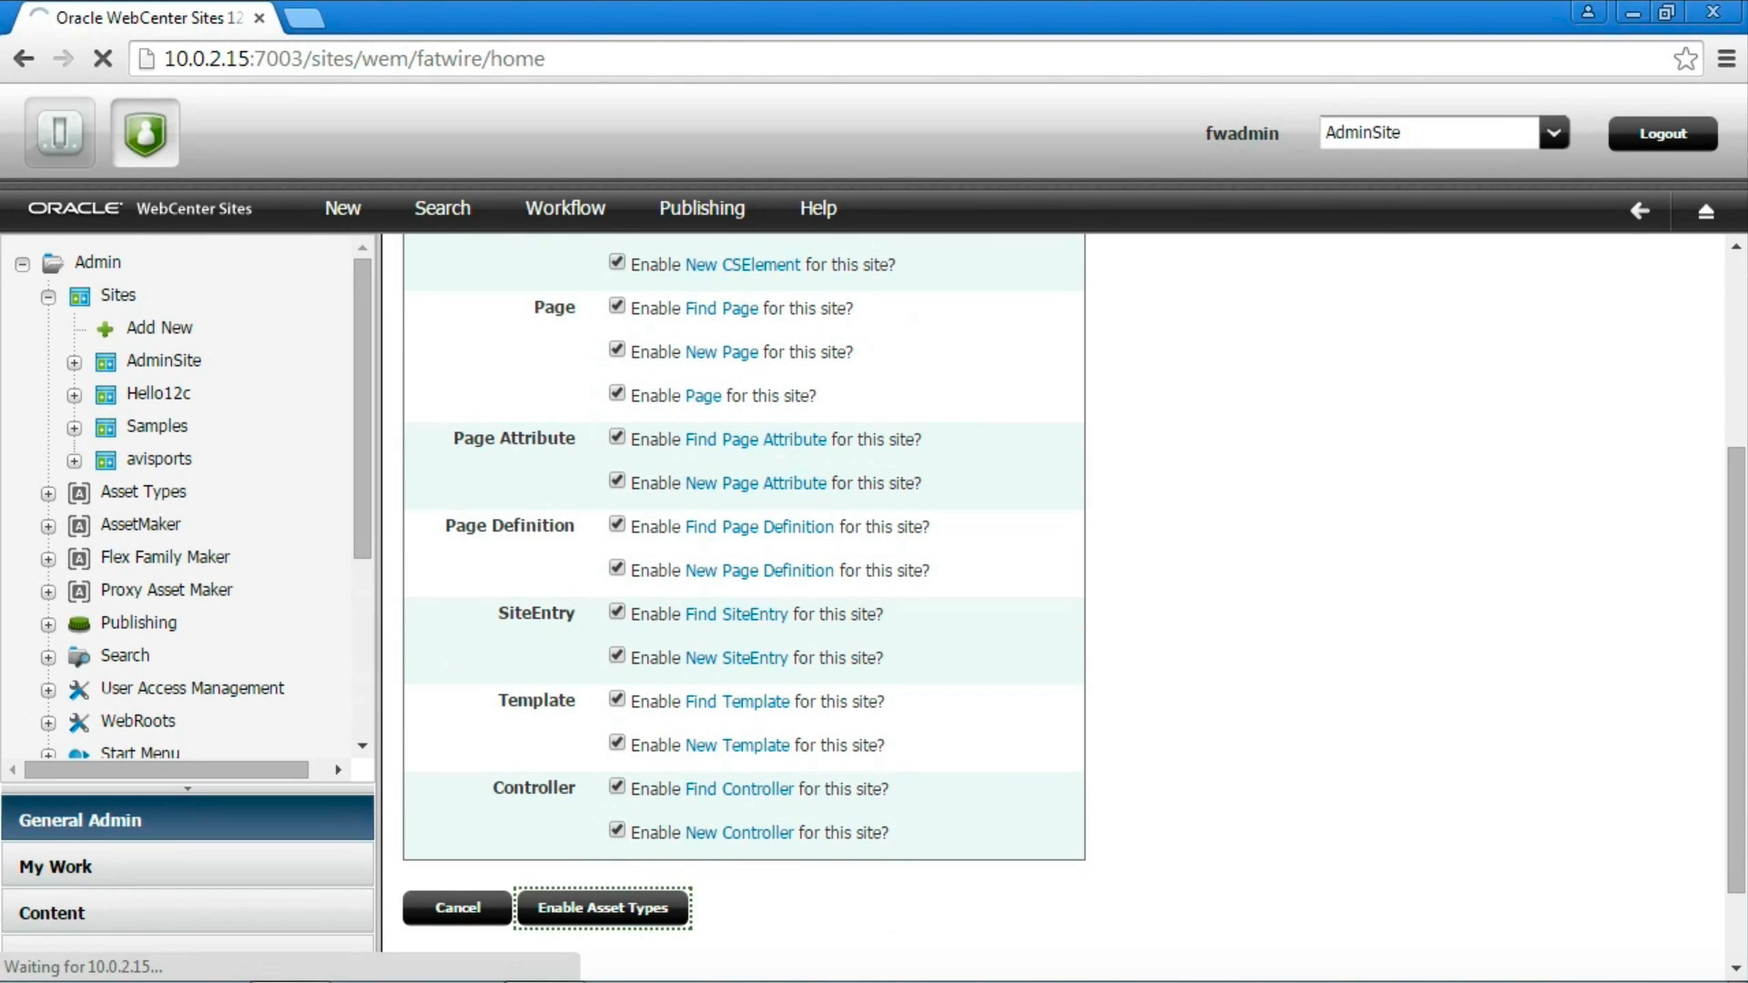
pyautogui.click(603, 906)
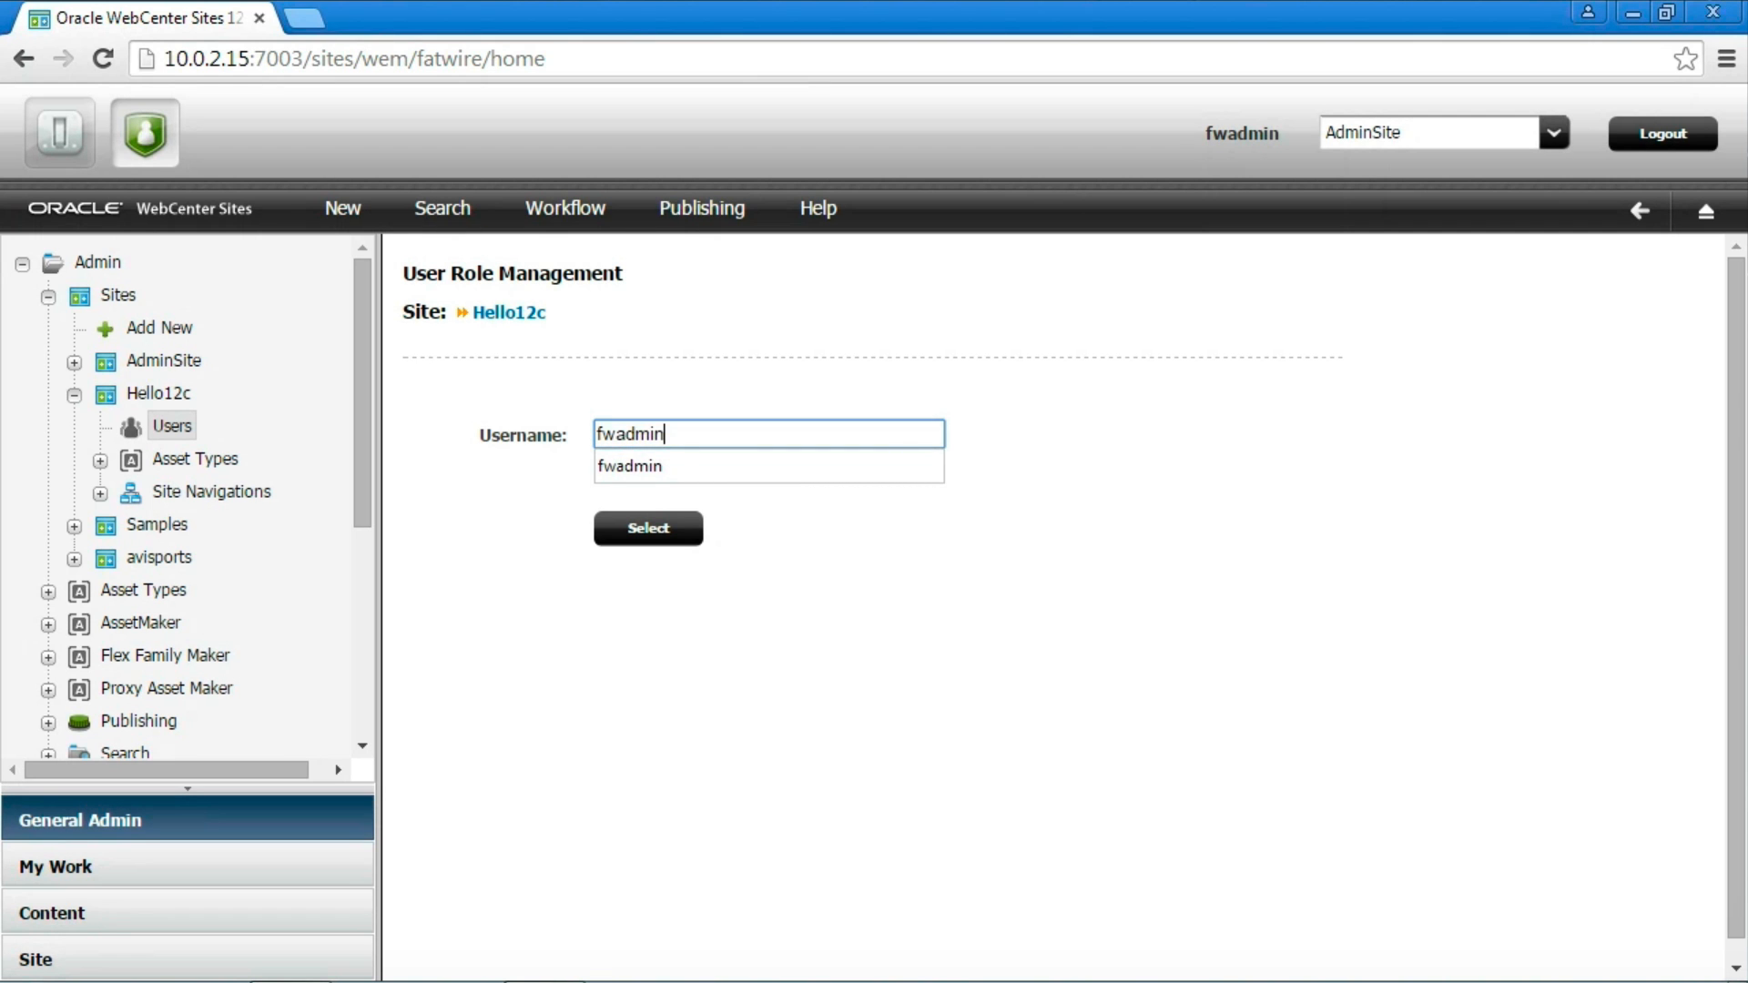
# Give fwadmin the GeneralAdmin and SitesUser roles on Hello12c and save.
pyautogui.click(646, 528)
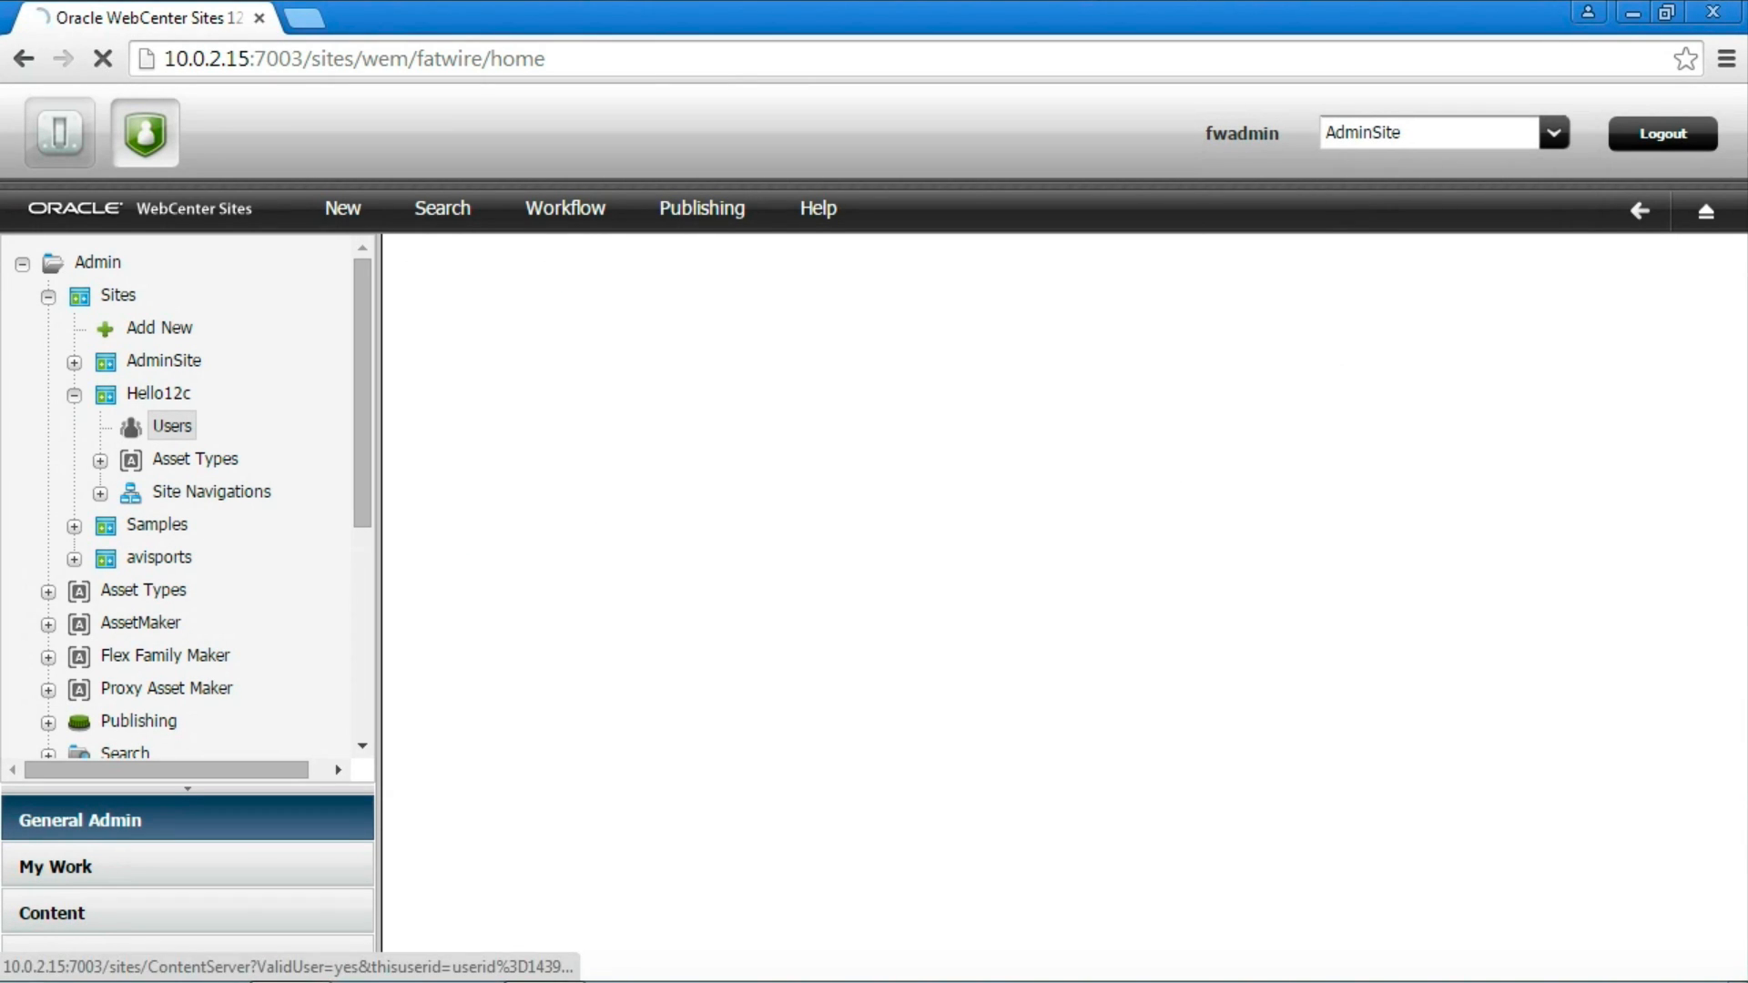
pyautogui.click(171, 426)
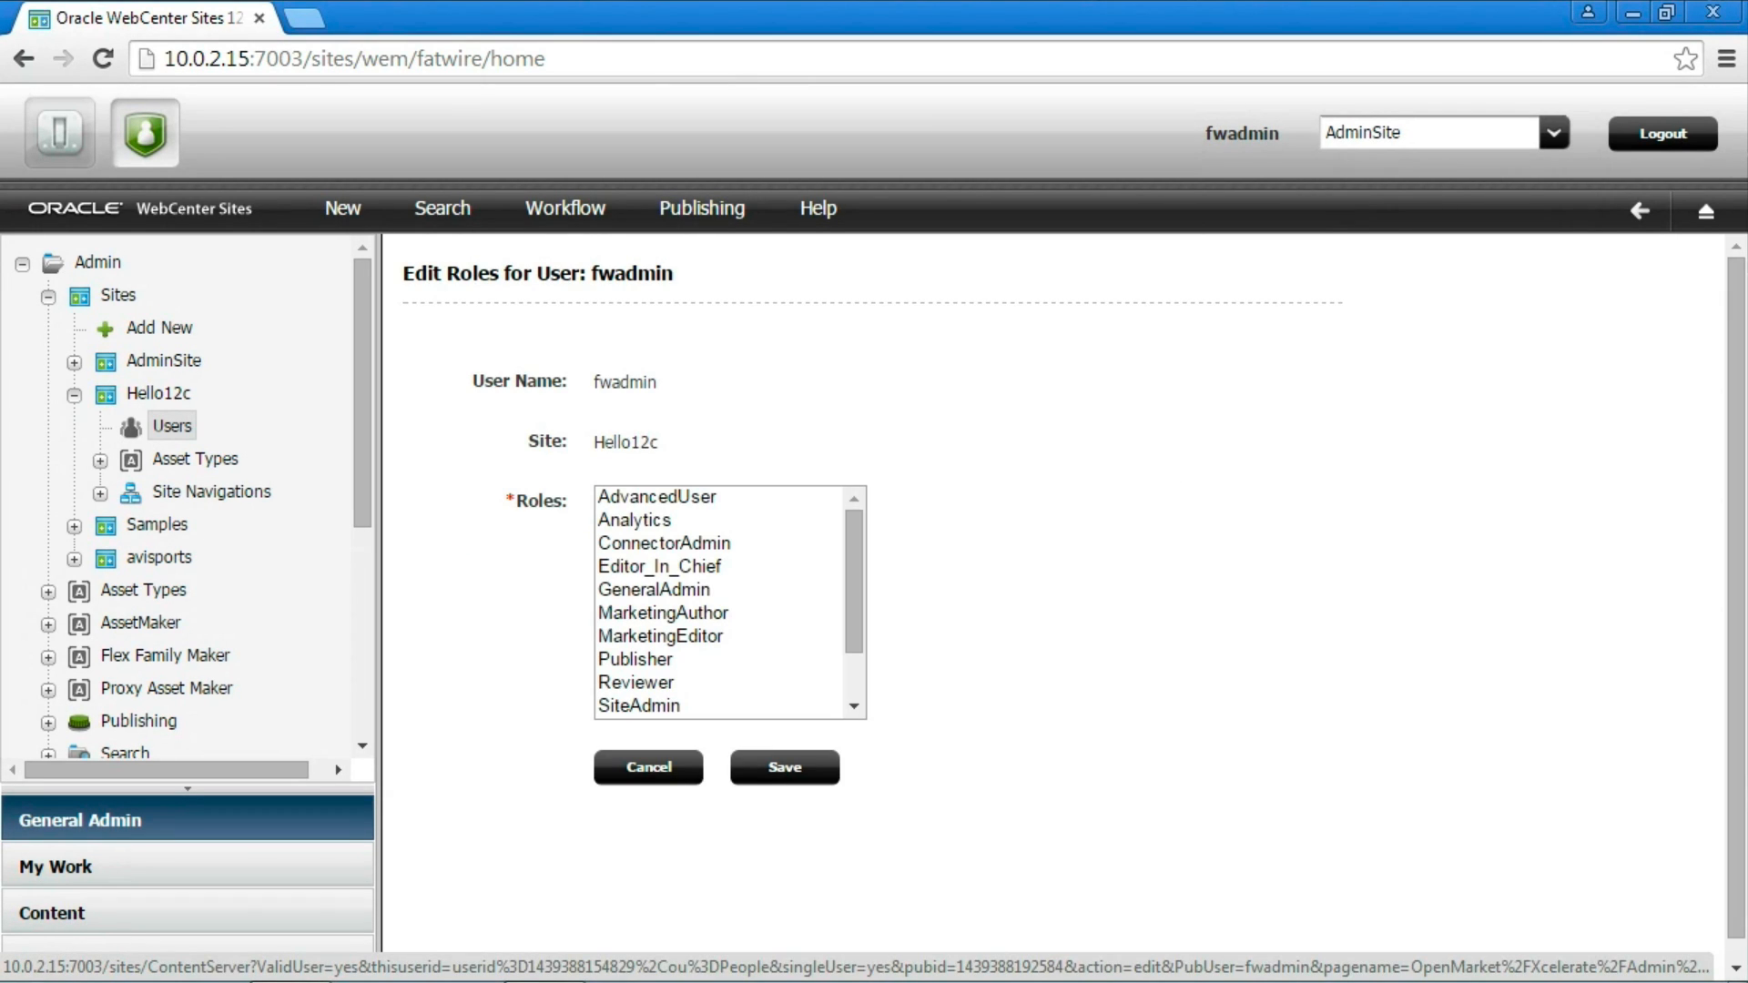
pyautogui.click(656, 495)
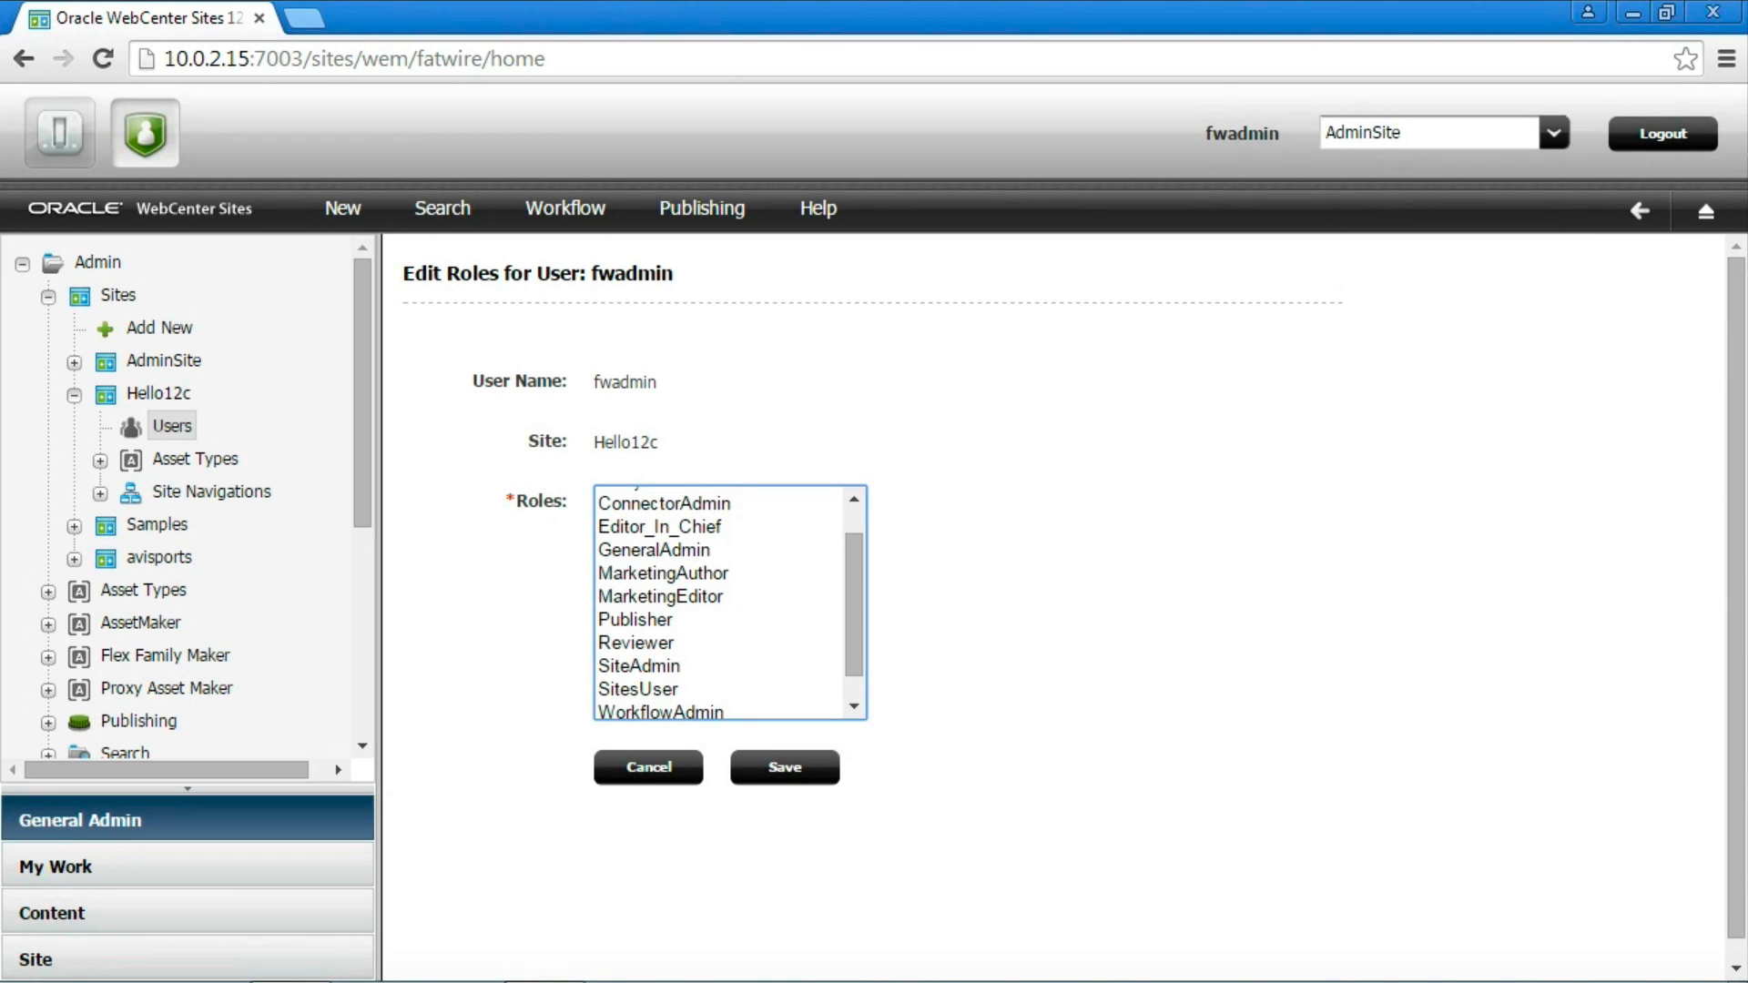
pyautogui.click(656, 550)
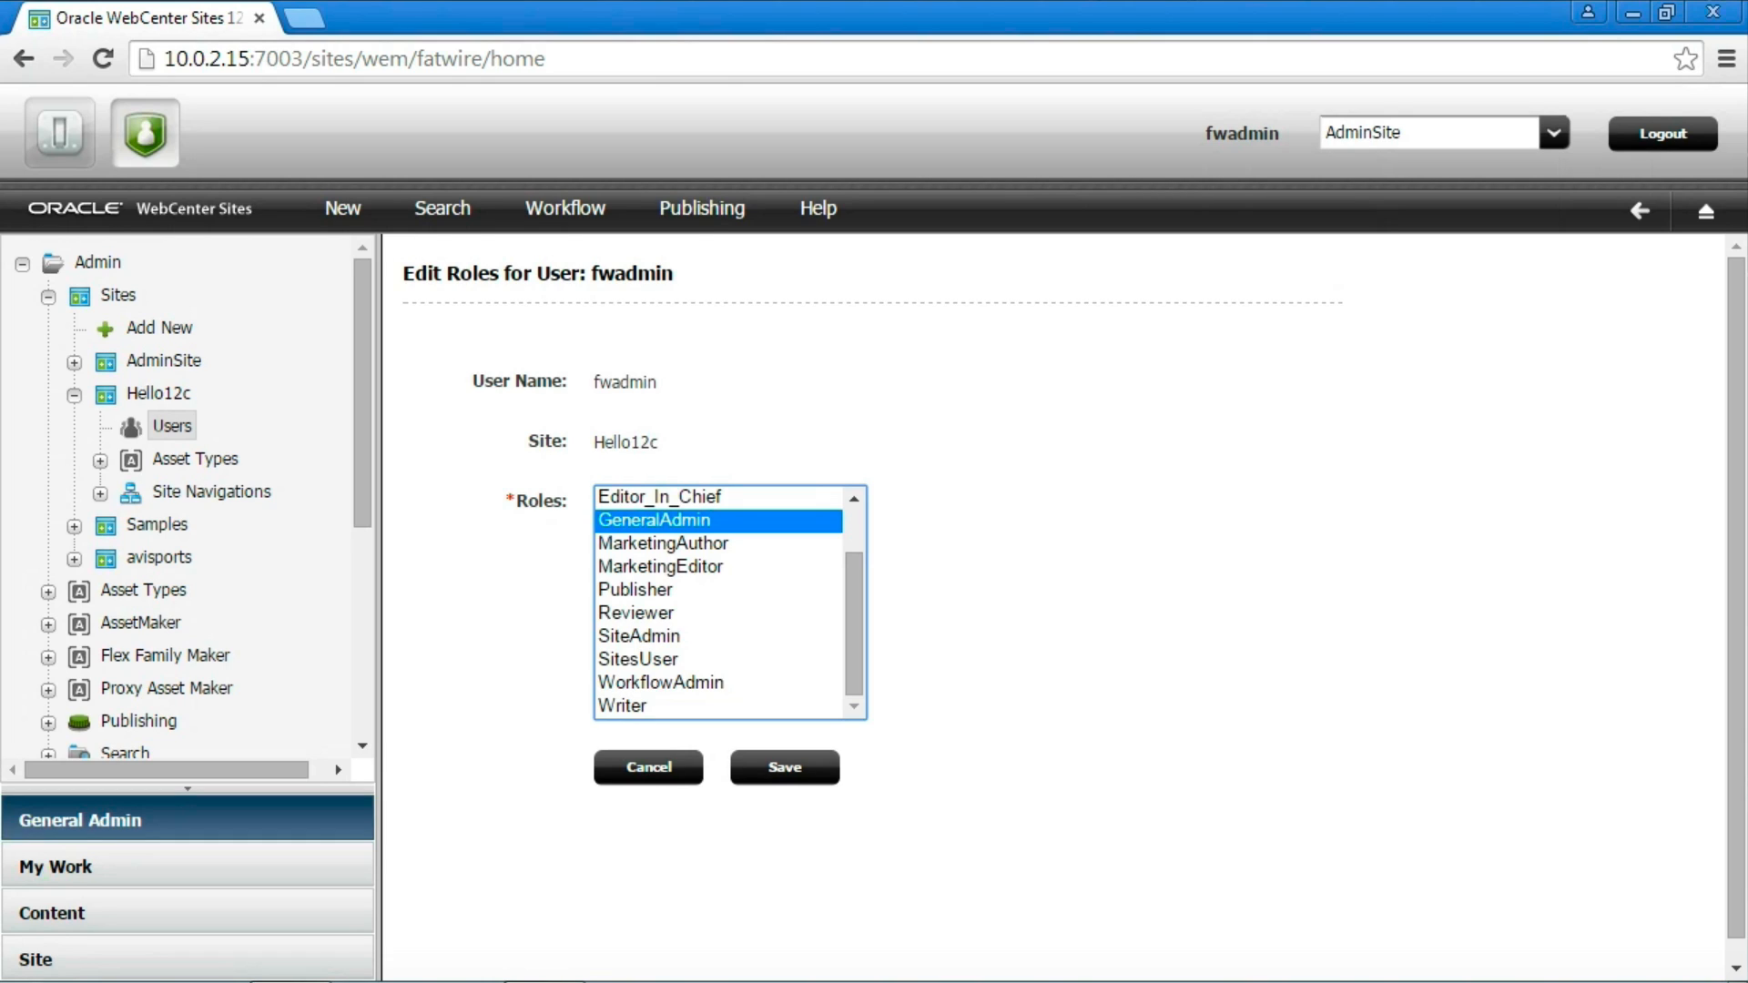
pyautogui.click(637, 659)
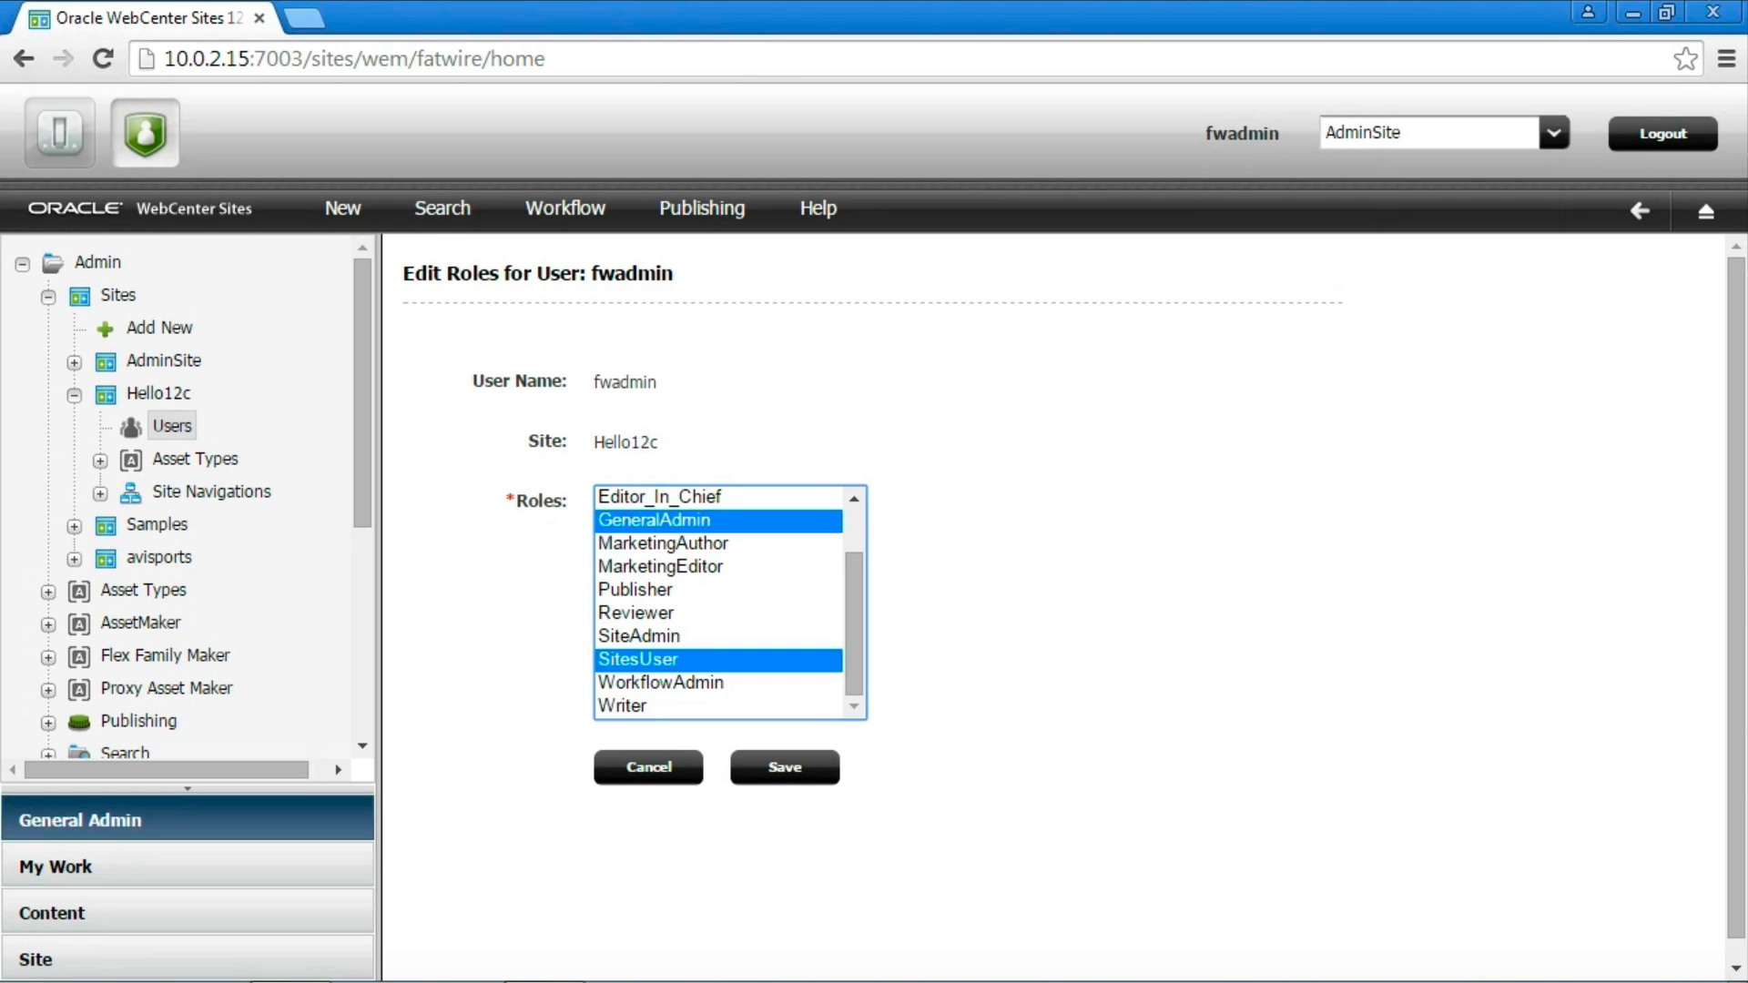
pyautogui.click(783, 767)
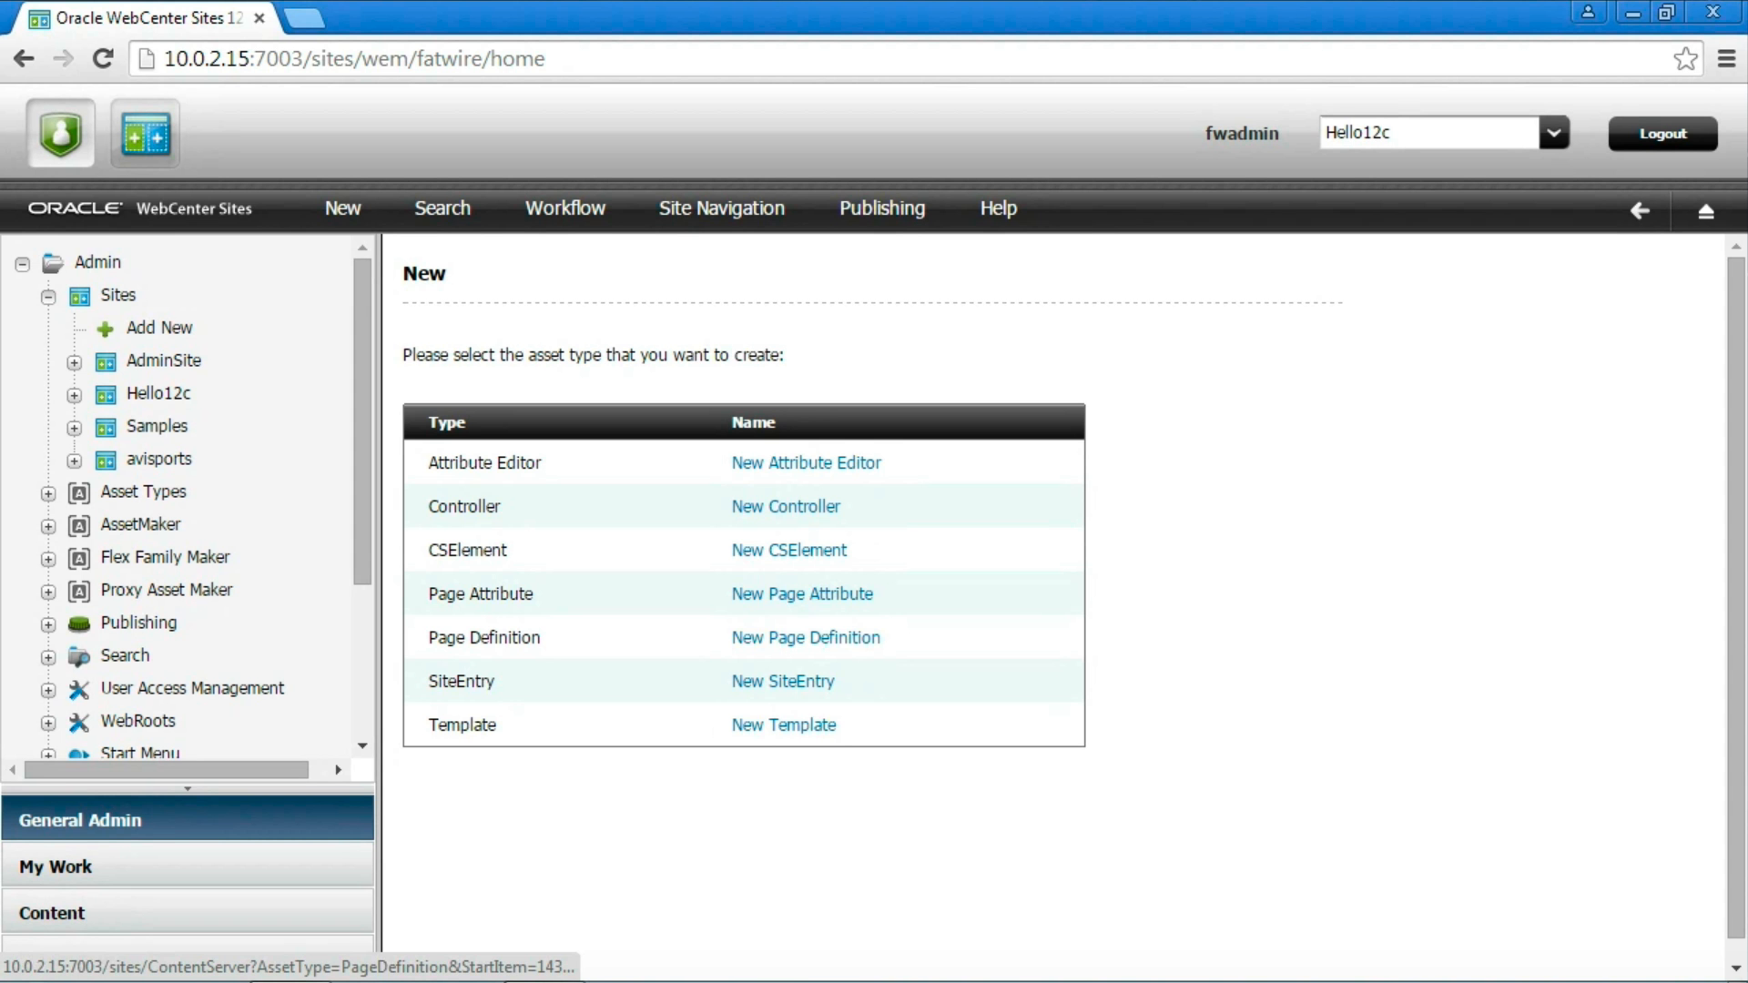
pyautogui.moveTo(801, 593)
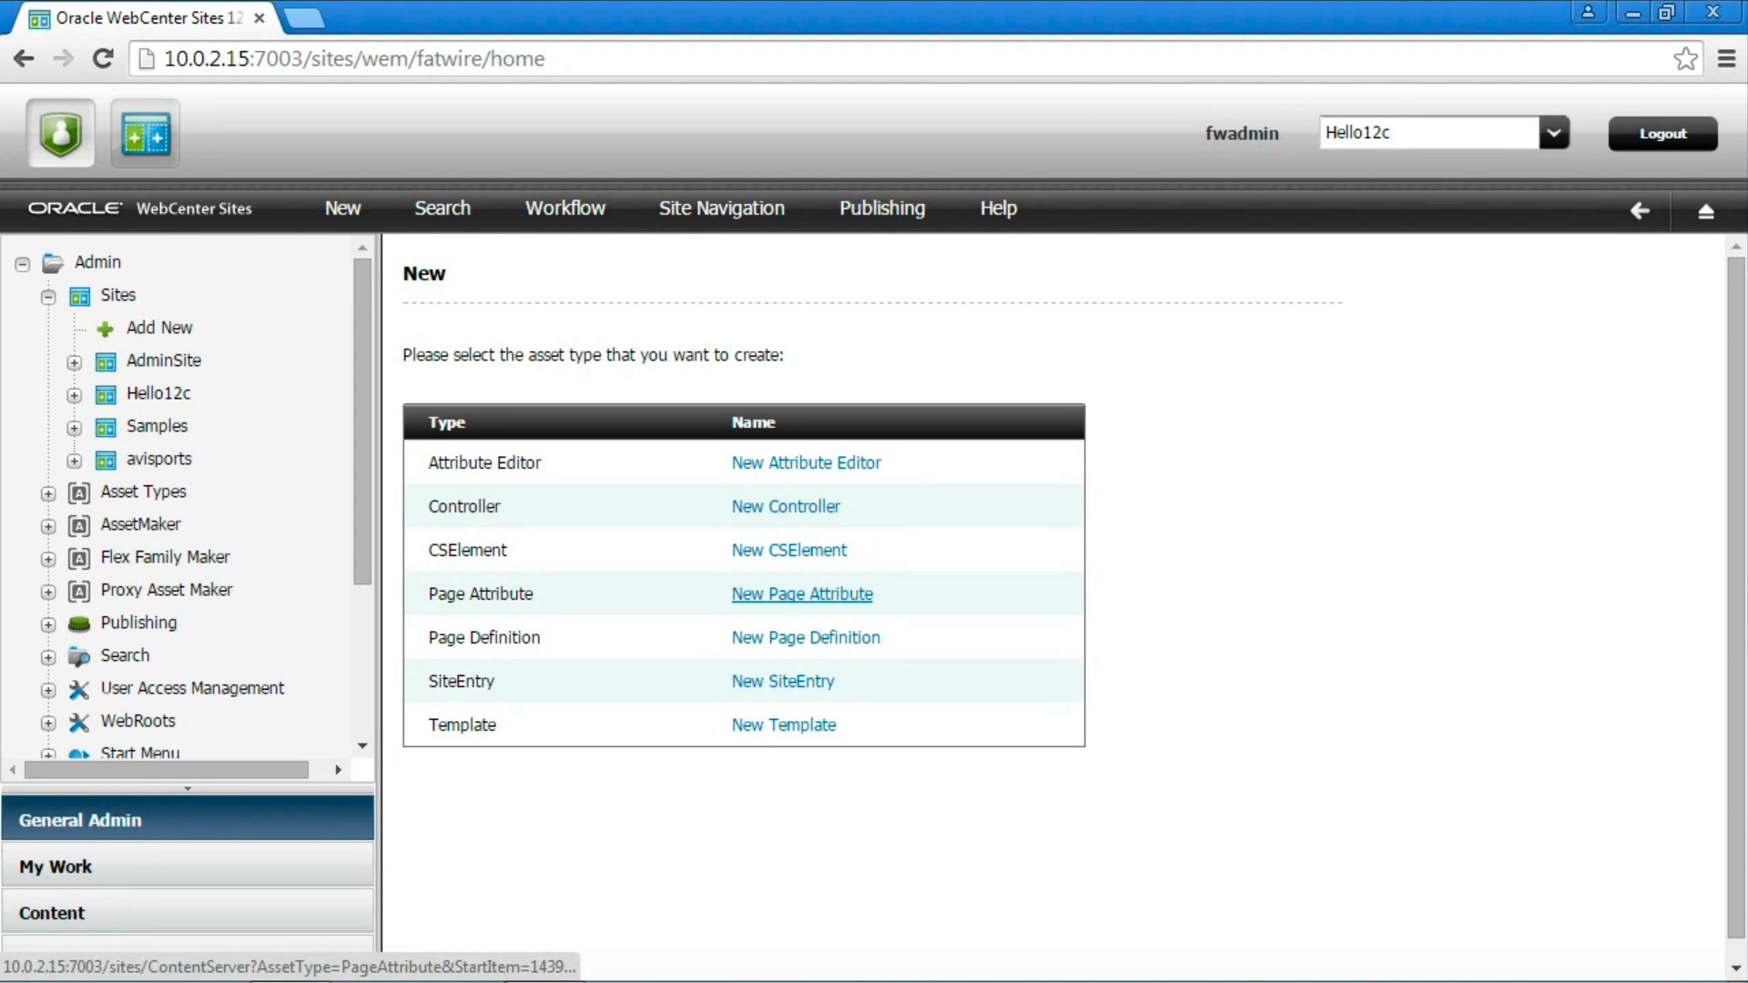
# Start a page attribute named Title, then bring up a blank Attribute Editor form.
pyautogui.click(801, 594)
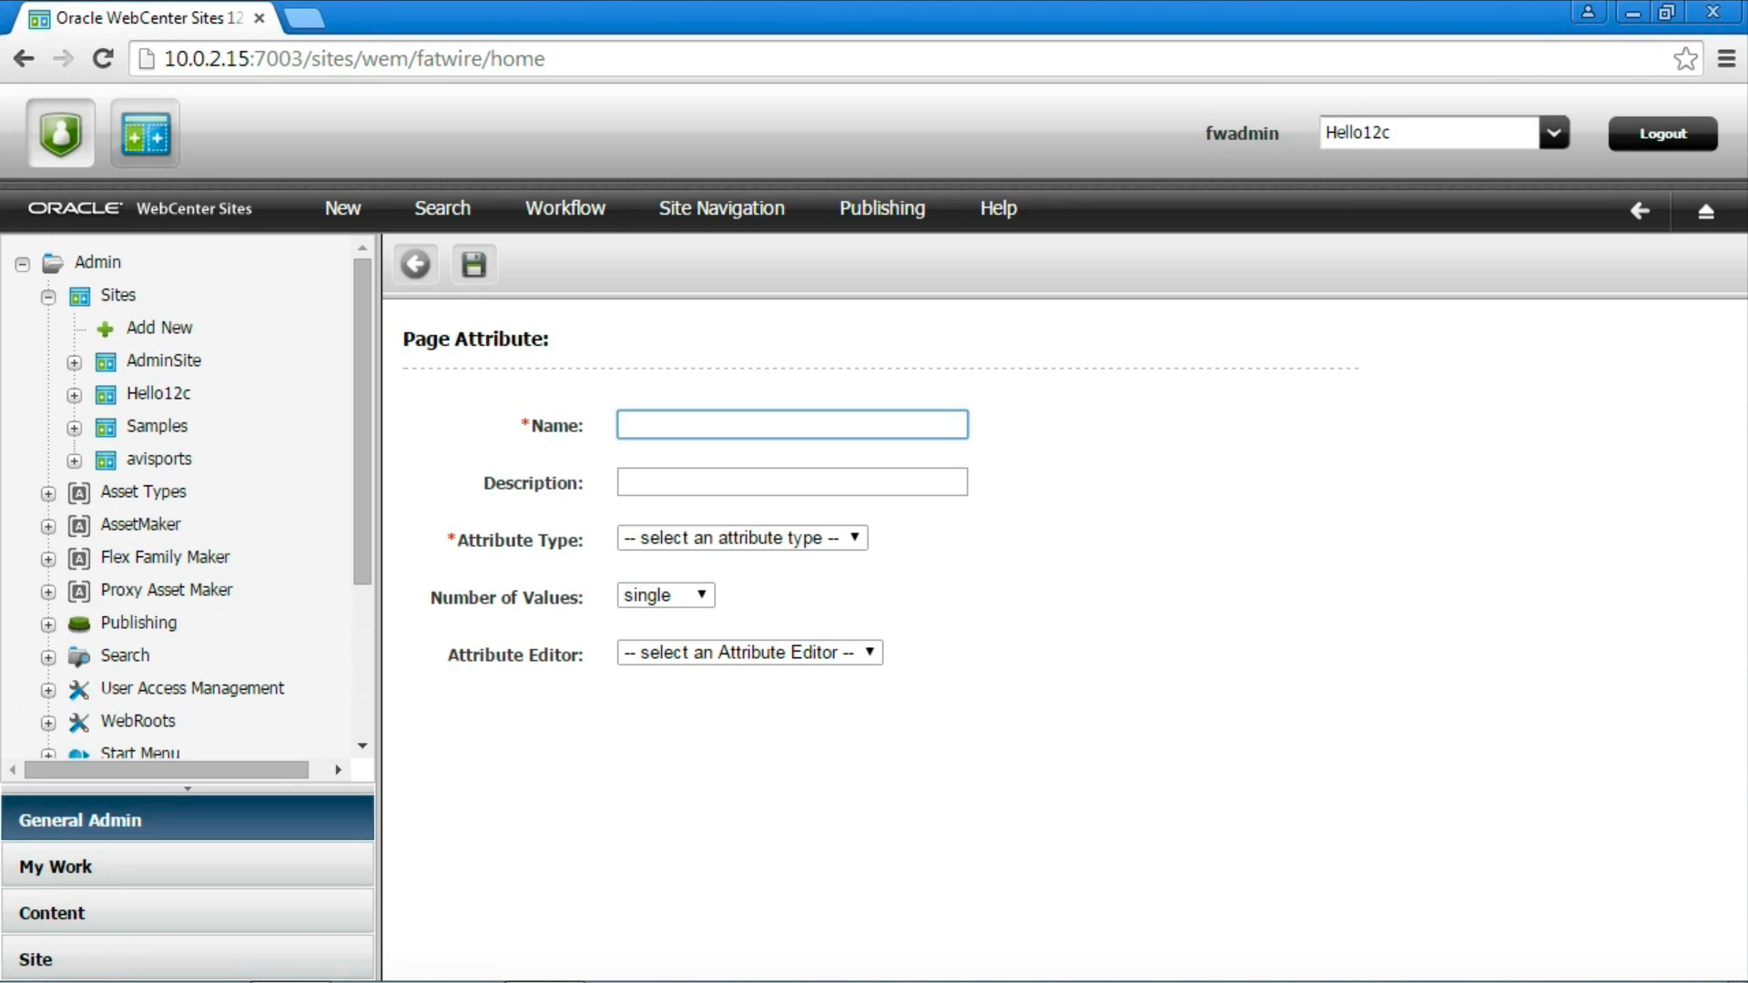
pyautogui.write('Title')
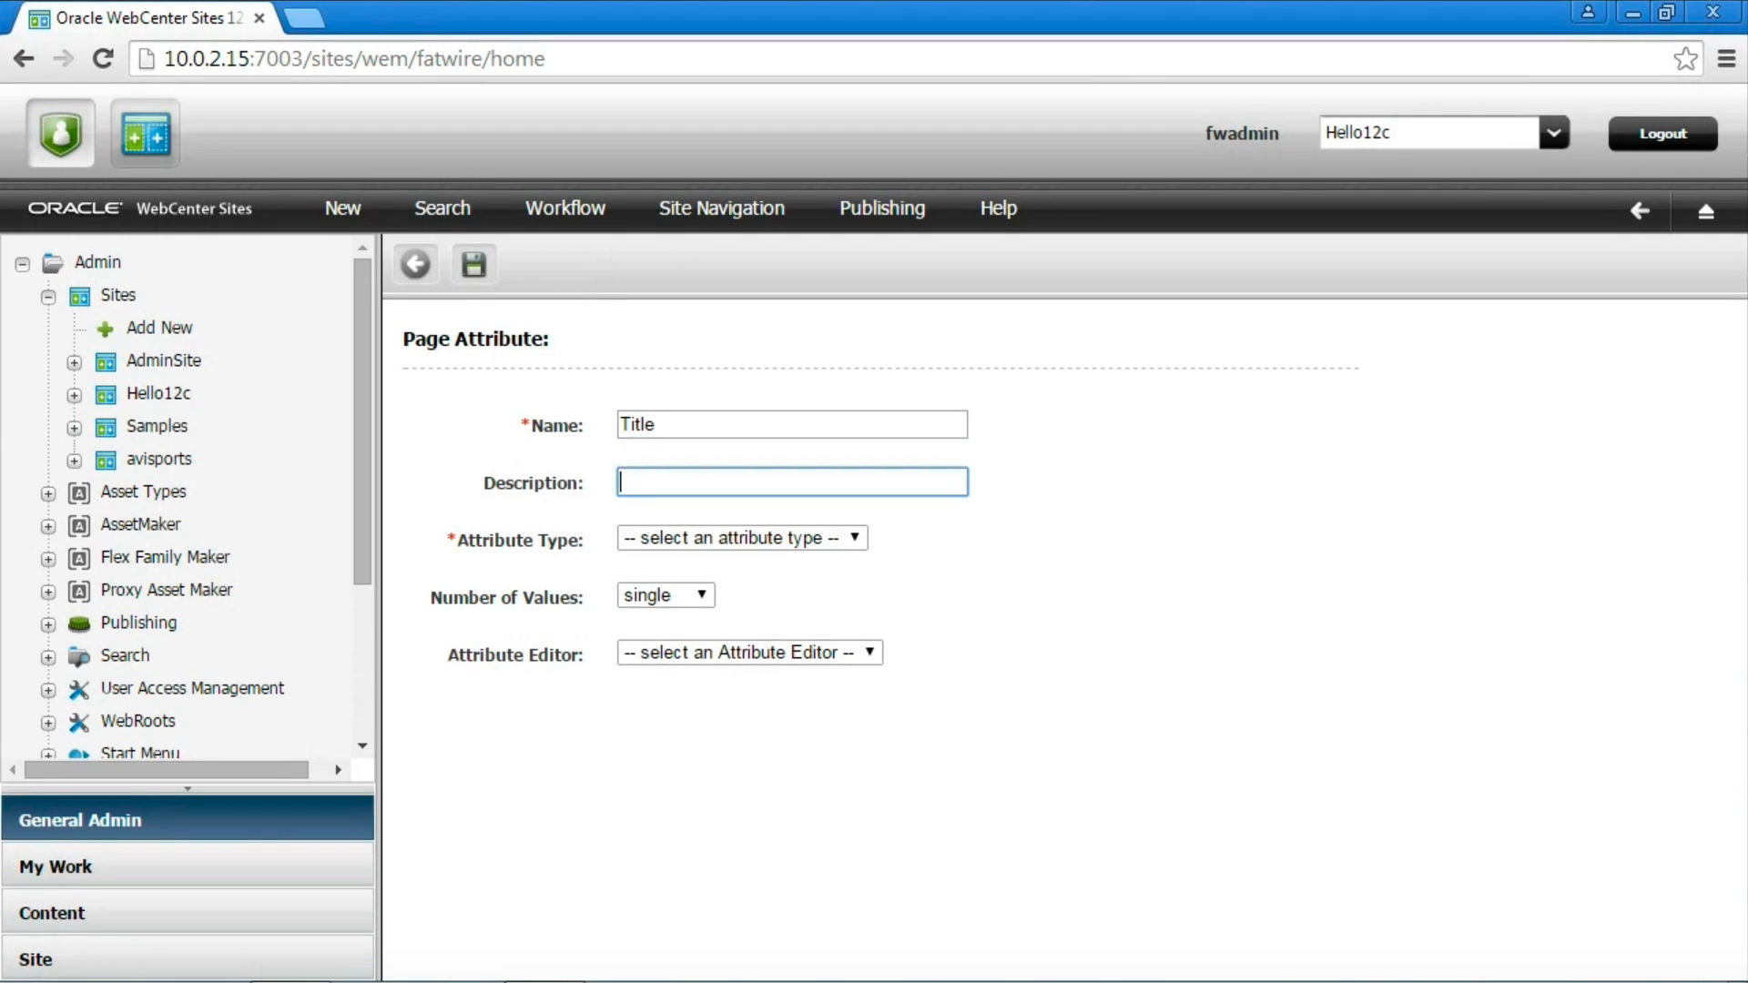
pyautogui.click(741, 539)
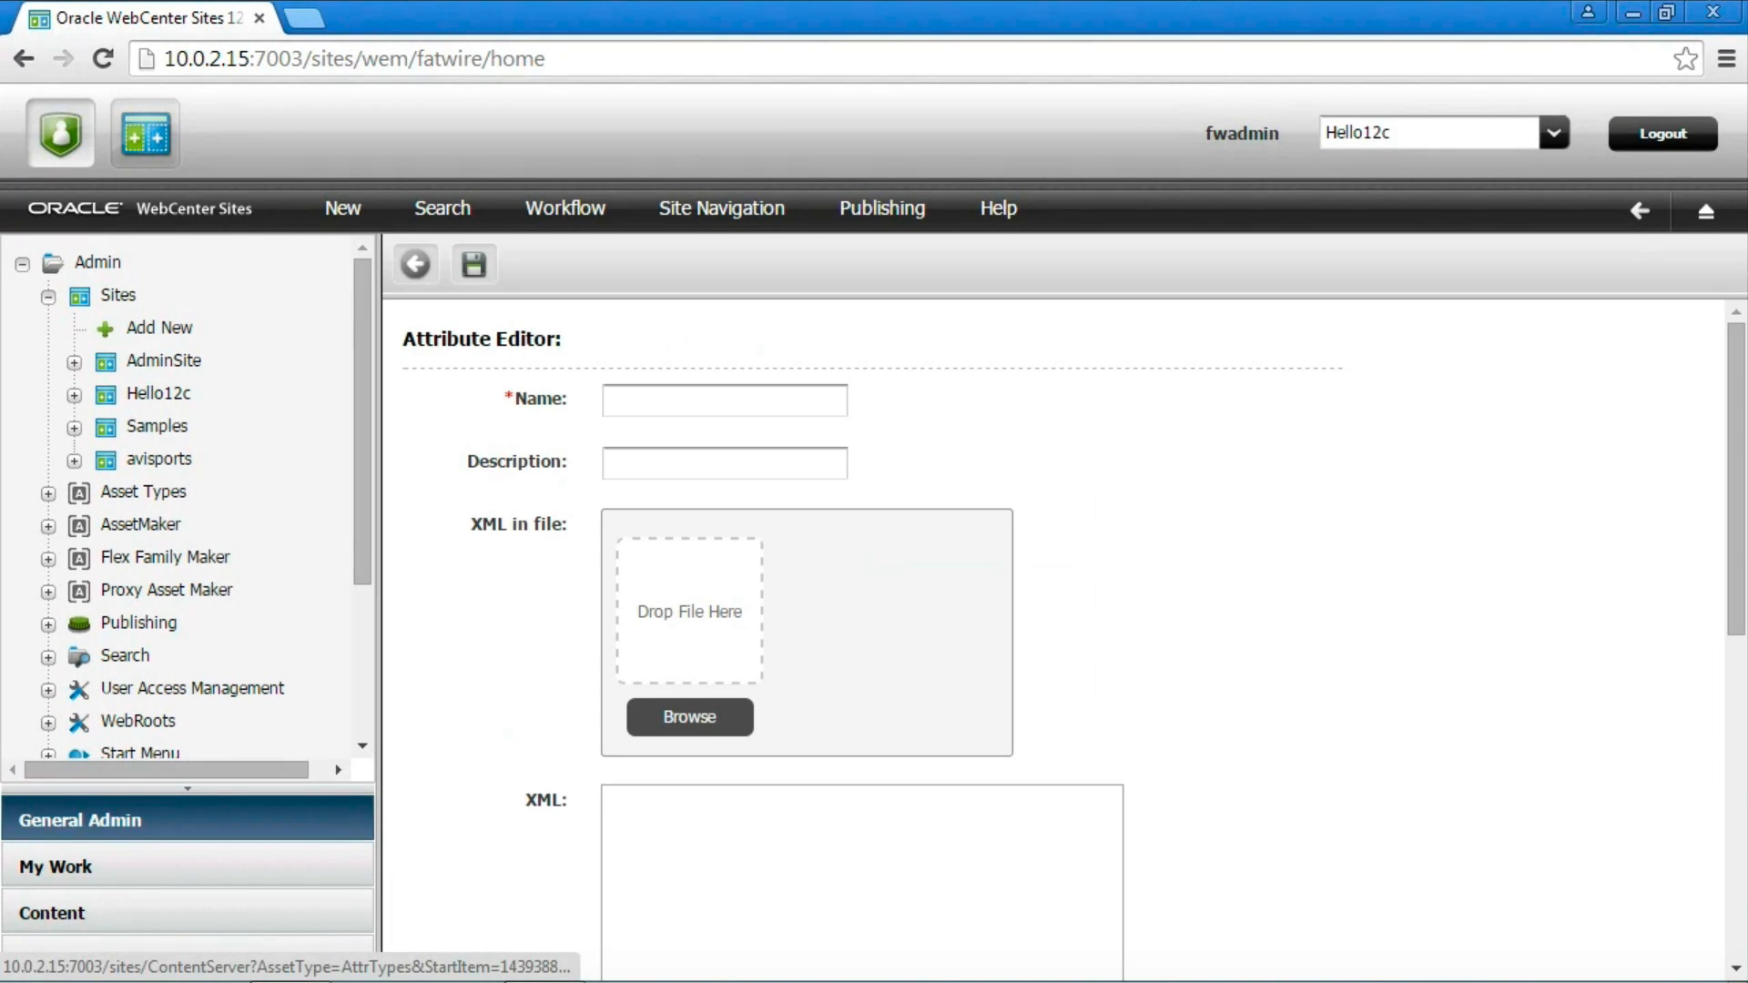
# Save an attribute editor named CkEditor300x300 with the 300px-by-300px CKEditor XML.
pyautogui.click(723, 399)
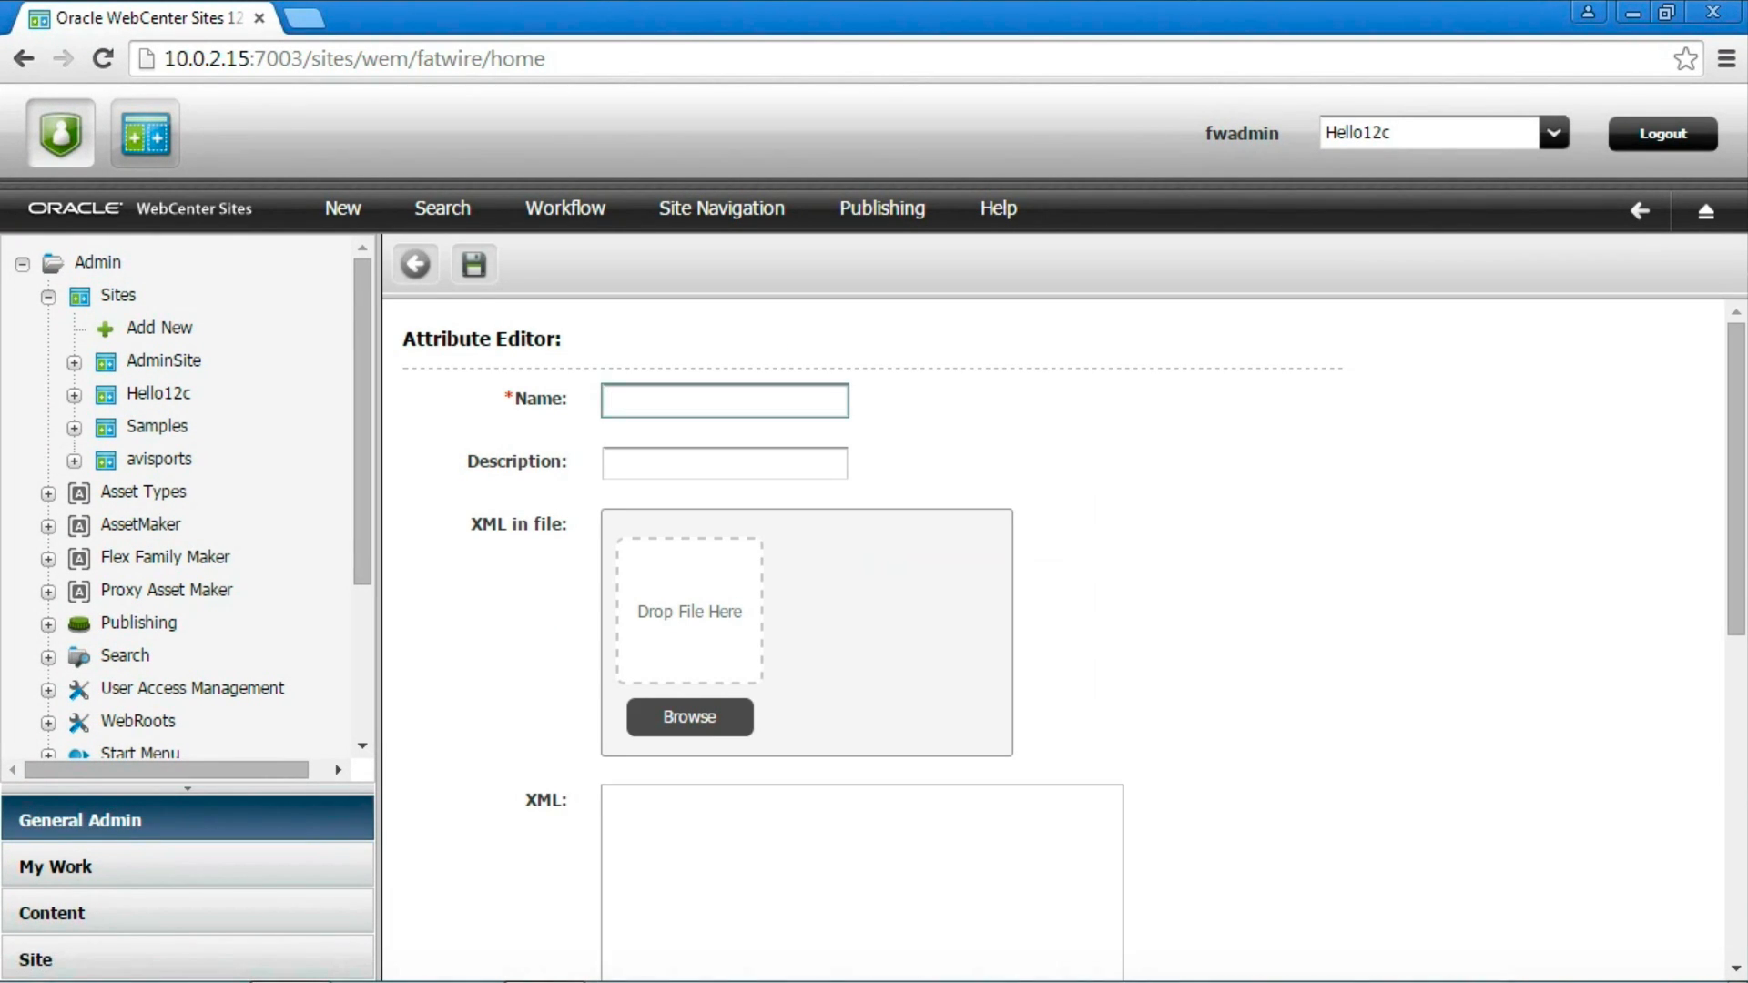
pyautogui.write('CkEditor300x300')
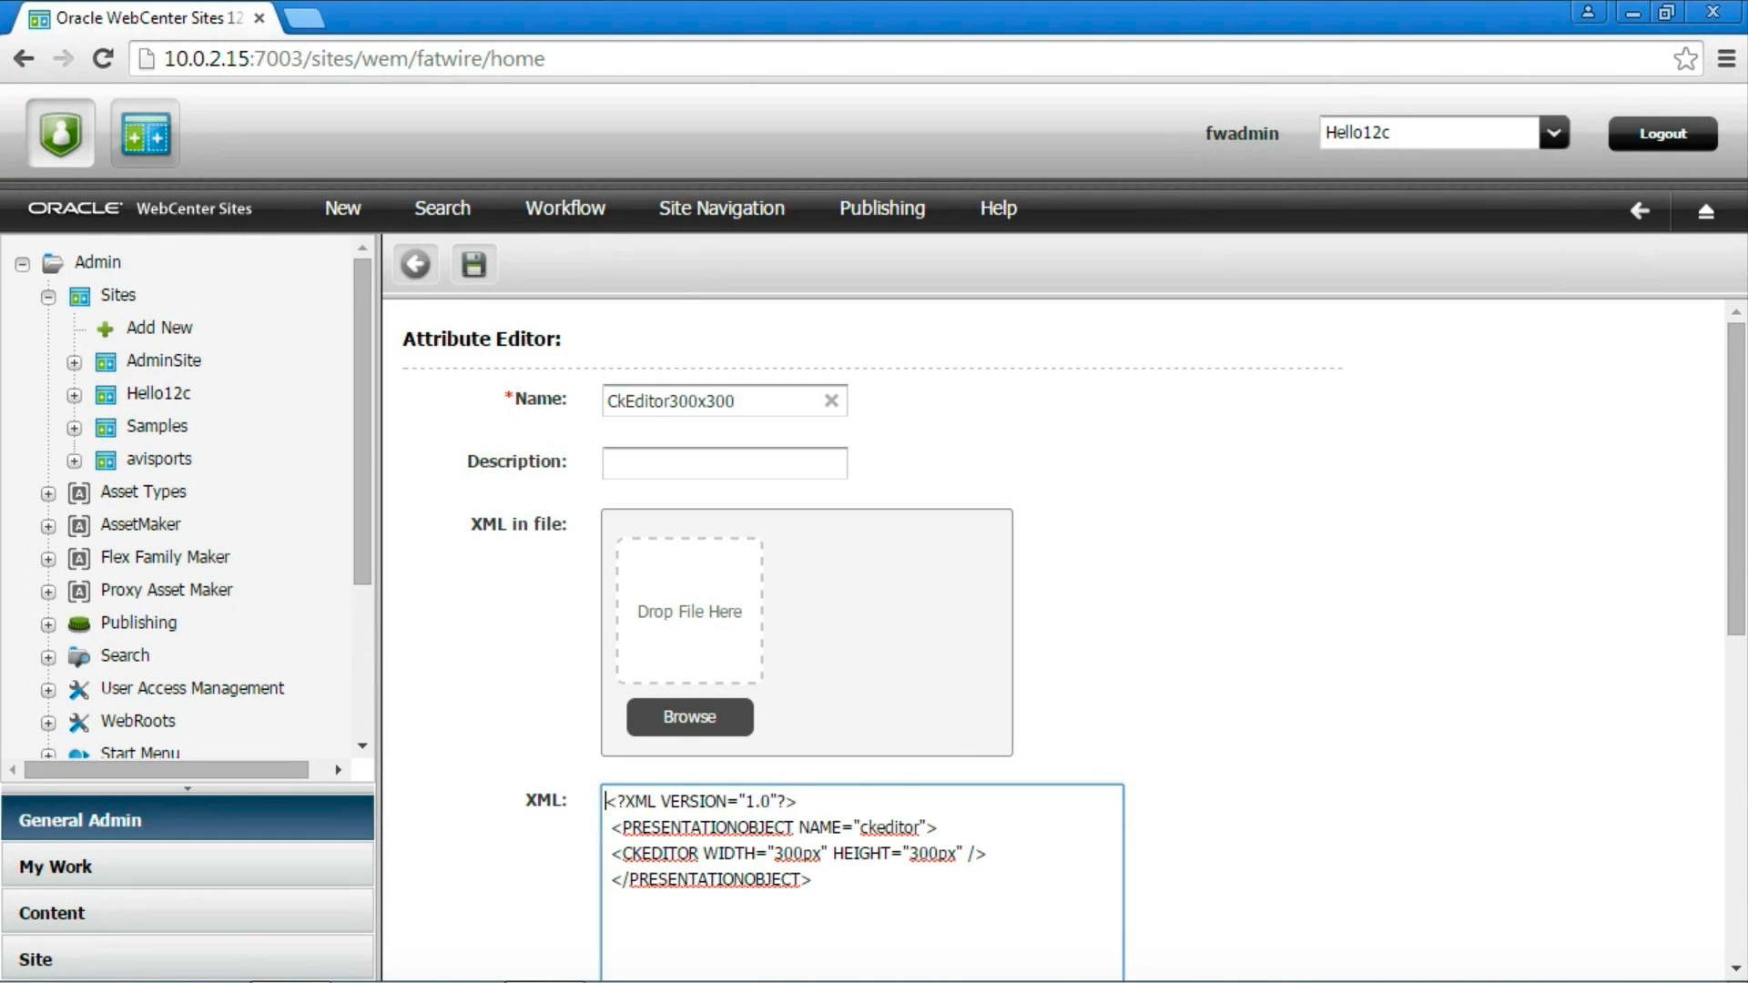
pyautogui.click(473, 264)
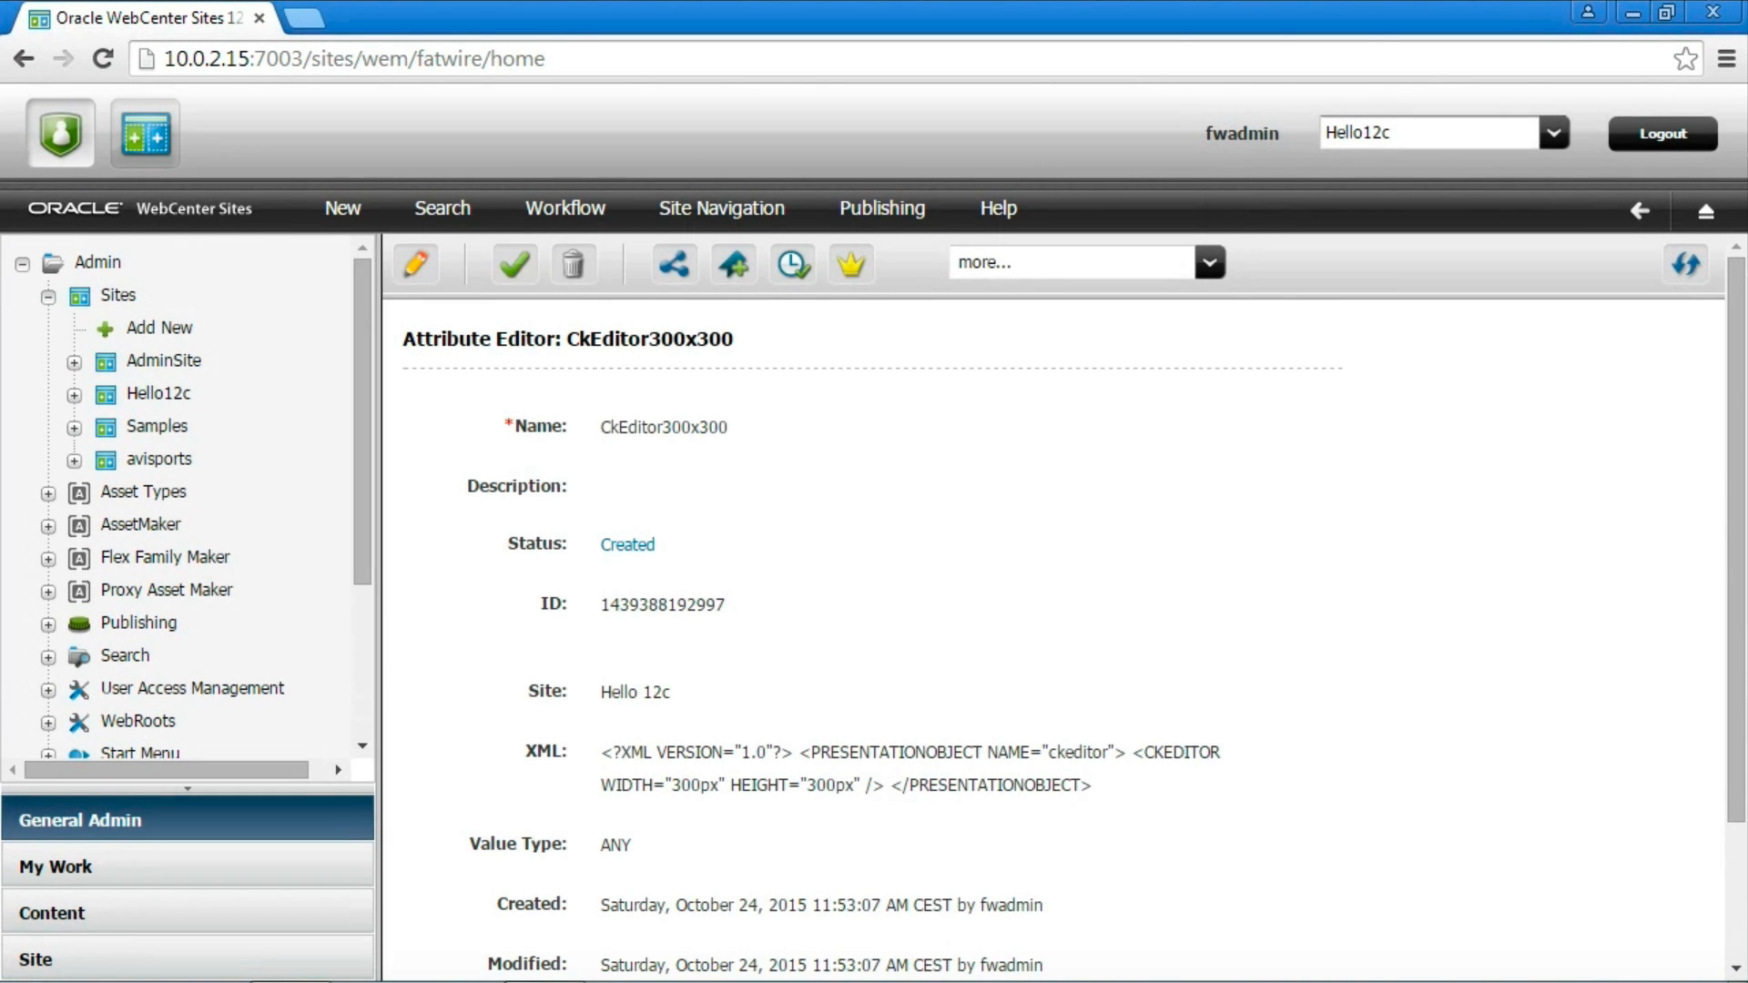
pyautogui.click(342, 207)
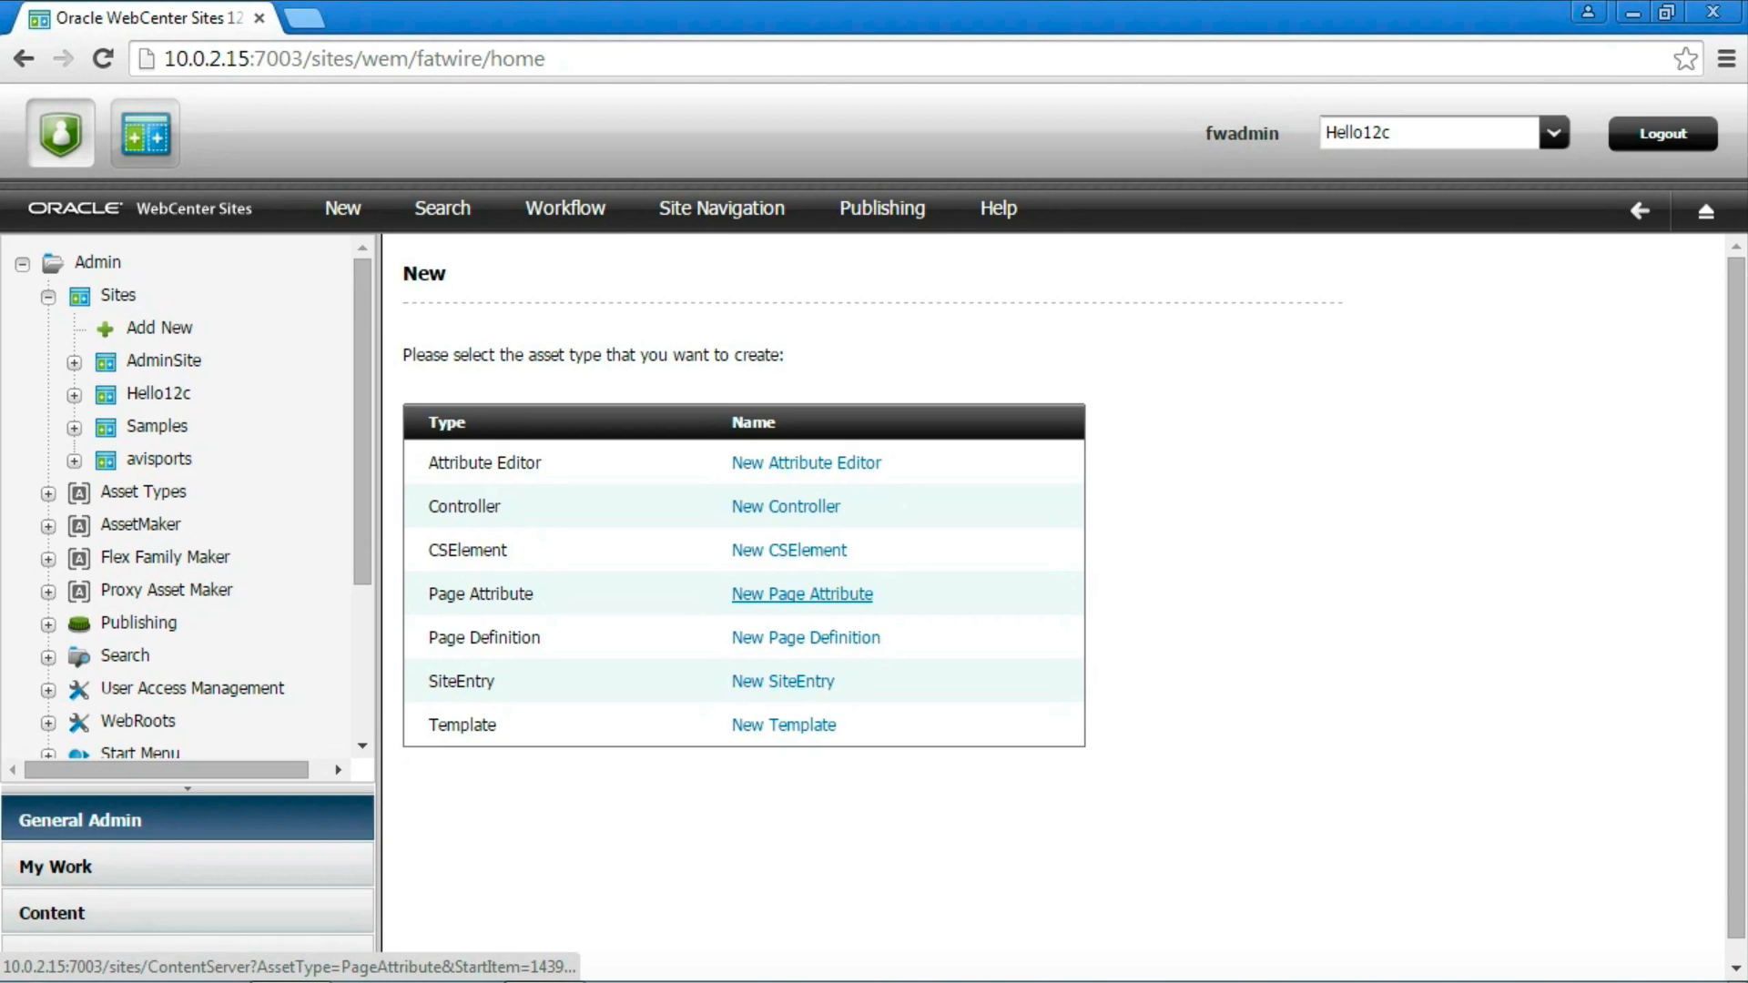
# Create a Body page attribute of type text using the CkEditor300x300 editor.
pyautogui.click(801, 593)
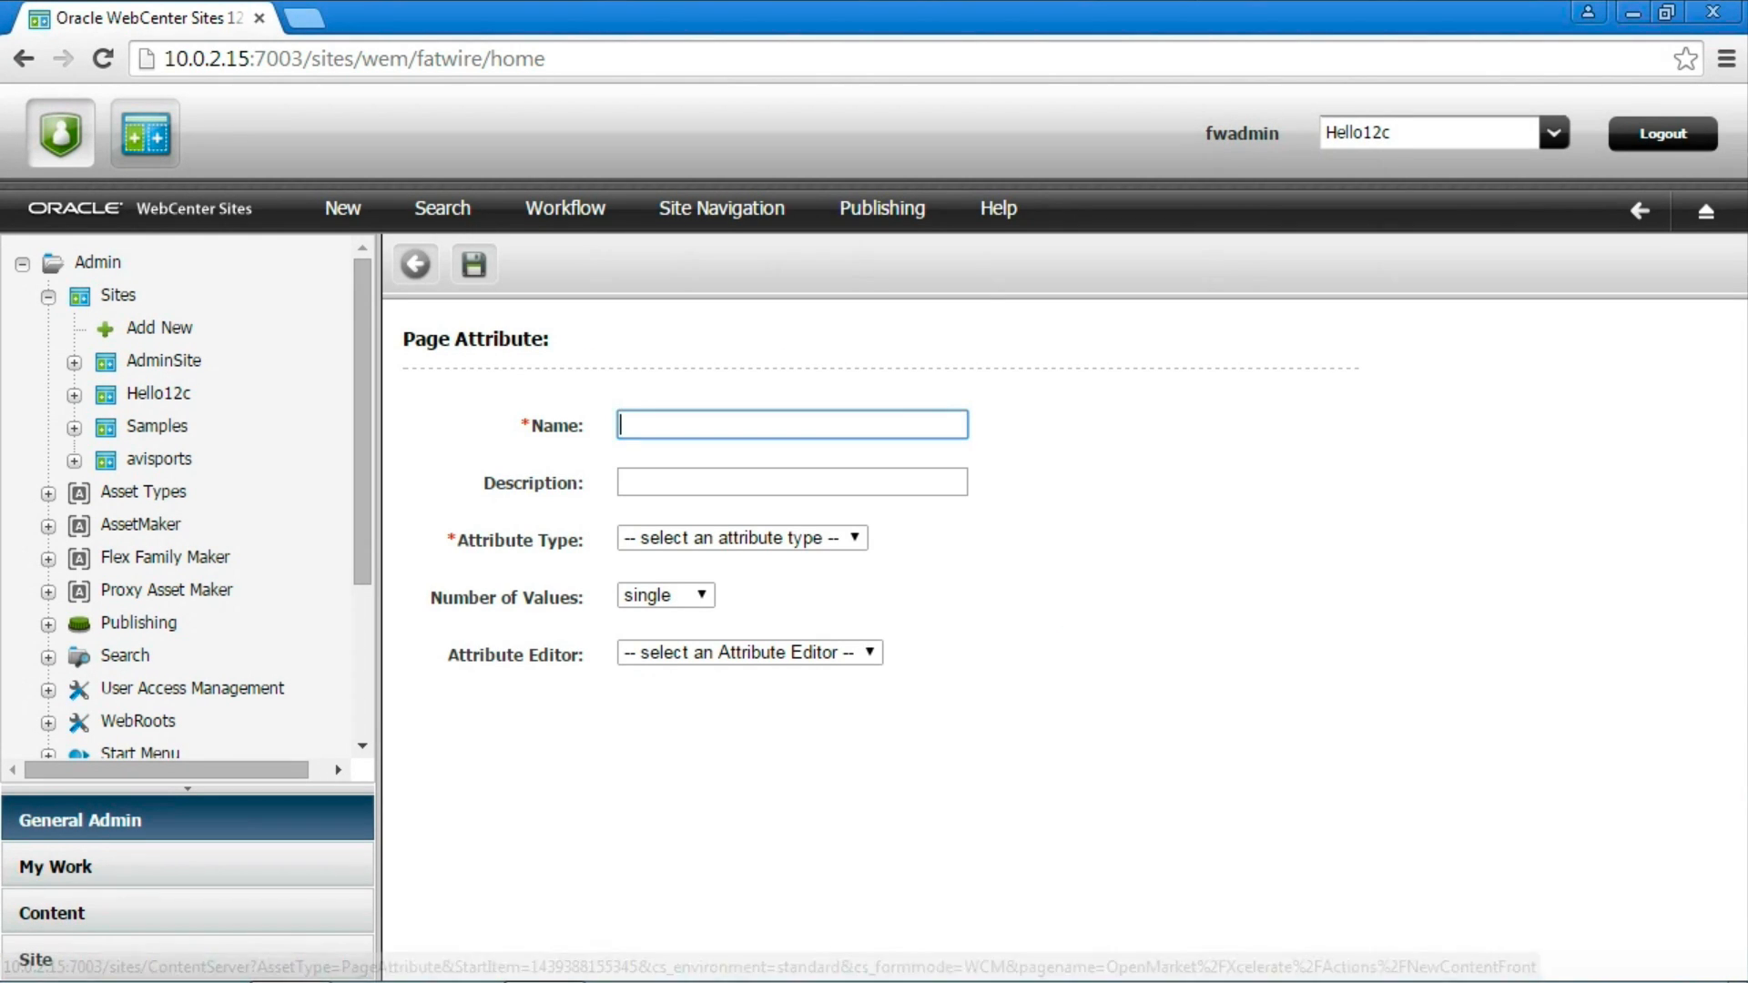
pyautogui.write('Body')
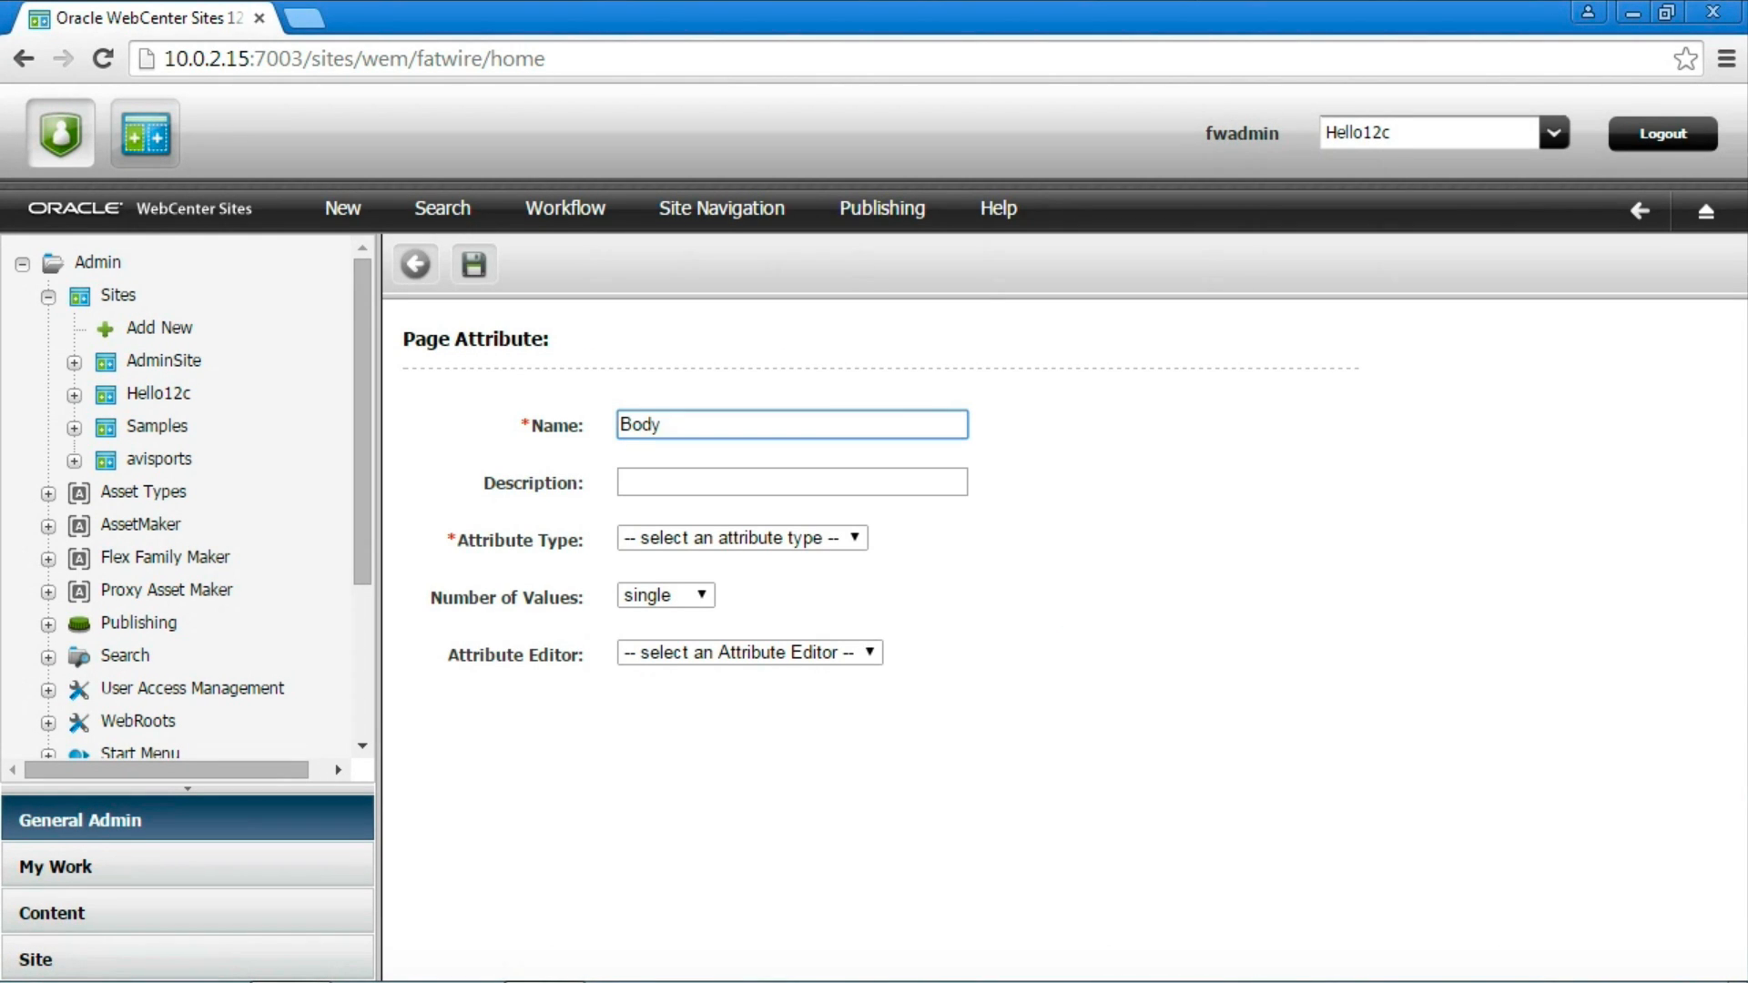
pyautogui.click(741, 537)
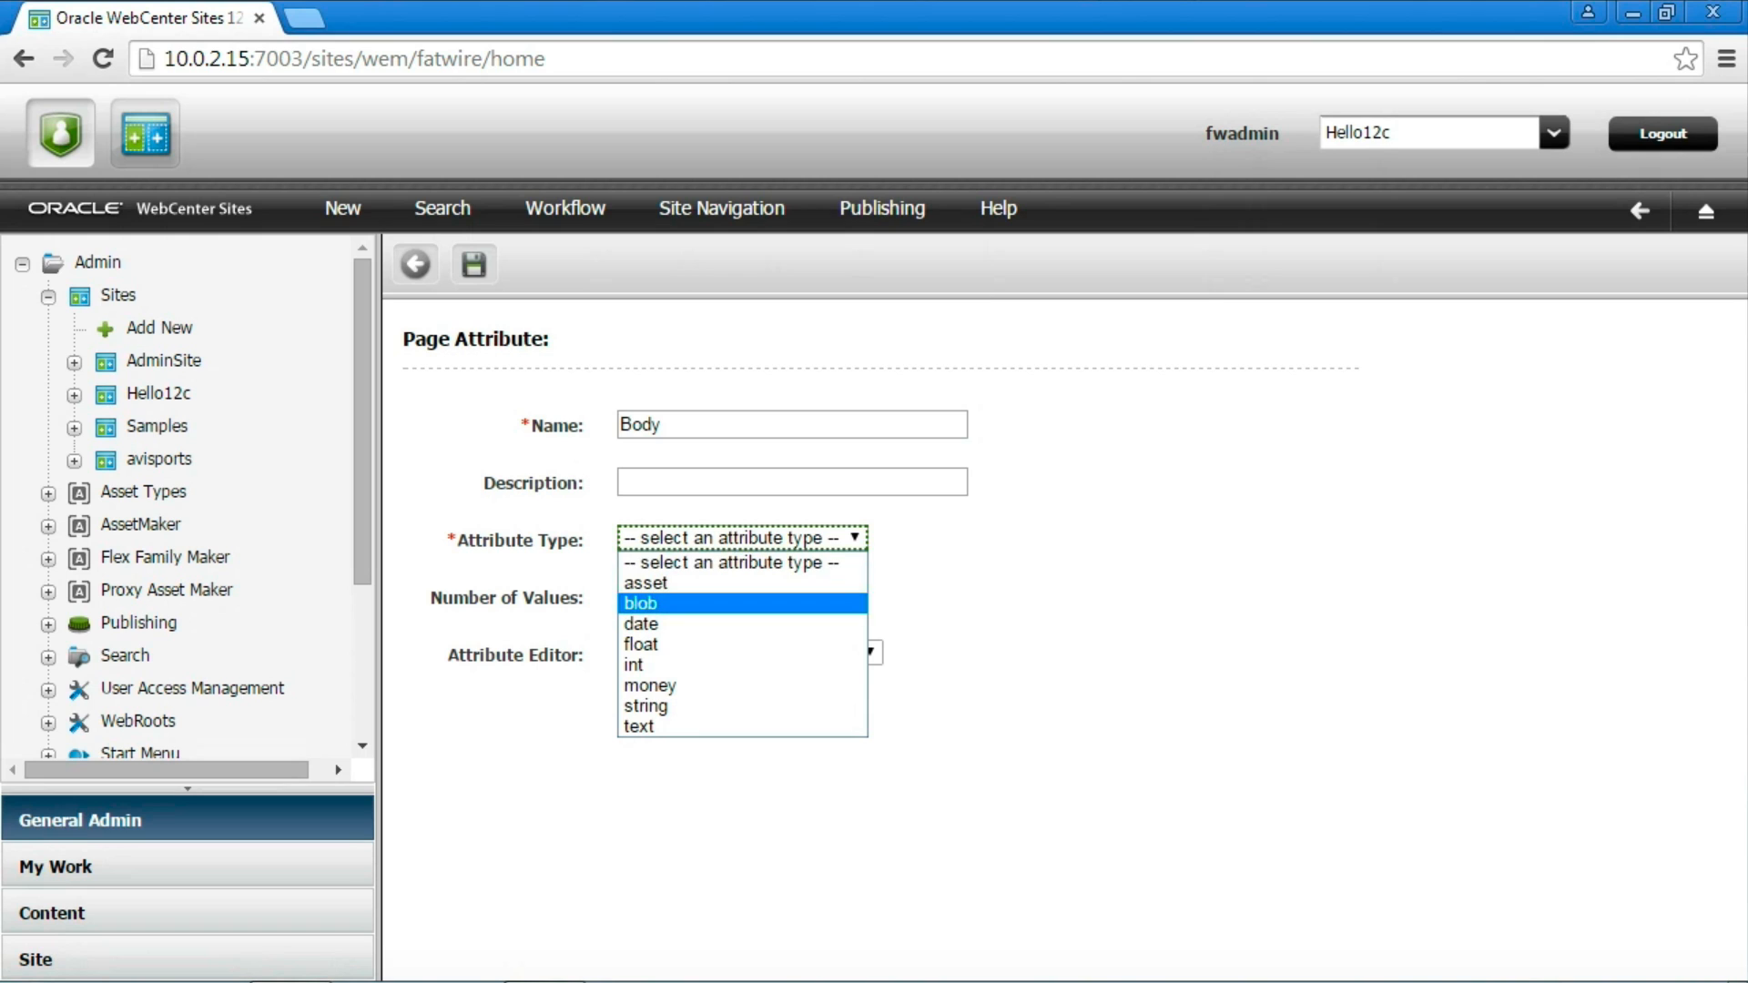
pyautogui.moveTo(637, 726)
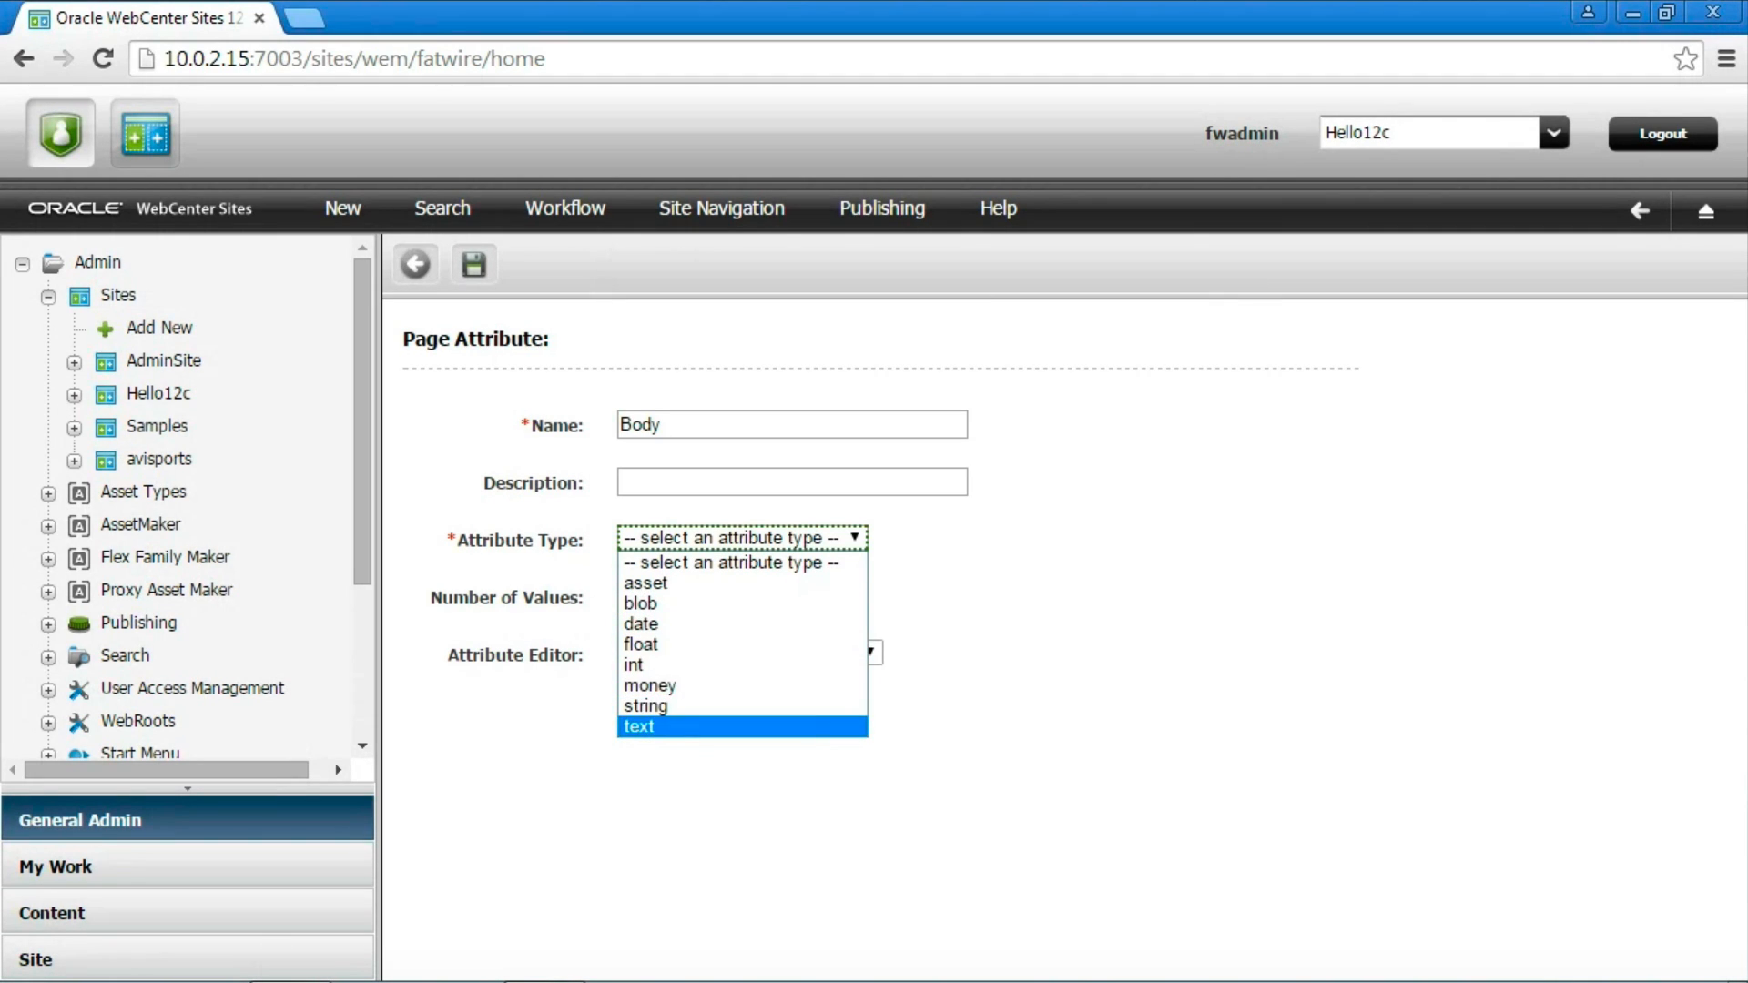
pyautogui.click(638, 726)
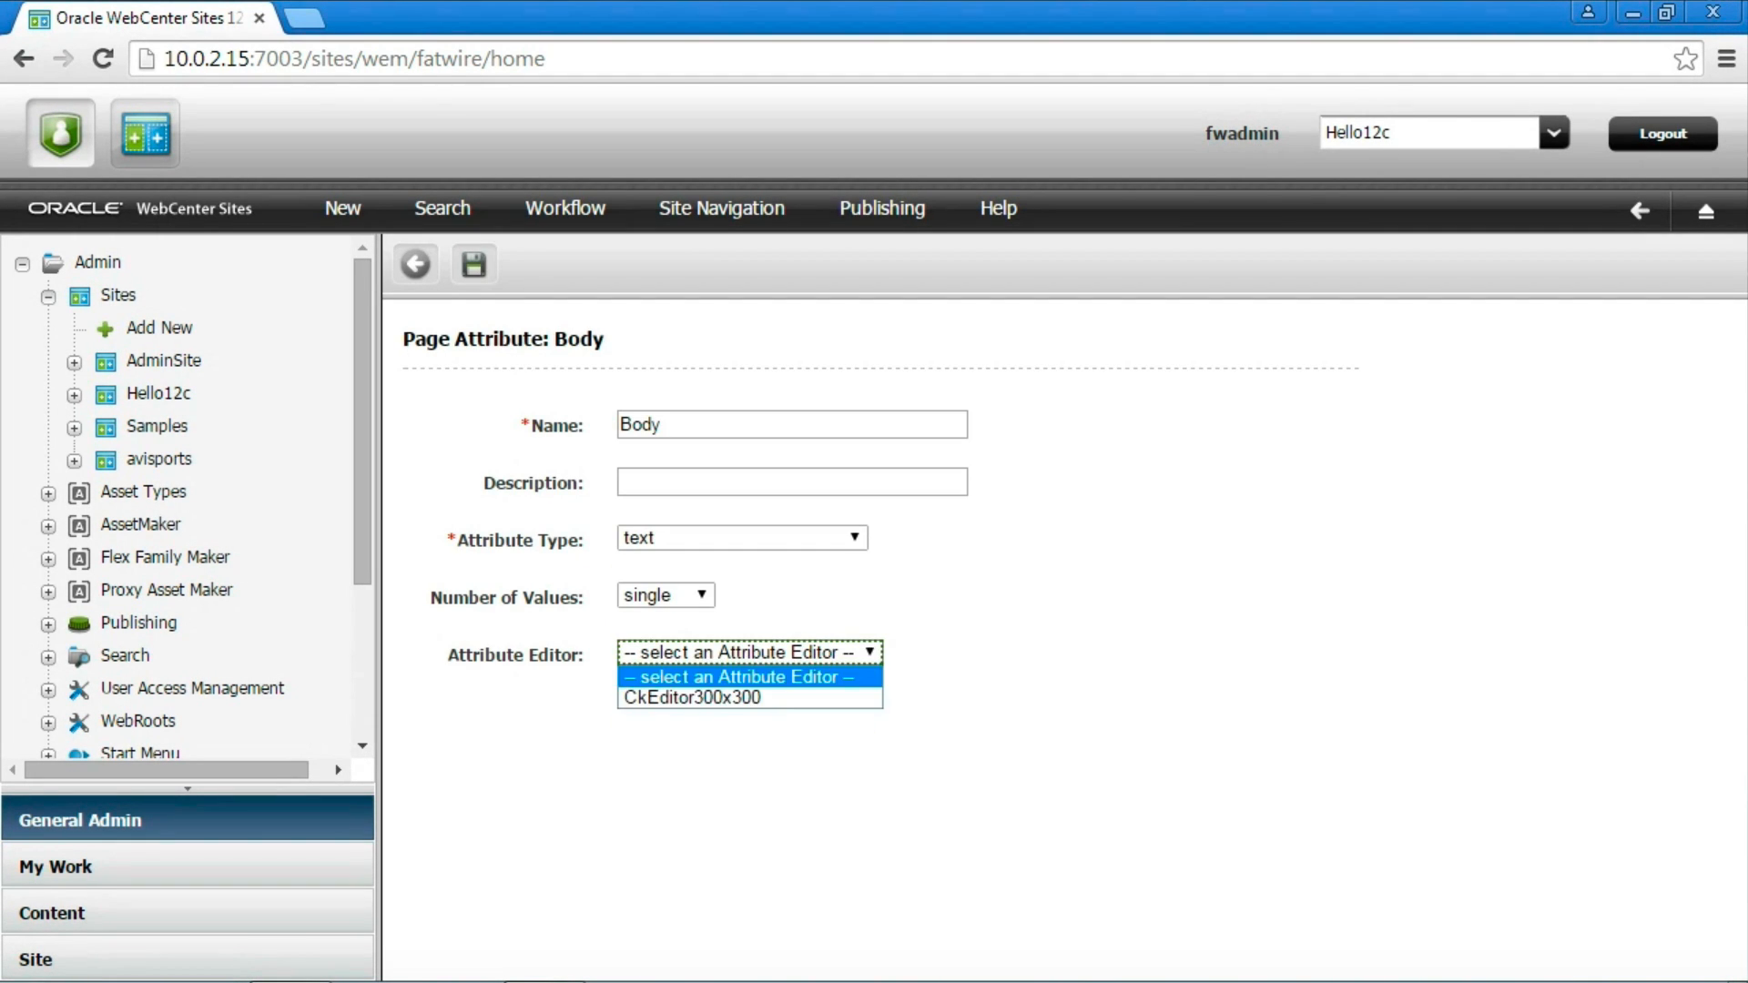
pyautogui.click(708, 697)
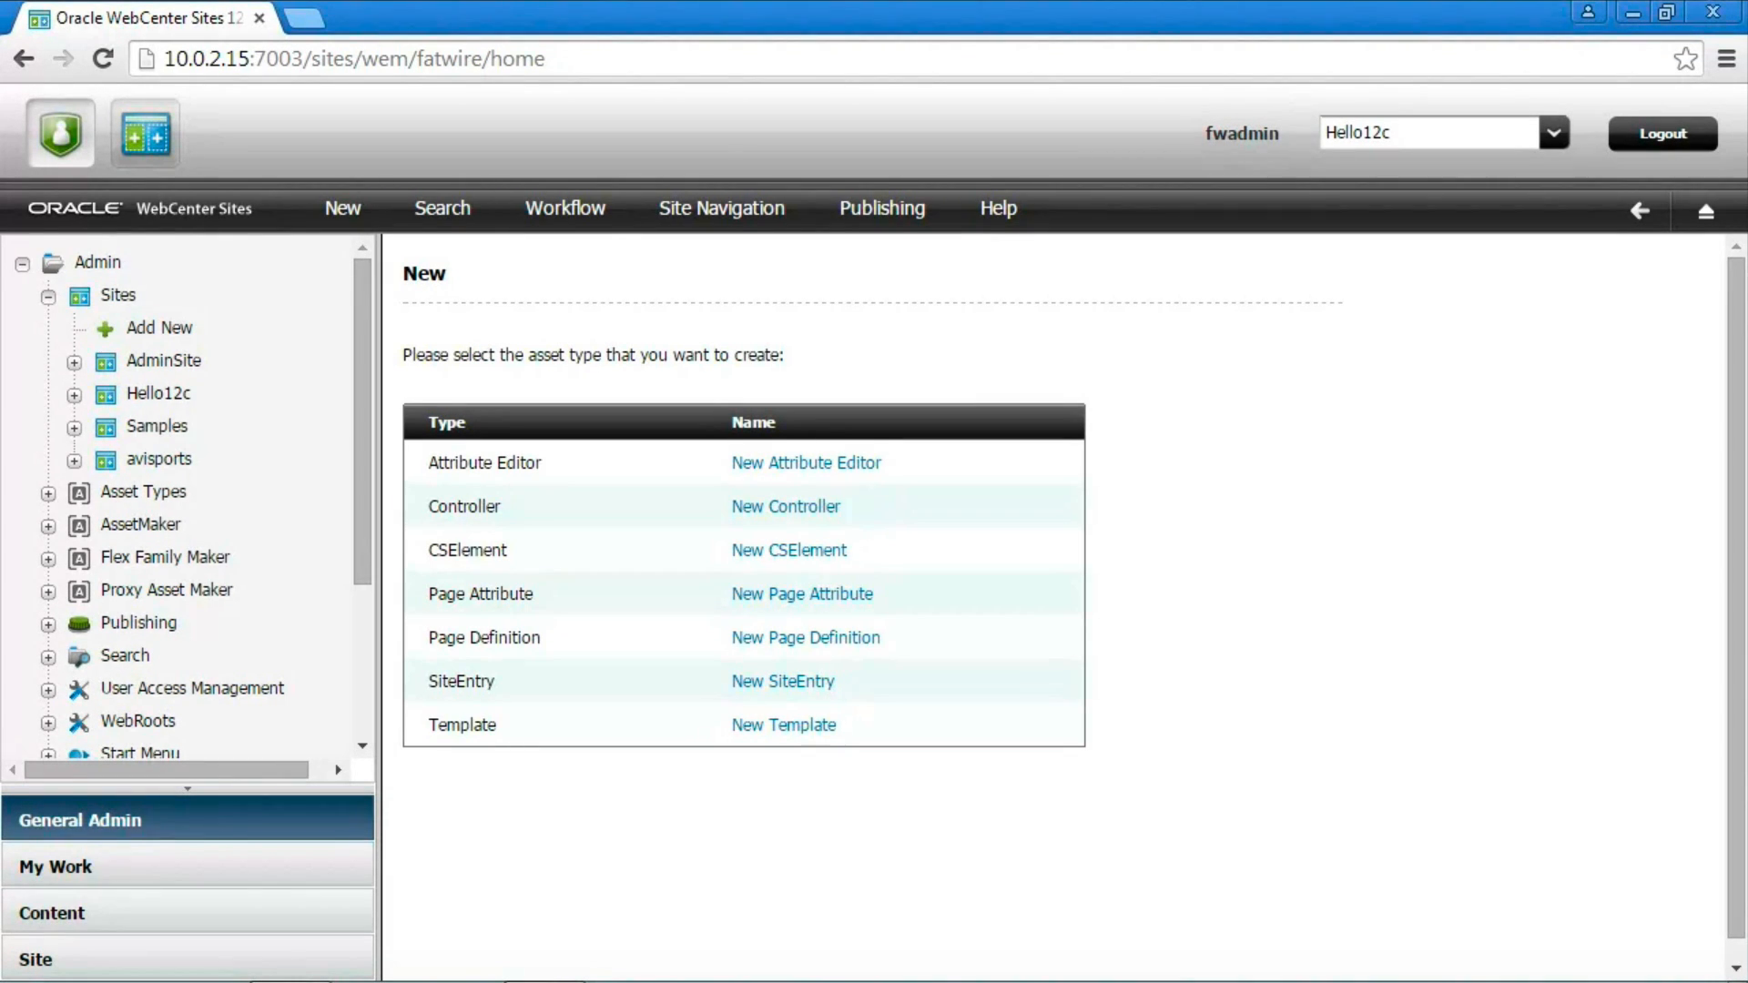
pyautogui.moveTo(804, 637)
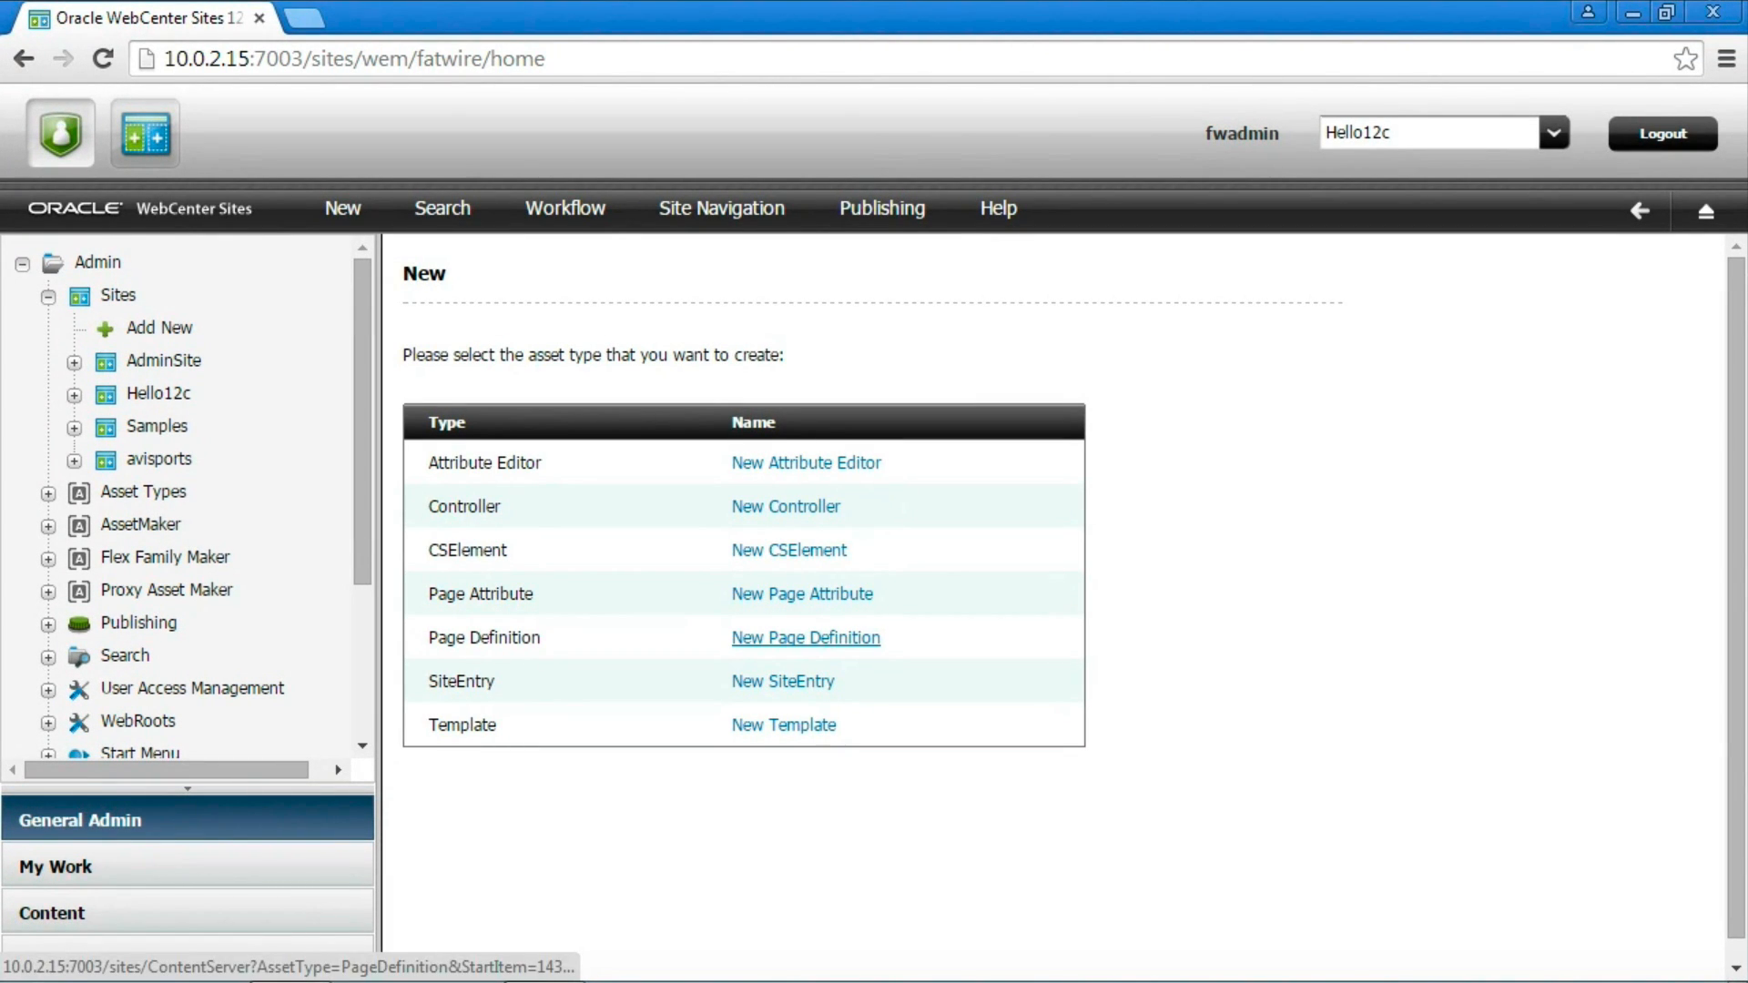
# Create the Home page definition with Body and Title as required attributes and save.
pyautogui.click(803, 637)
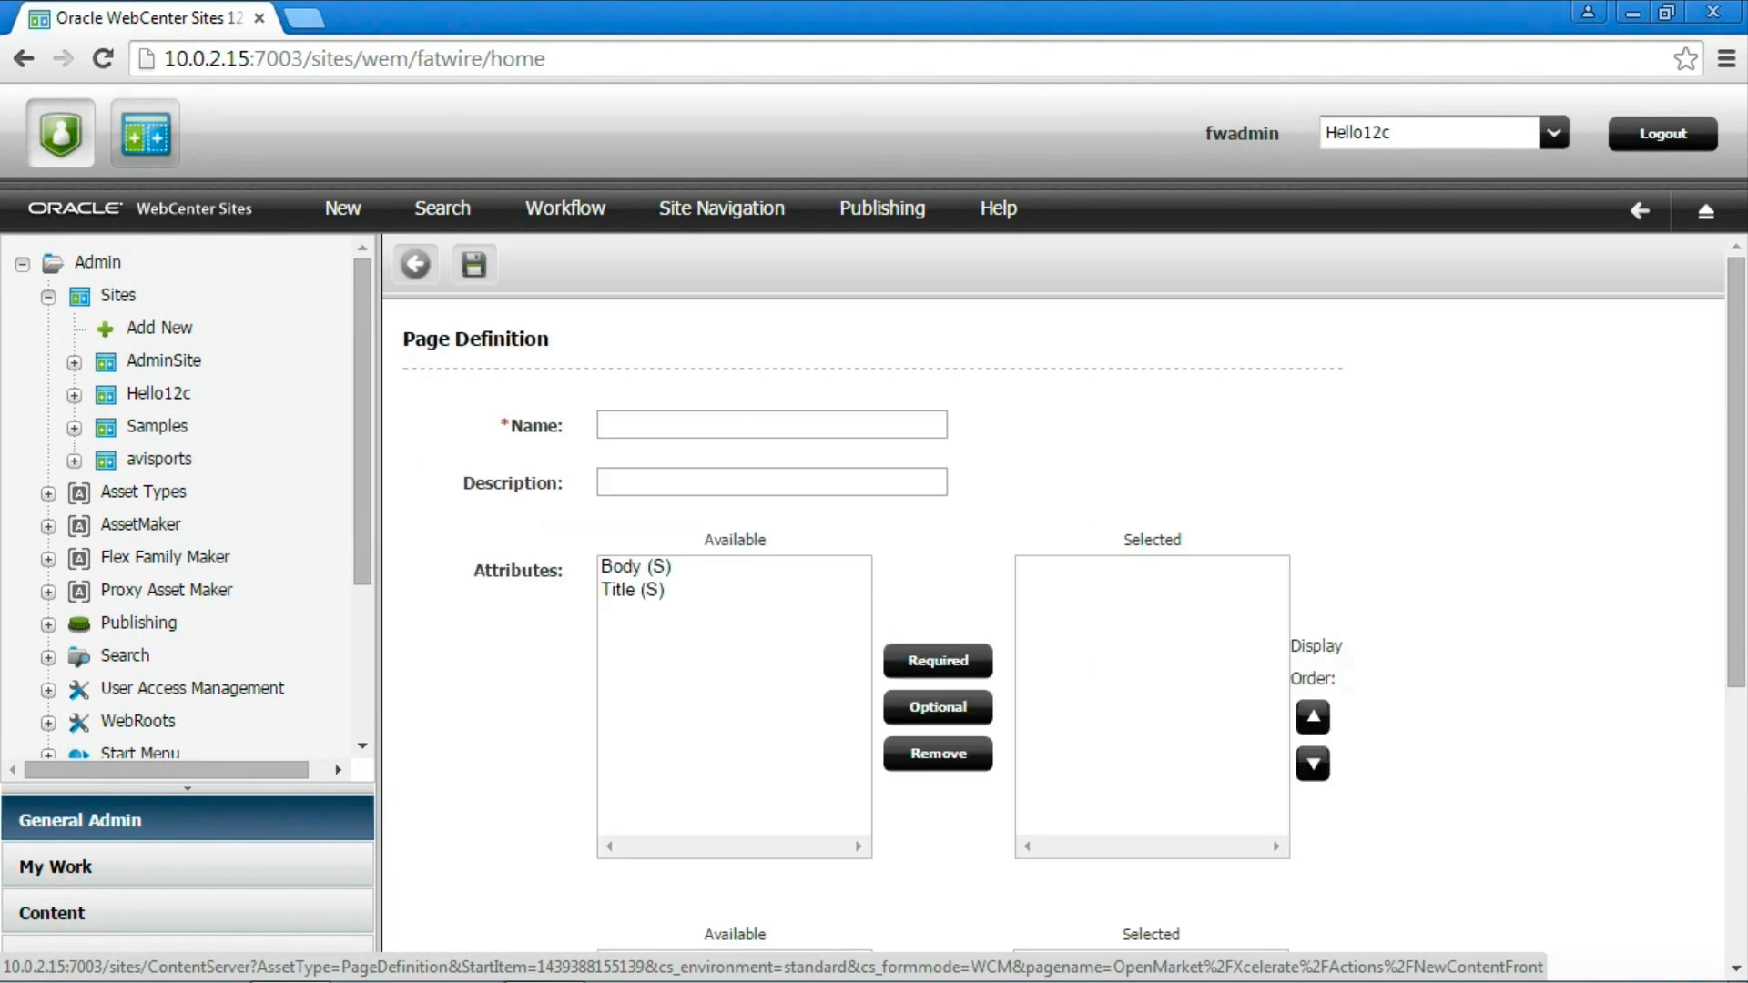
pyautogui.click(770, 424)
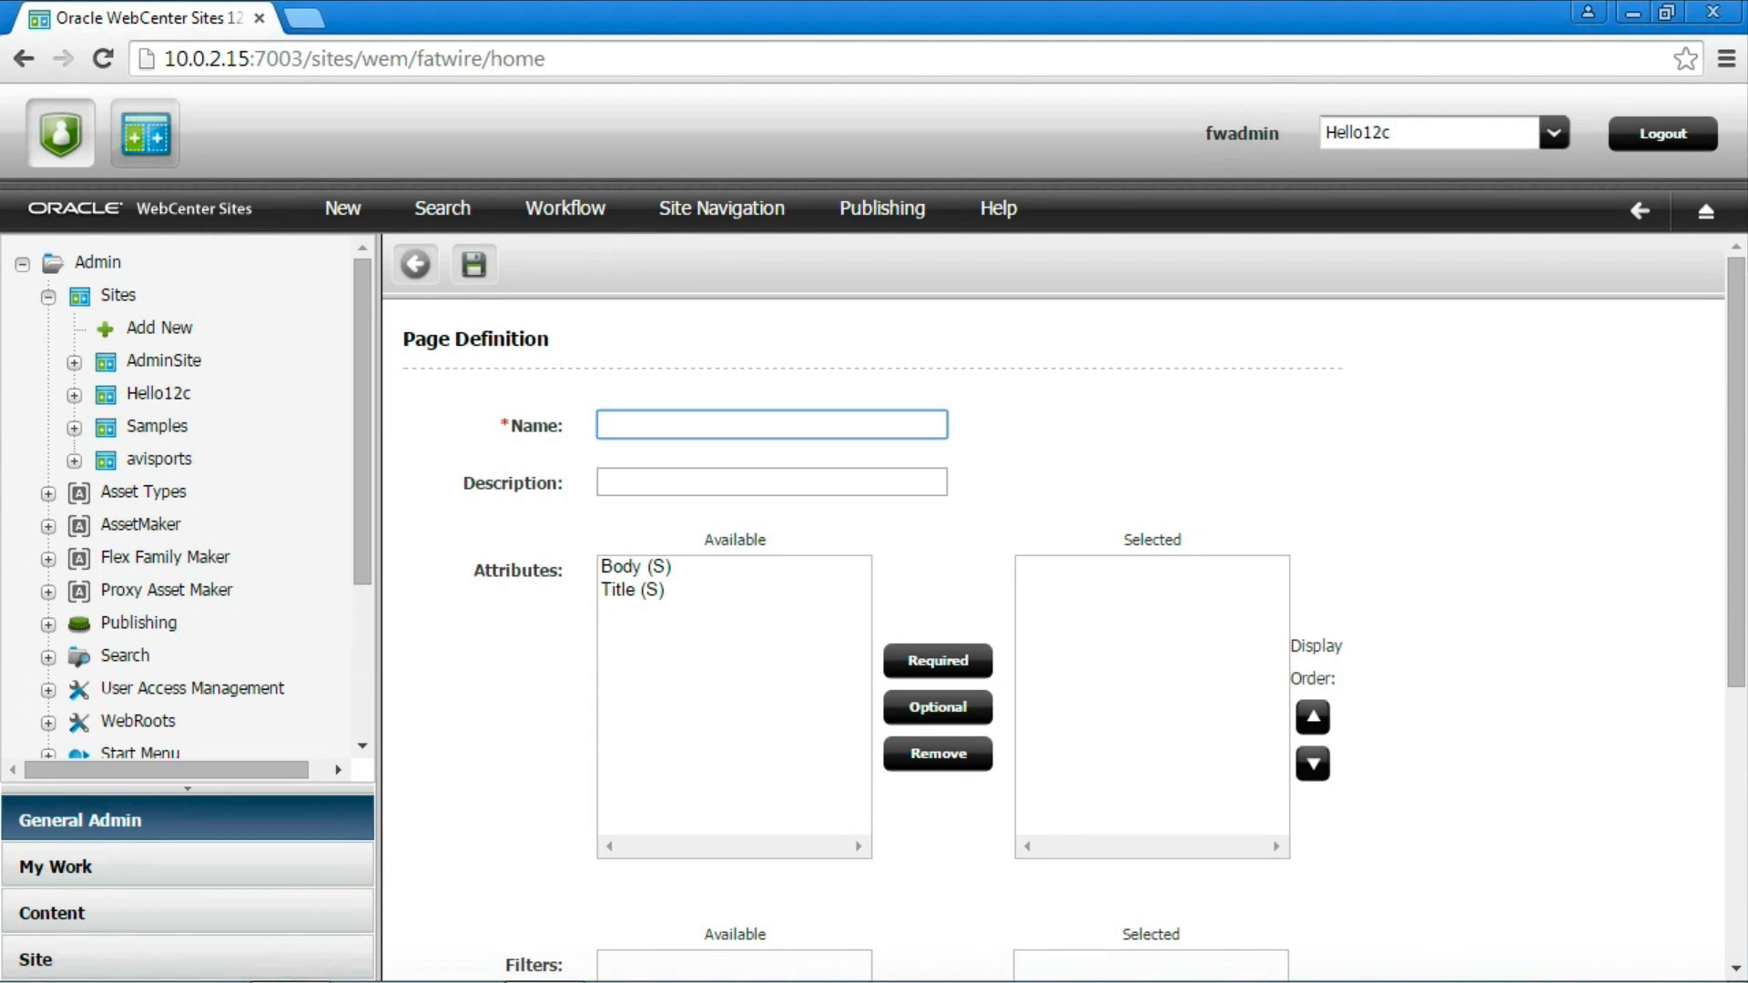
pyautogui.write('Home')
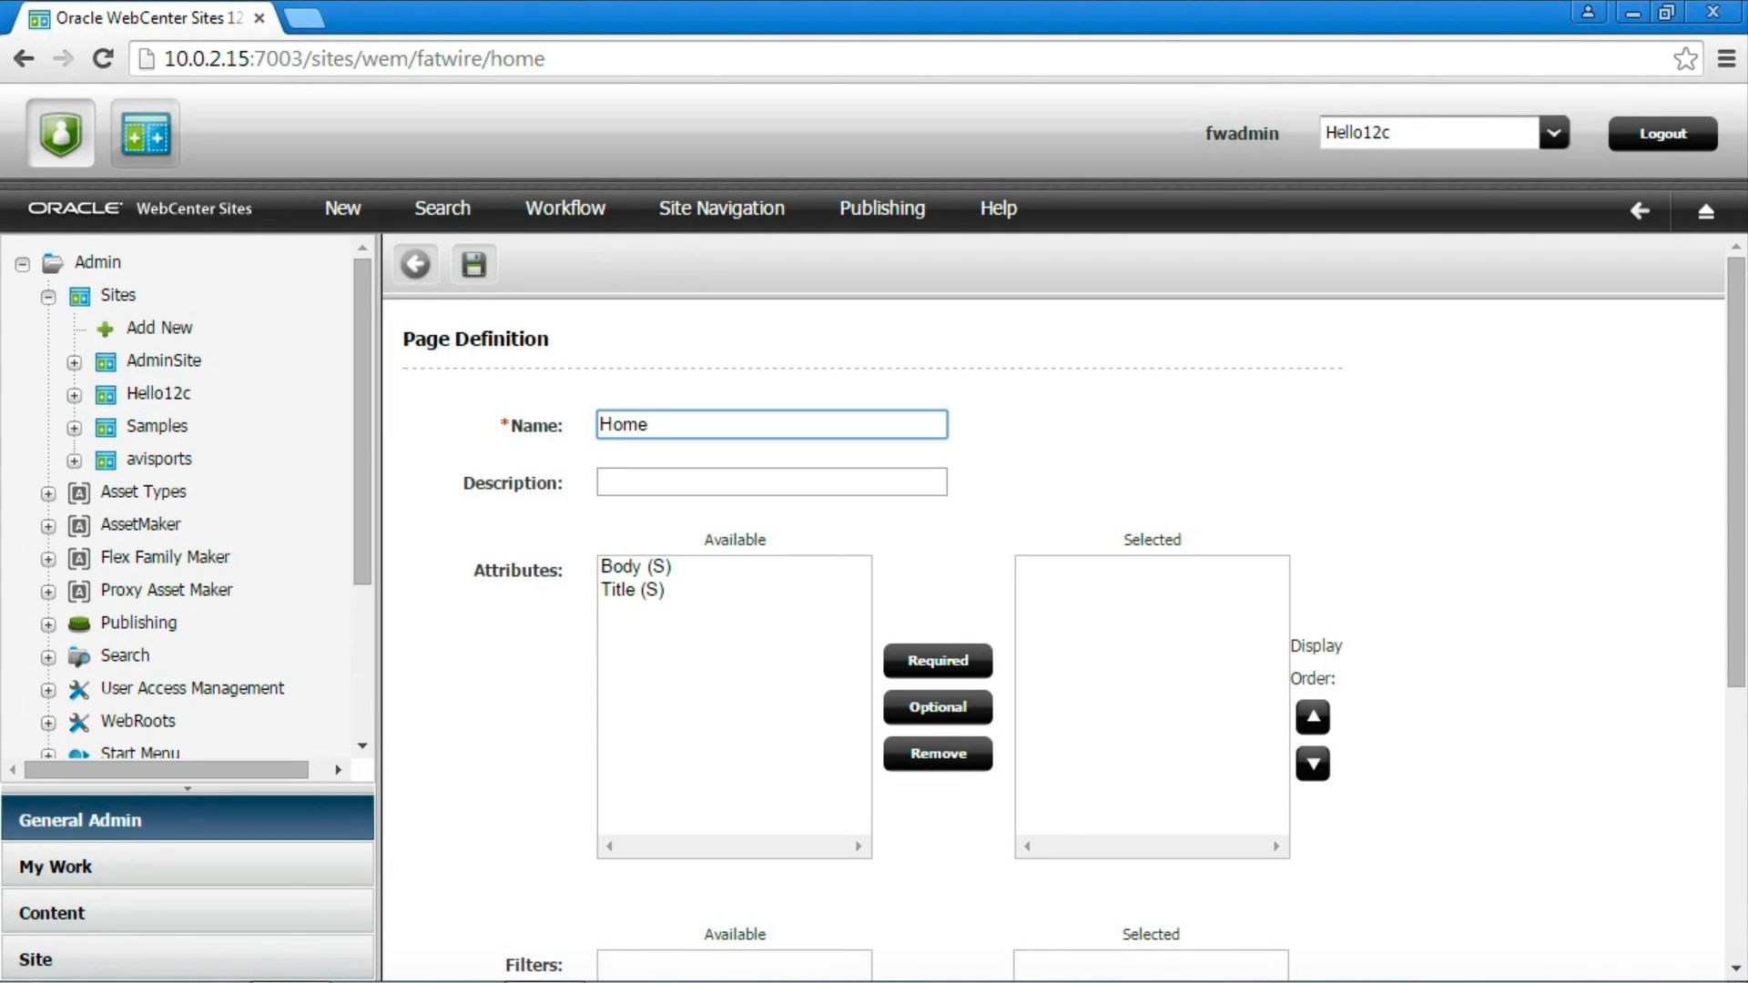
pyautogui.click(634, 567)
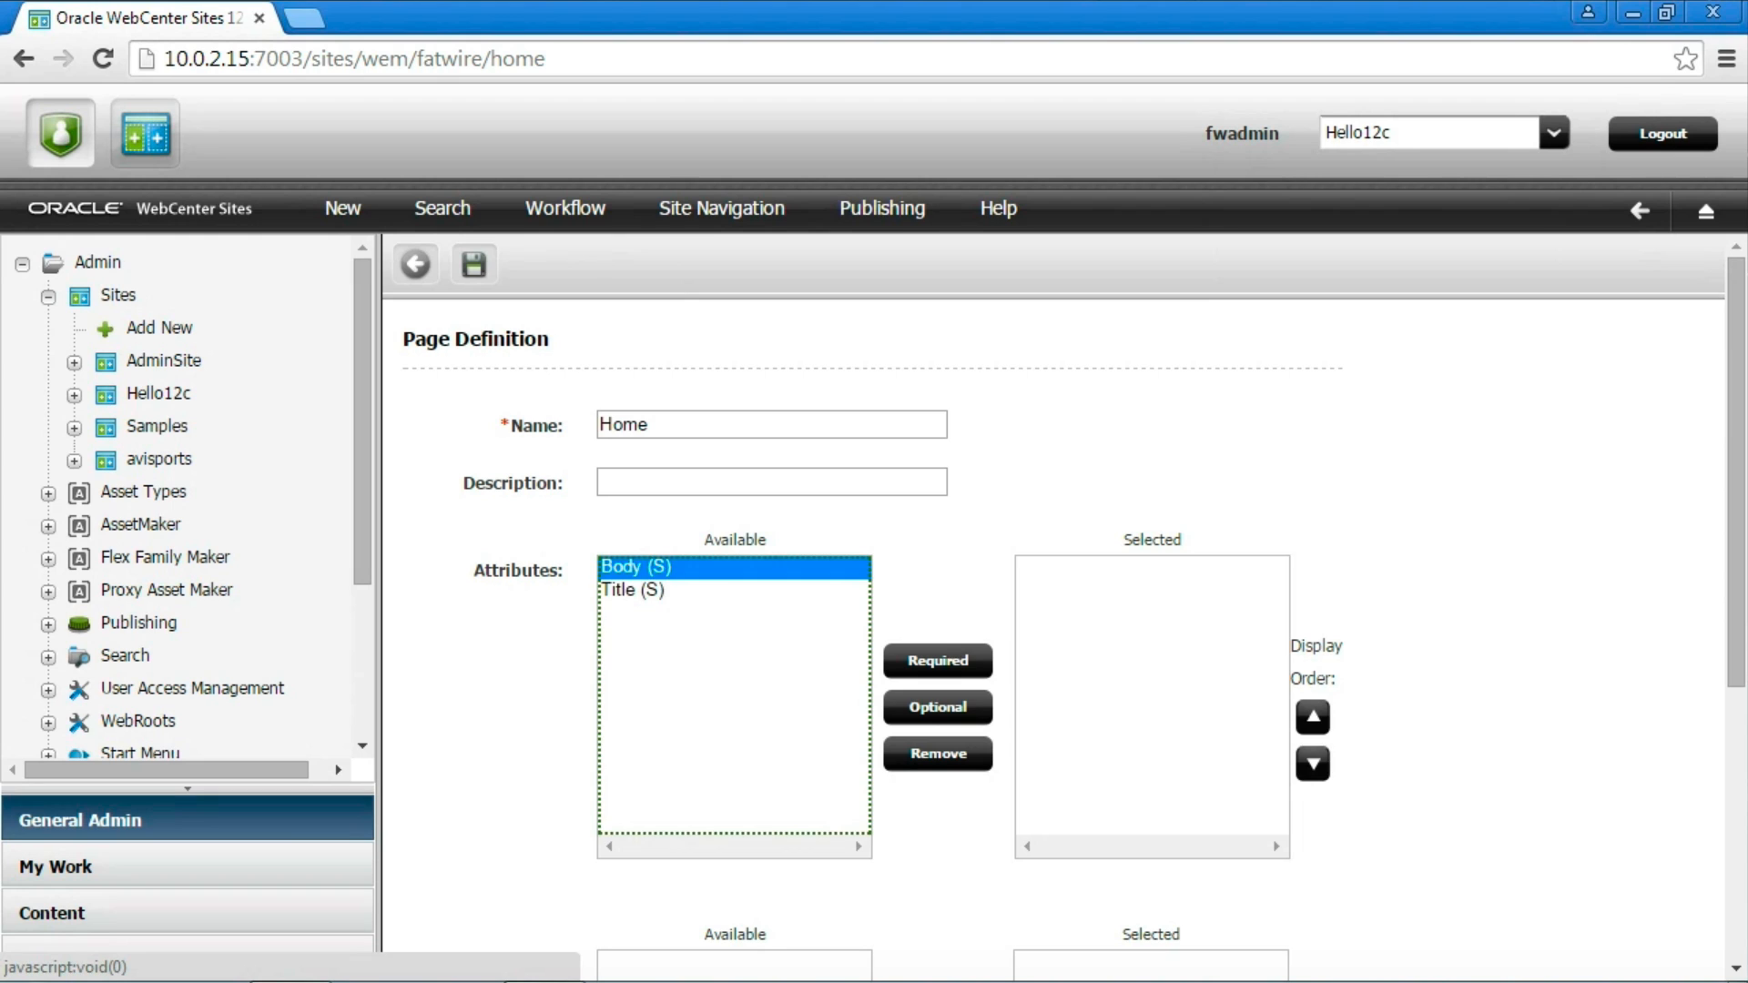
pyautogui.click(935, 659)
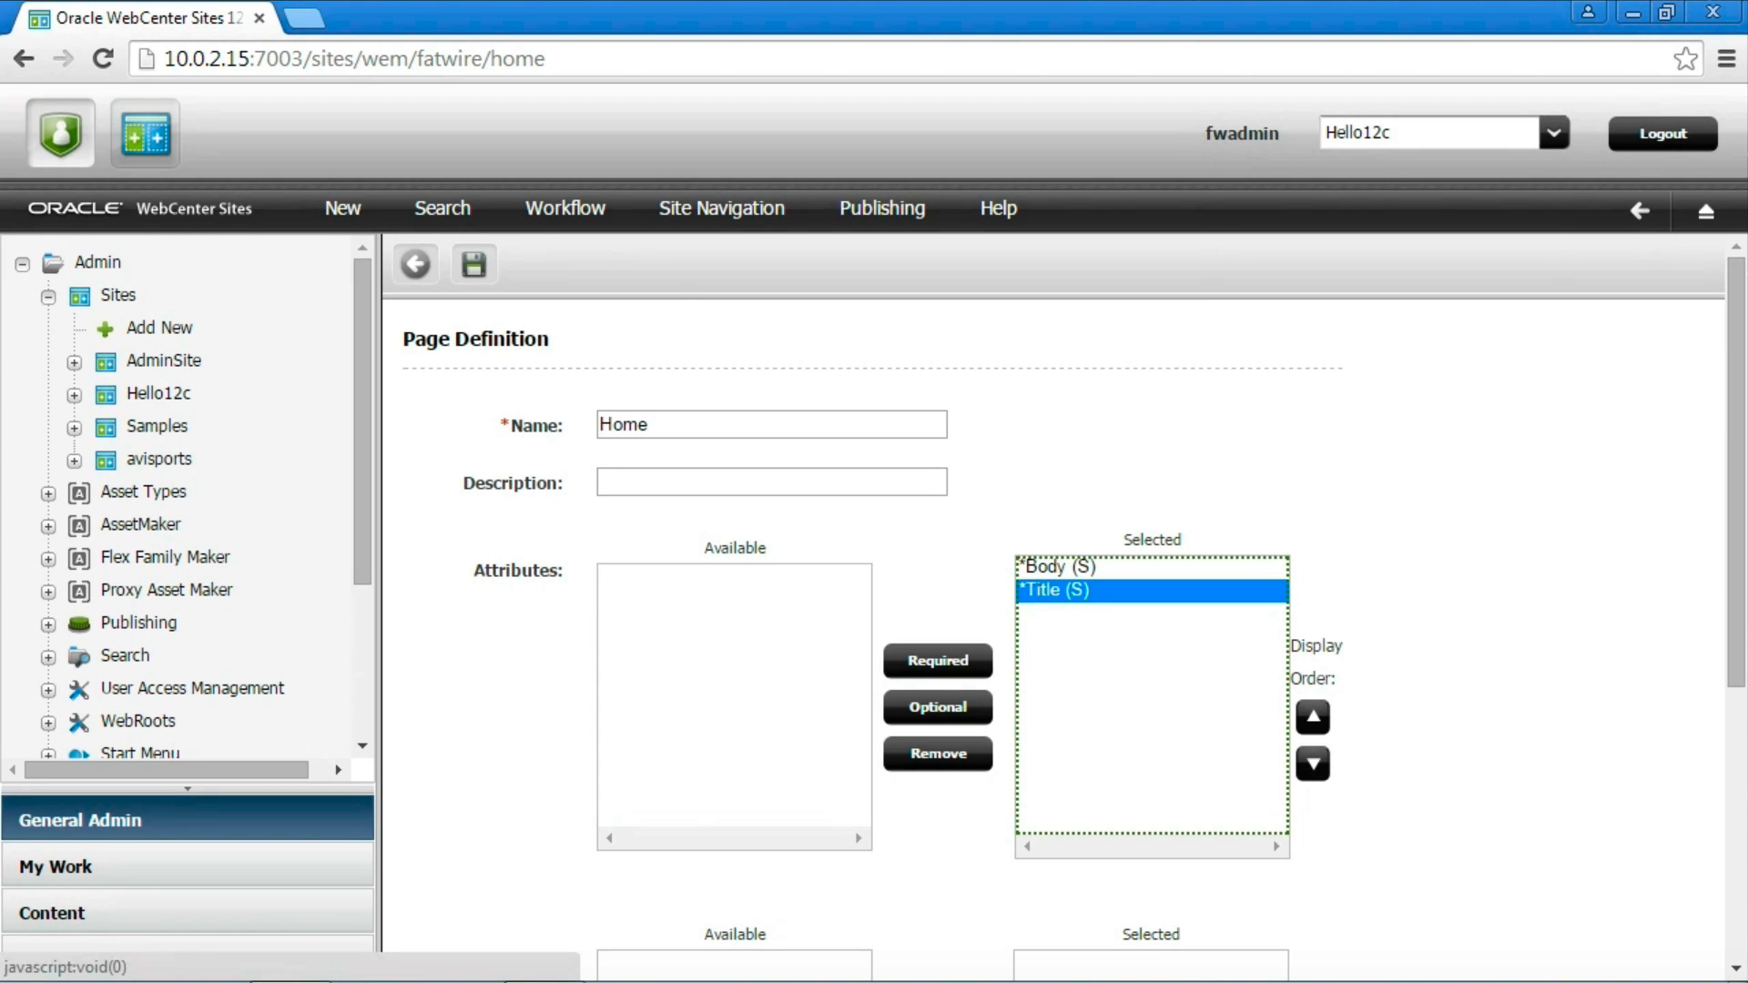
pyautogui.click(1312, 718)
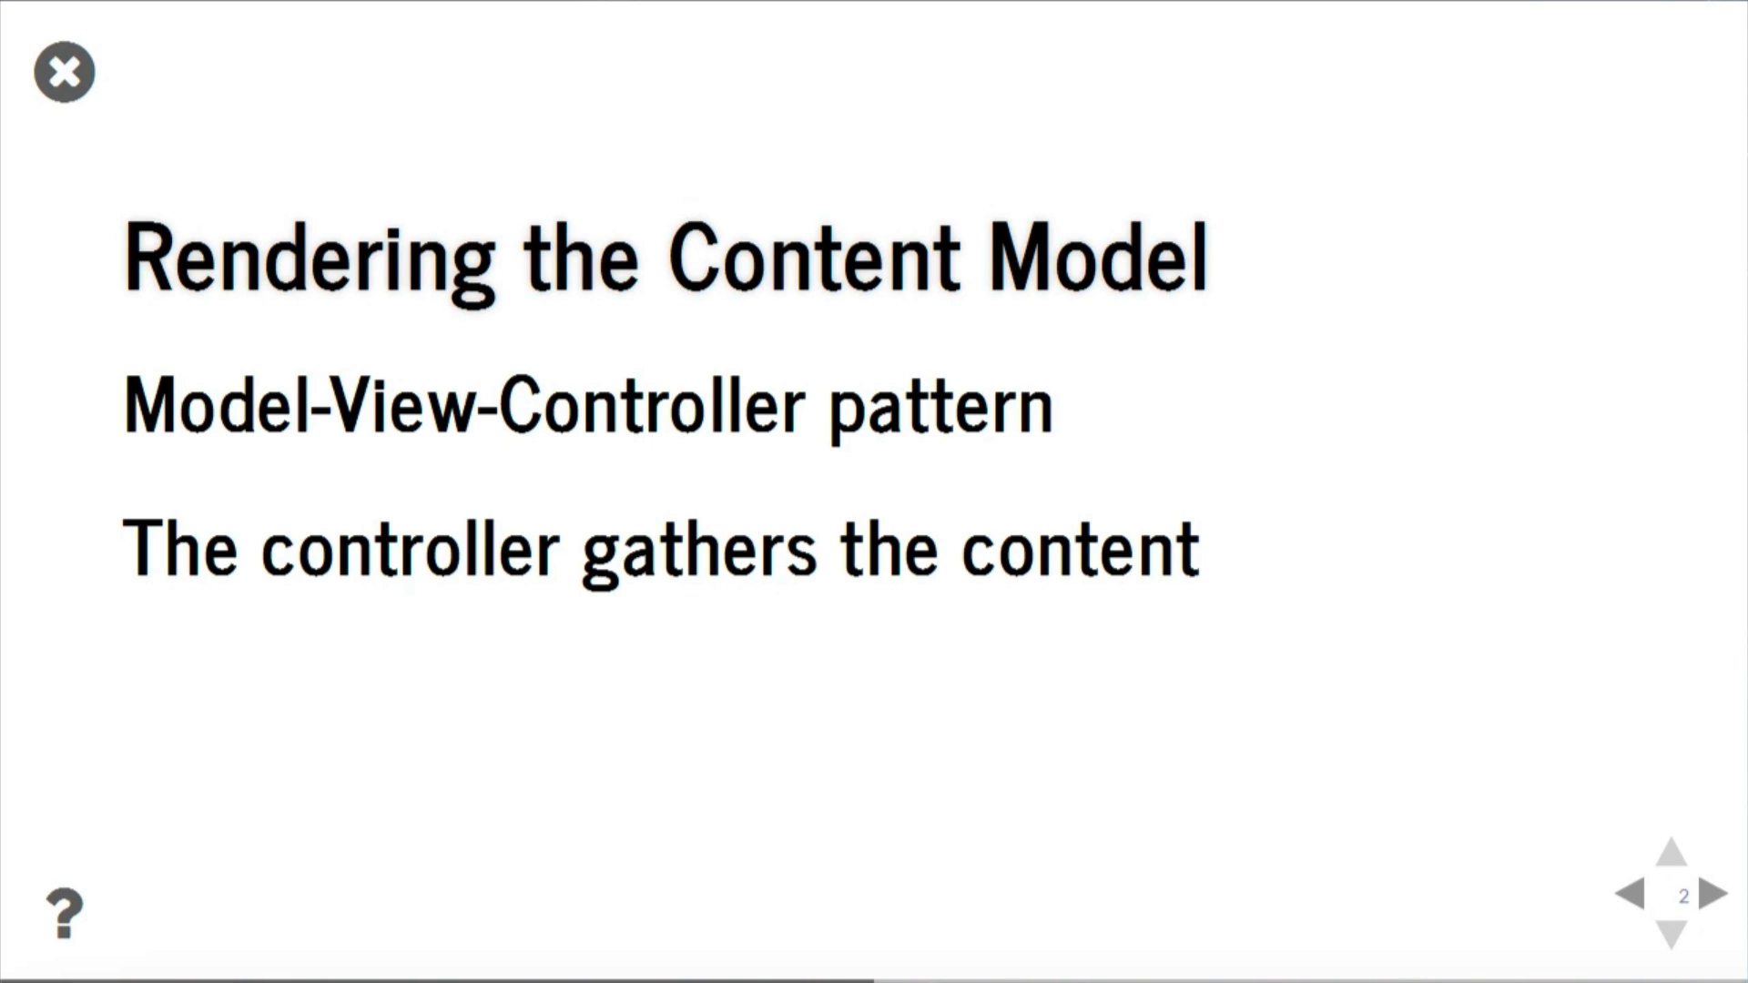
# Leave the presentation slides and return to Hello12c's New asset list.
pyautogui.click(1670, 851)
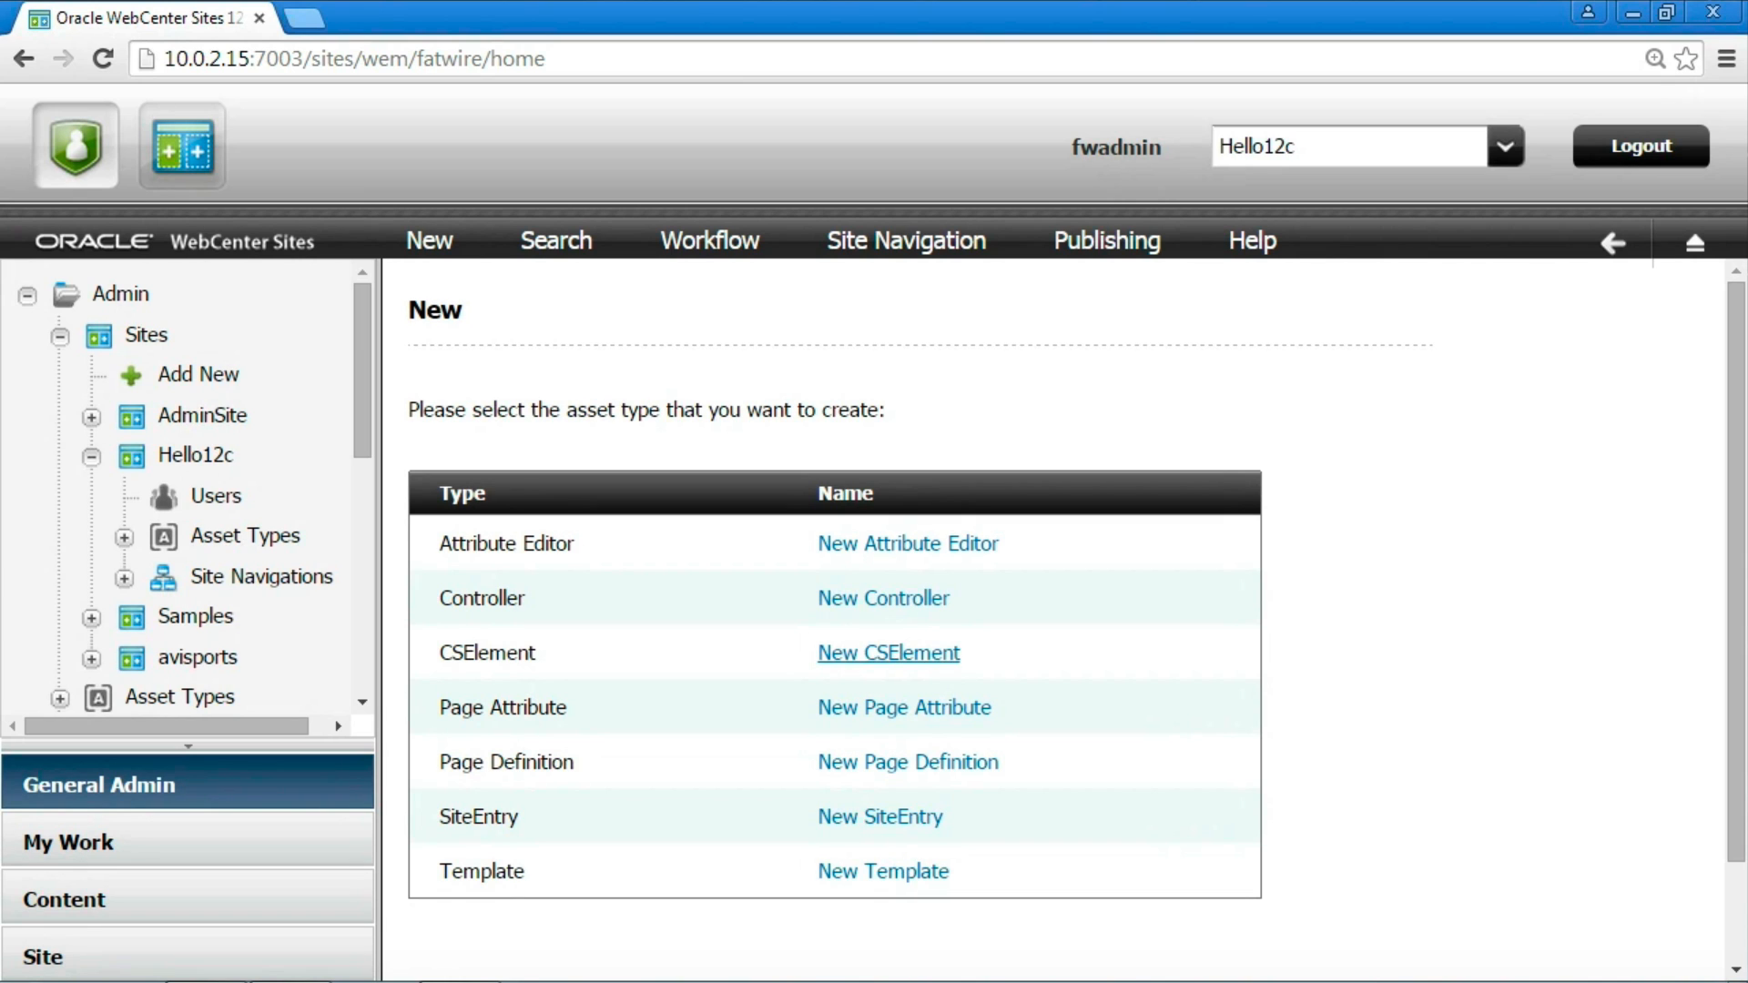
# Create controller HomeController and begin deleting the TODO placeholder in its logic.
pyautogui.click(881, 597)
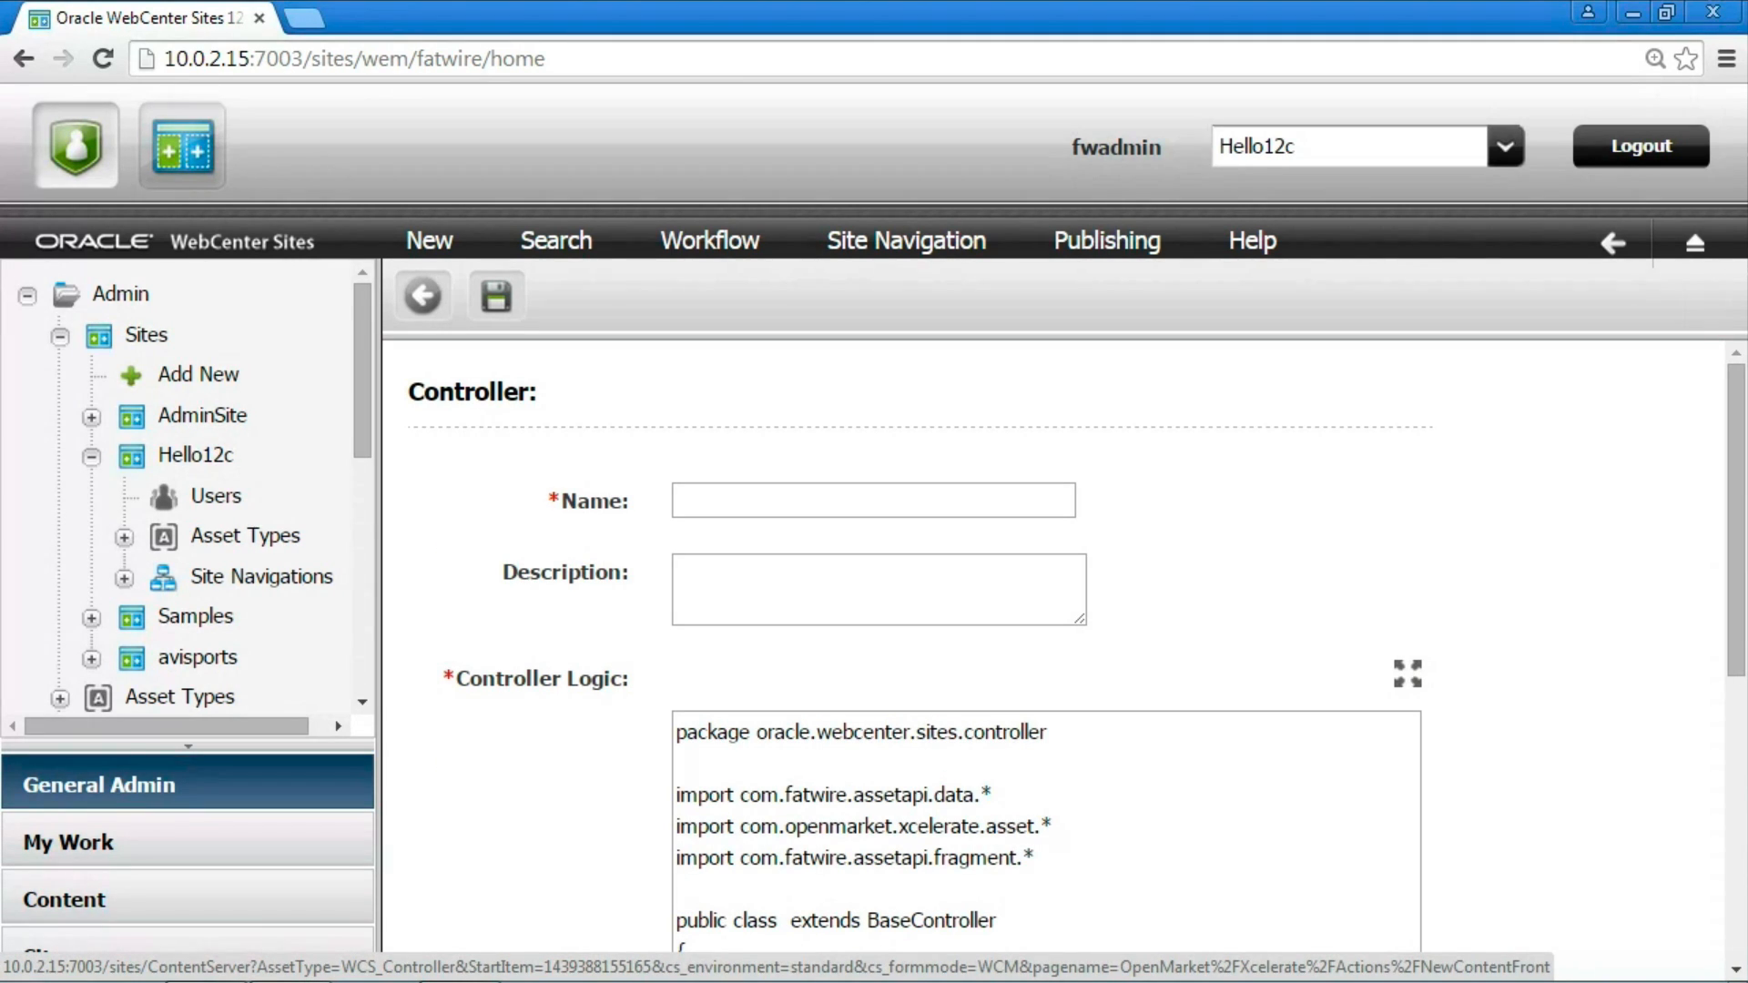
pyautogui.write('HomeContr')
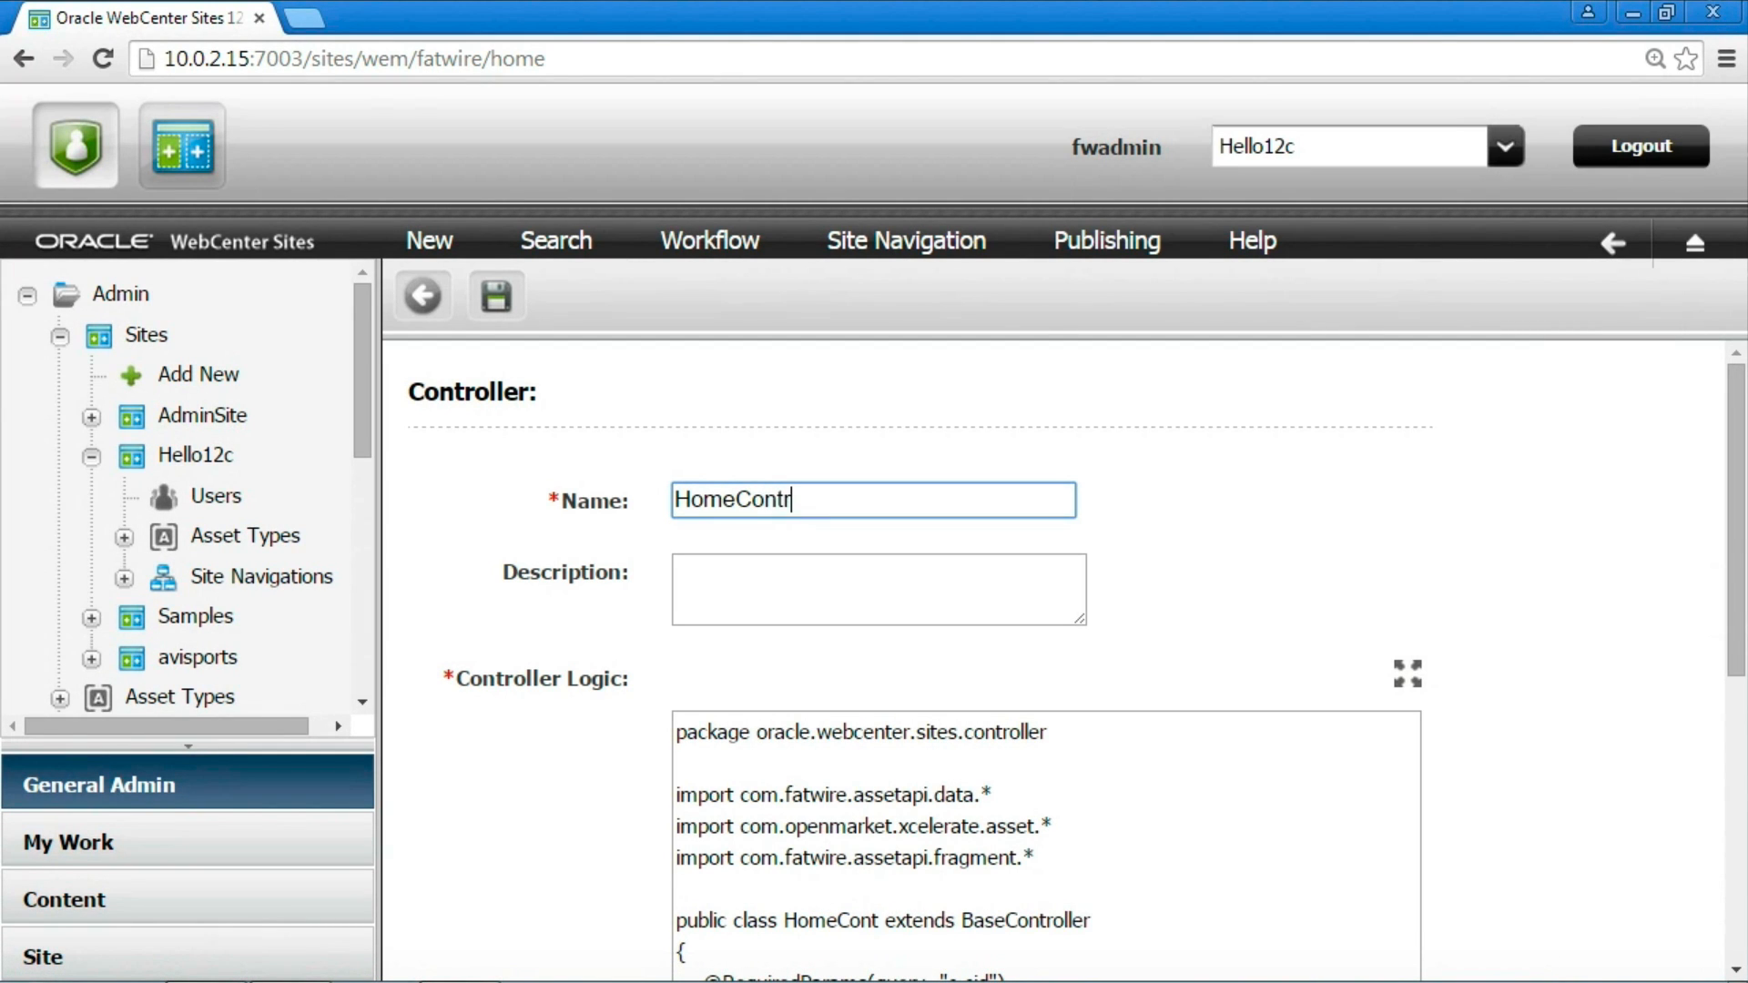
pyautogui.write('oller')
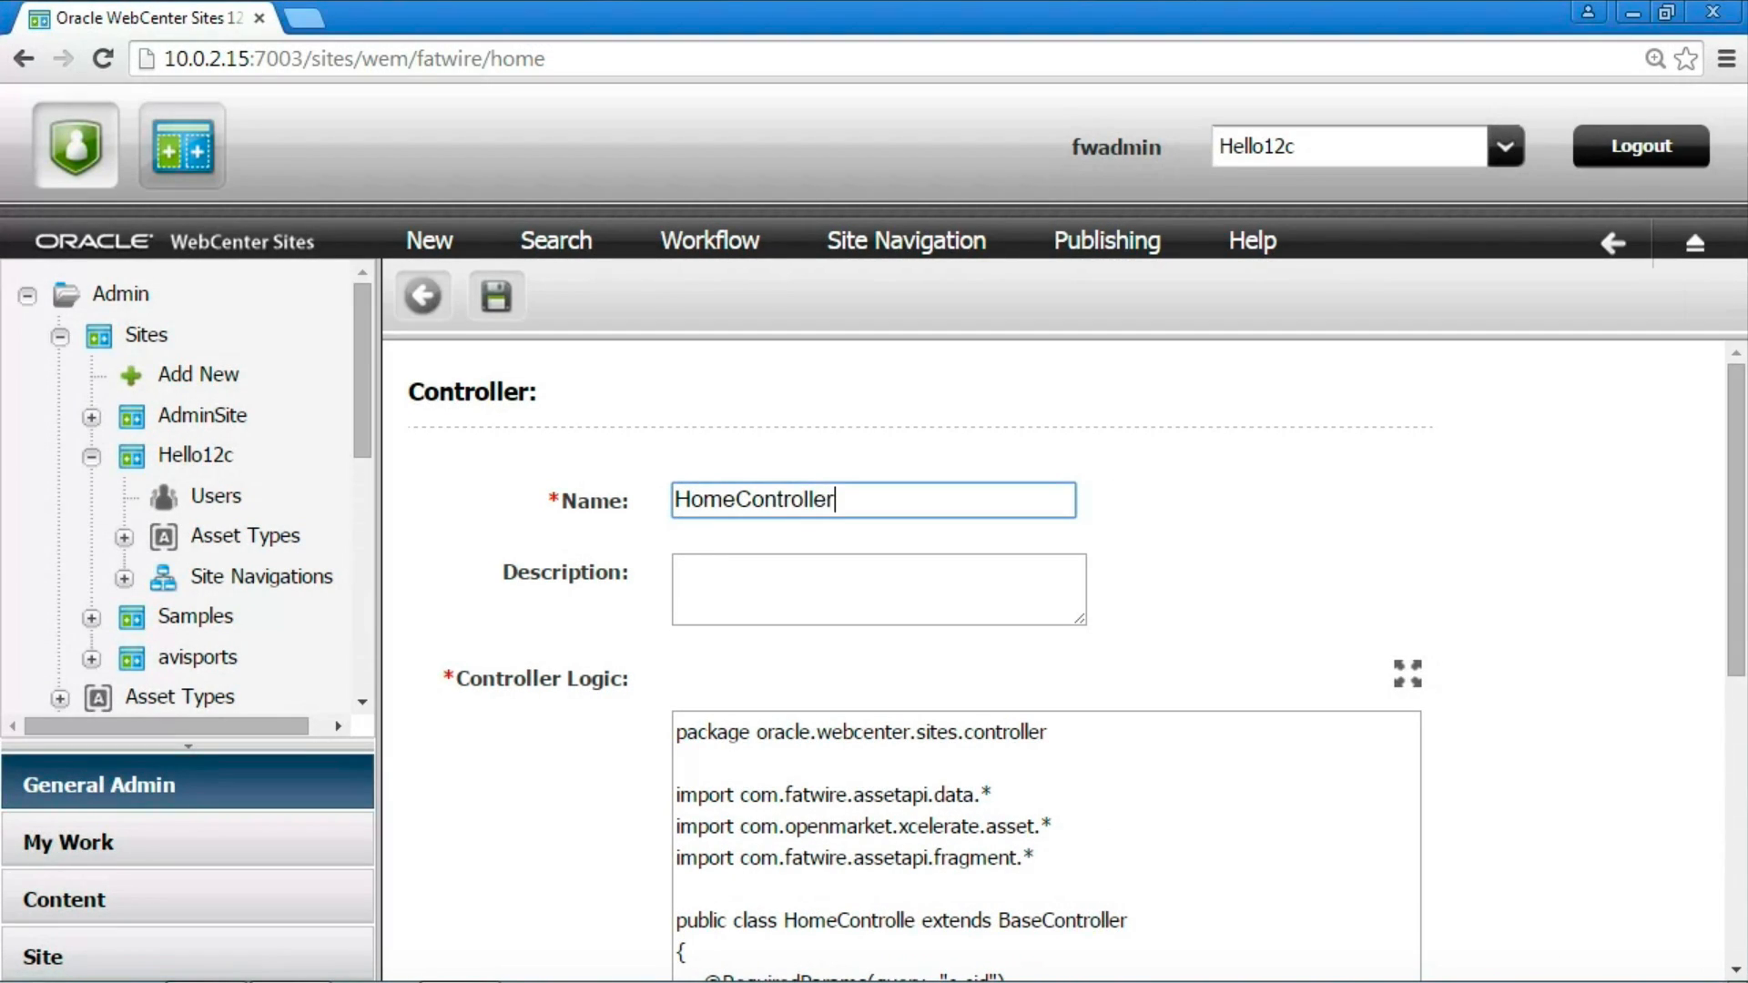
pyautogui.scroll(-3)
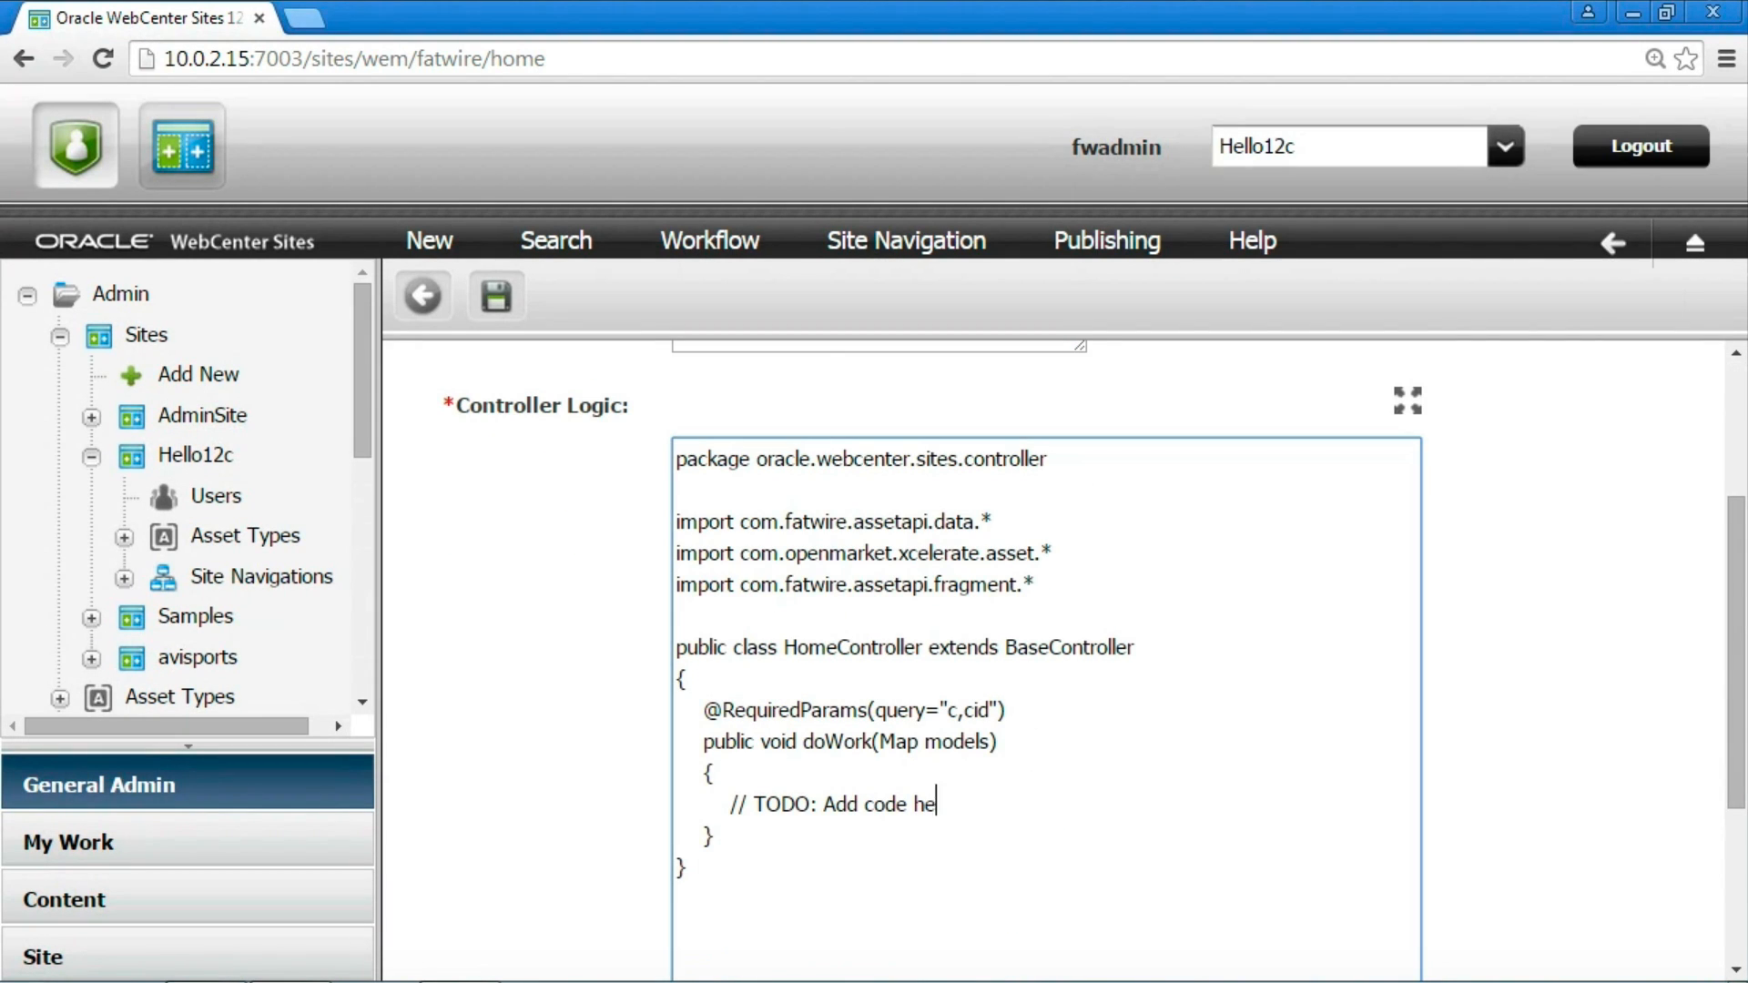
pyautogui.press('BackSpace')
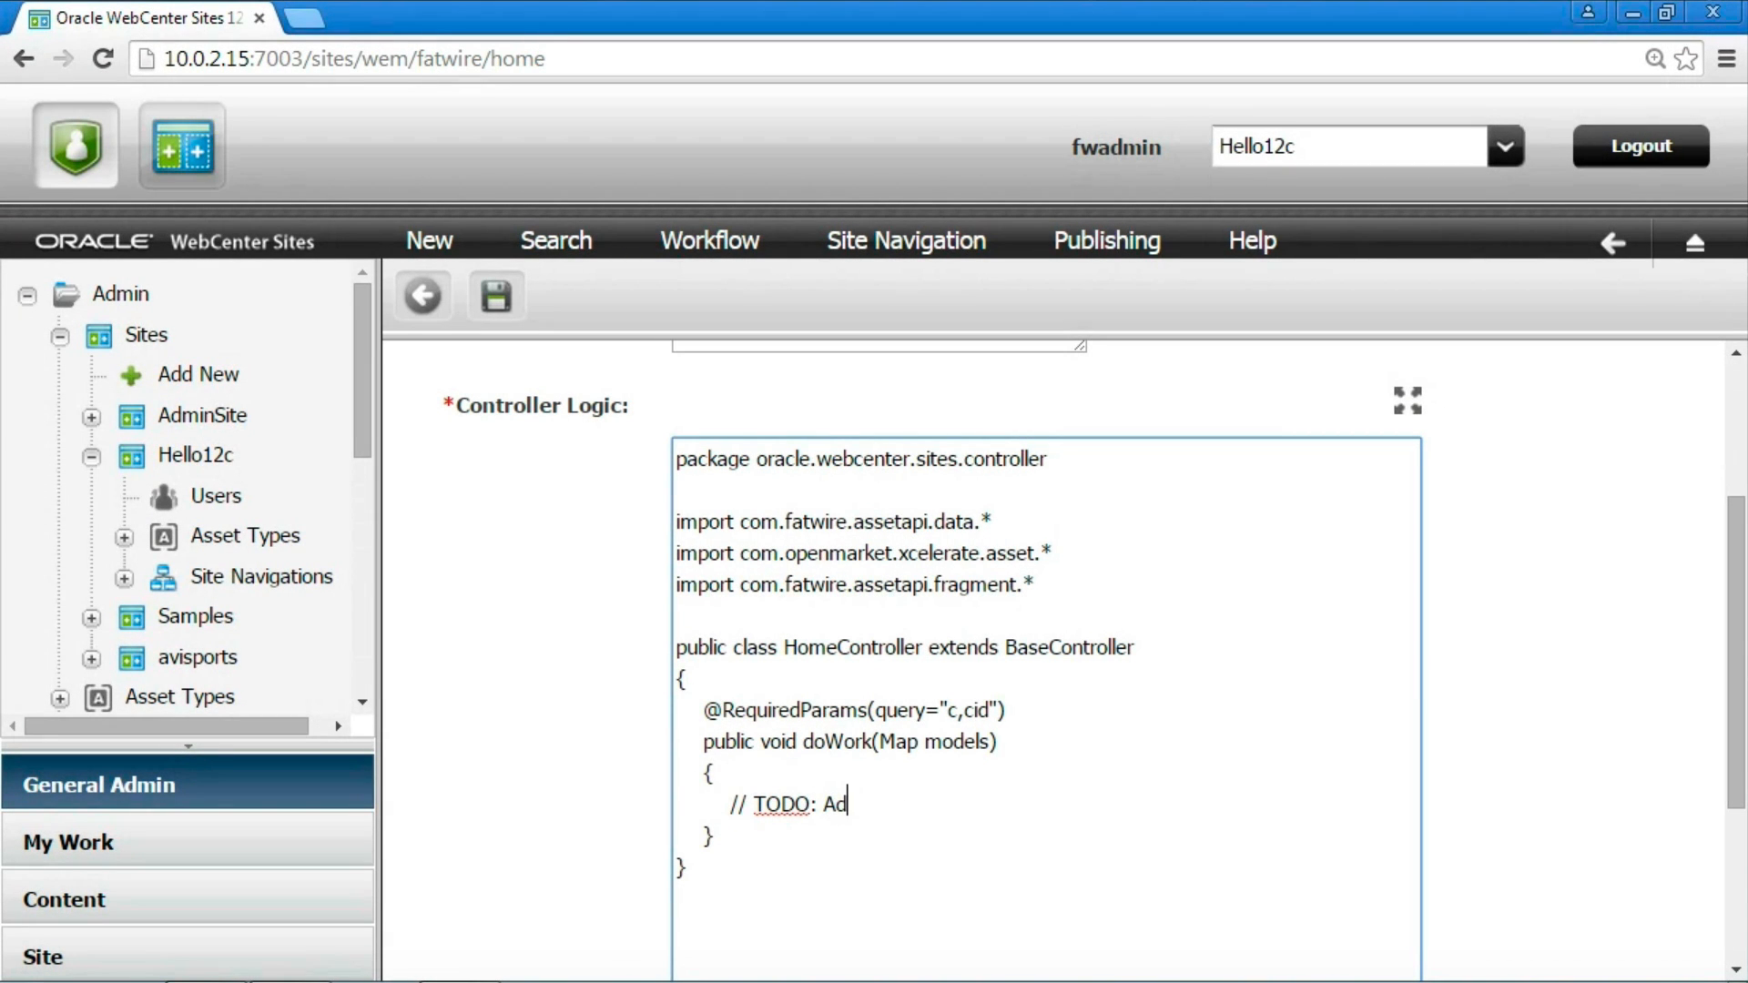
# Write models.put("asset", newAssetReader().forAsset(getAssetId()).selectAll(true).read()) and save HomeController.
pyautogui.press('BackSpace')
pyautogui.write('models.put("asset", newAsset')
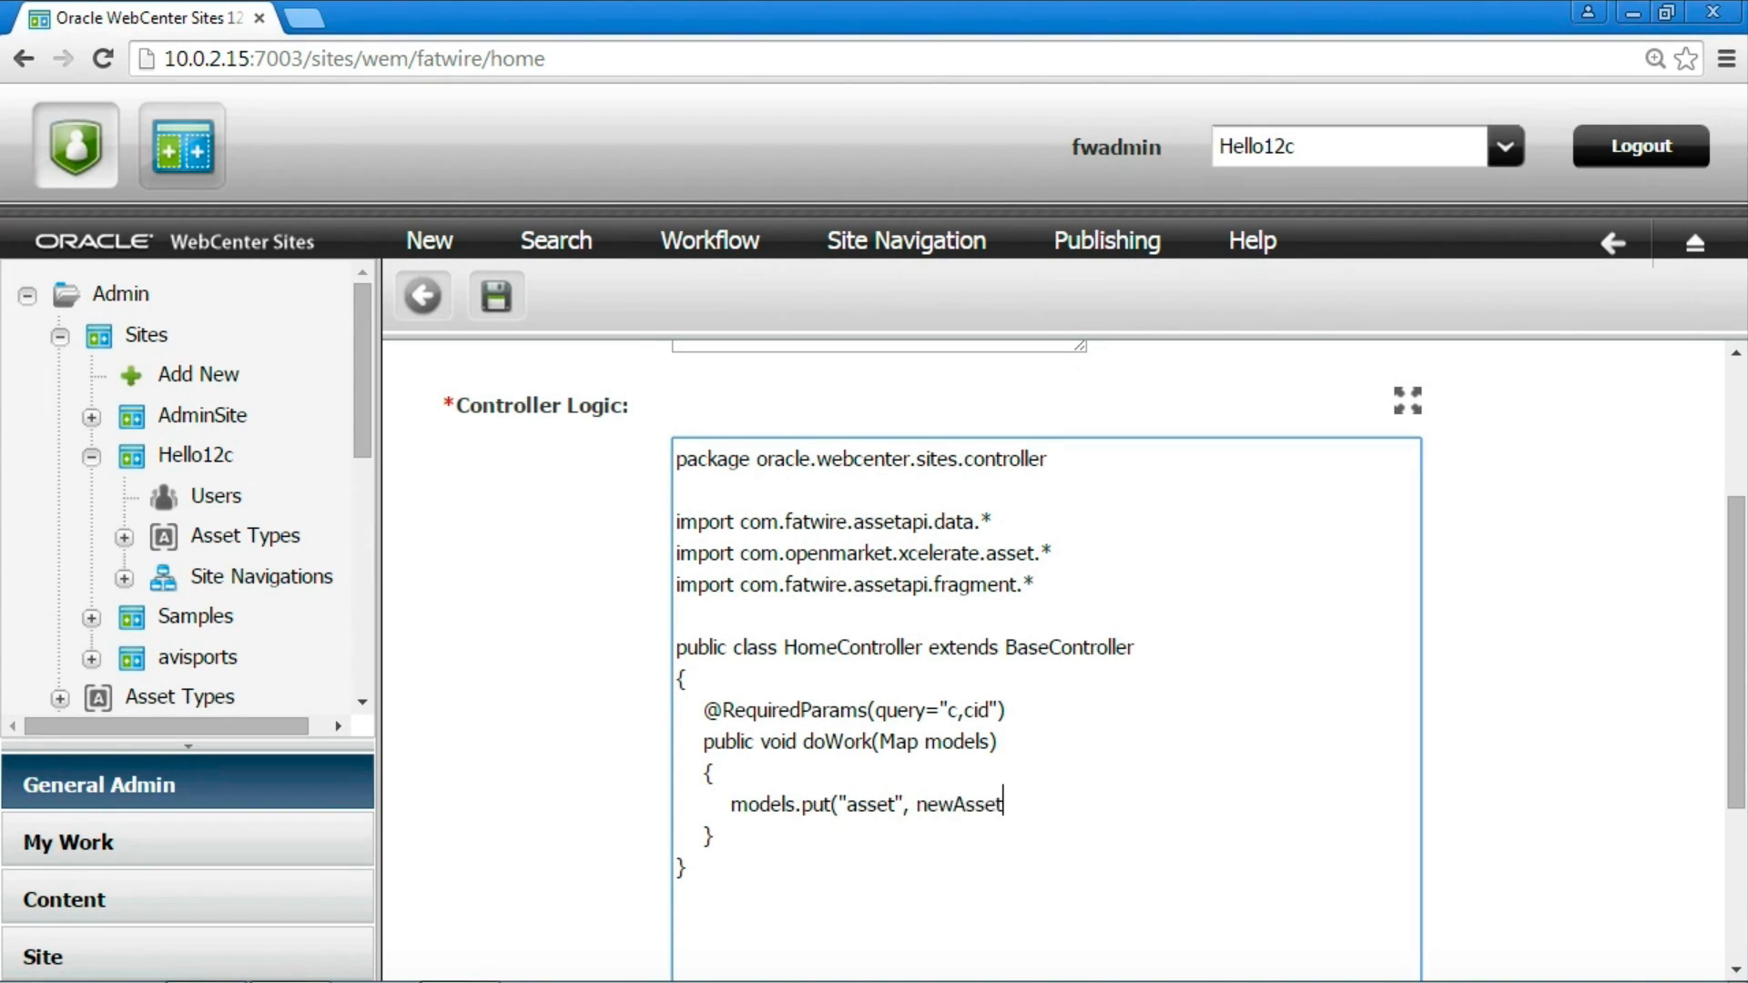
pyautogui.write('Reader()')
pyautogui.write('.forAsset(getAssetId(')
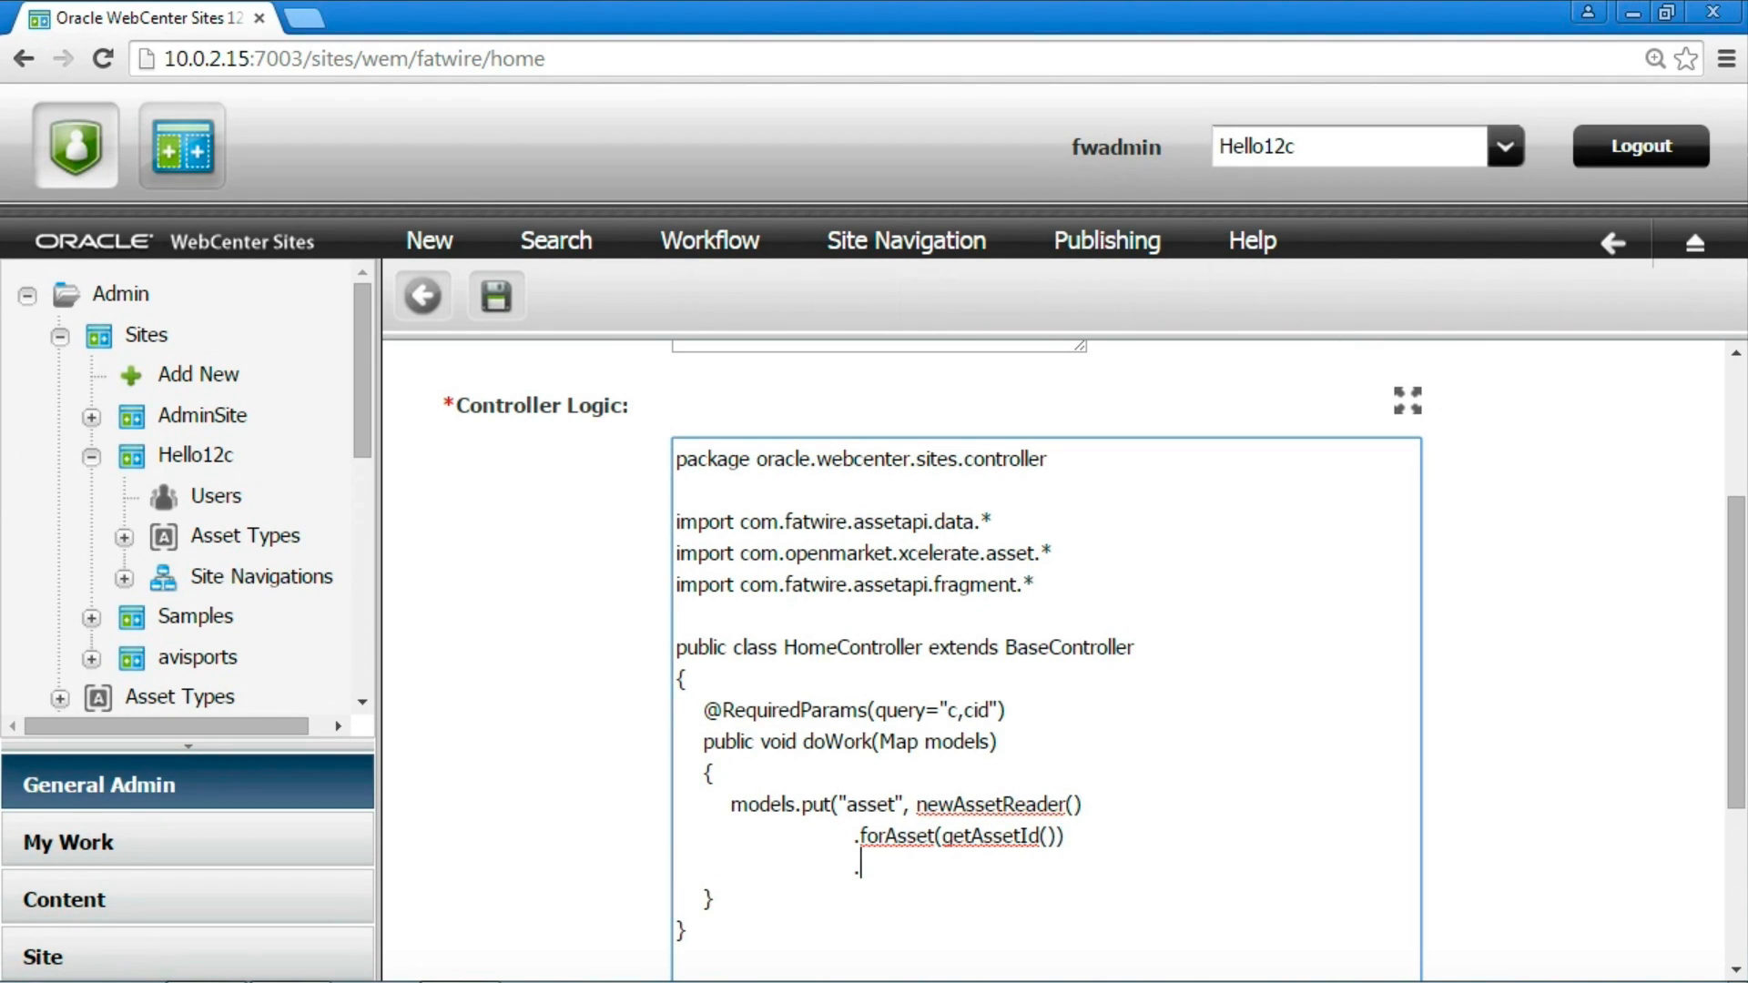
pyautogui.write('selectAll(true).read());')
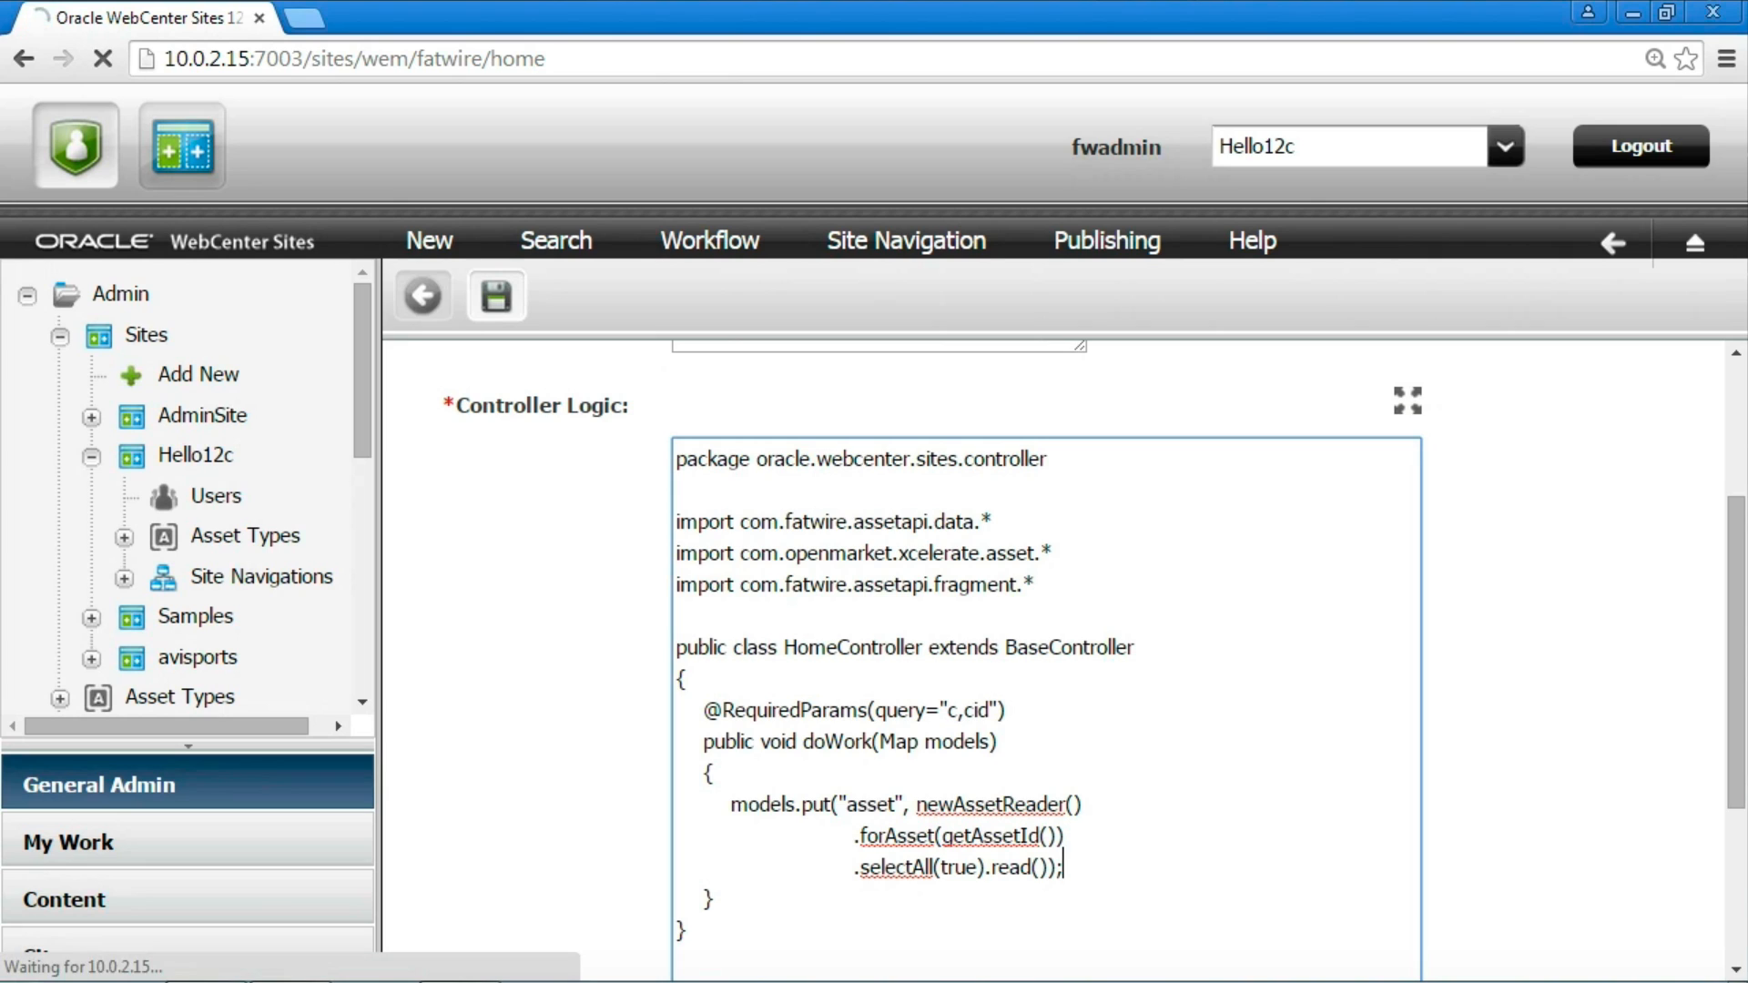
pyautogui.click(495, 295)
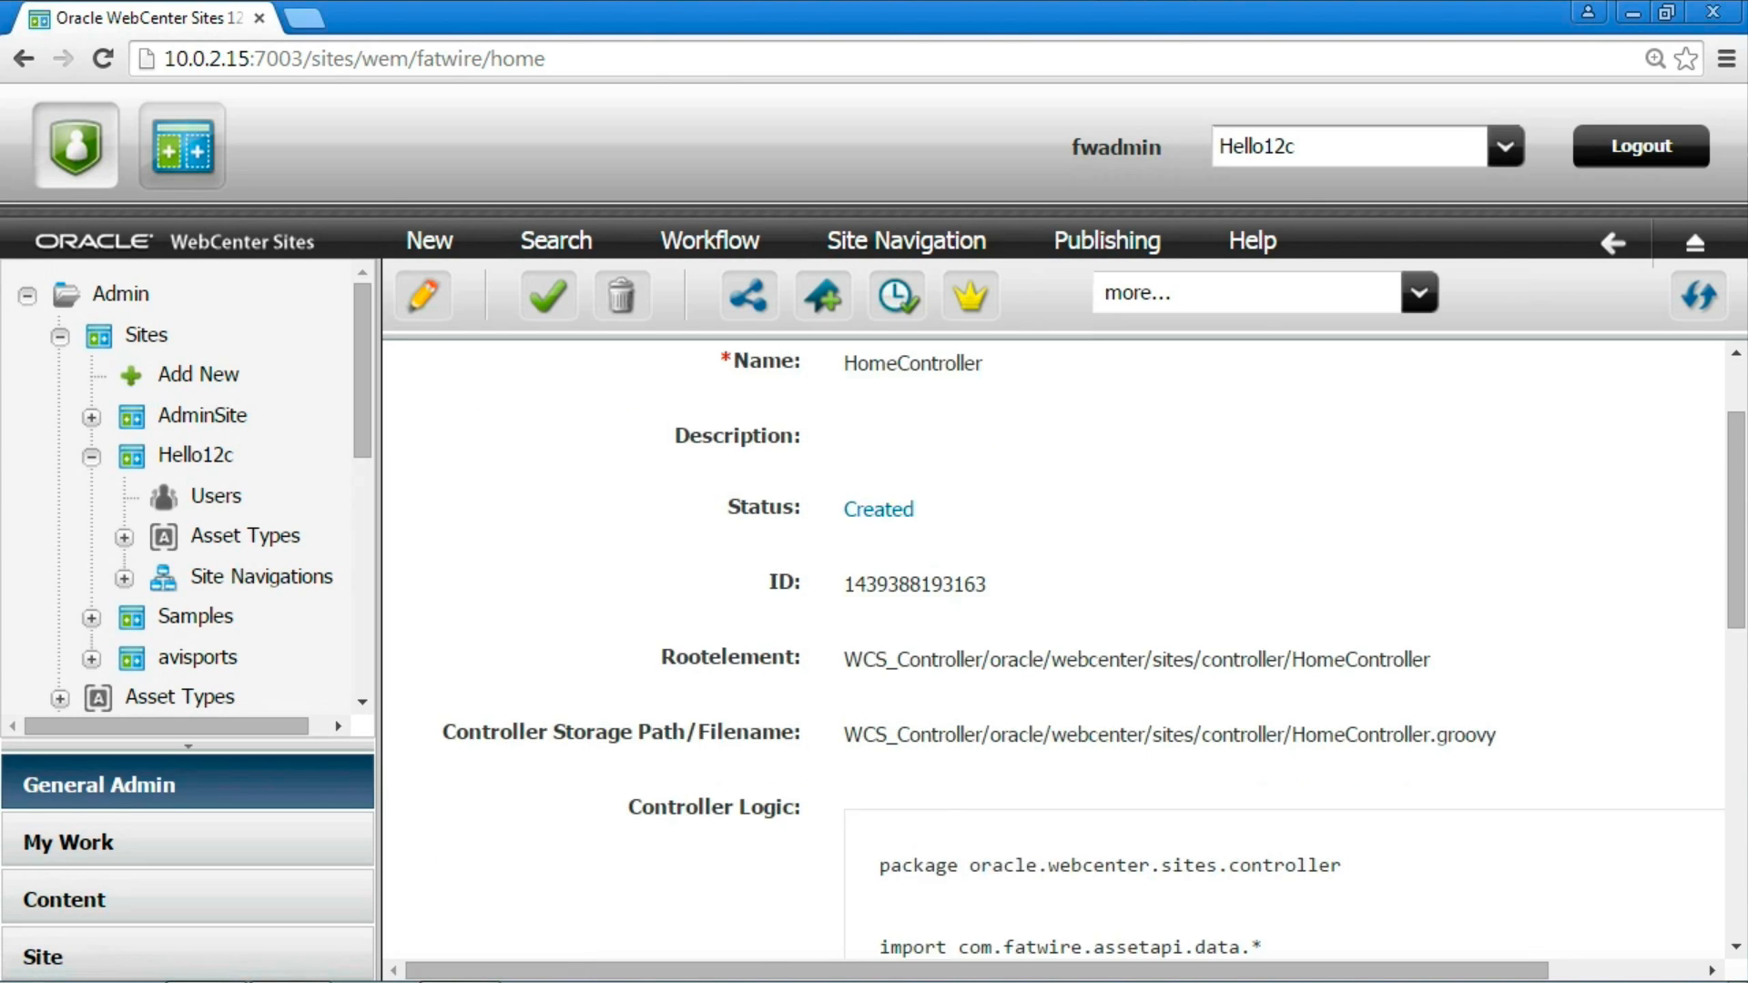
# Review the saved HomeController details before choosing a new asset type.
pyautogui.scroll(-3)
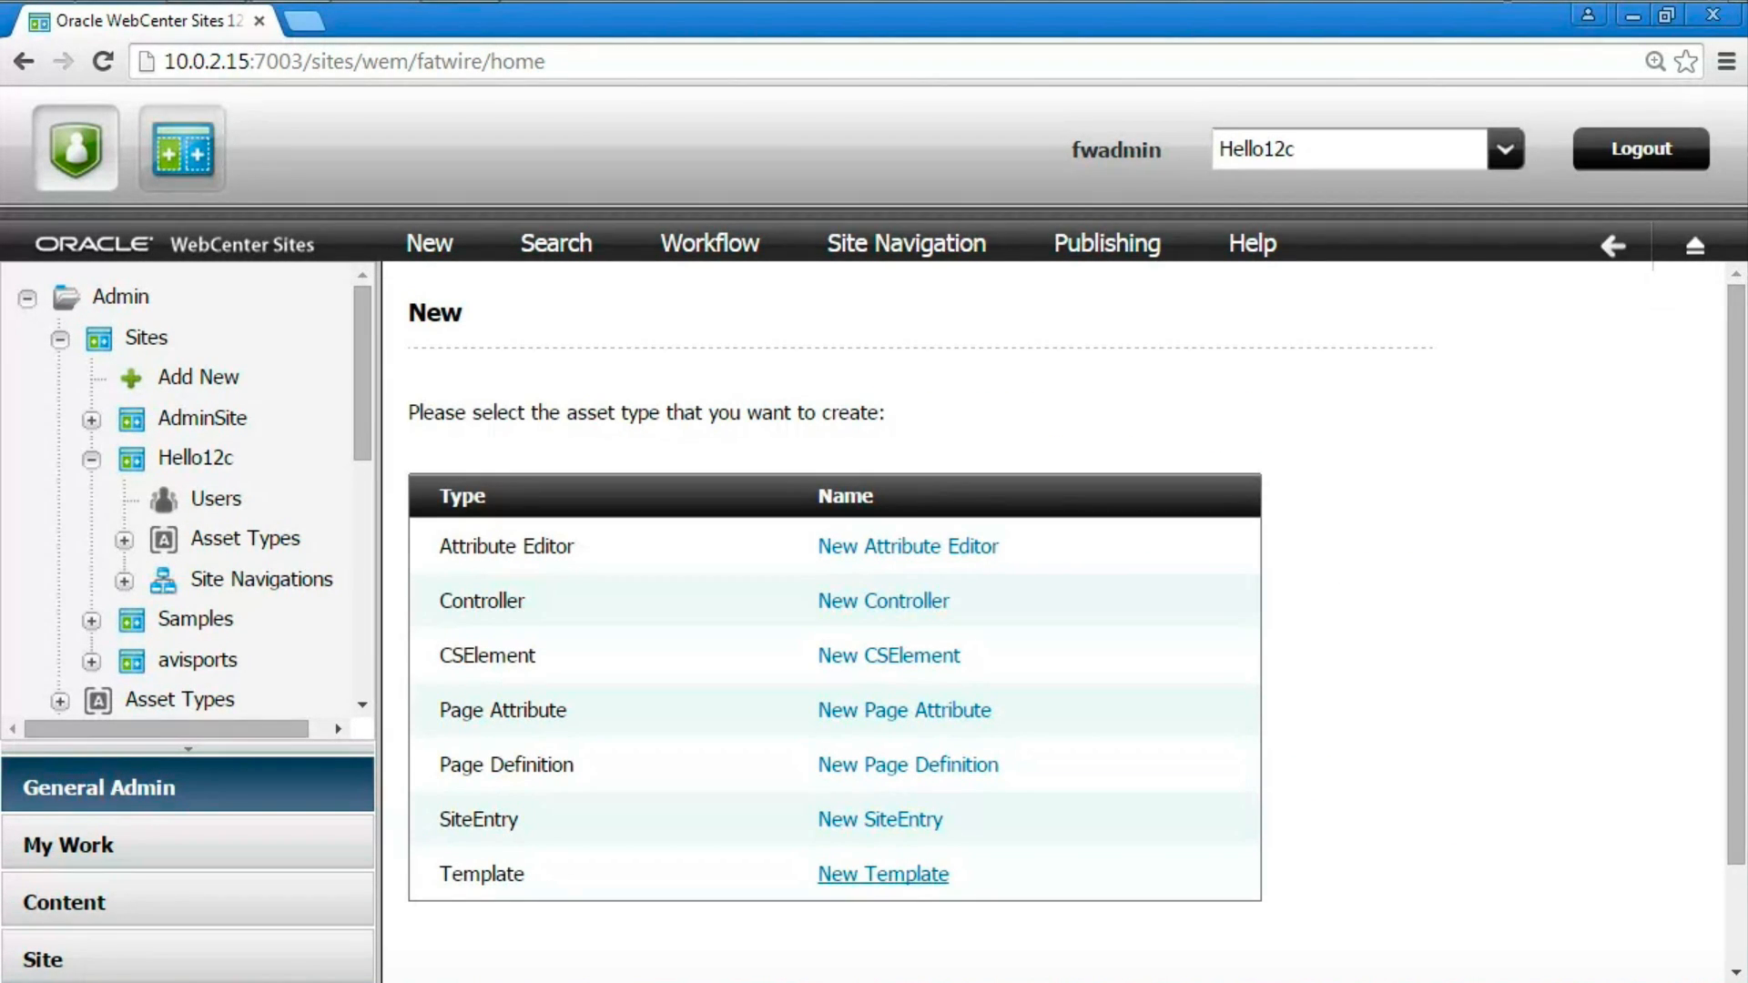
# Name the template HomeView, assign HomeController, and proceed to its element settings.
pyautogui.click(881, 874)
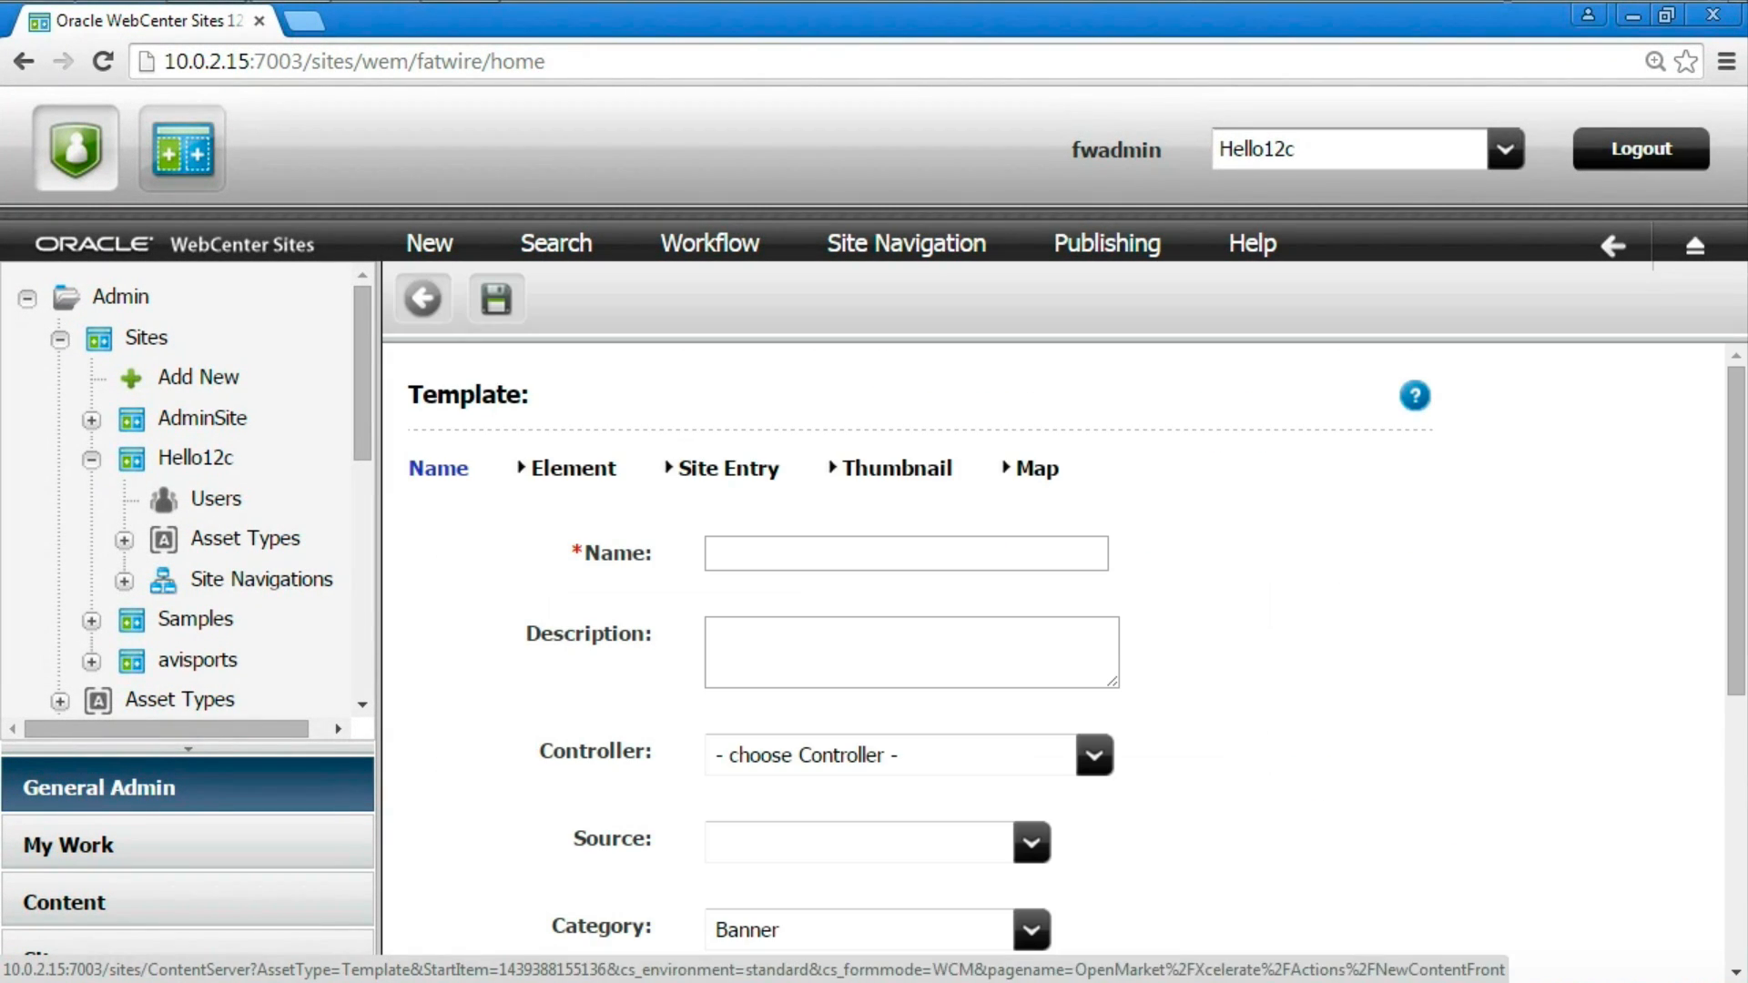
pyautogui.write('Home')
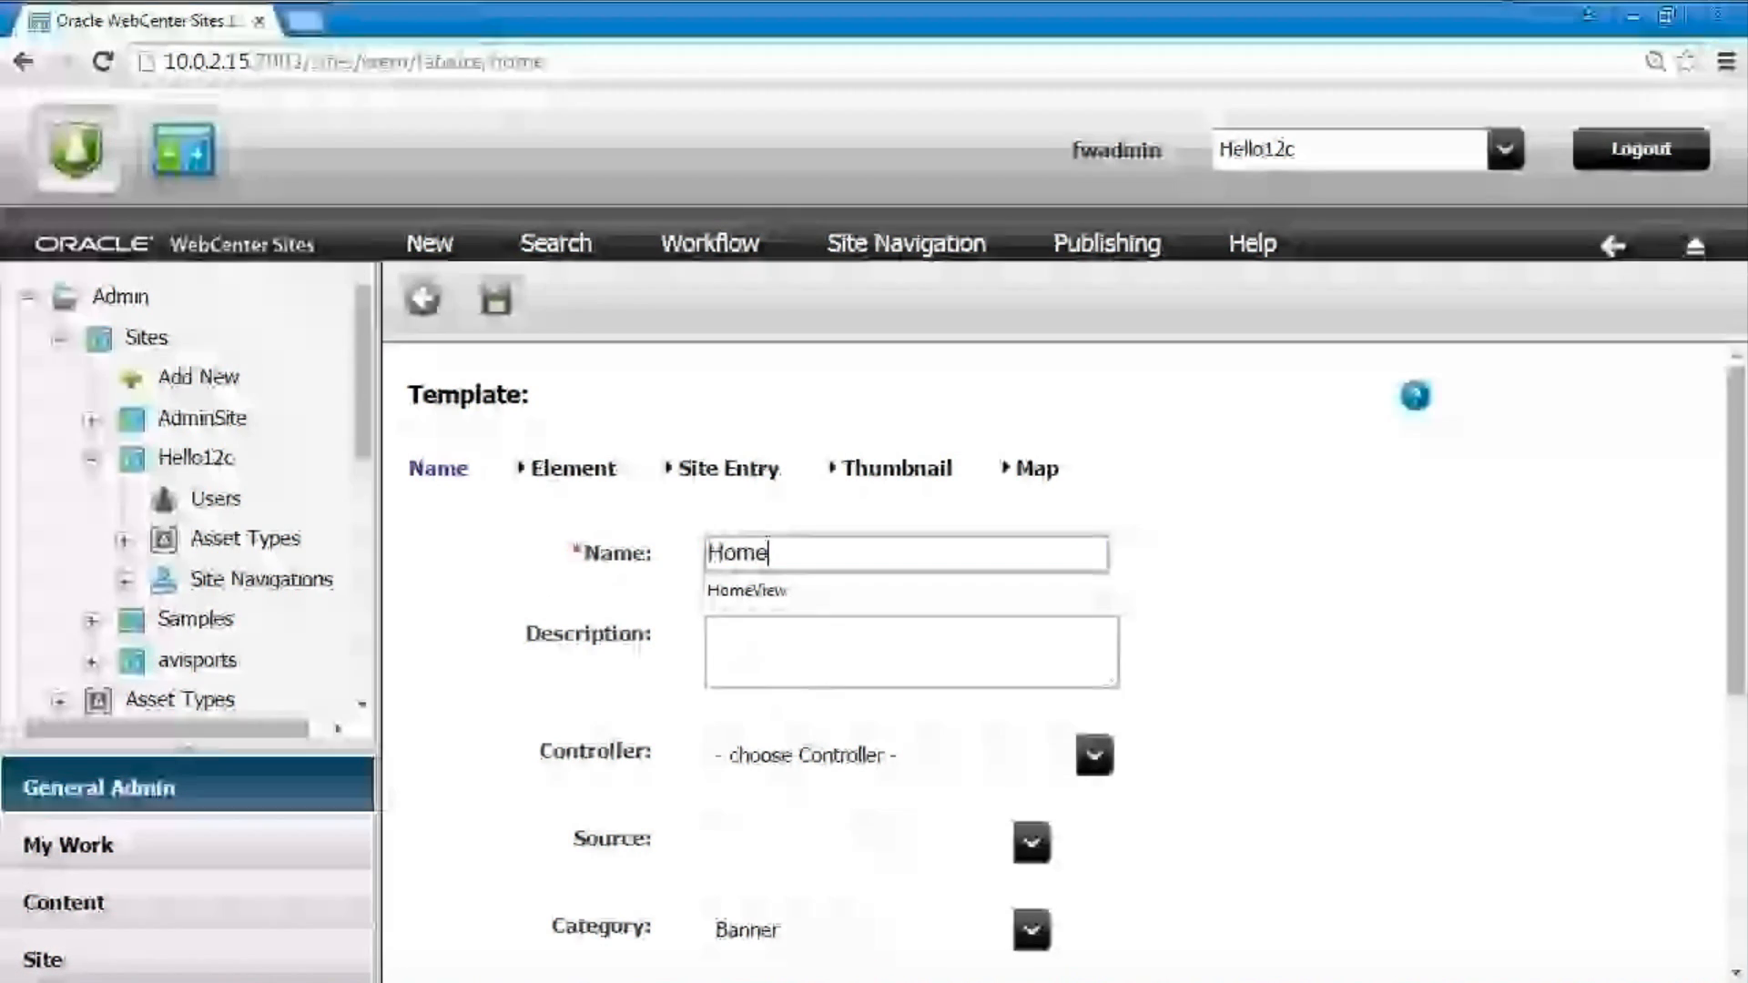
pyautogui.click(746, 590)
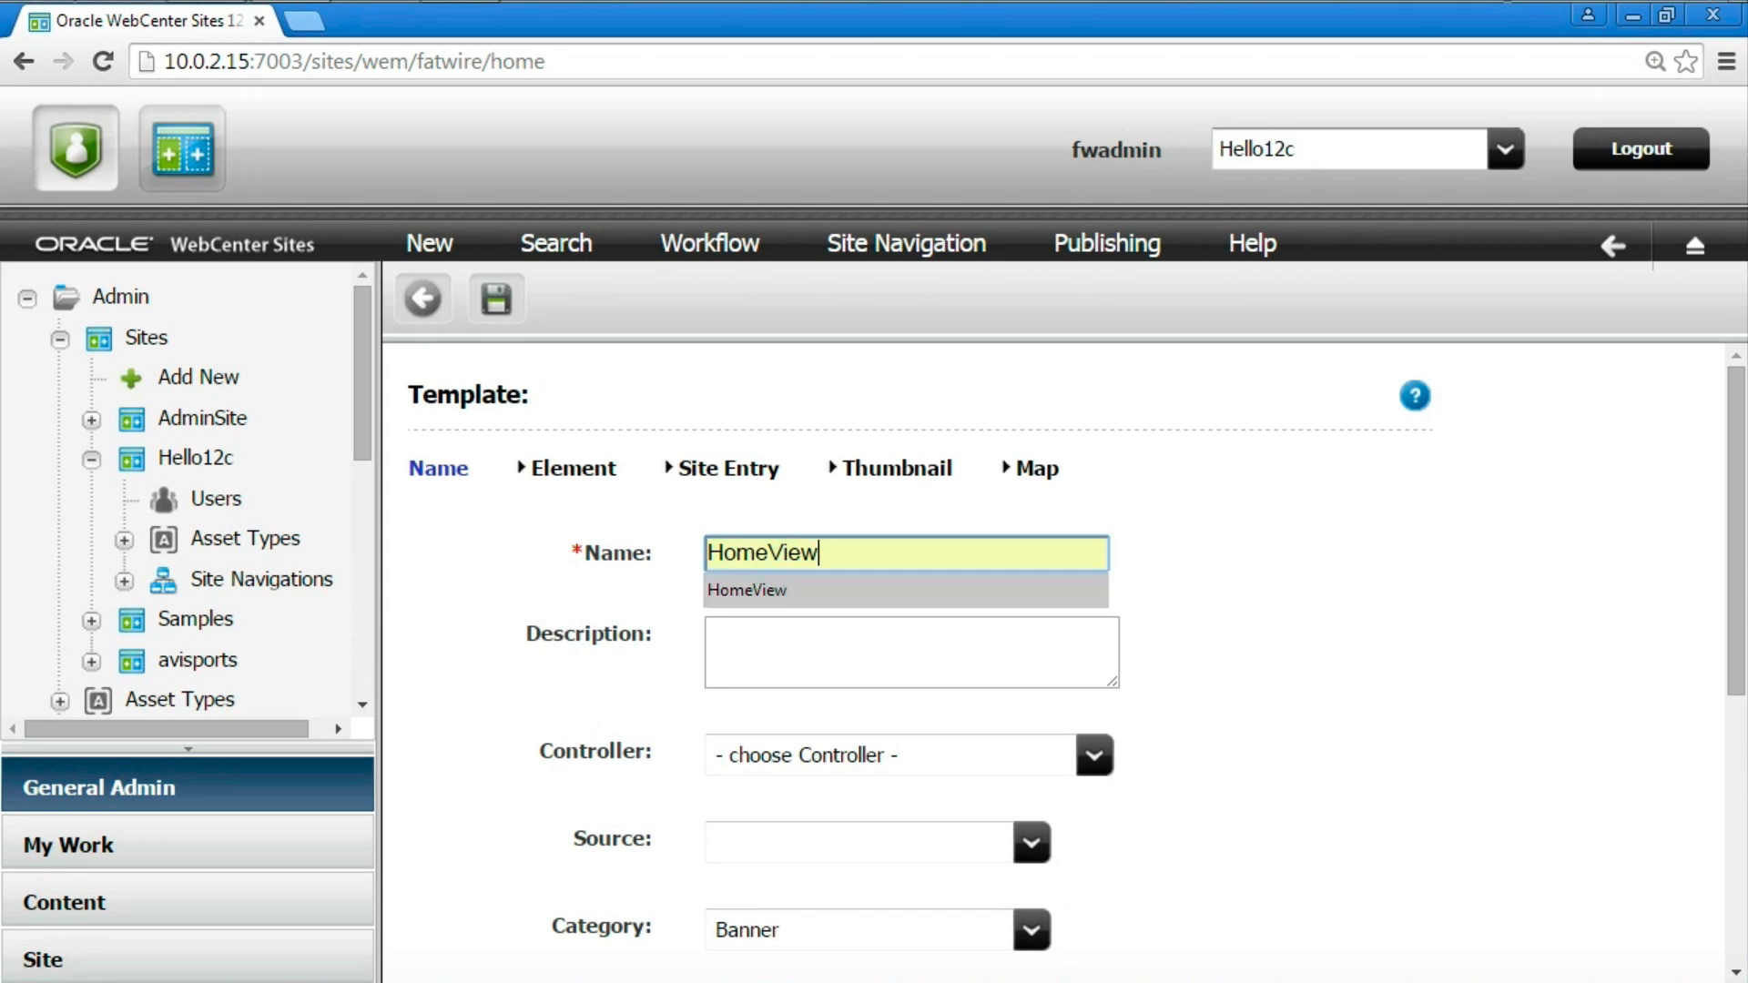
pyautogui.click(1092, 753)
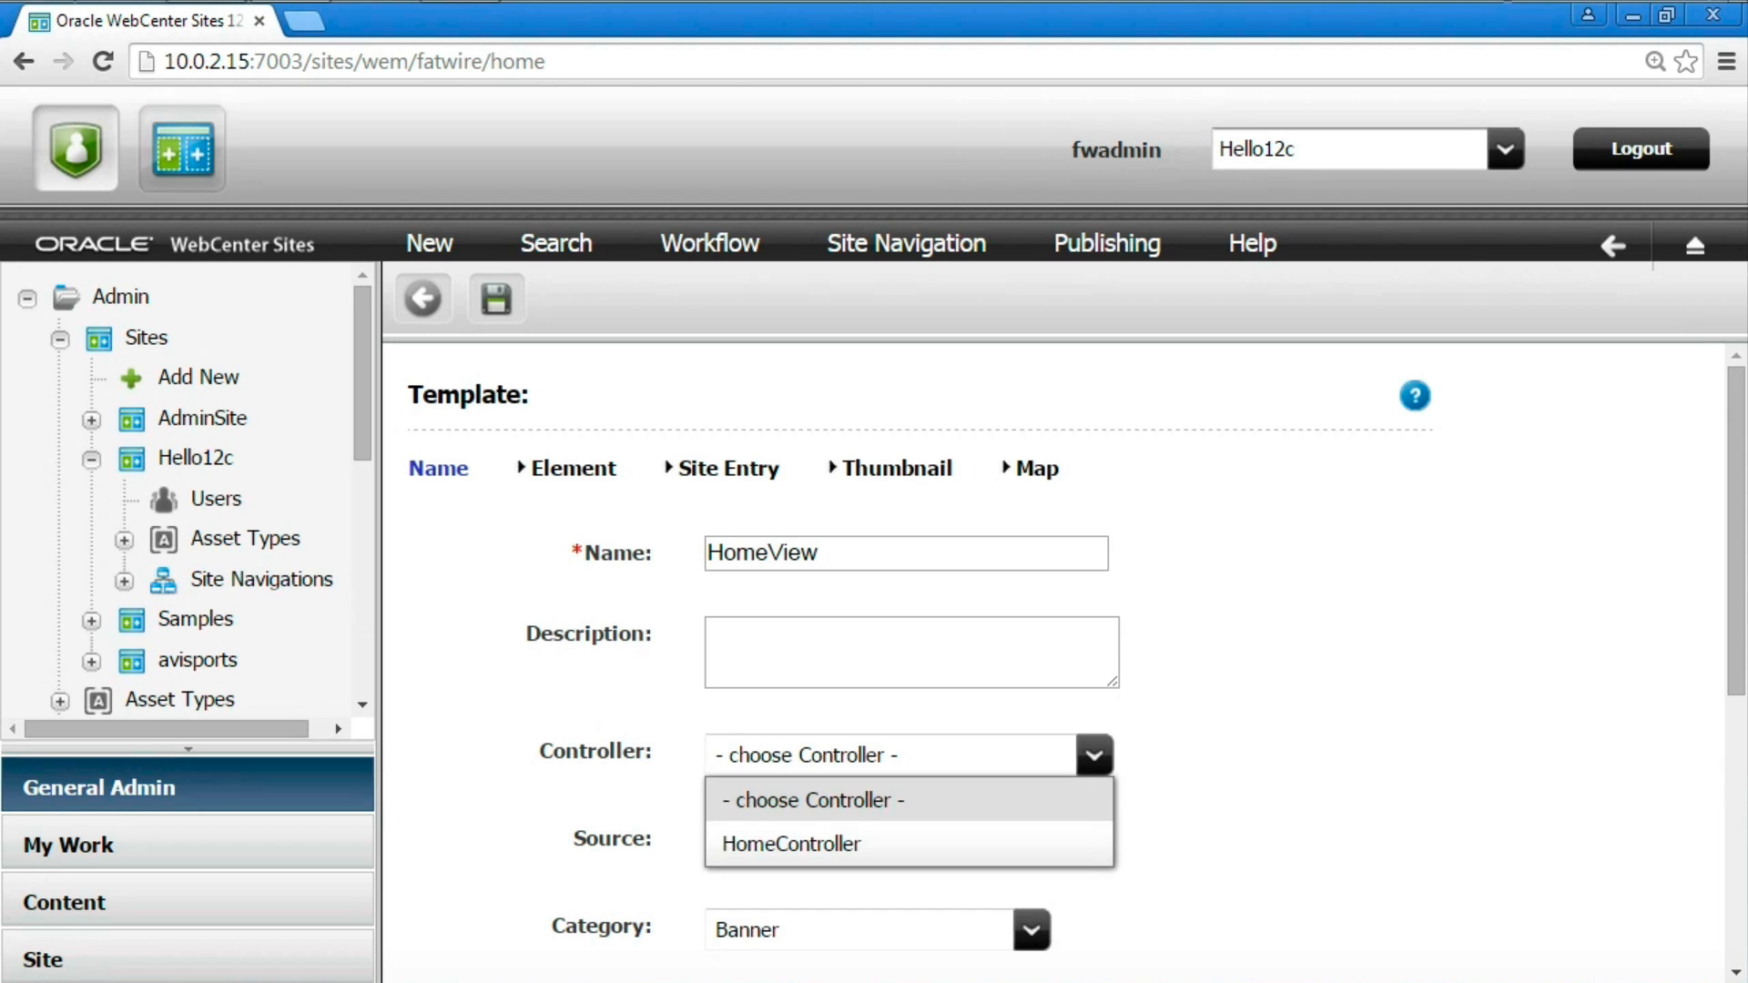
pyautogui.click(792, 843)
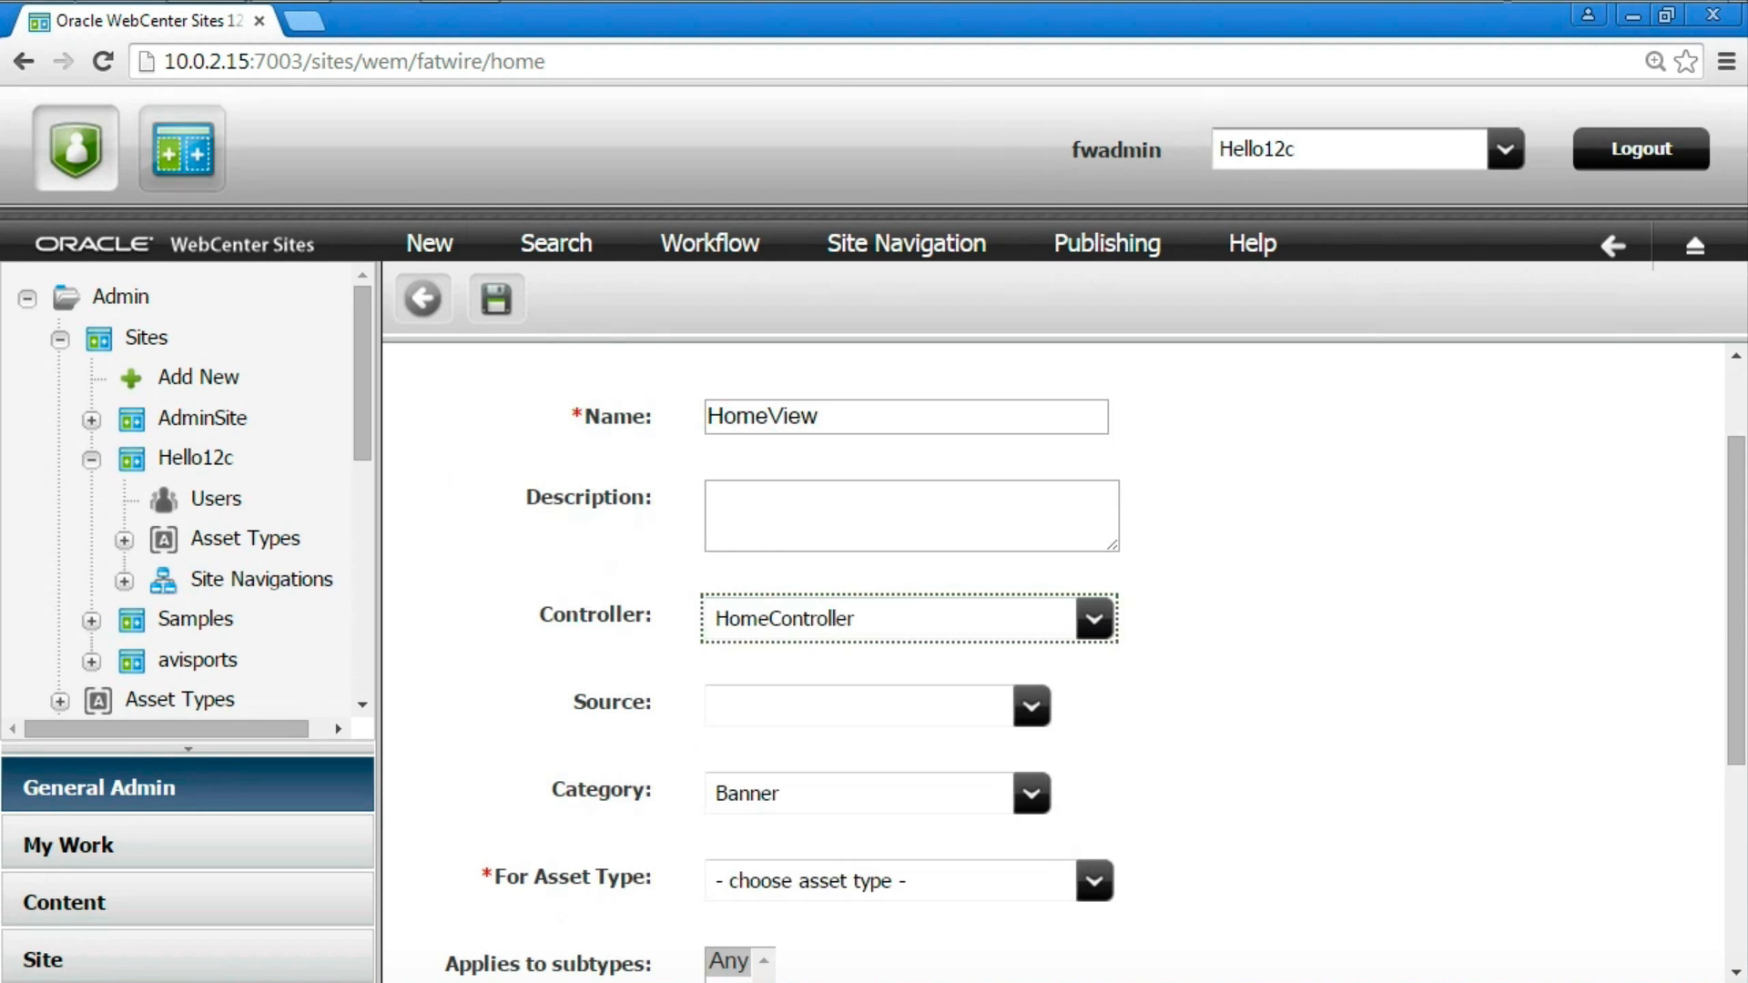
pyautogui.click(1028, 705)
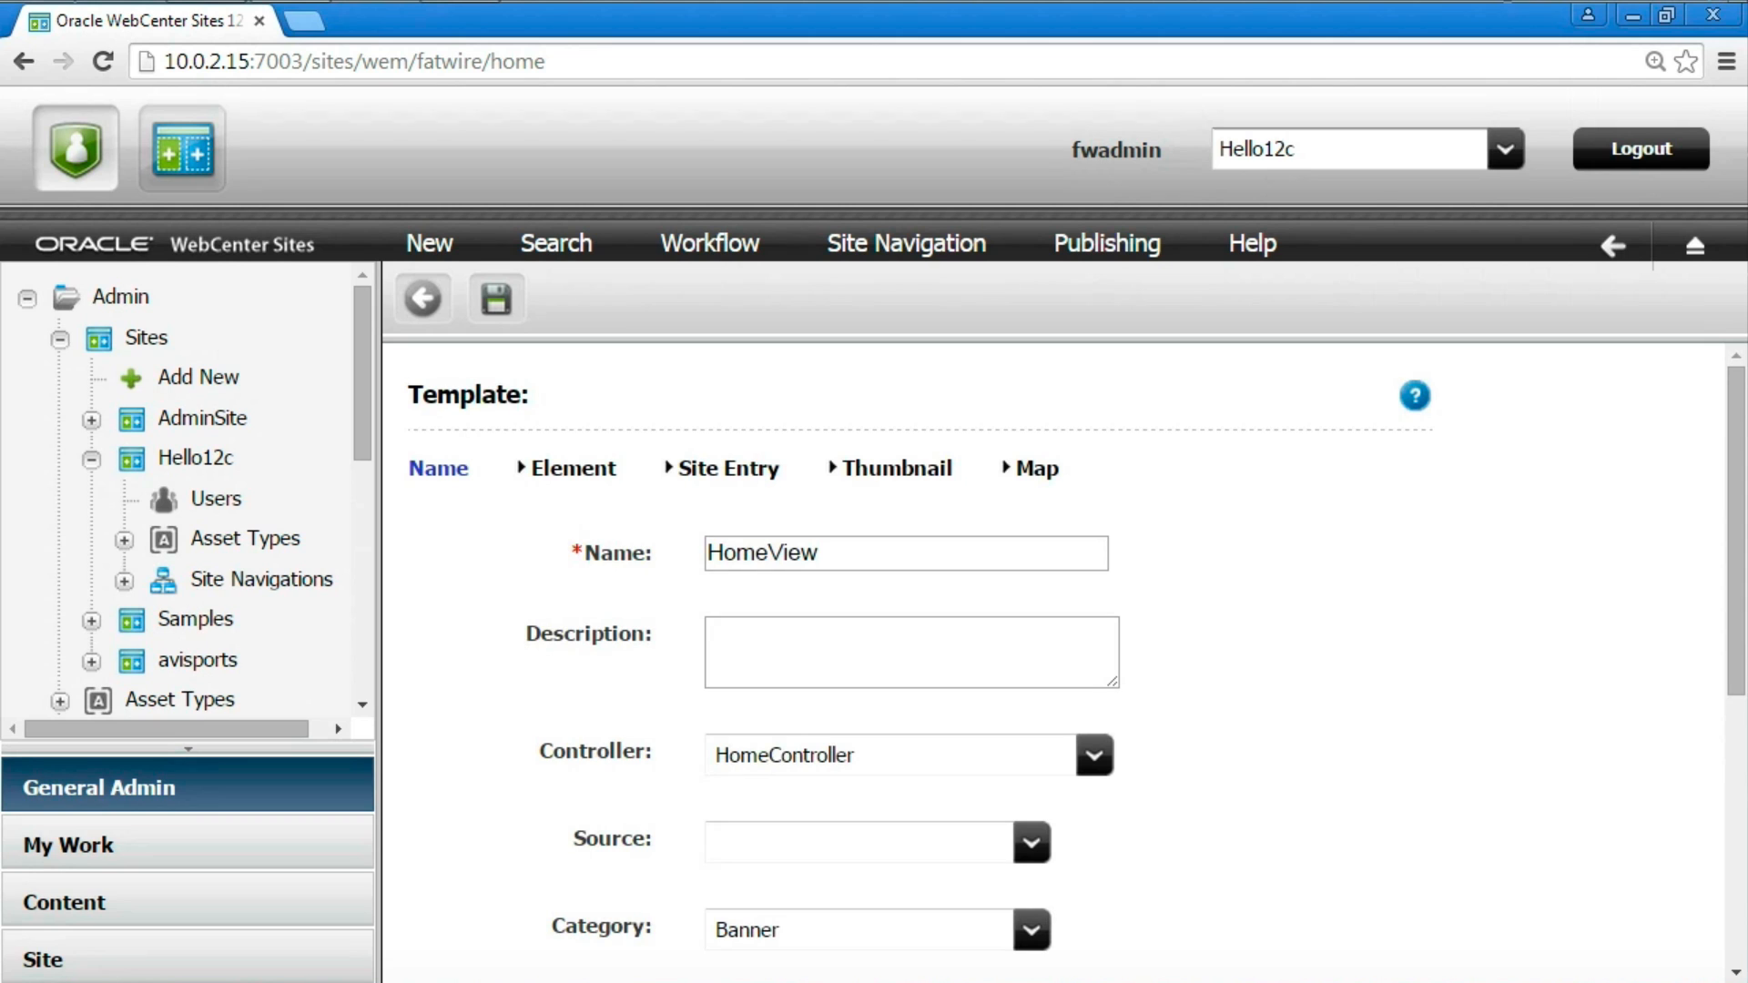
pyautogui.click(573, 468)
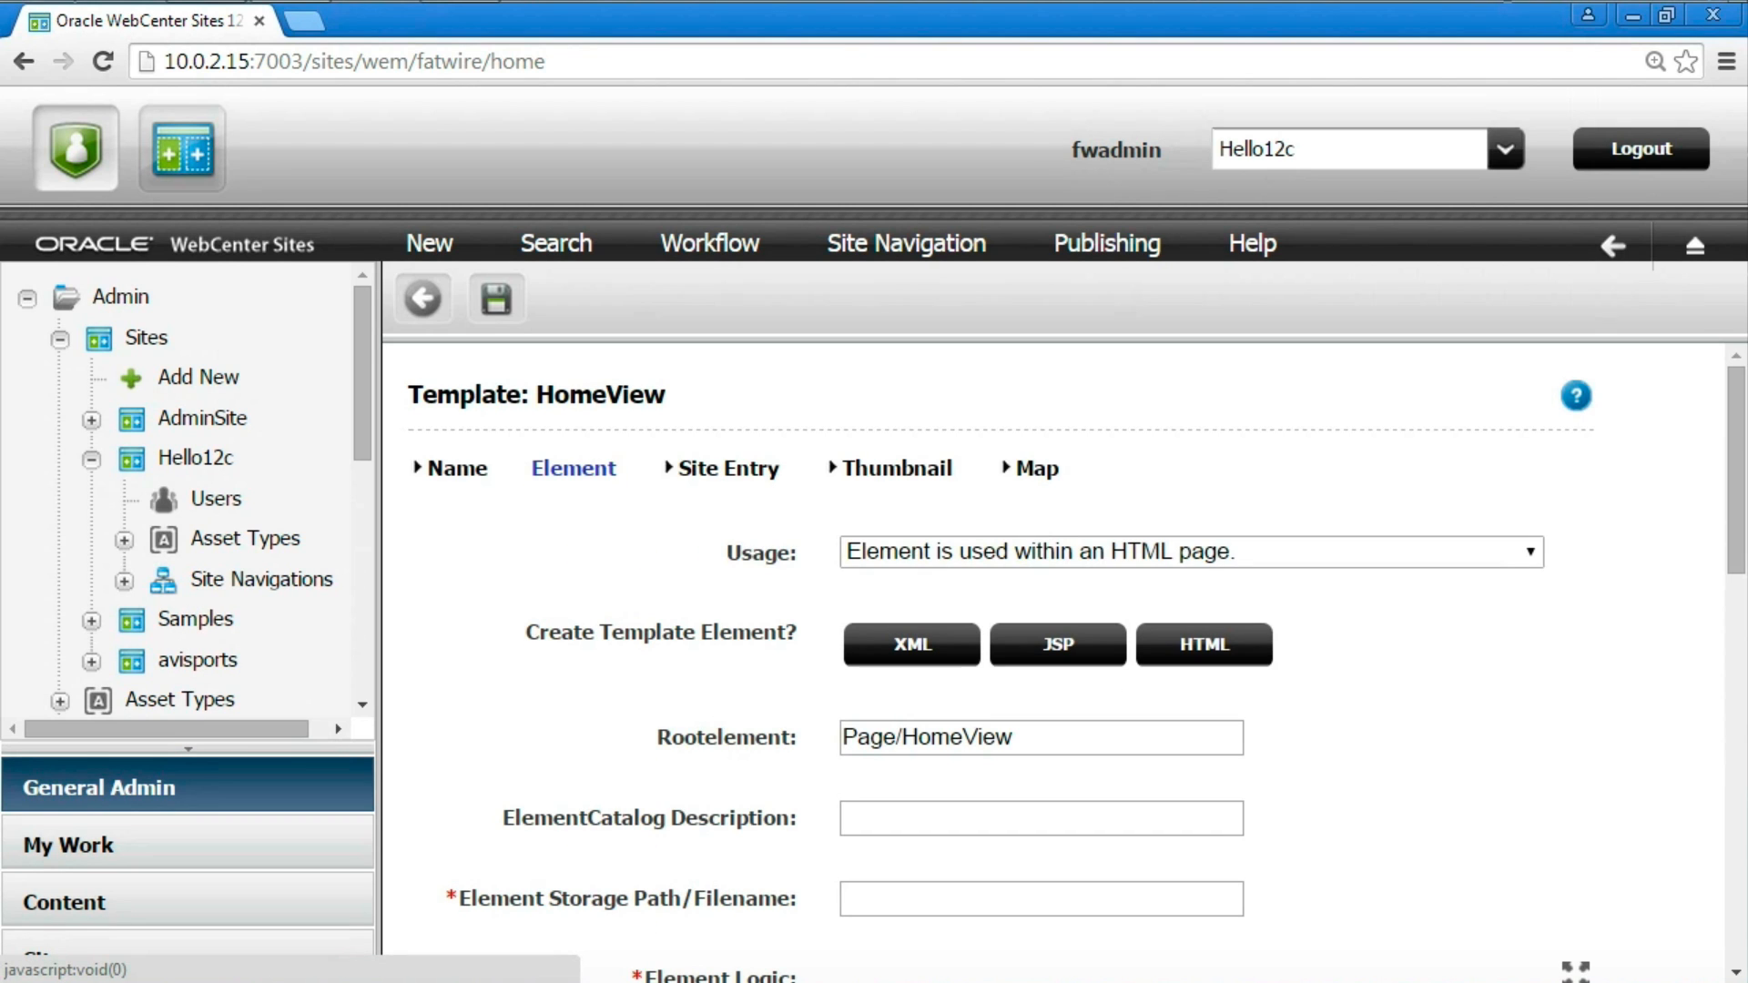
# Set usage to 'Element is used as Layout' and generate a JSP element.
pyautogui.click(1187, 550)
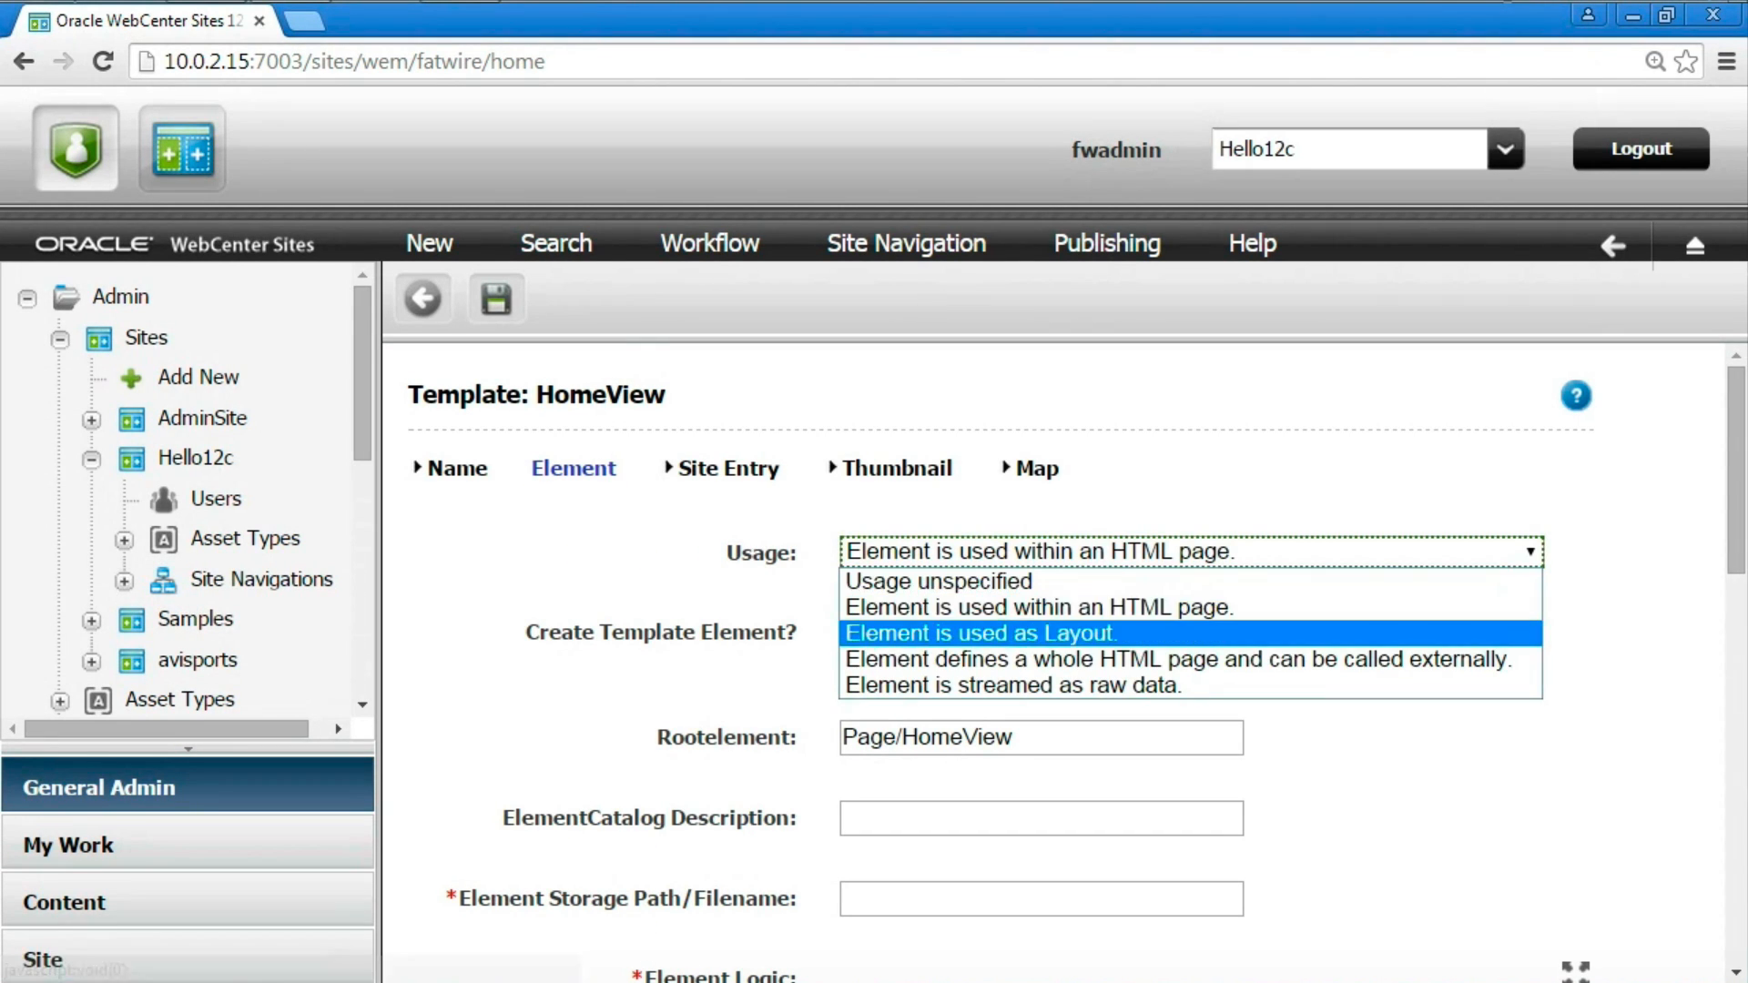
pyautogui.click(979, 632)
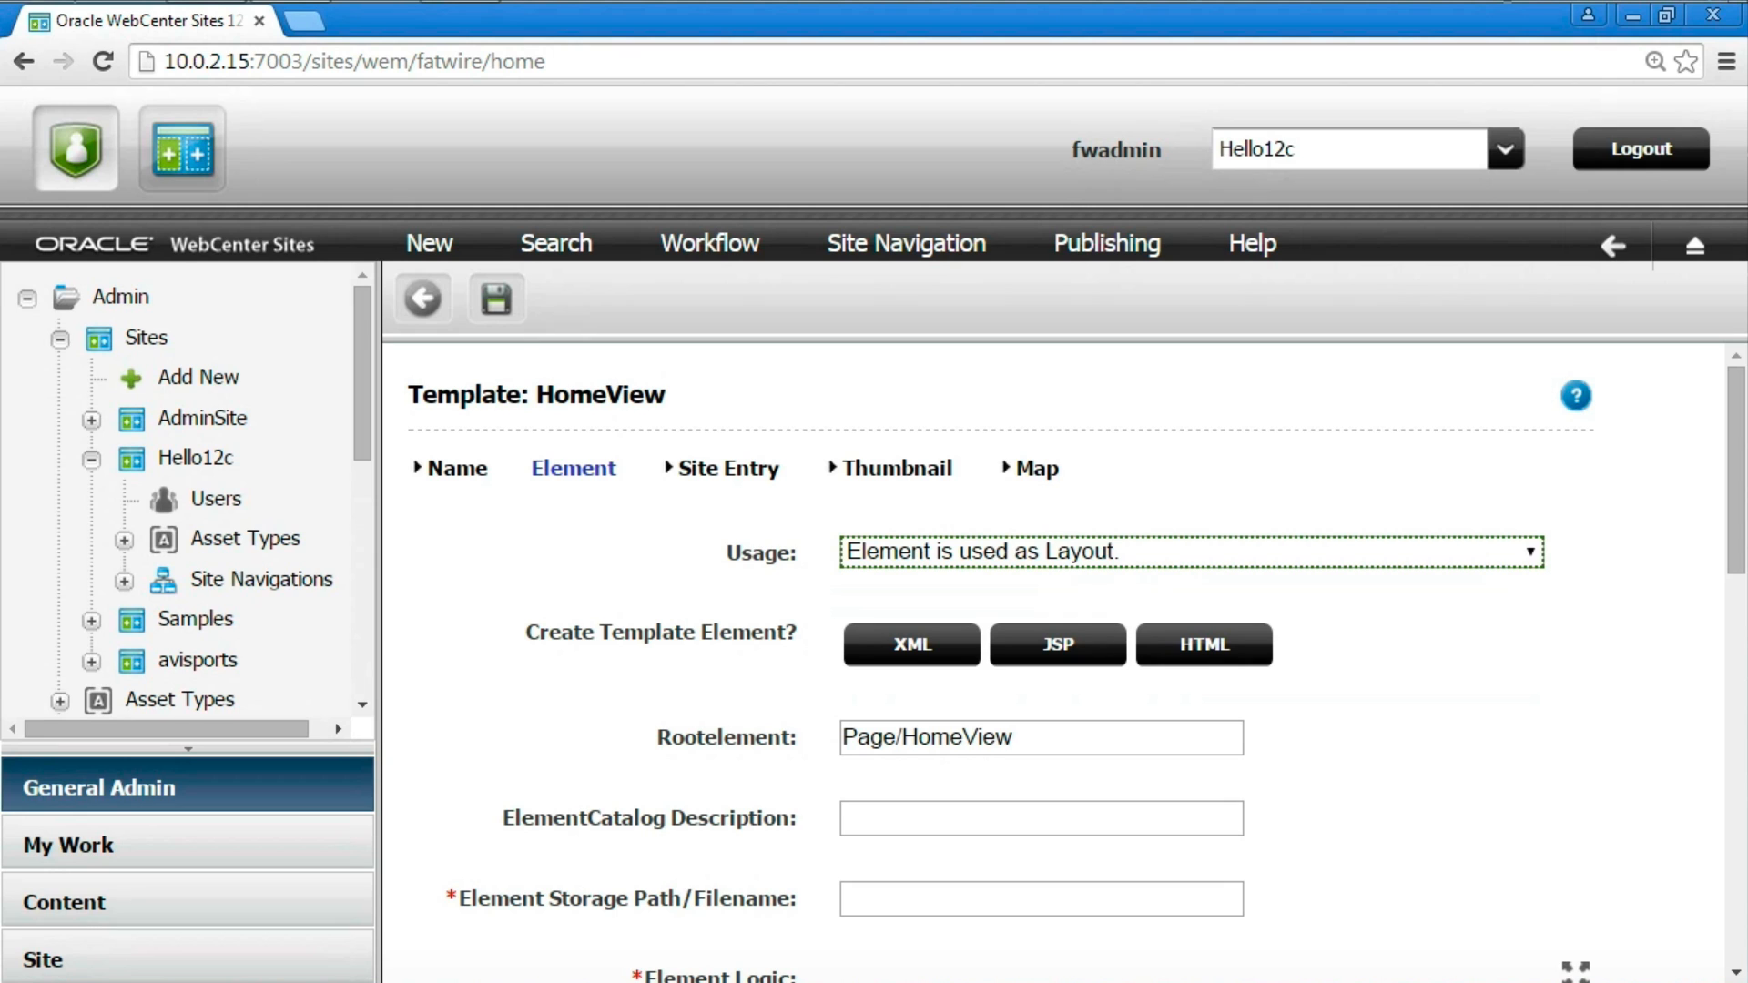
pyautogui.click(1056, 644)
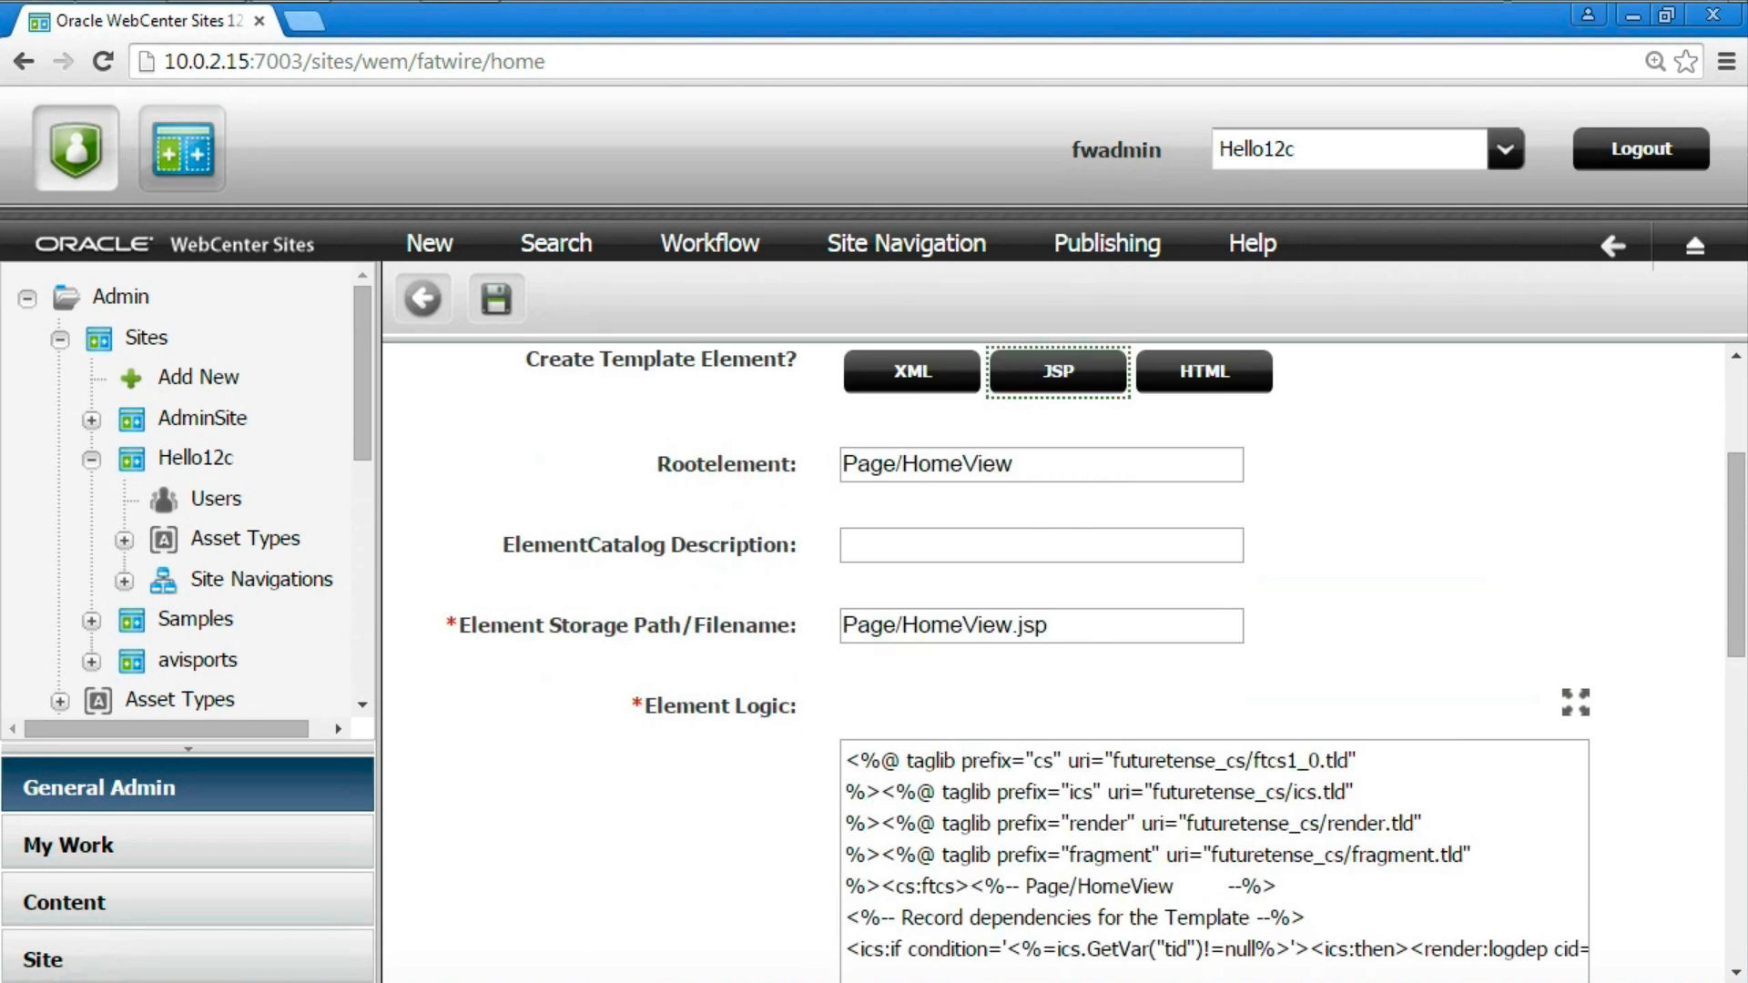
# Add <h1>${asset.Title}</h1> followed by <hr> to the element logic.
pyautogui.scroll(-3)
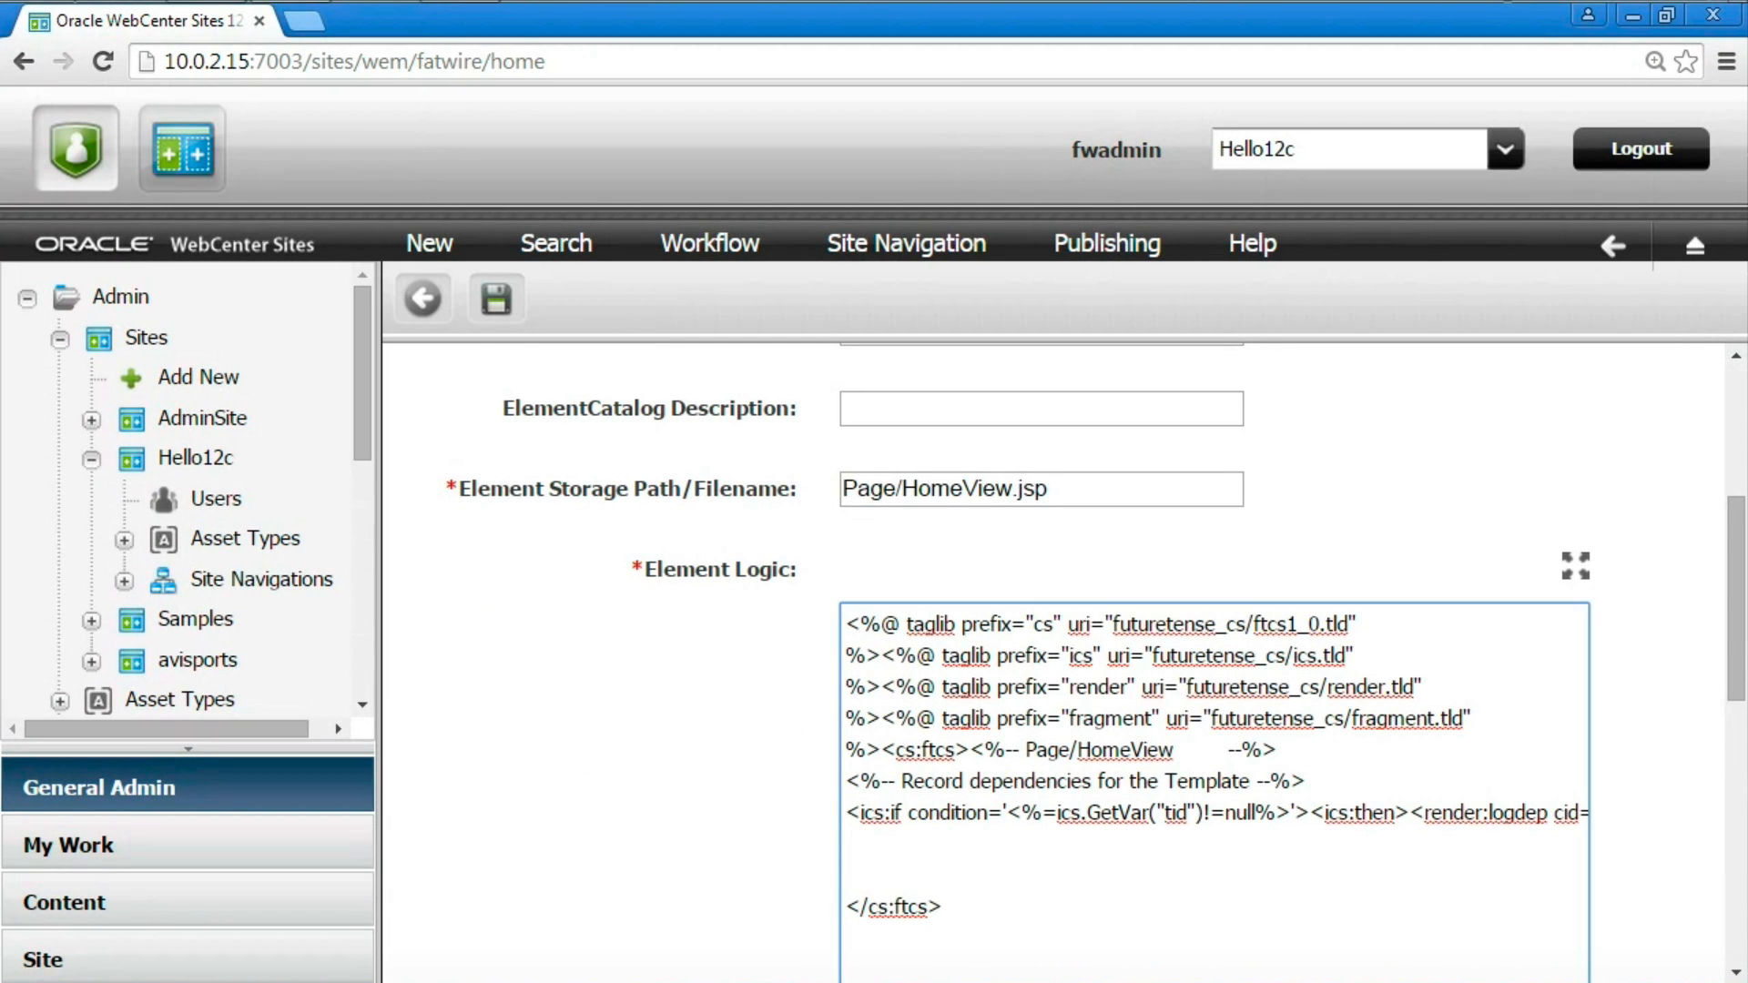
pyautogui.write('<h1>')
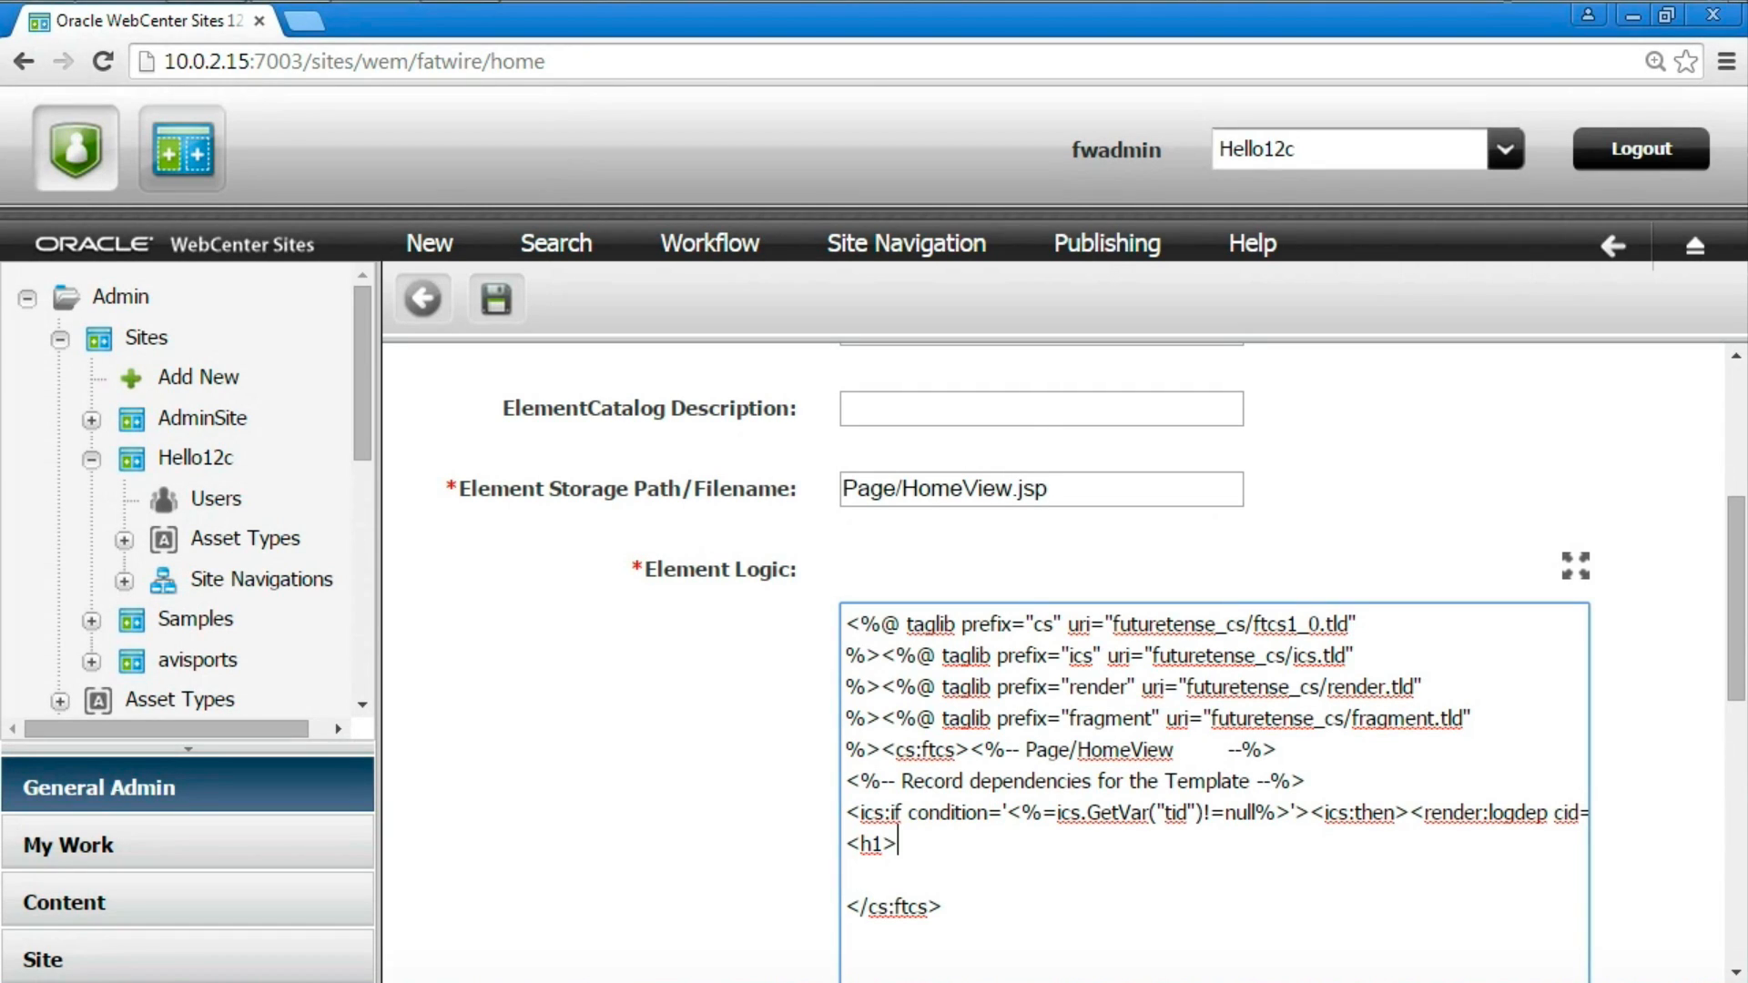
pyautogui.write('${asset.Ti')
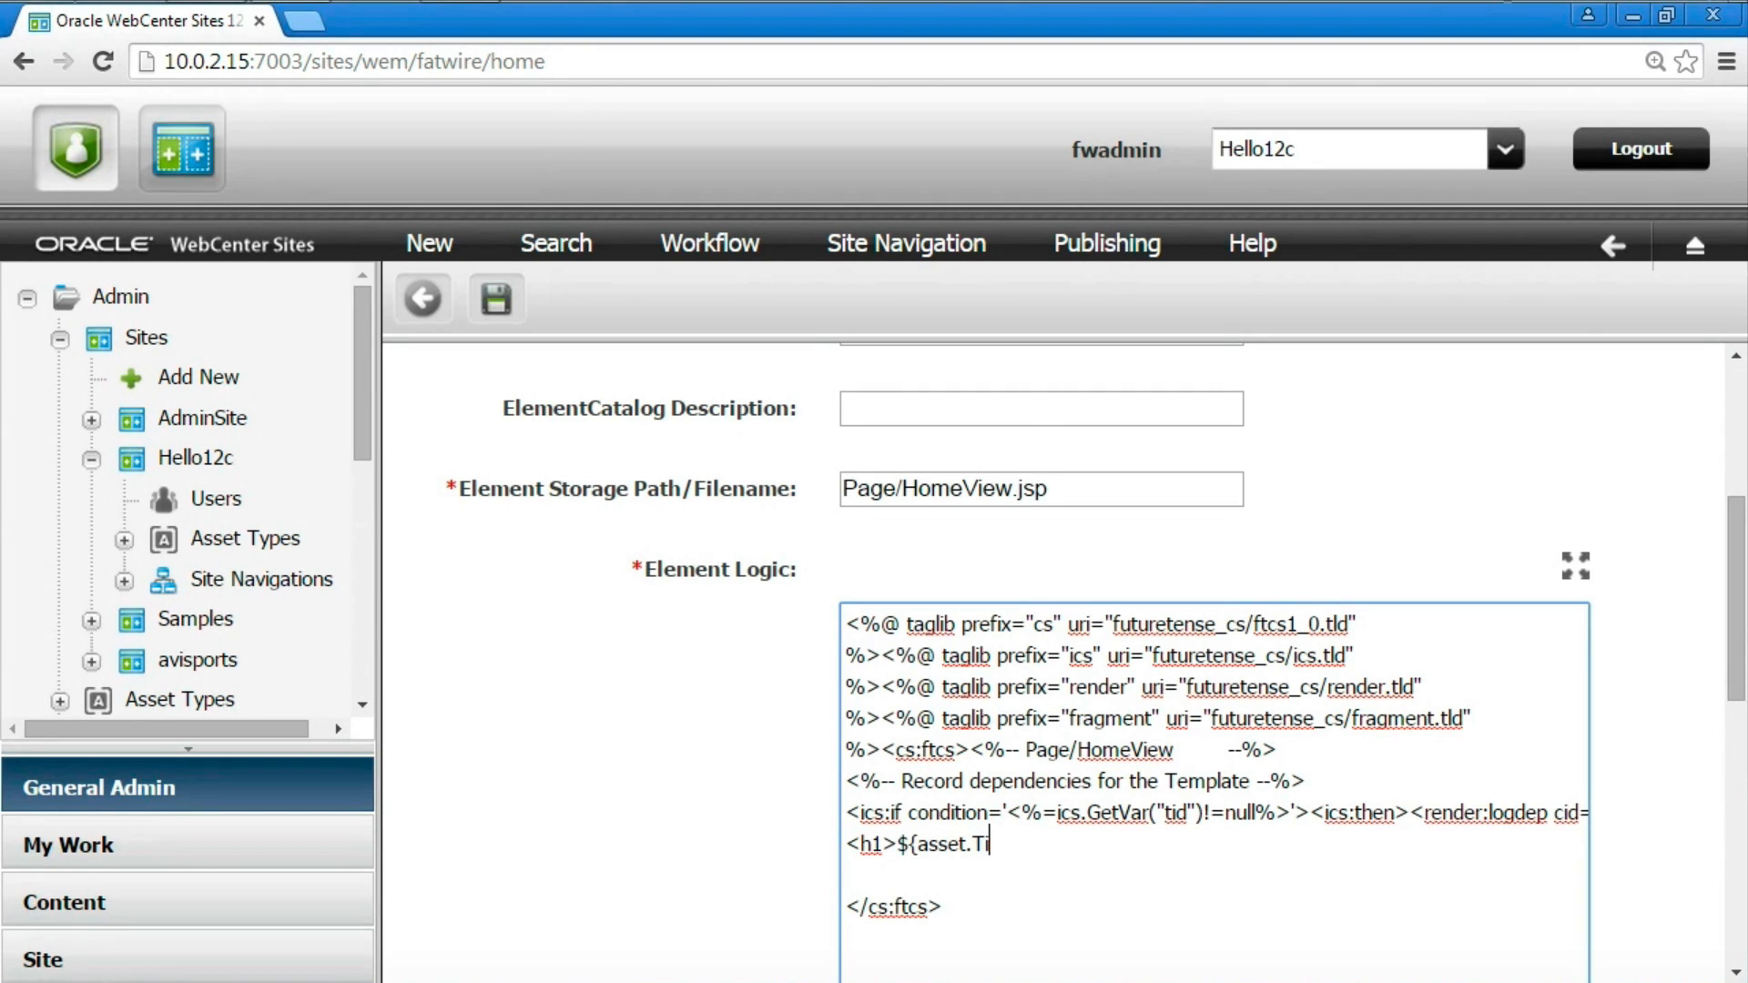
pyautogui.write('tle}</h1>')
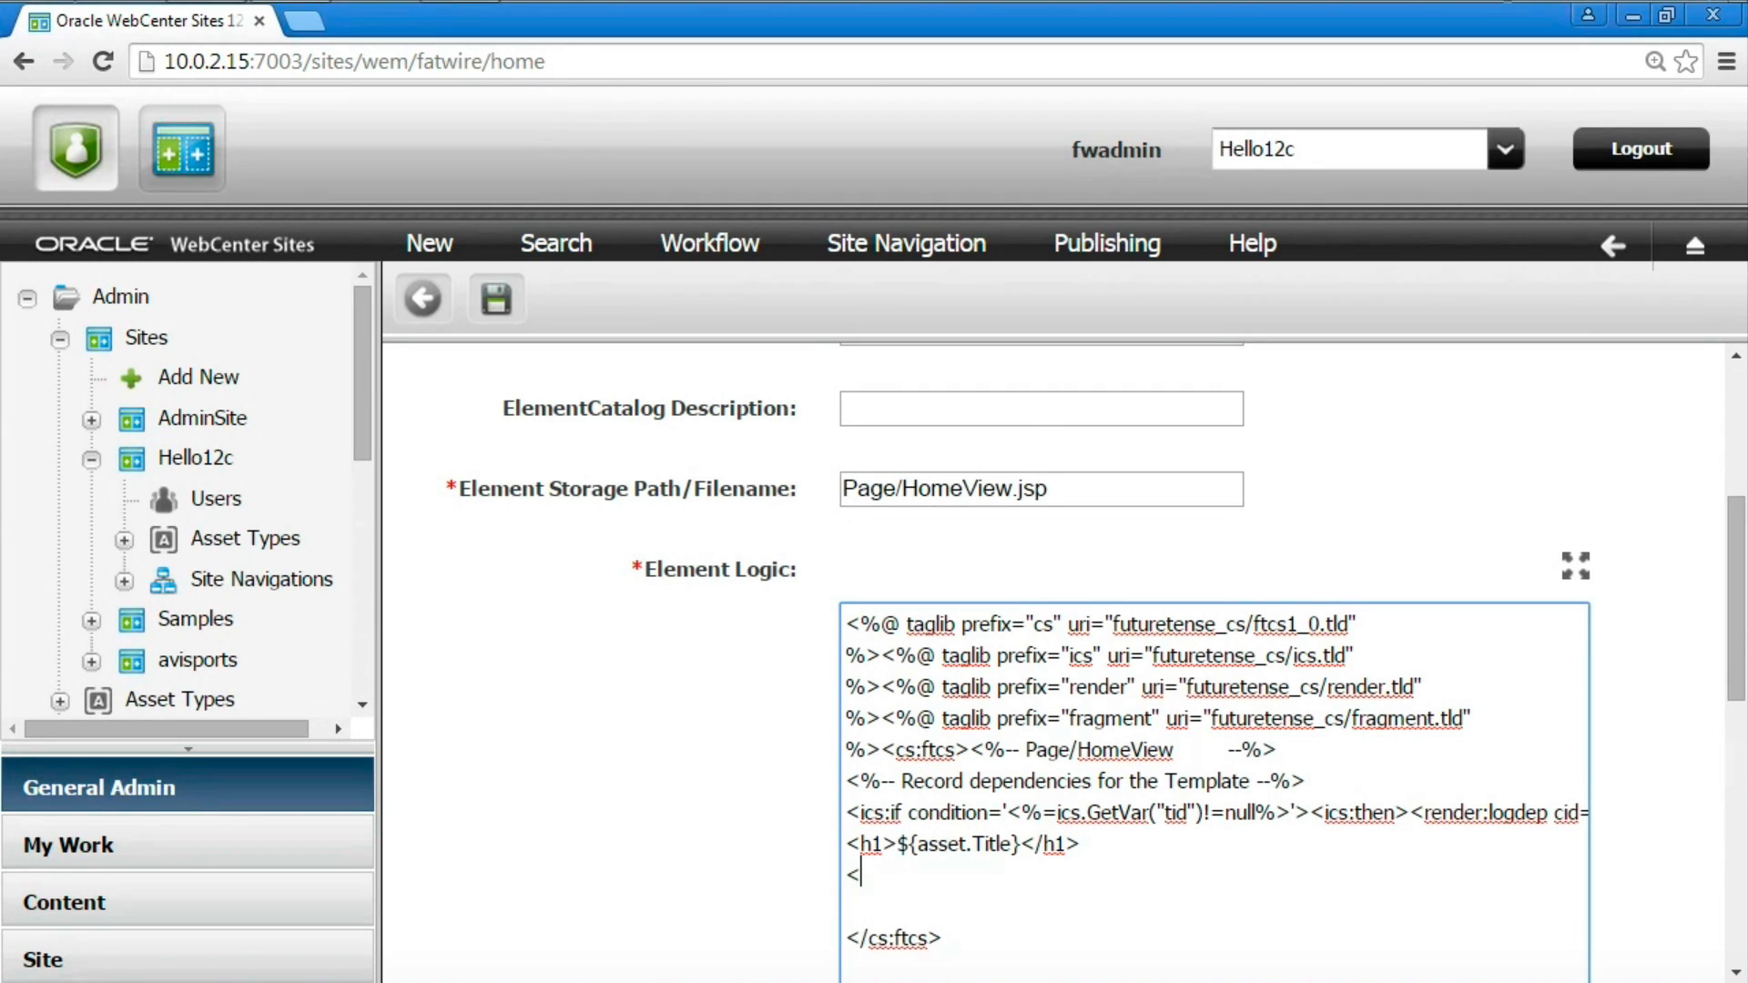
pyautogui.write('hr>')
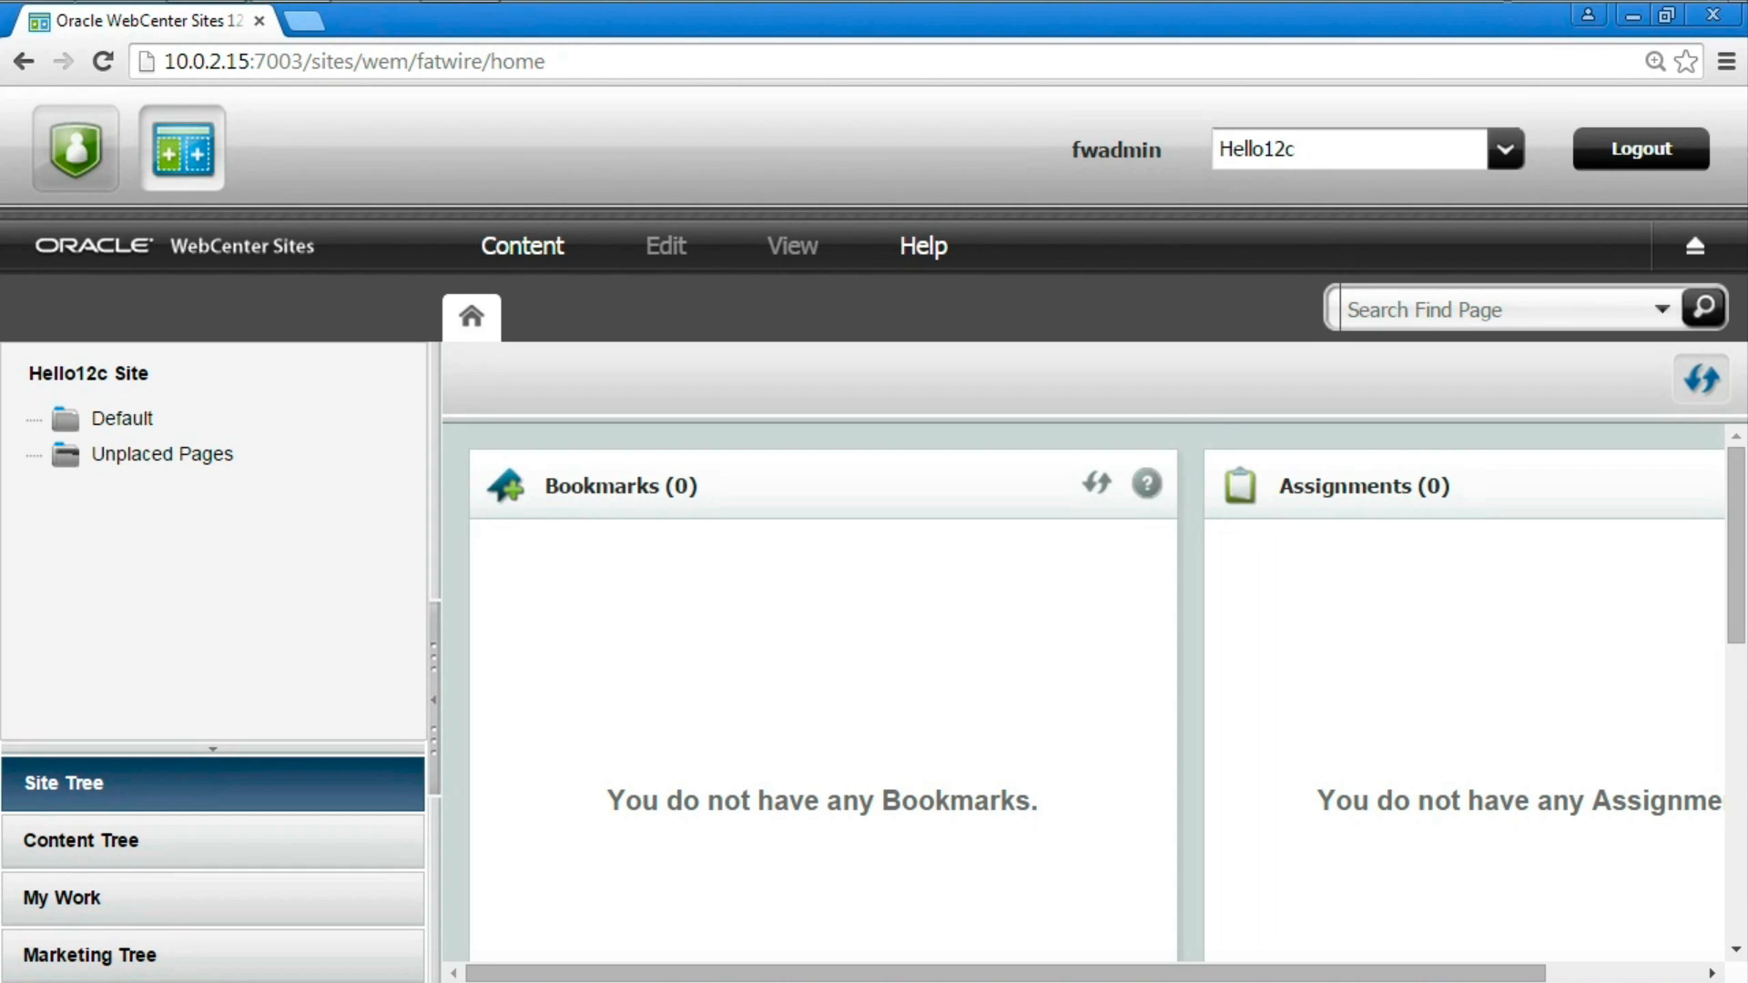
# Create a new page of type Home from the contributor Content menu.
pyautogui.click(520, 246)
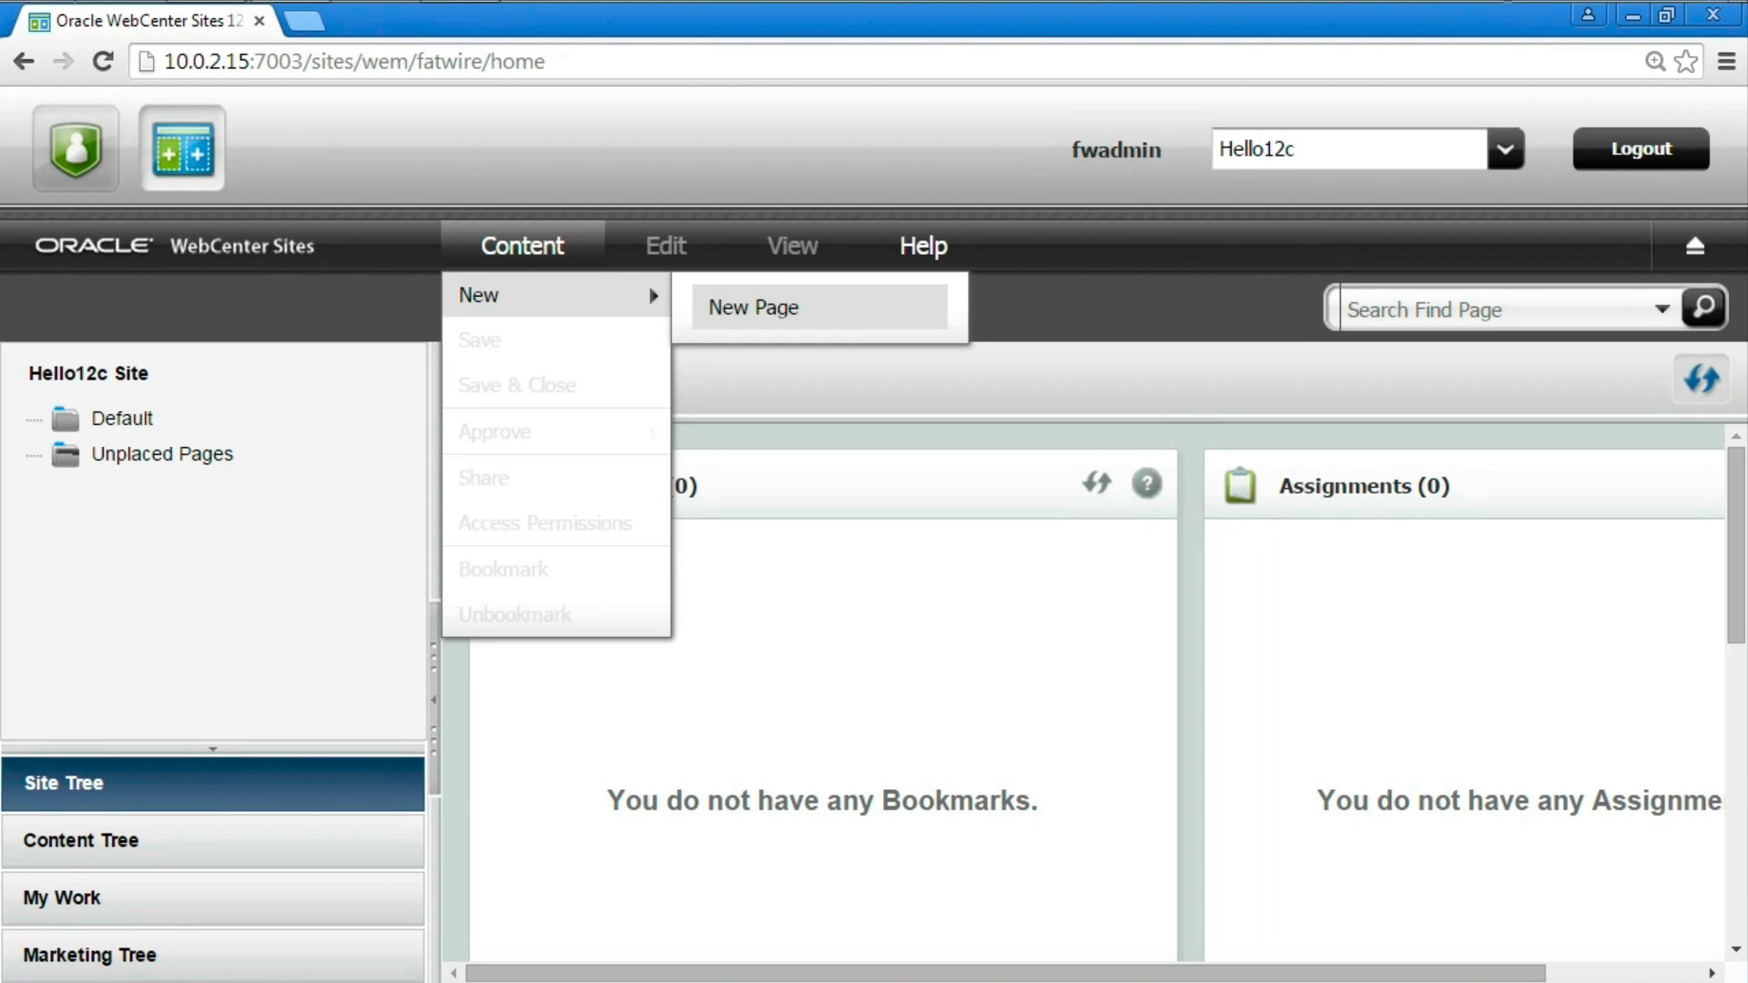
pyautogui.click(752, 308)
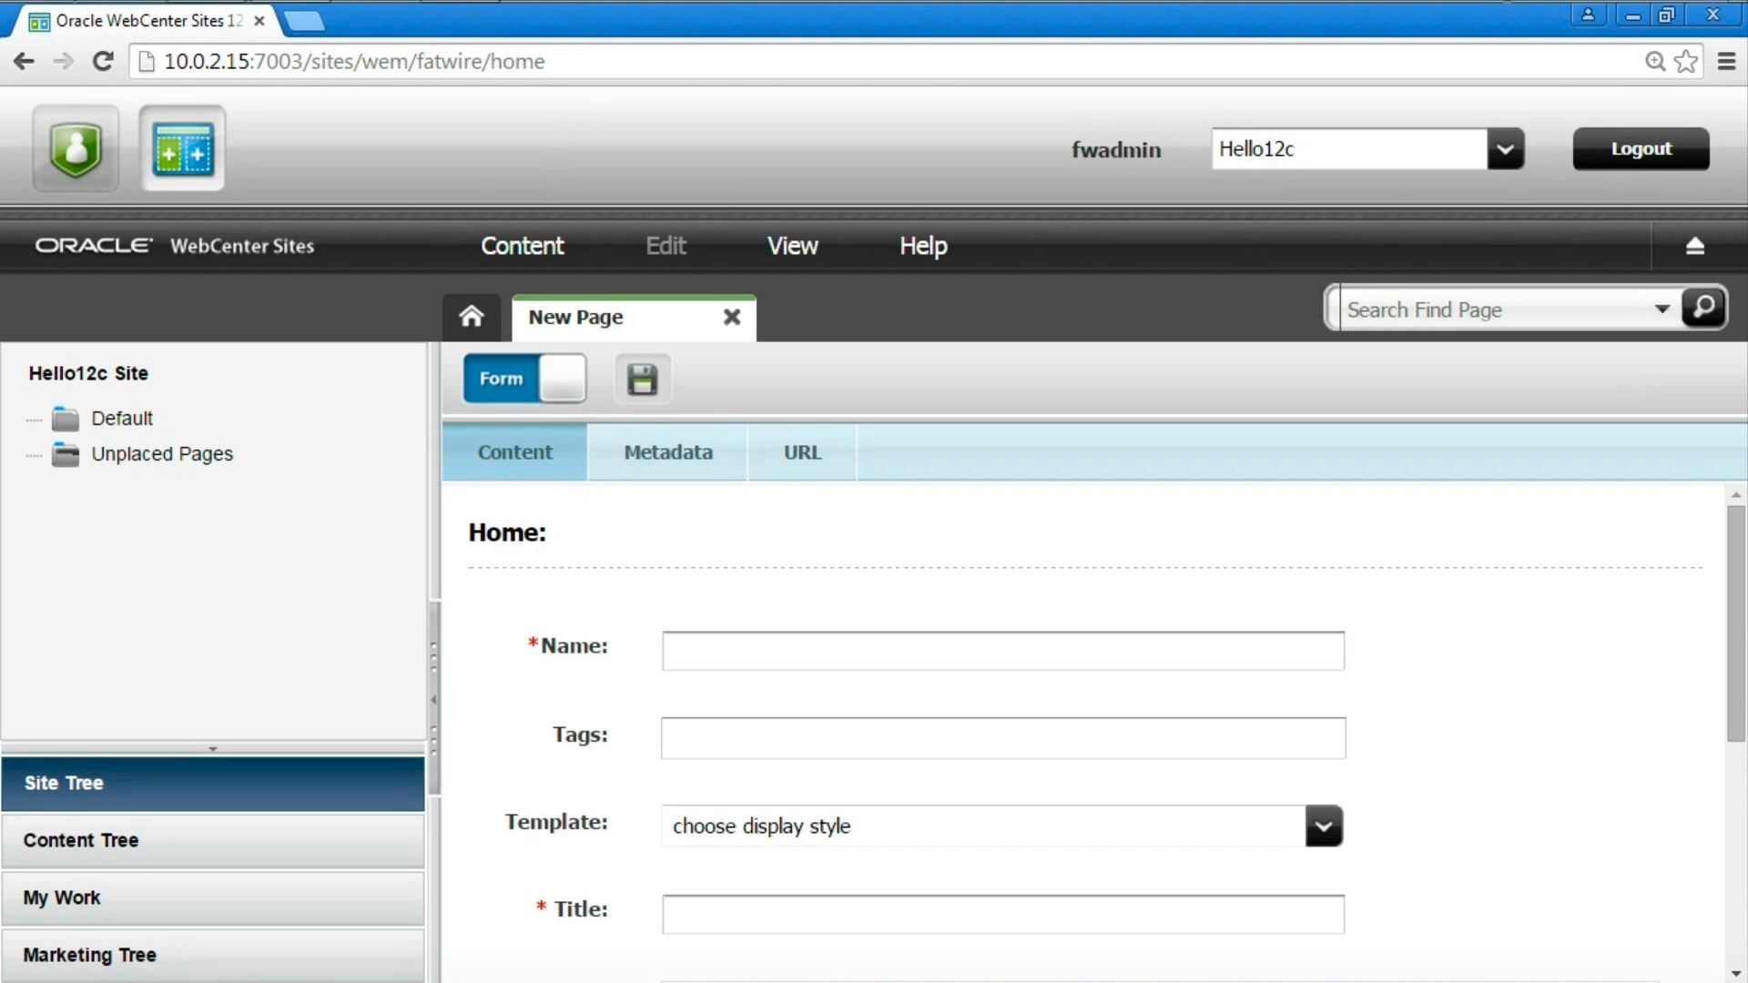
# Name the page HomePage with template HomeView and title Home Page.
pyautogui.click(1002, 650)
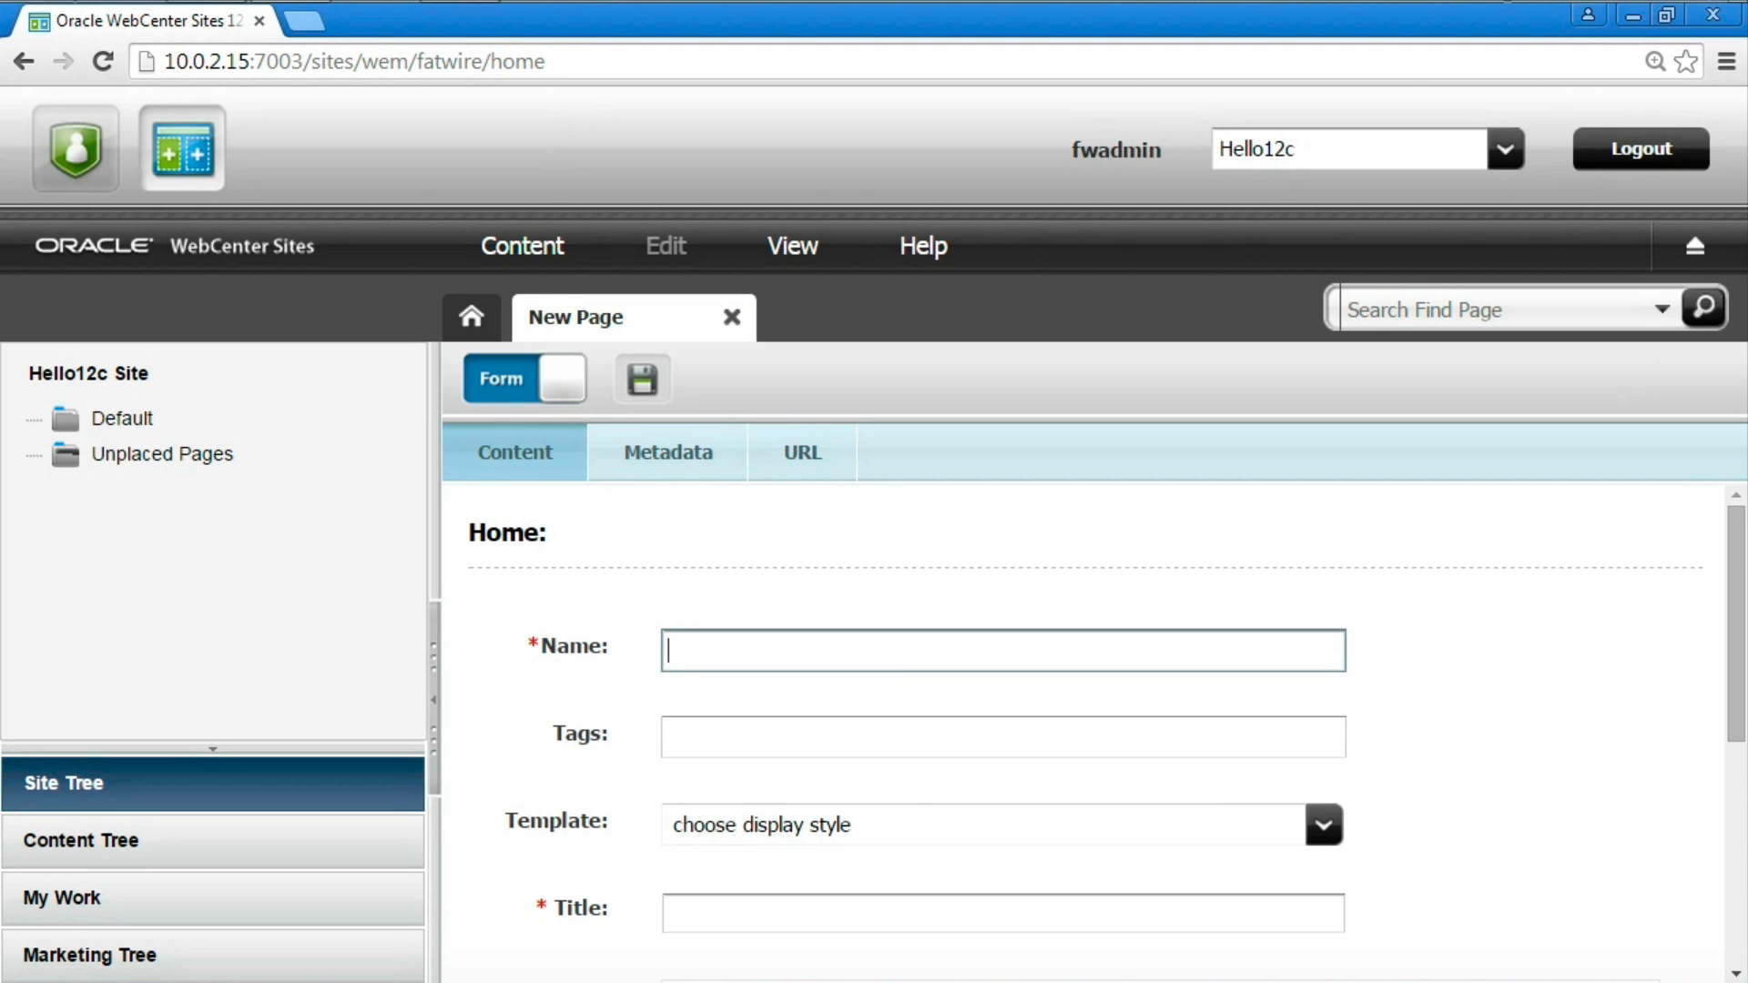
pyautogui.write('HomeP')
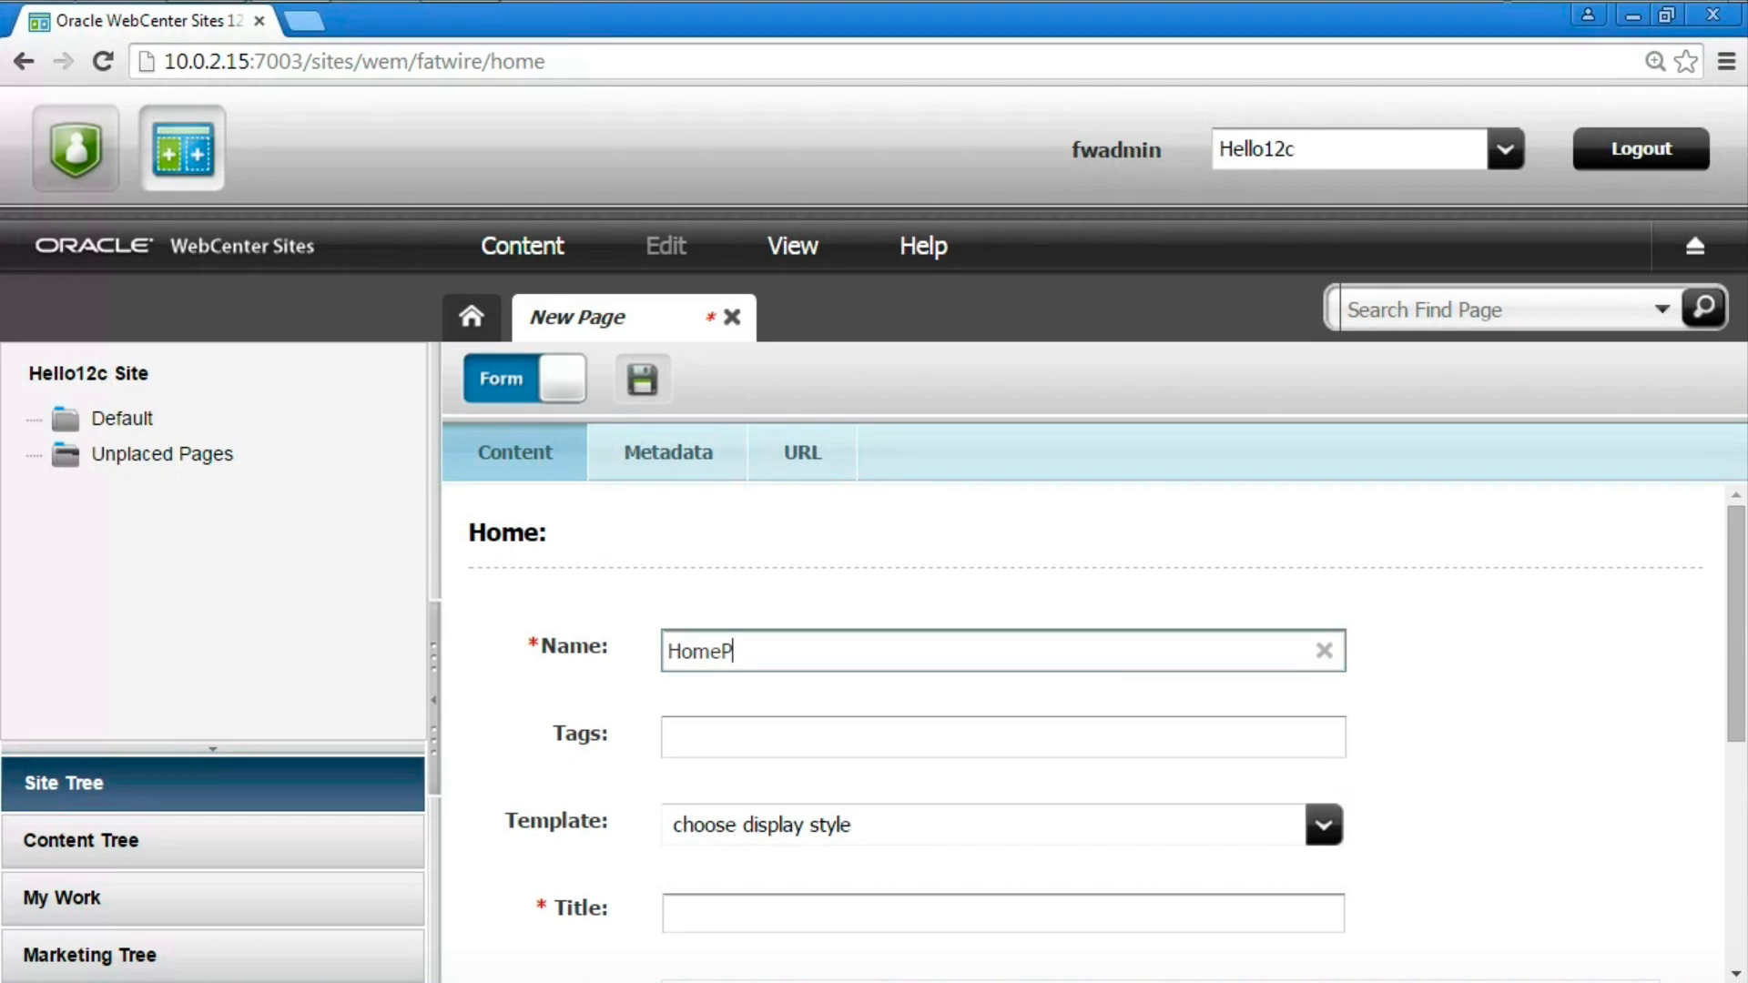
pyautogui.write('age')
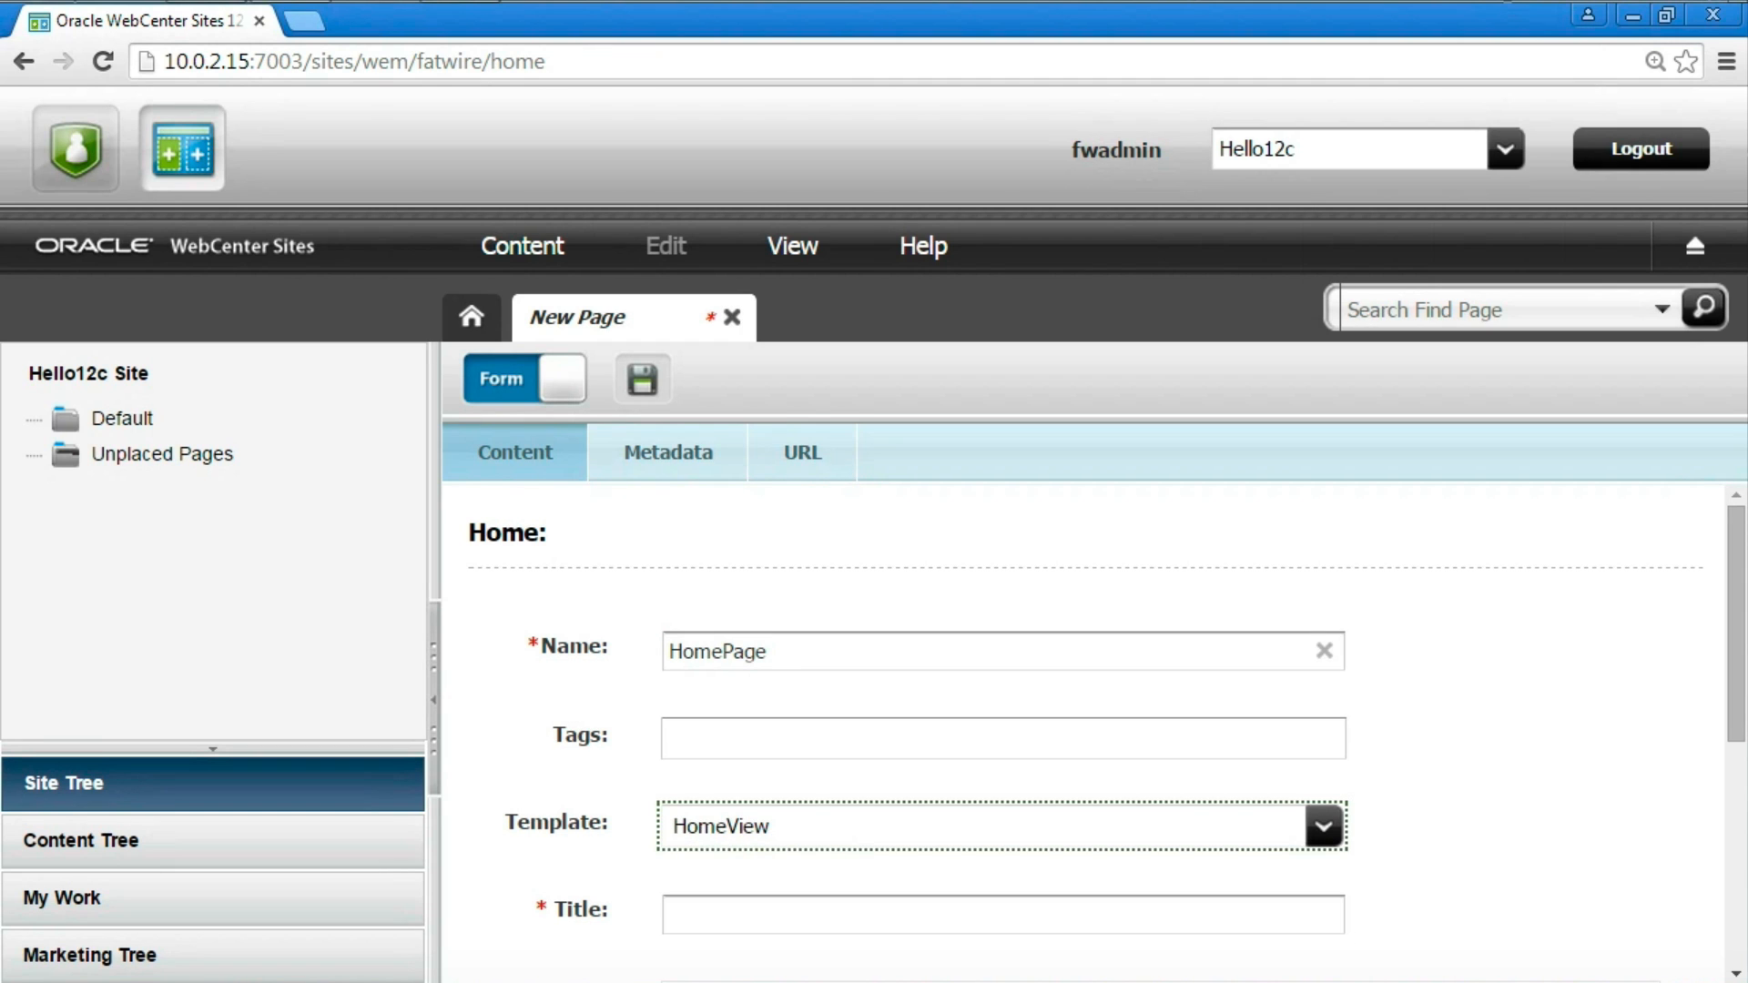
pyautogui.scroll(-3)
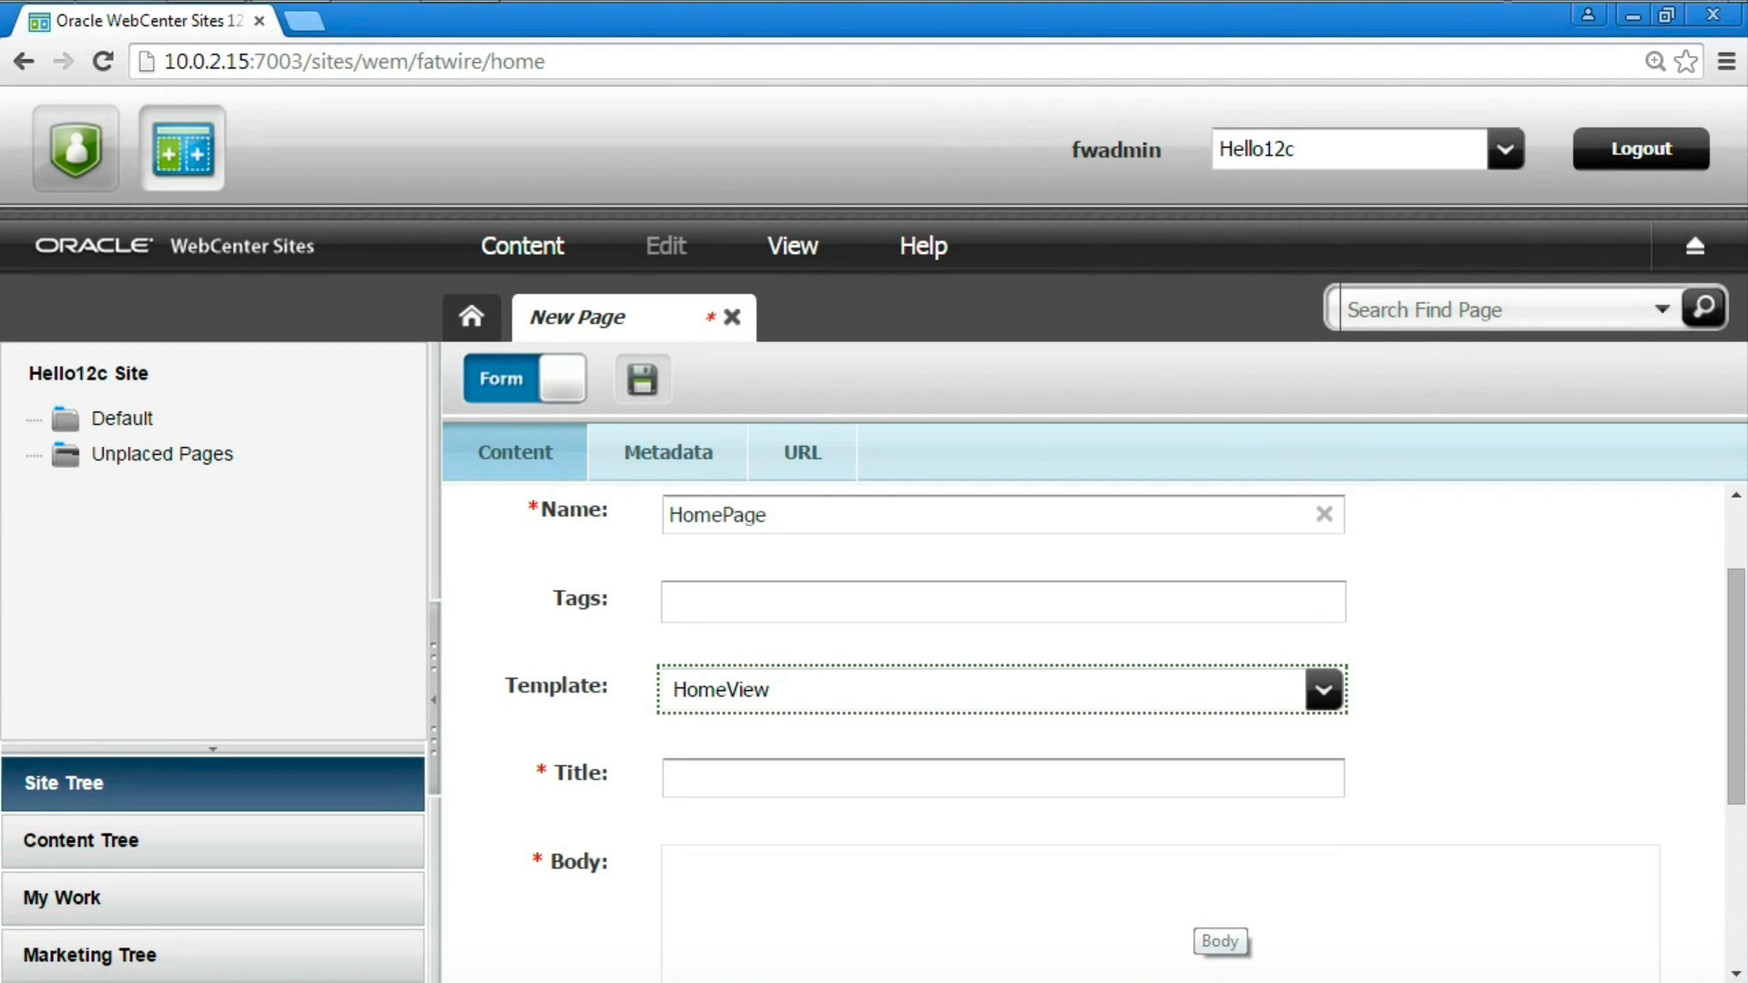
pyautogui.write('Home Page')
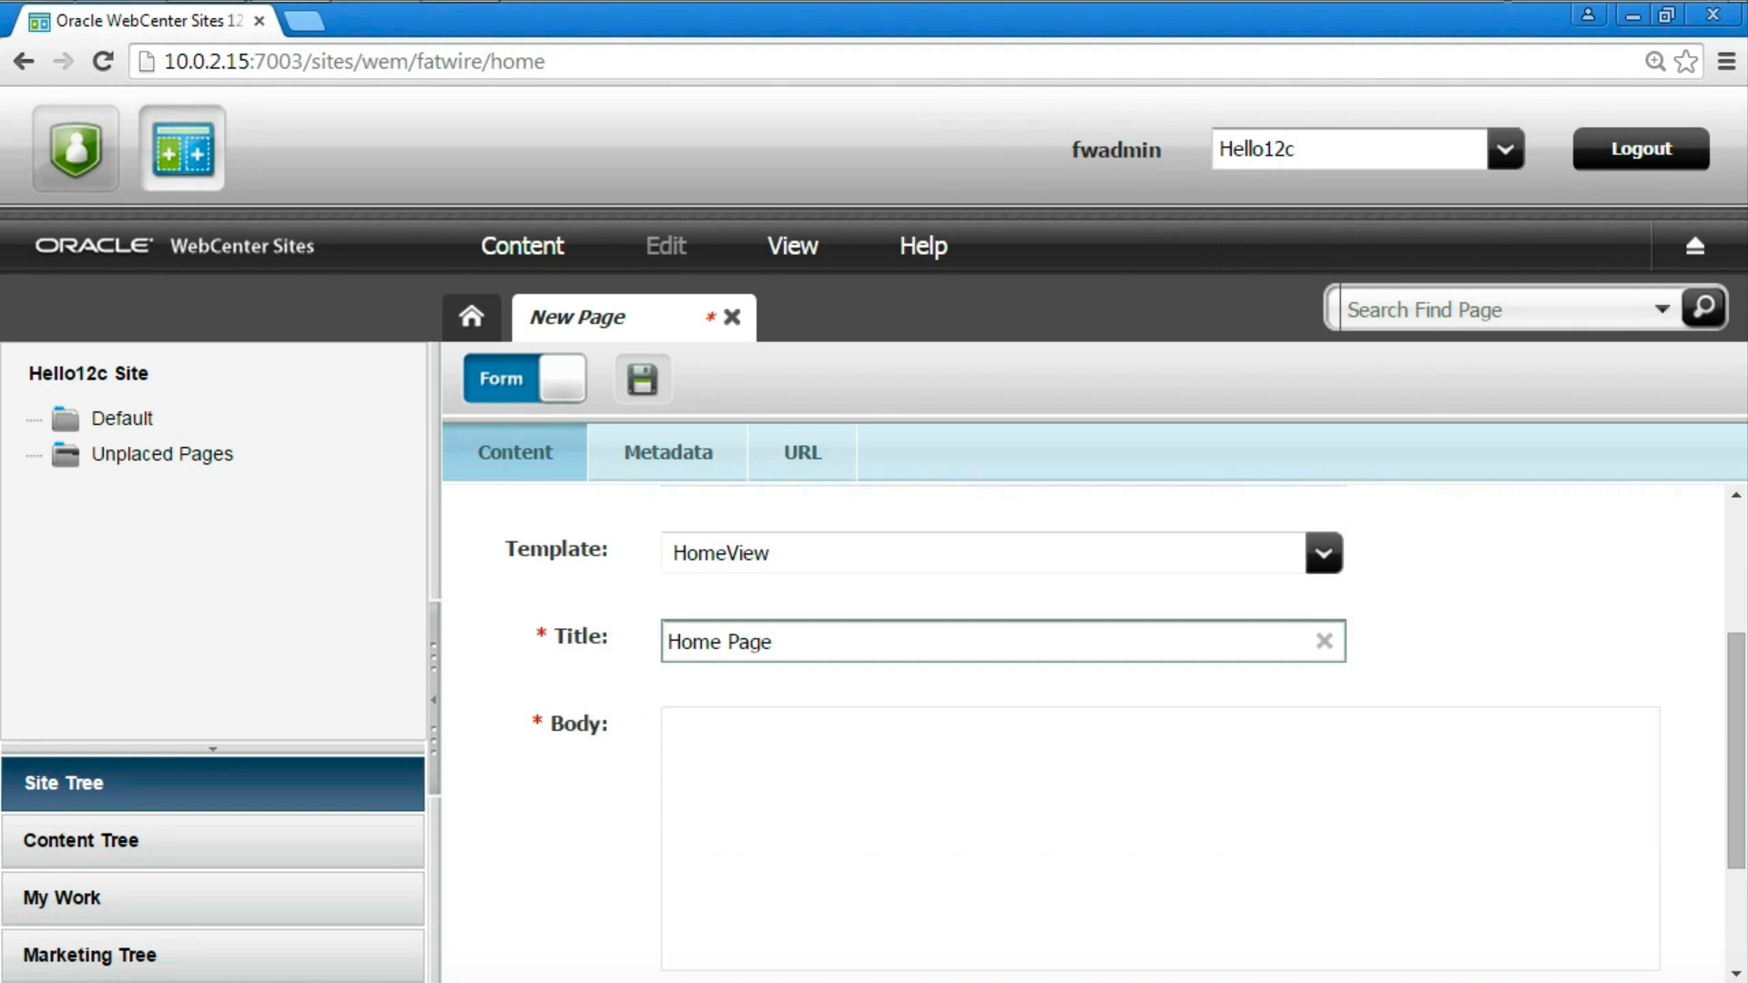
# Enter body text 'Welcome. This is the home page.'.
pyautogui.scroll(-3)
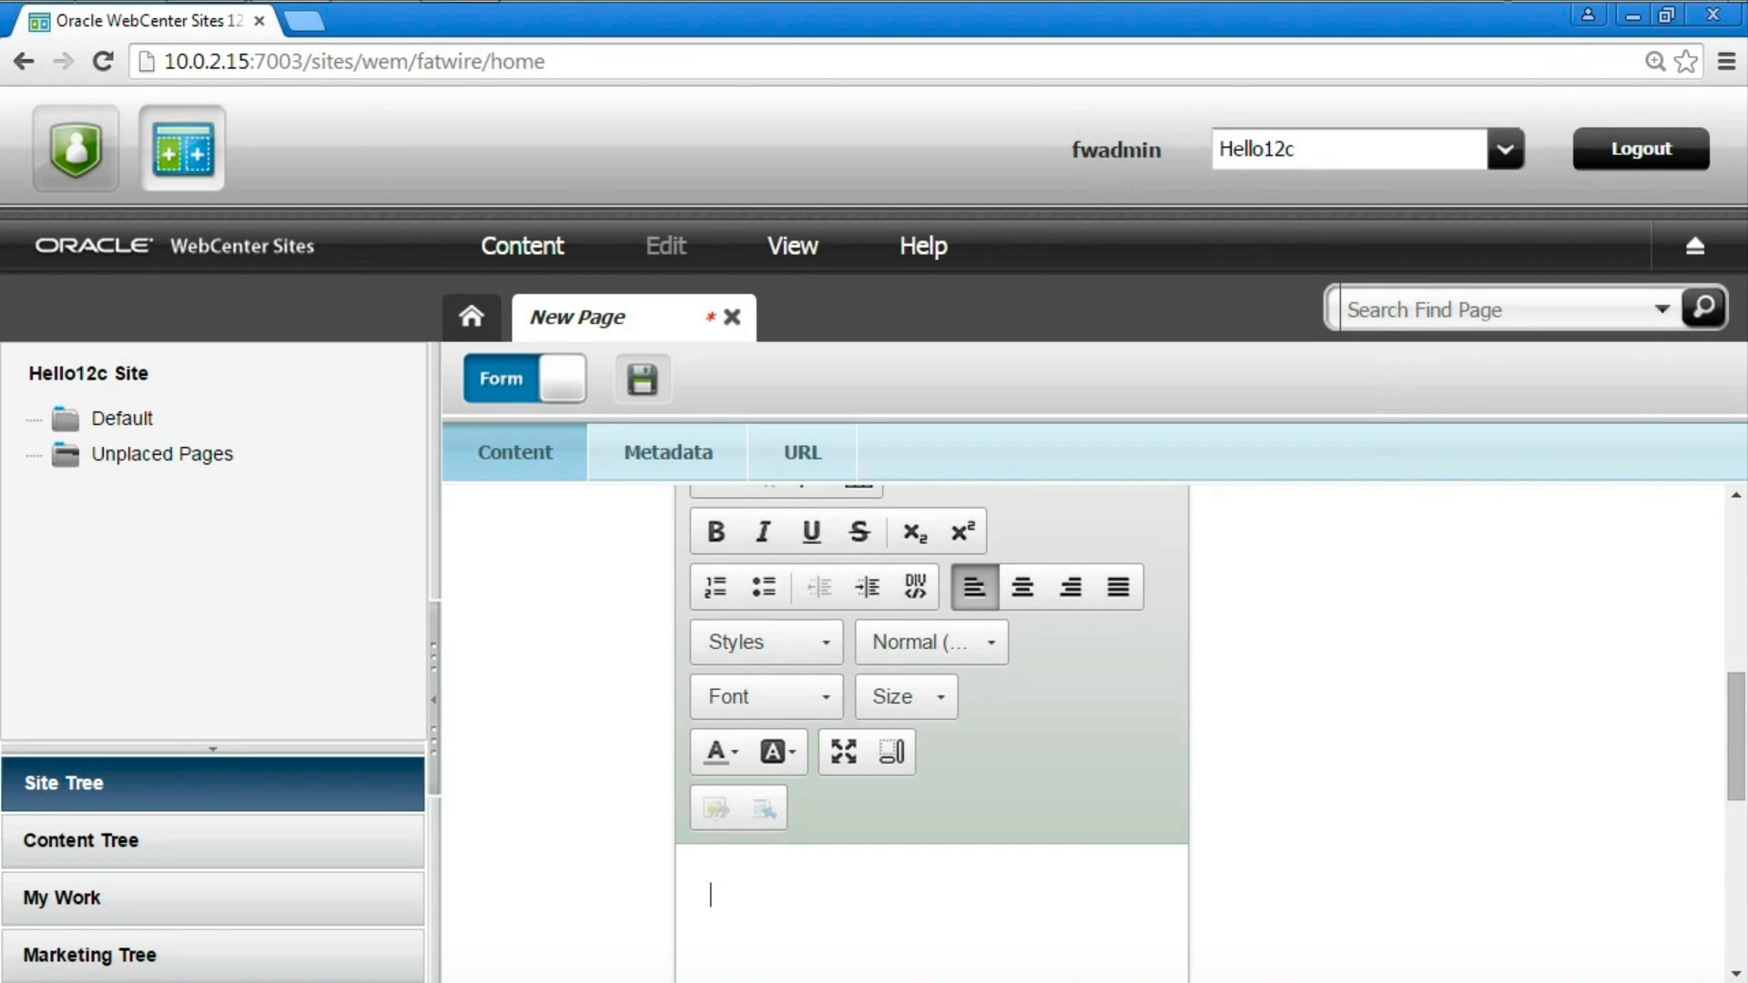
pyautogui.write('Welcome.')
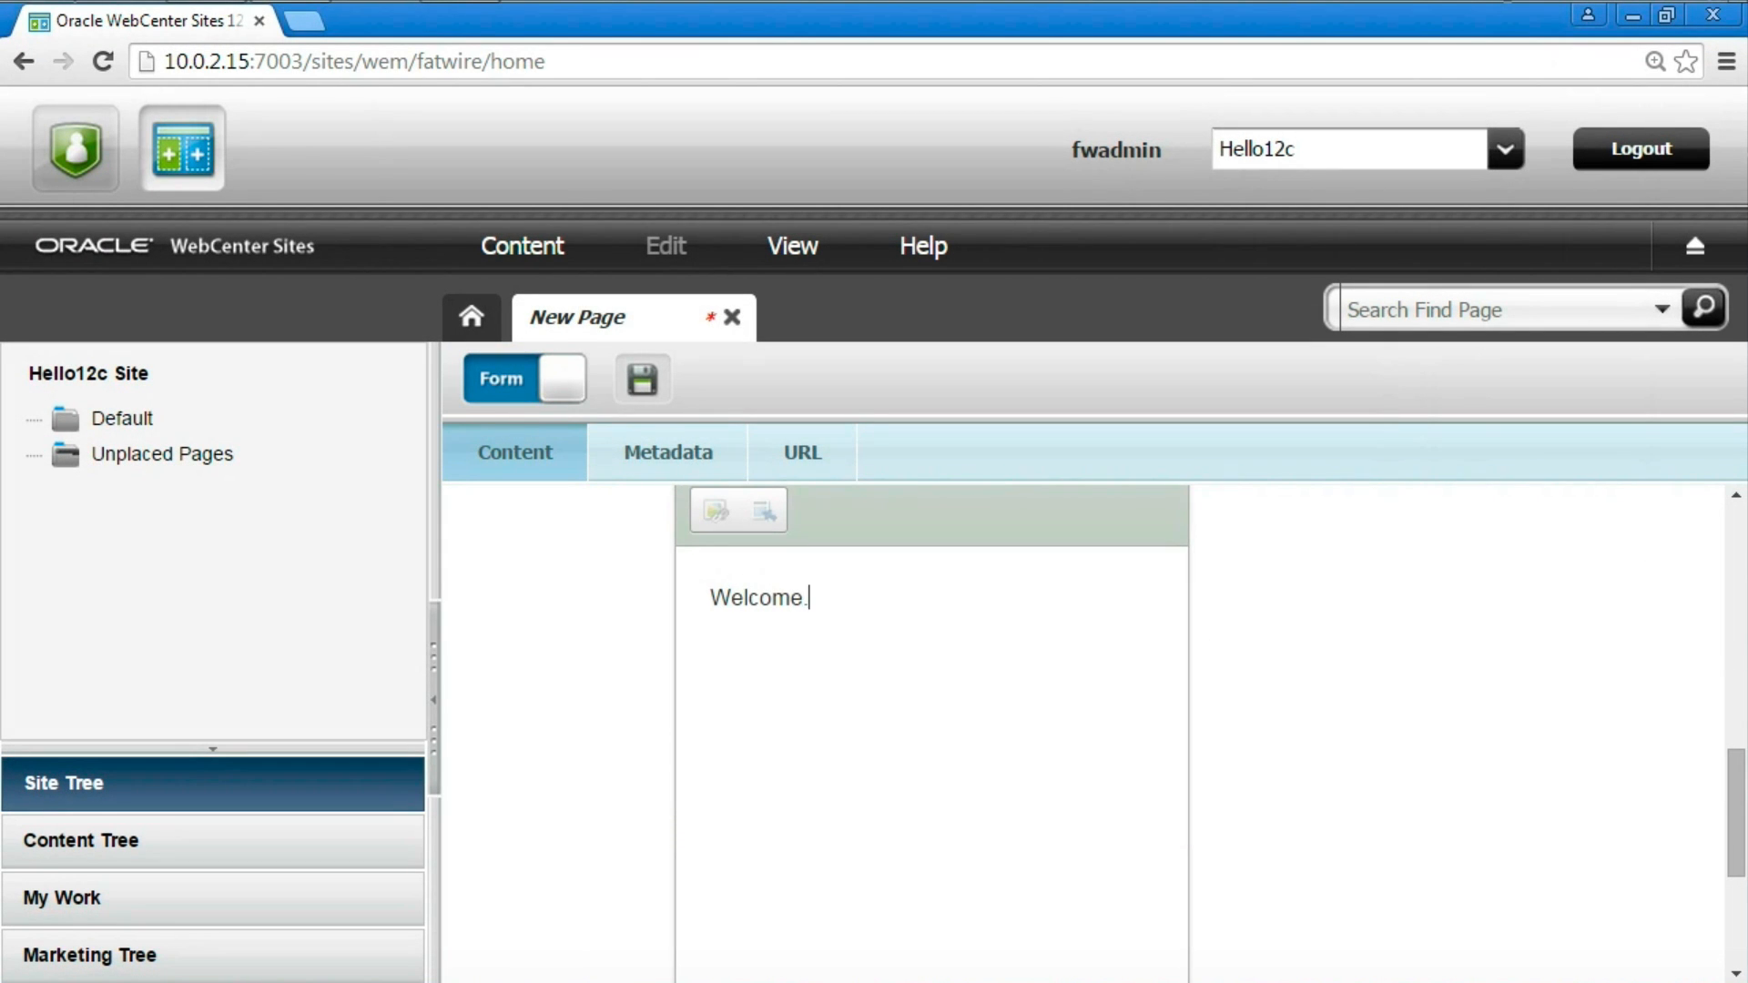
pyautogui.write('This is the')
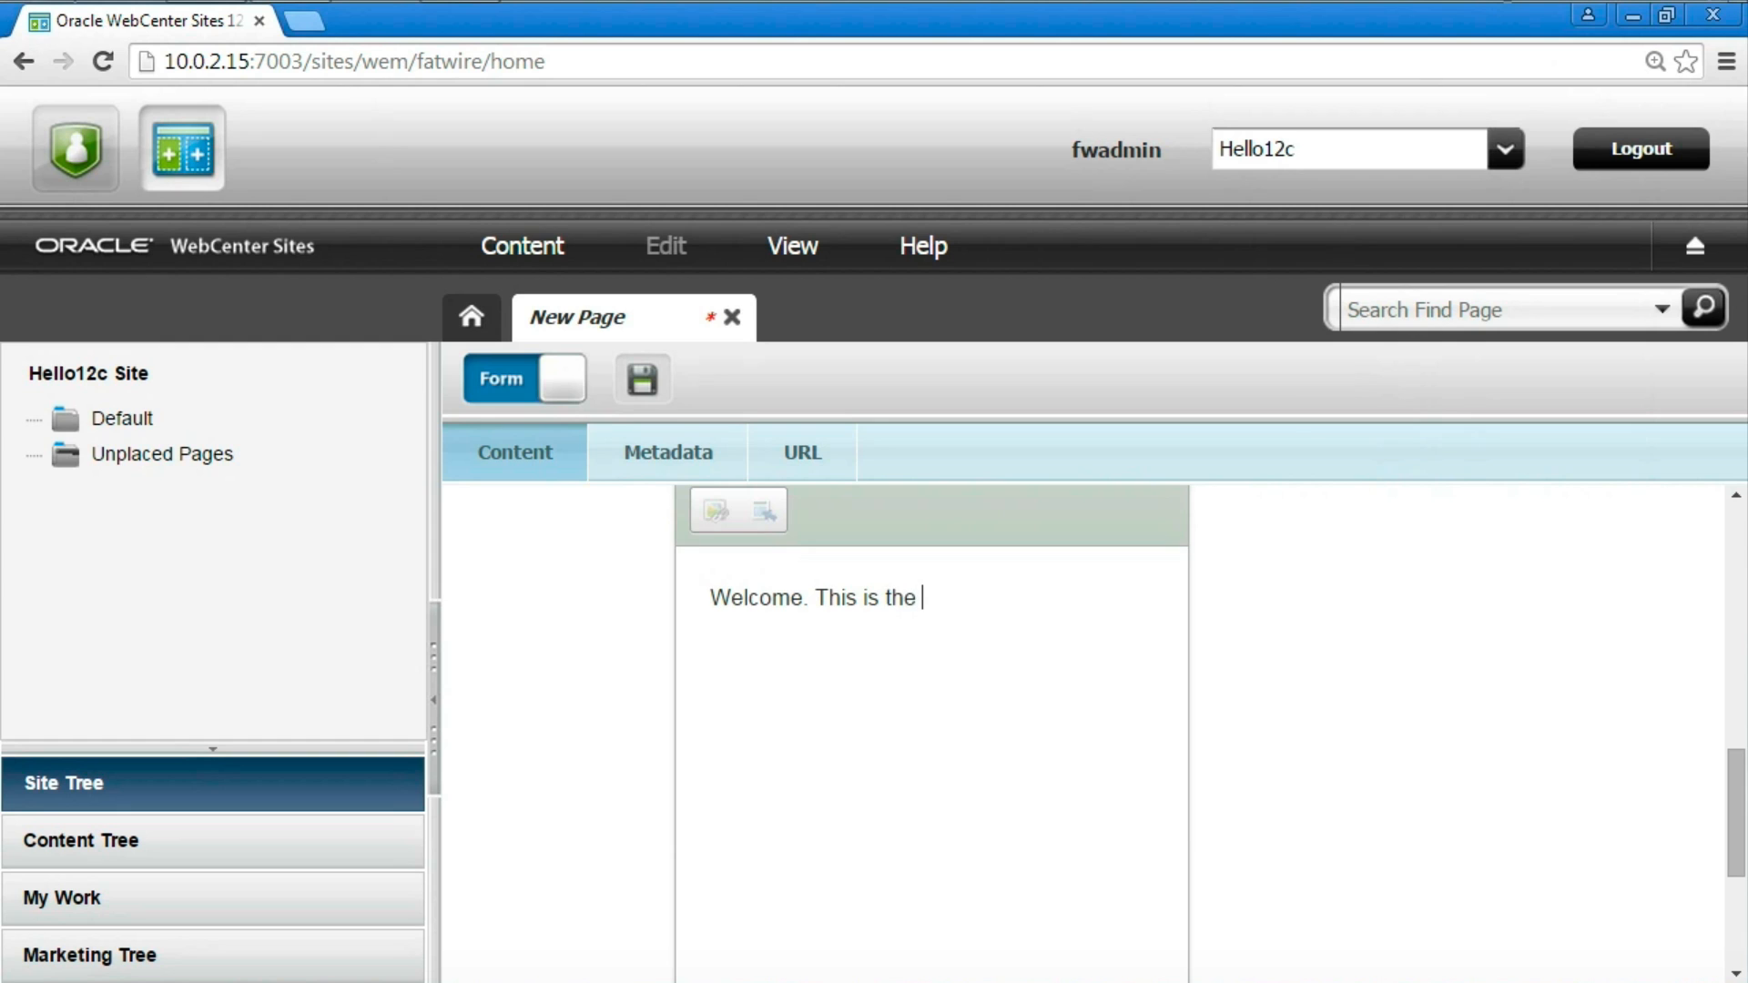
pyautogui.write('home page')
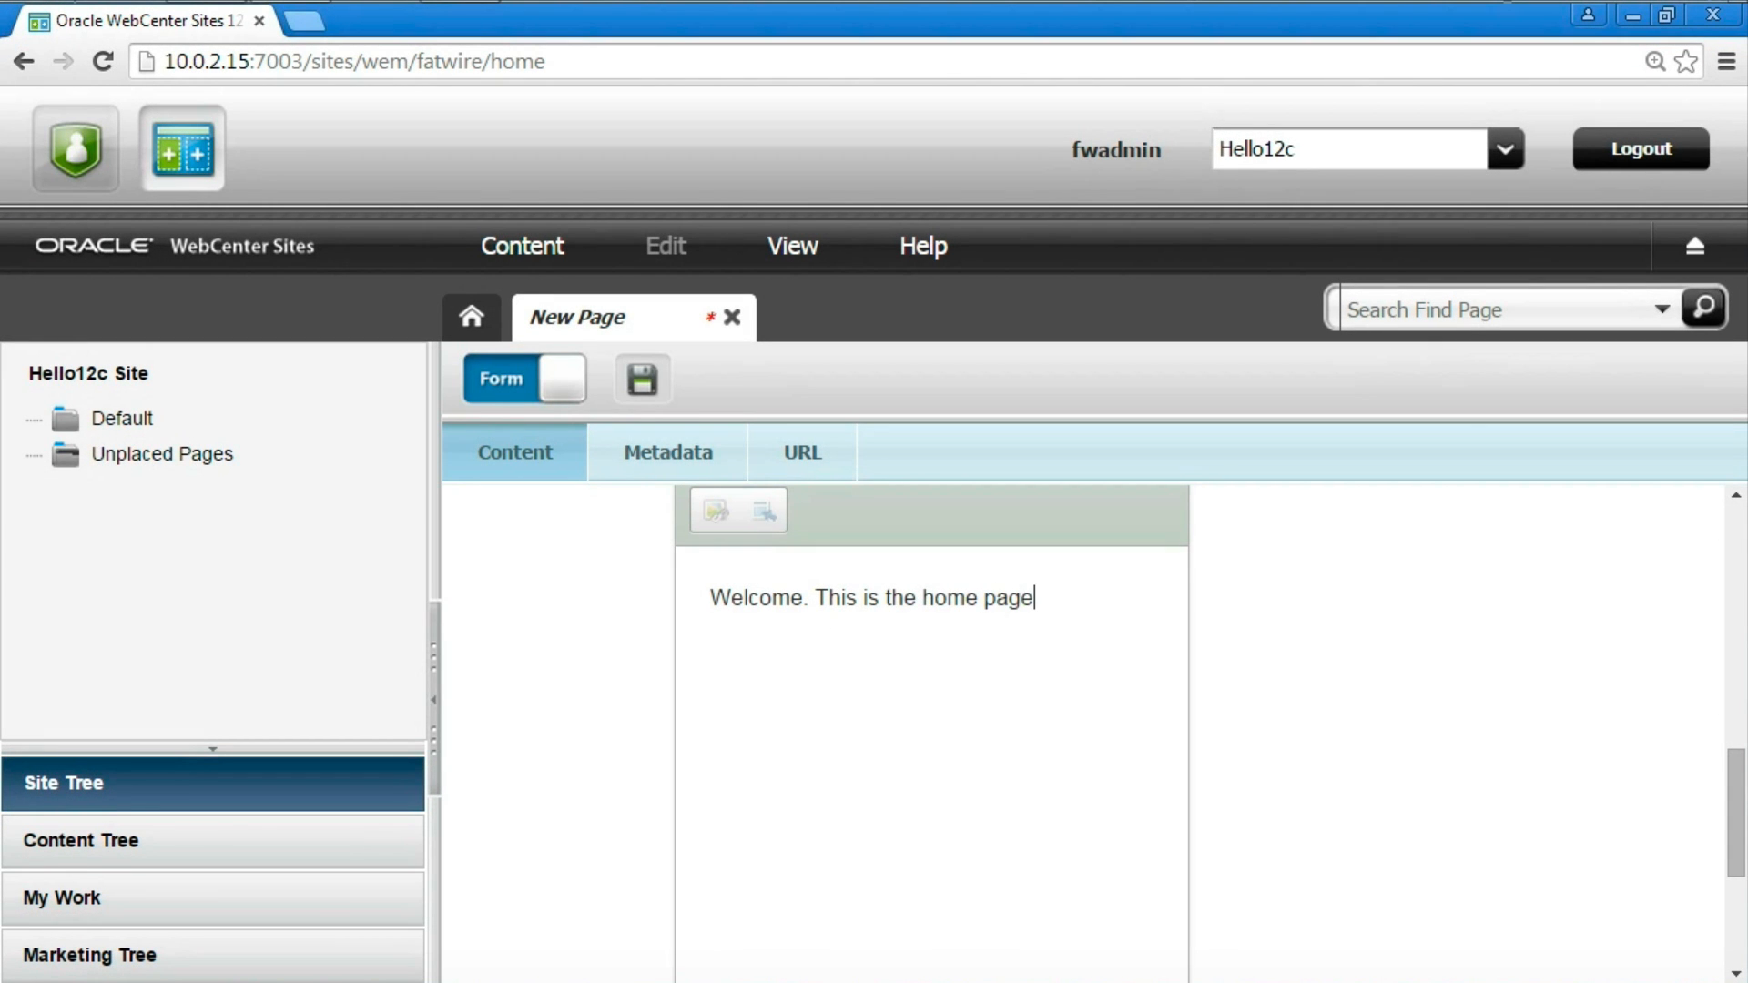
pyautogui.write('.')
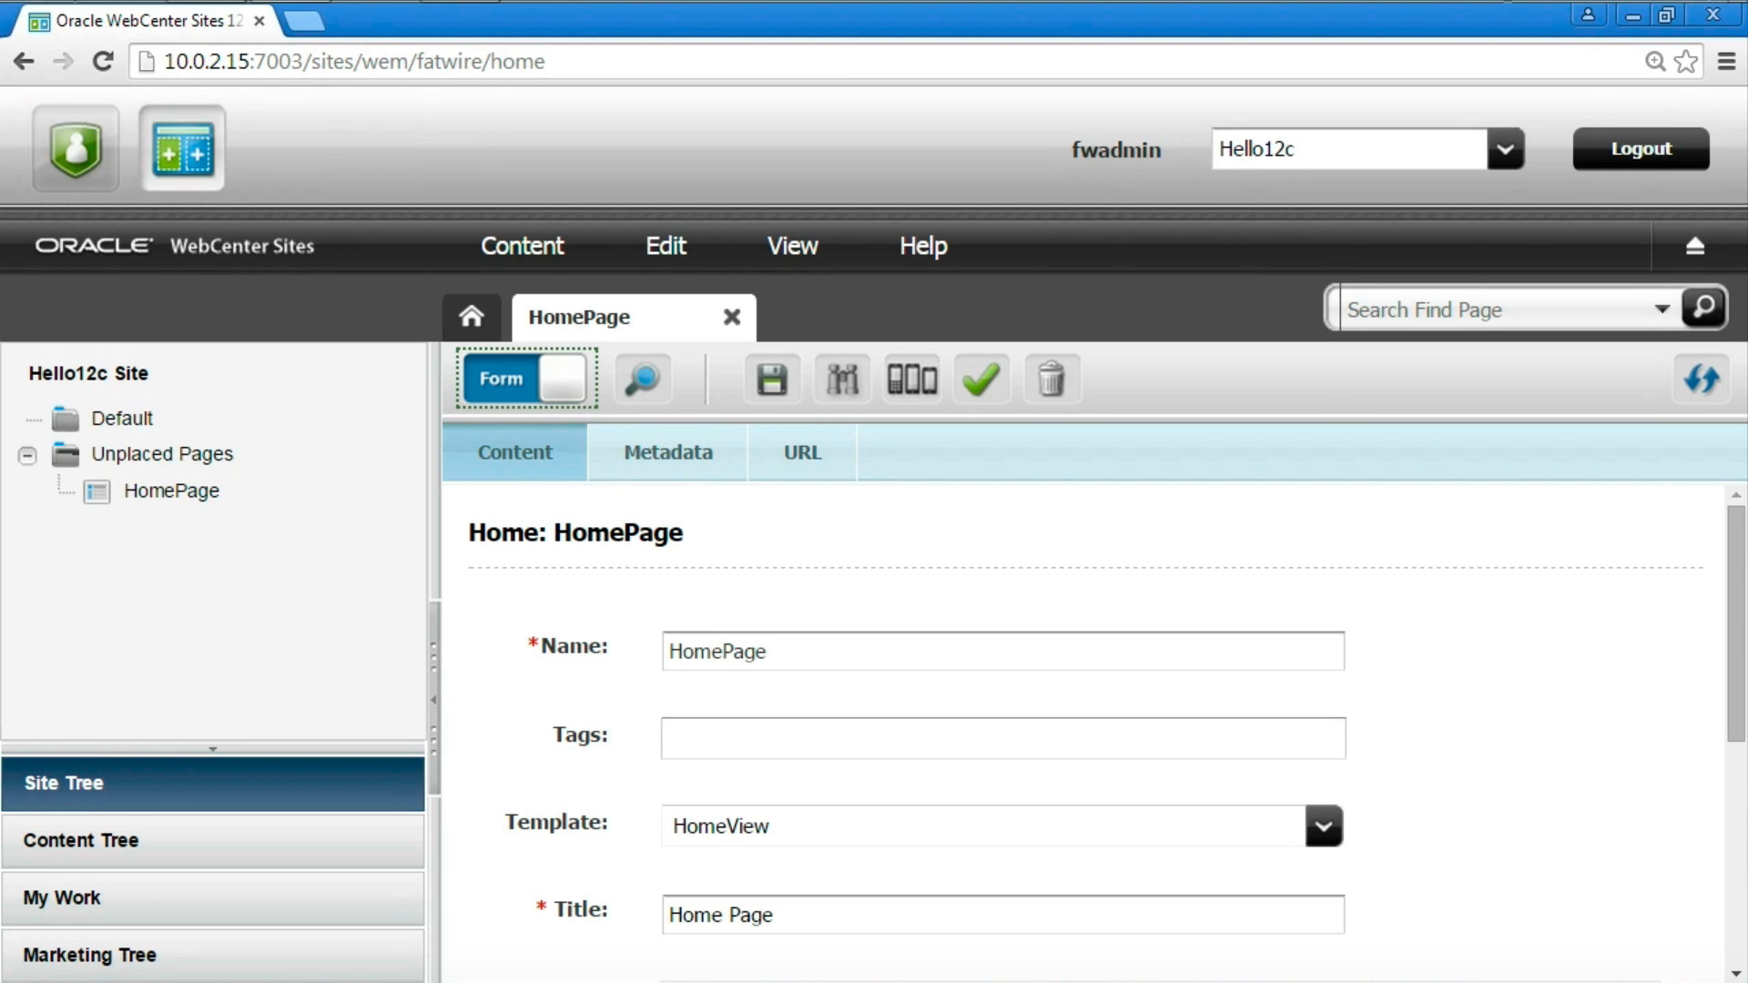
# Preview saved HomePage in Web view showing its heading, rule, and welcome text.
pyautogui.click(557, 379)
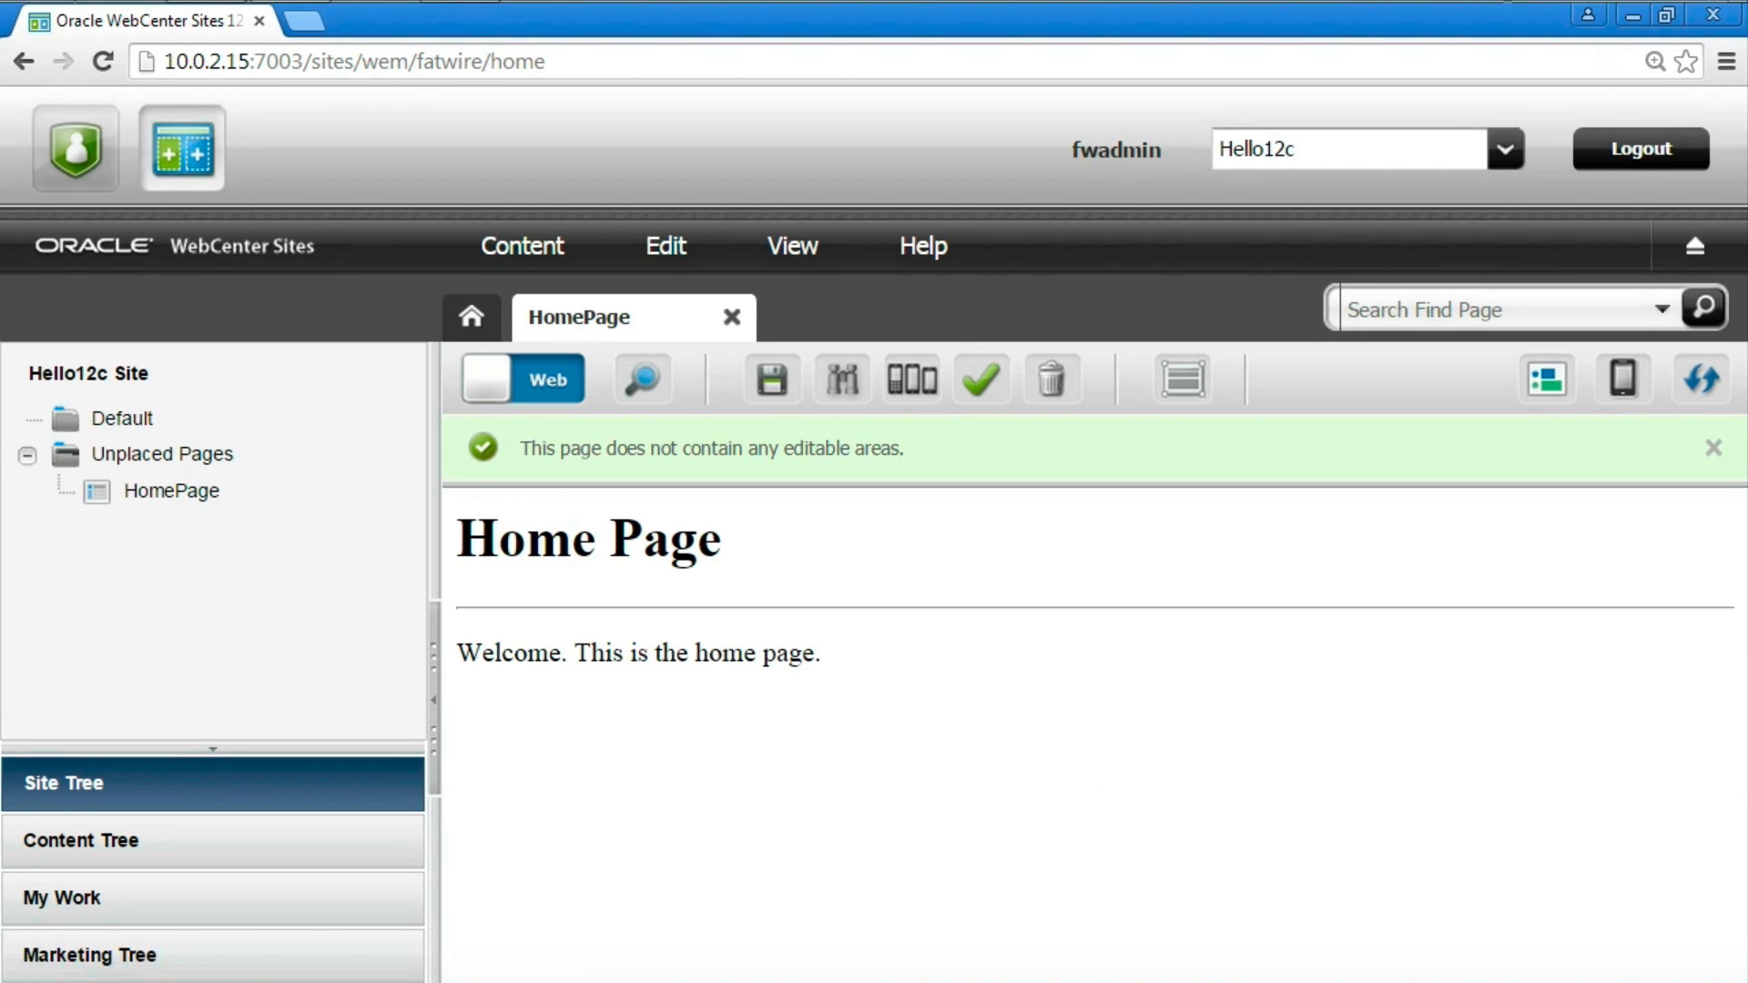